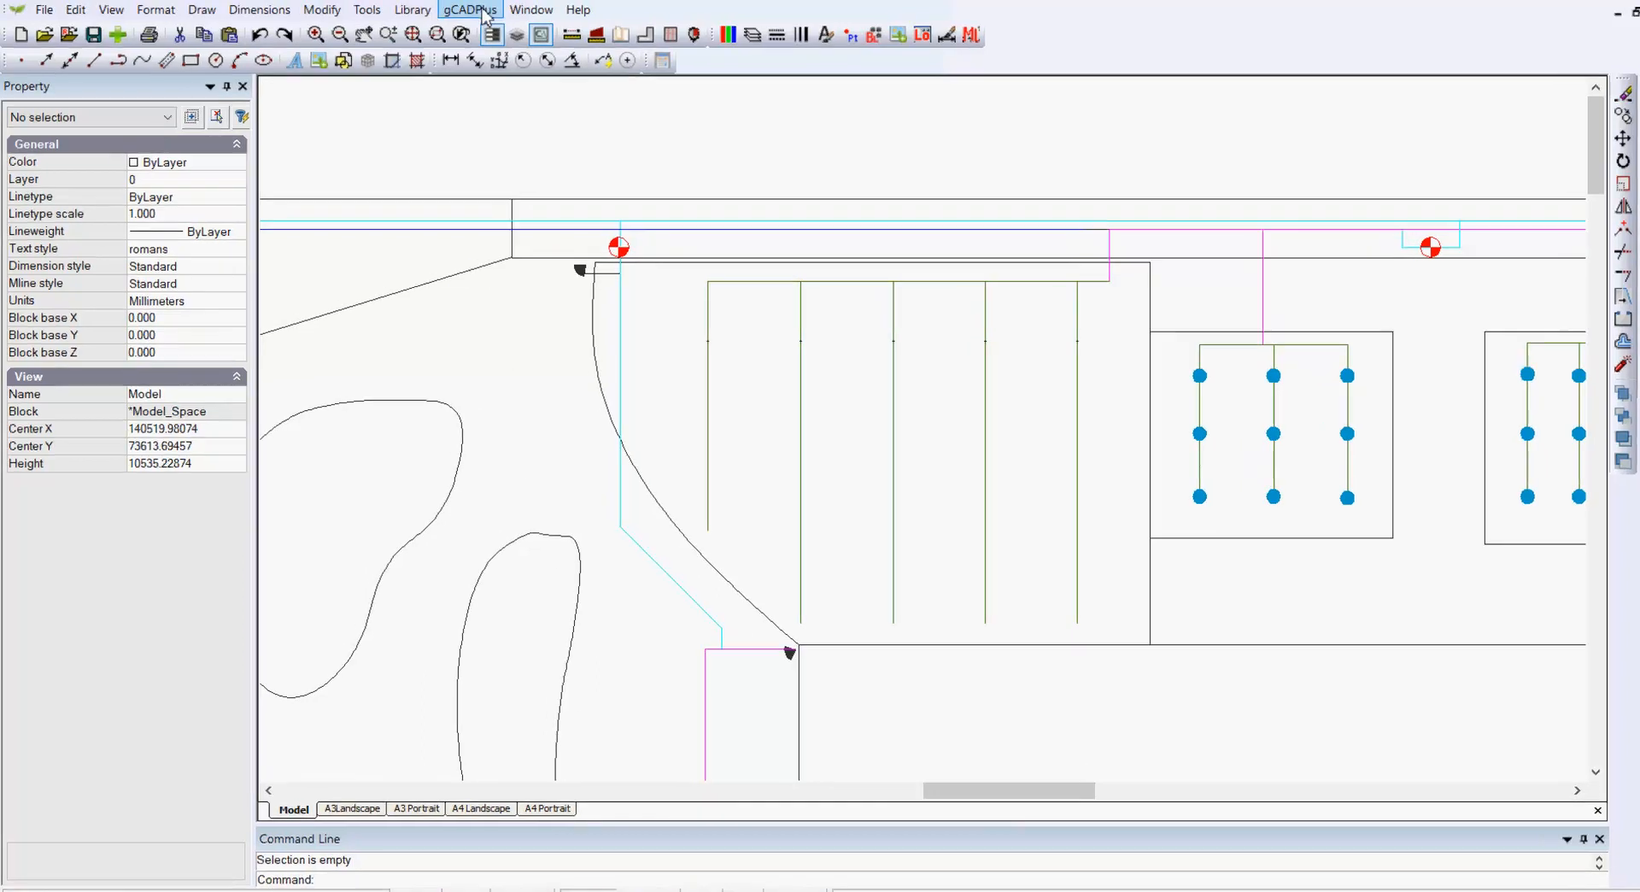
Start Copy along line from the gCADPlus menu with the bottom-left emitter block as the symbol
{"action": "left_click", "coordinate": [469, 9]}
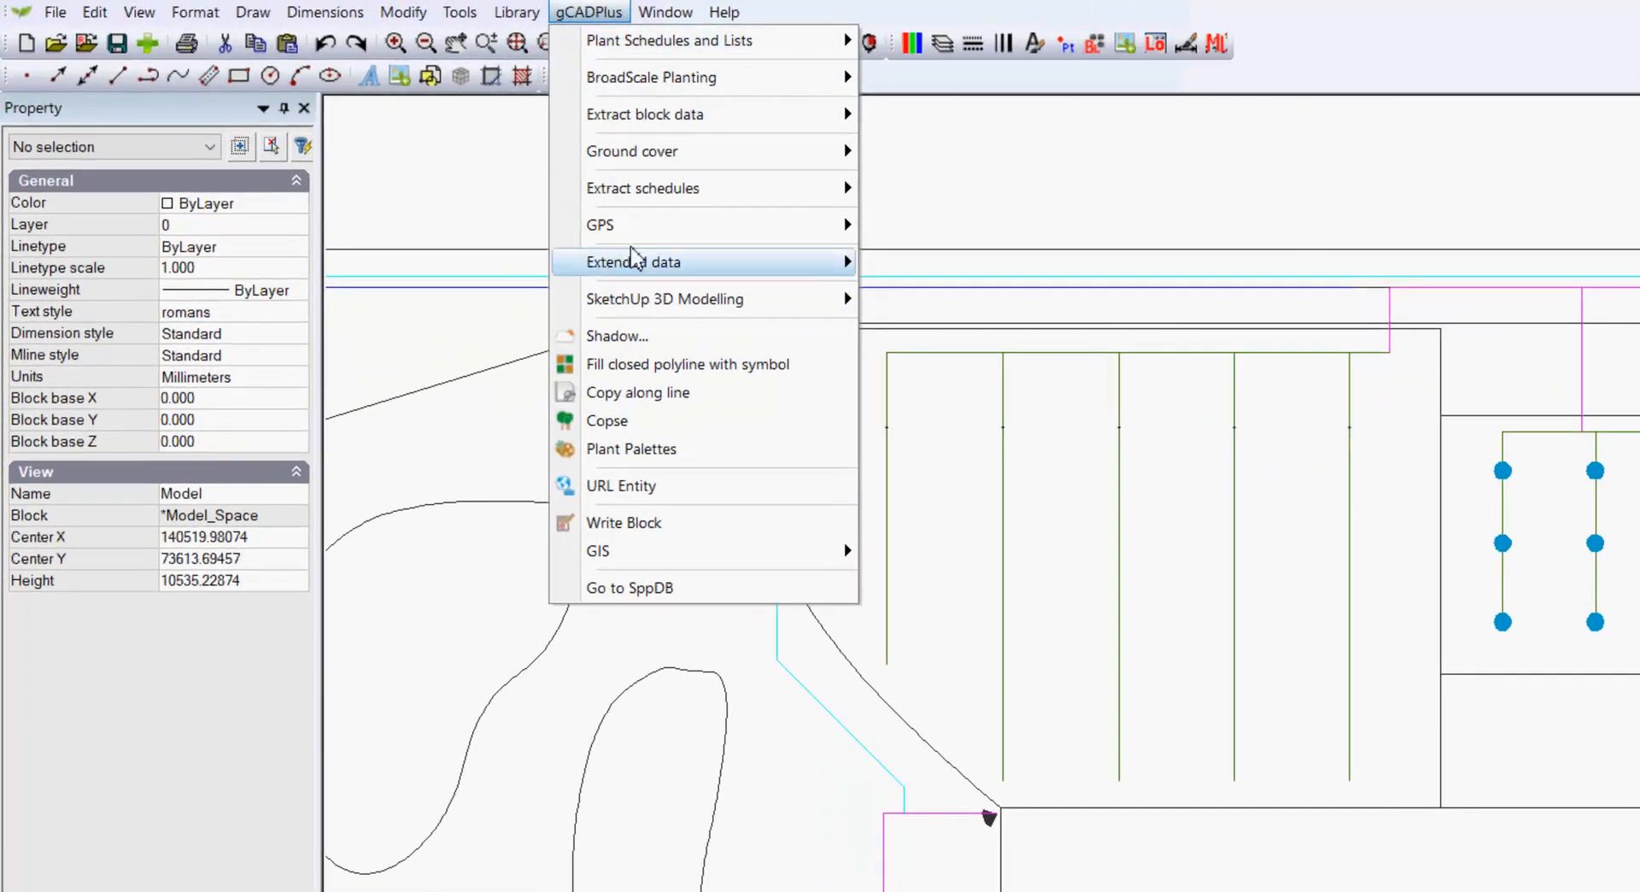
{"action": "mouse_move", "coordinate": [658, 392]}
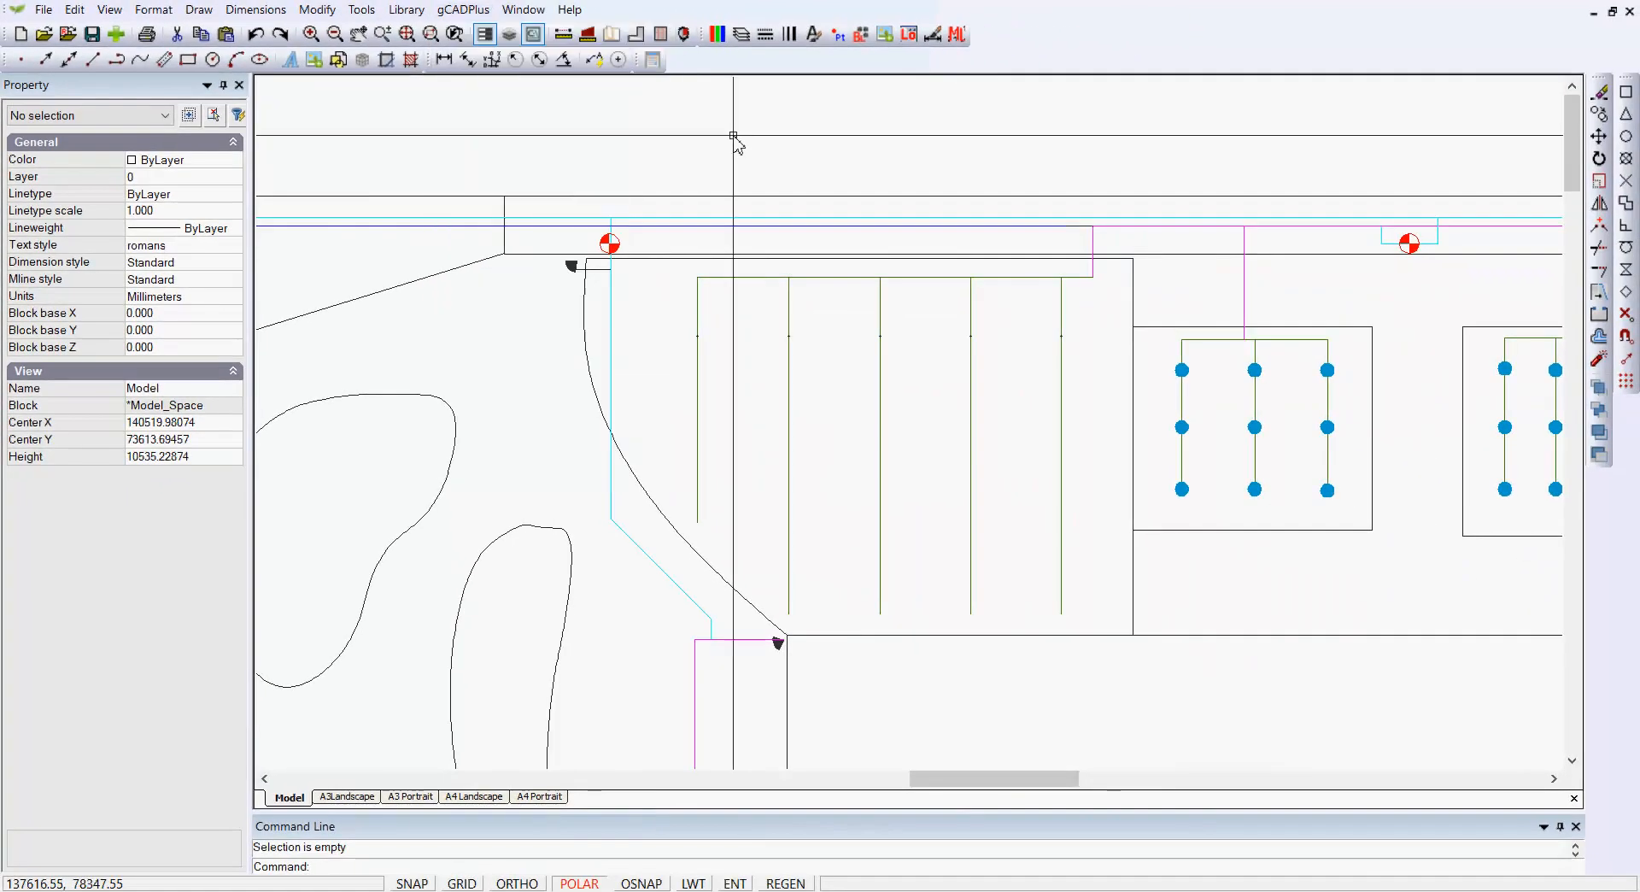
{"action": "mouse_move", "coordinate": [755, 335]}
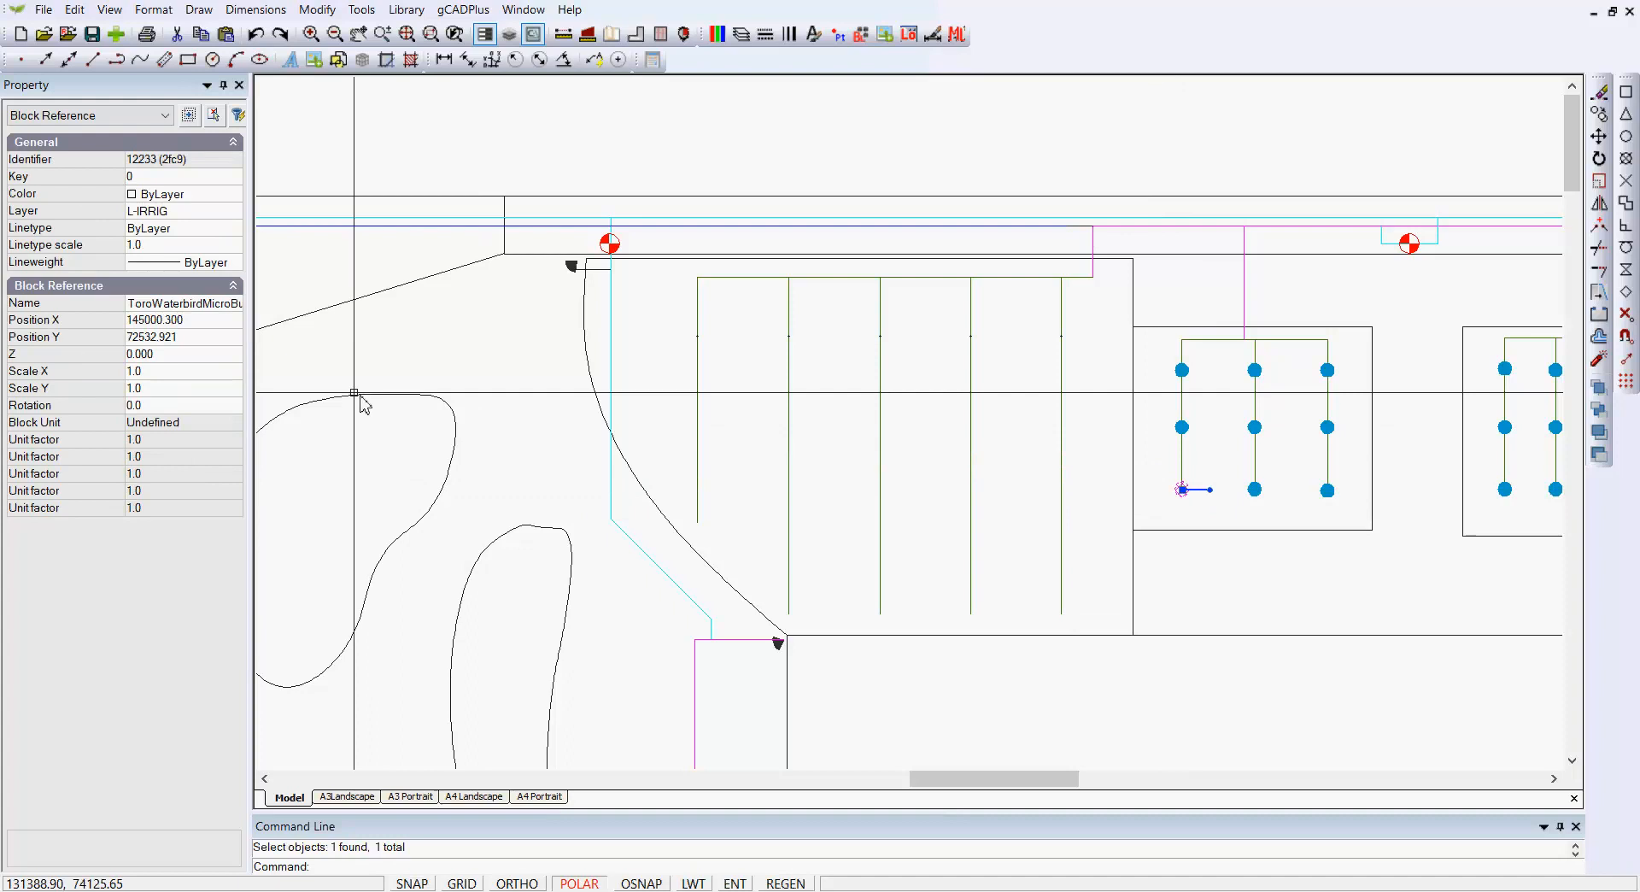
{"action": "mouse_move", "coordinate": [207, 327]}
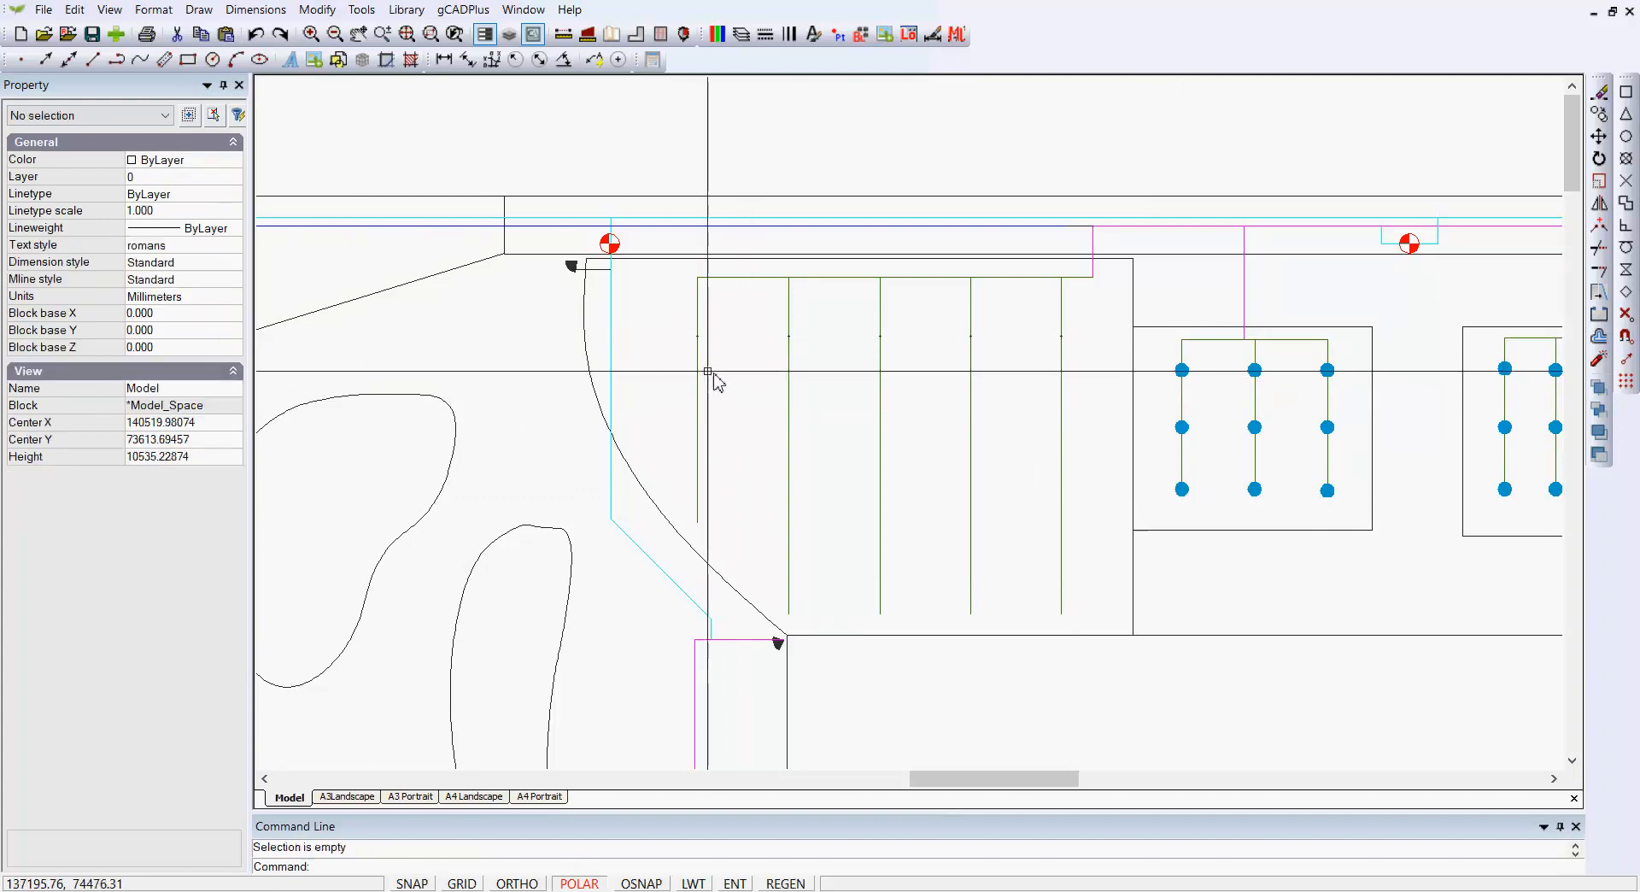
{"action": "left_click", "coordinate": [463, 59]}
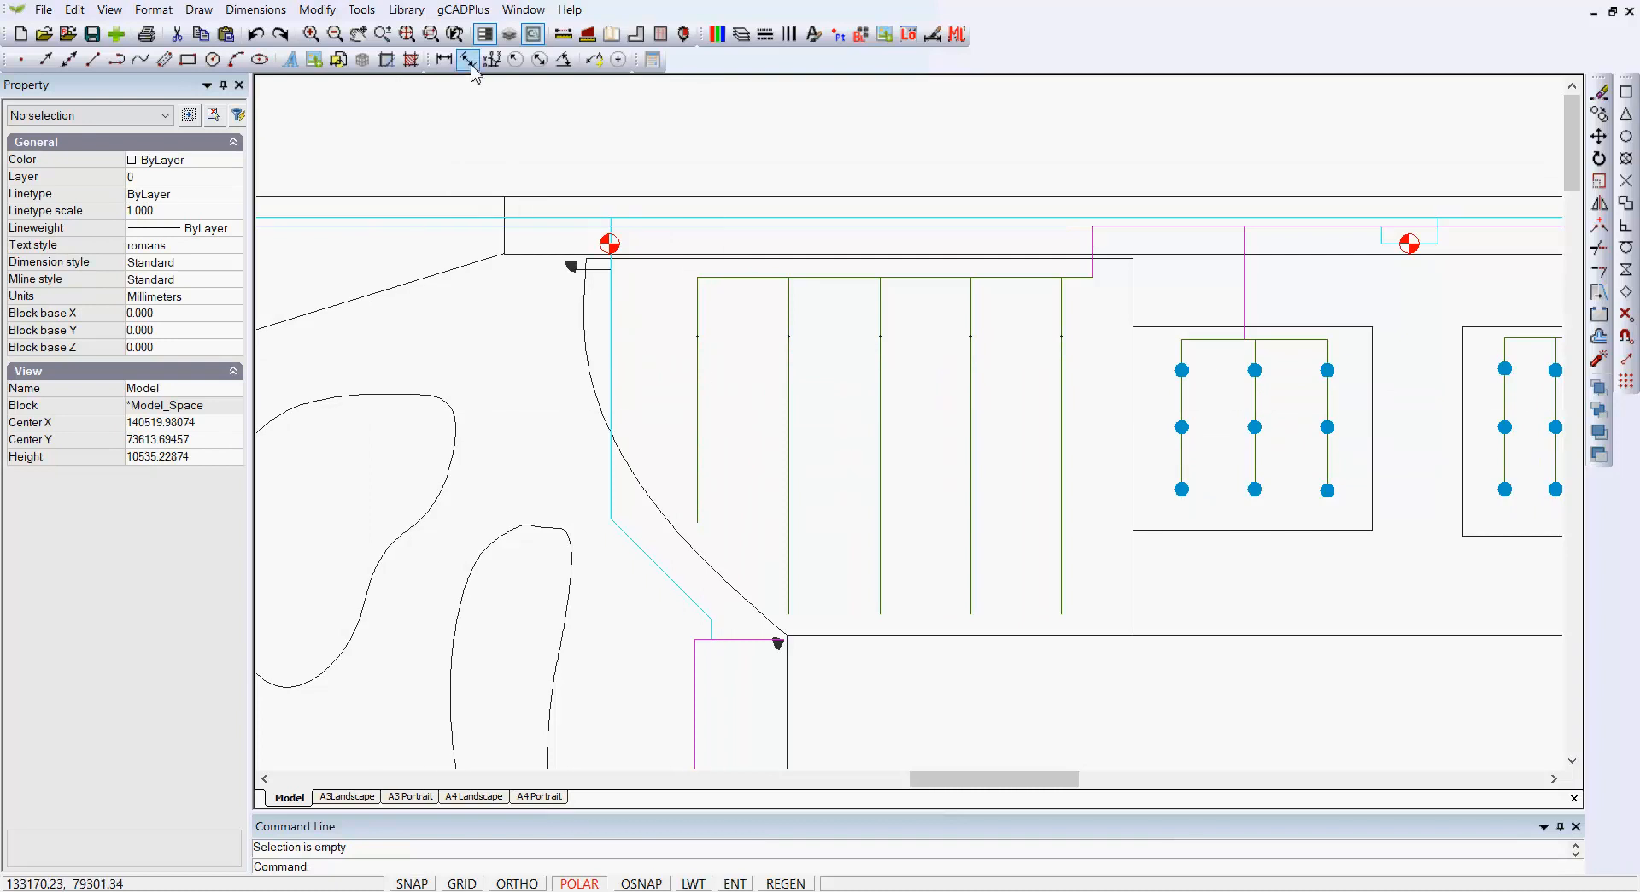
{"action": "left_click", "coordinate": [462, 10]}
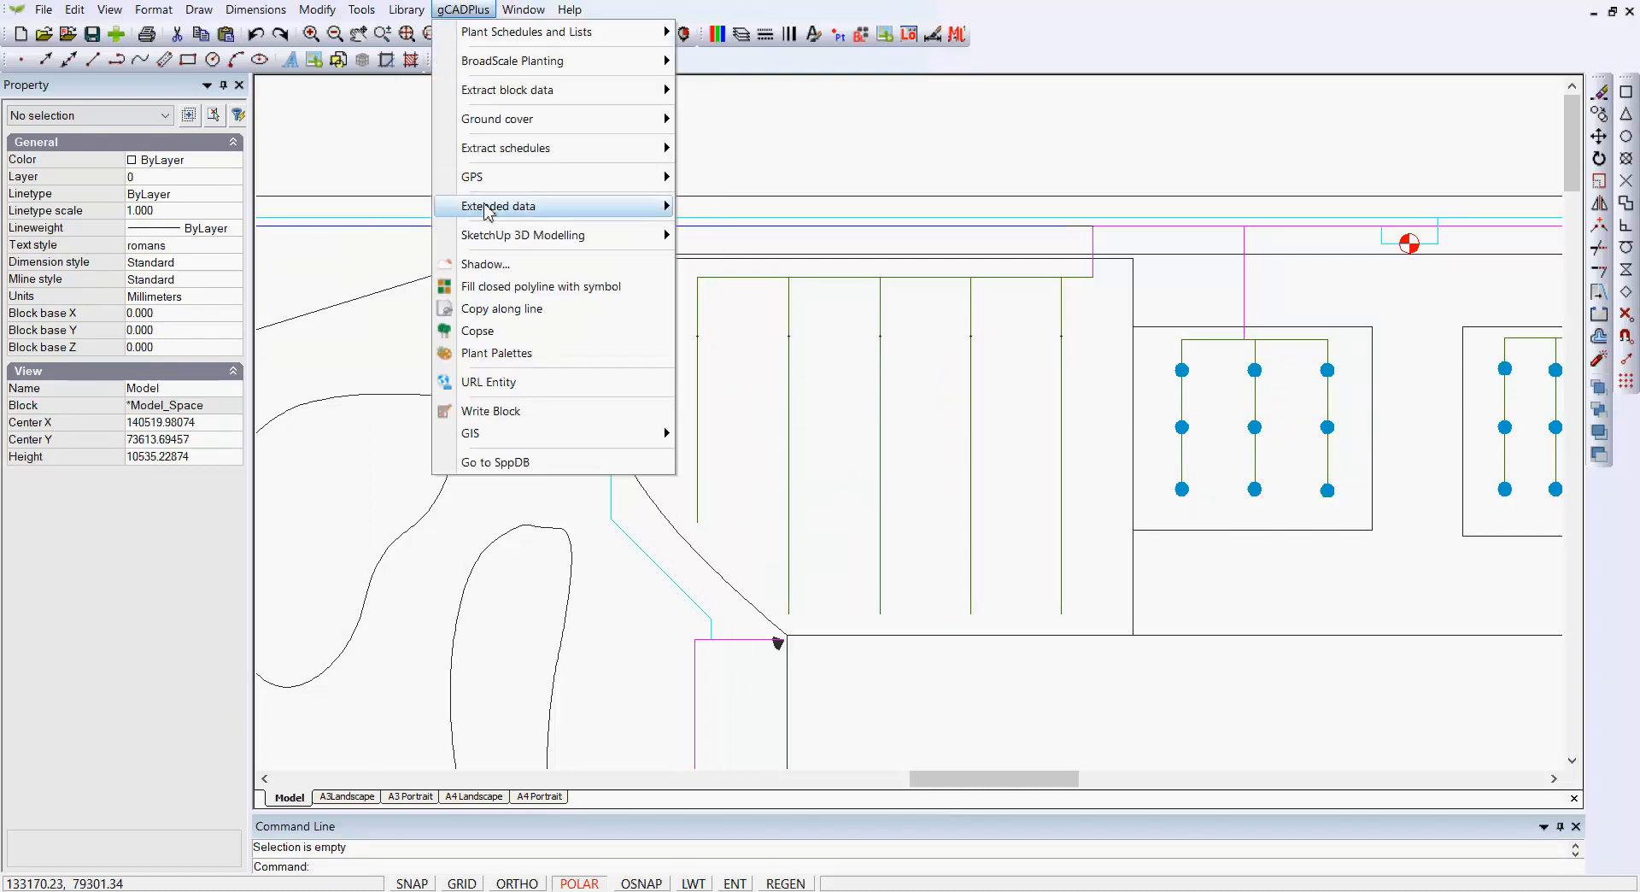
{"action": "left_click", "coordinate": [501, 308]}
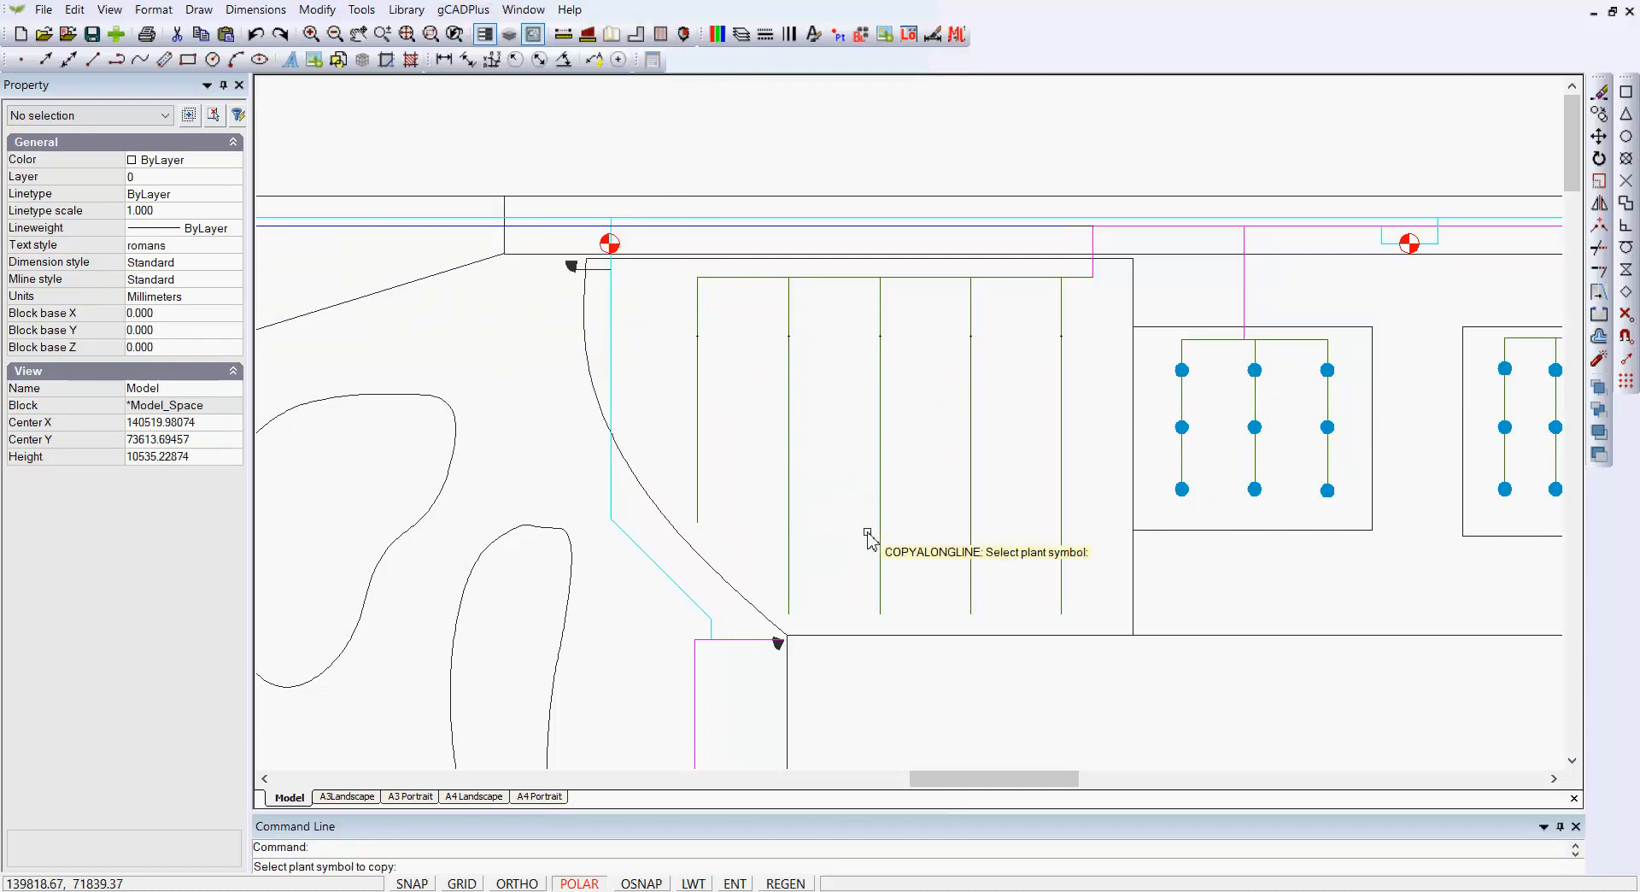
{"action": "mouse_move", "coordinate": [1242, 576]}
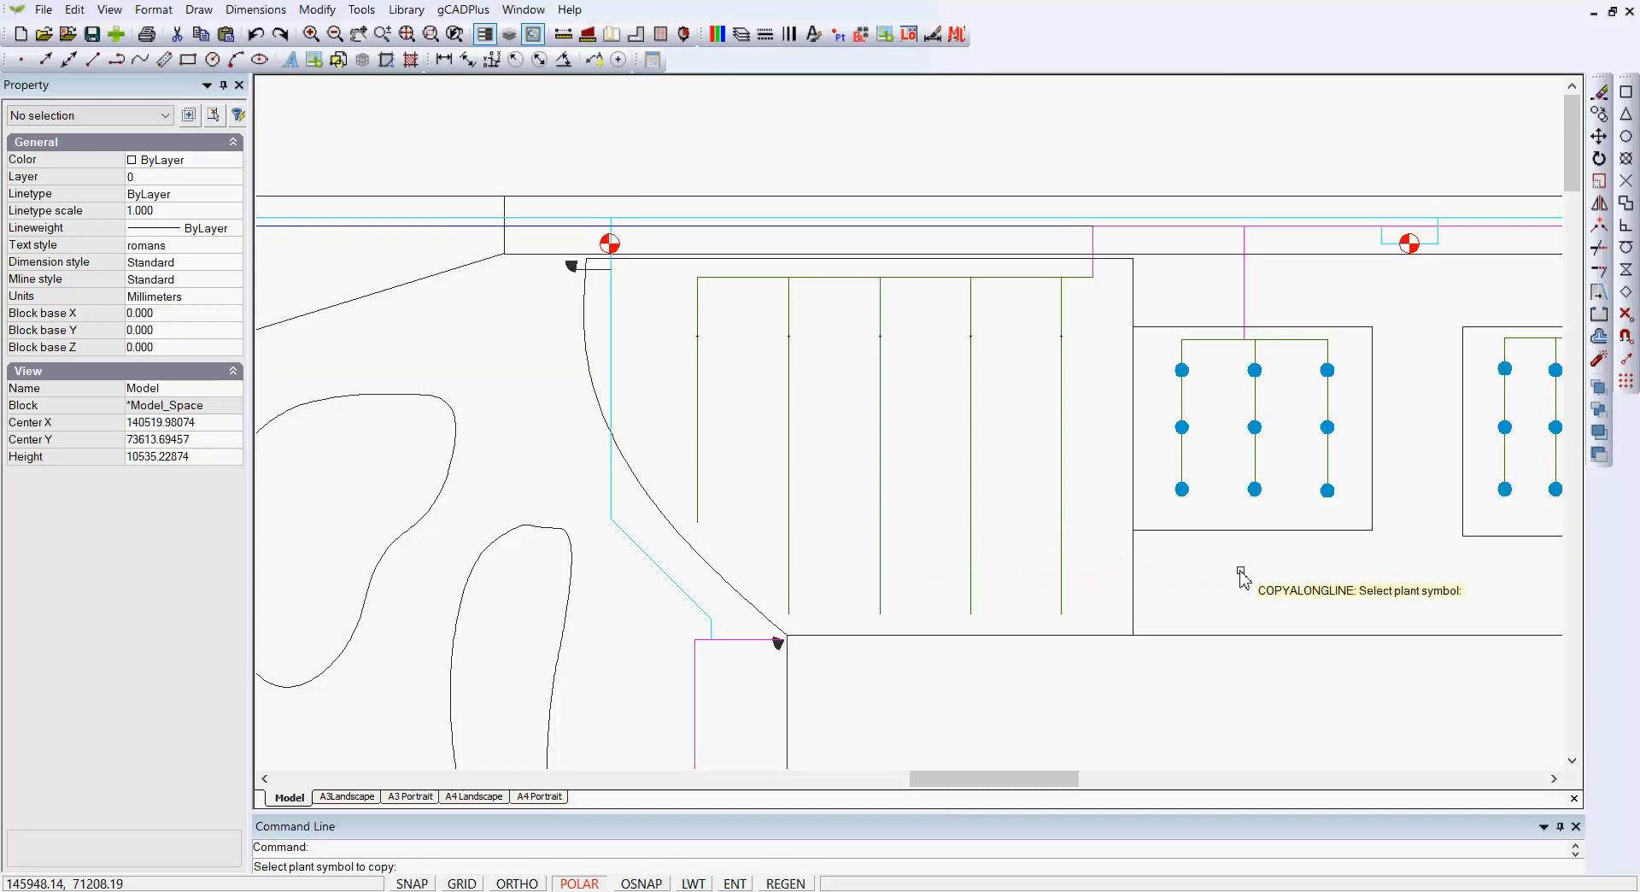
{"action": "mouse_move", "coordinate": [1187, 508]}
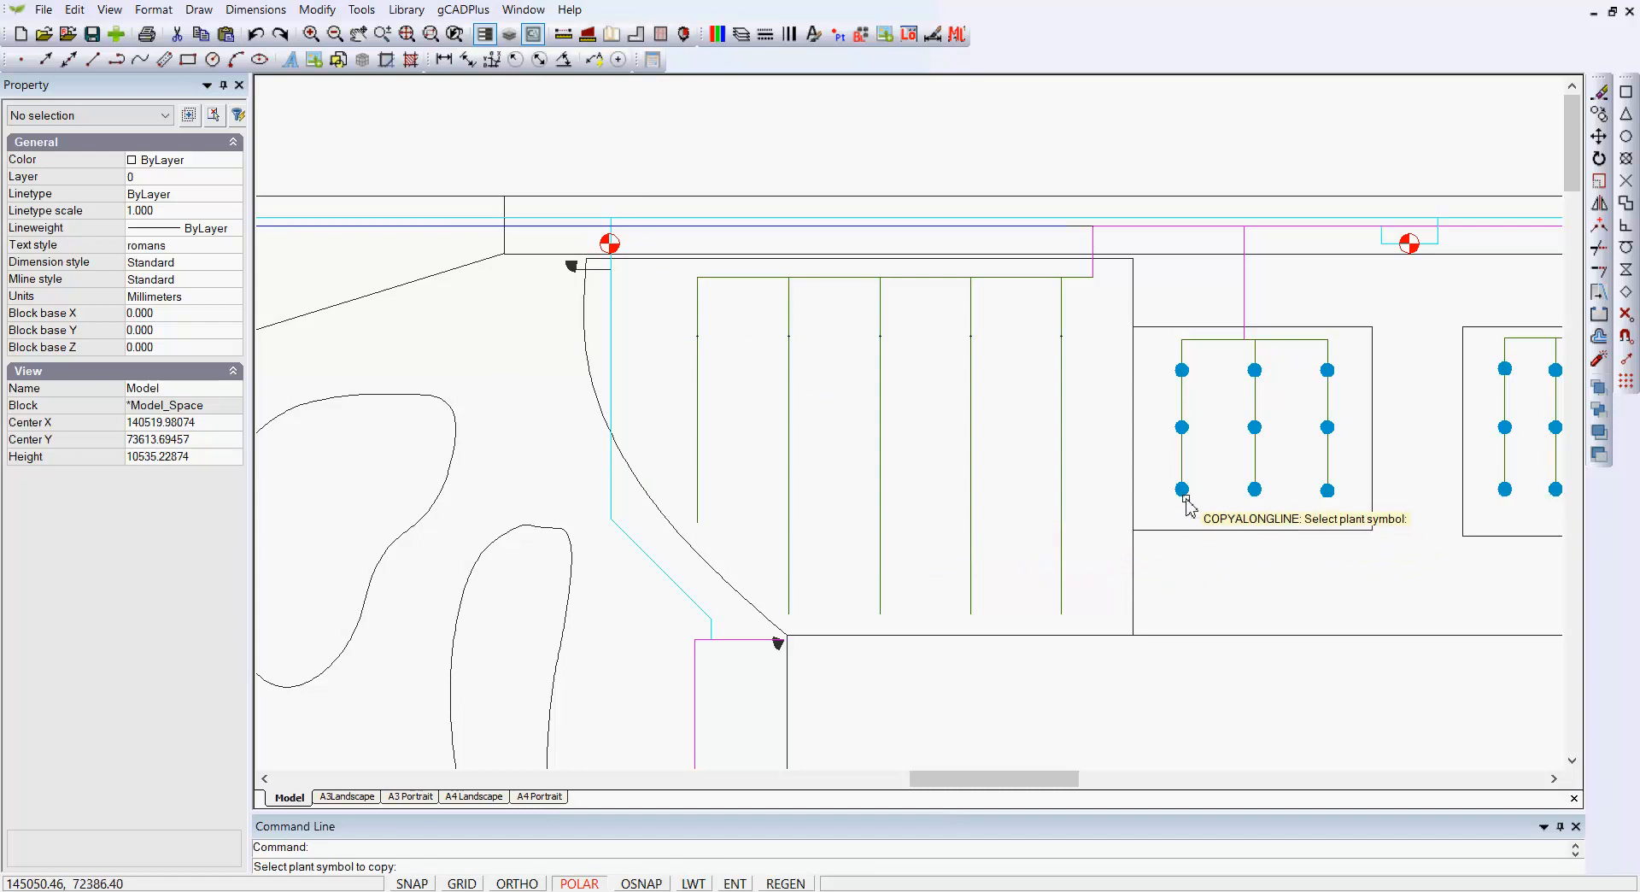
{"action": "left_click", "coordinate": [1182, 490]}
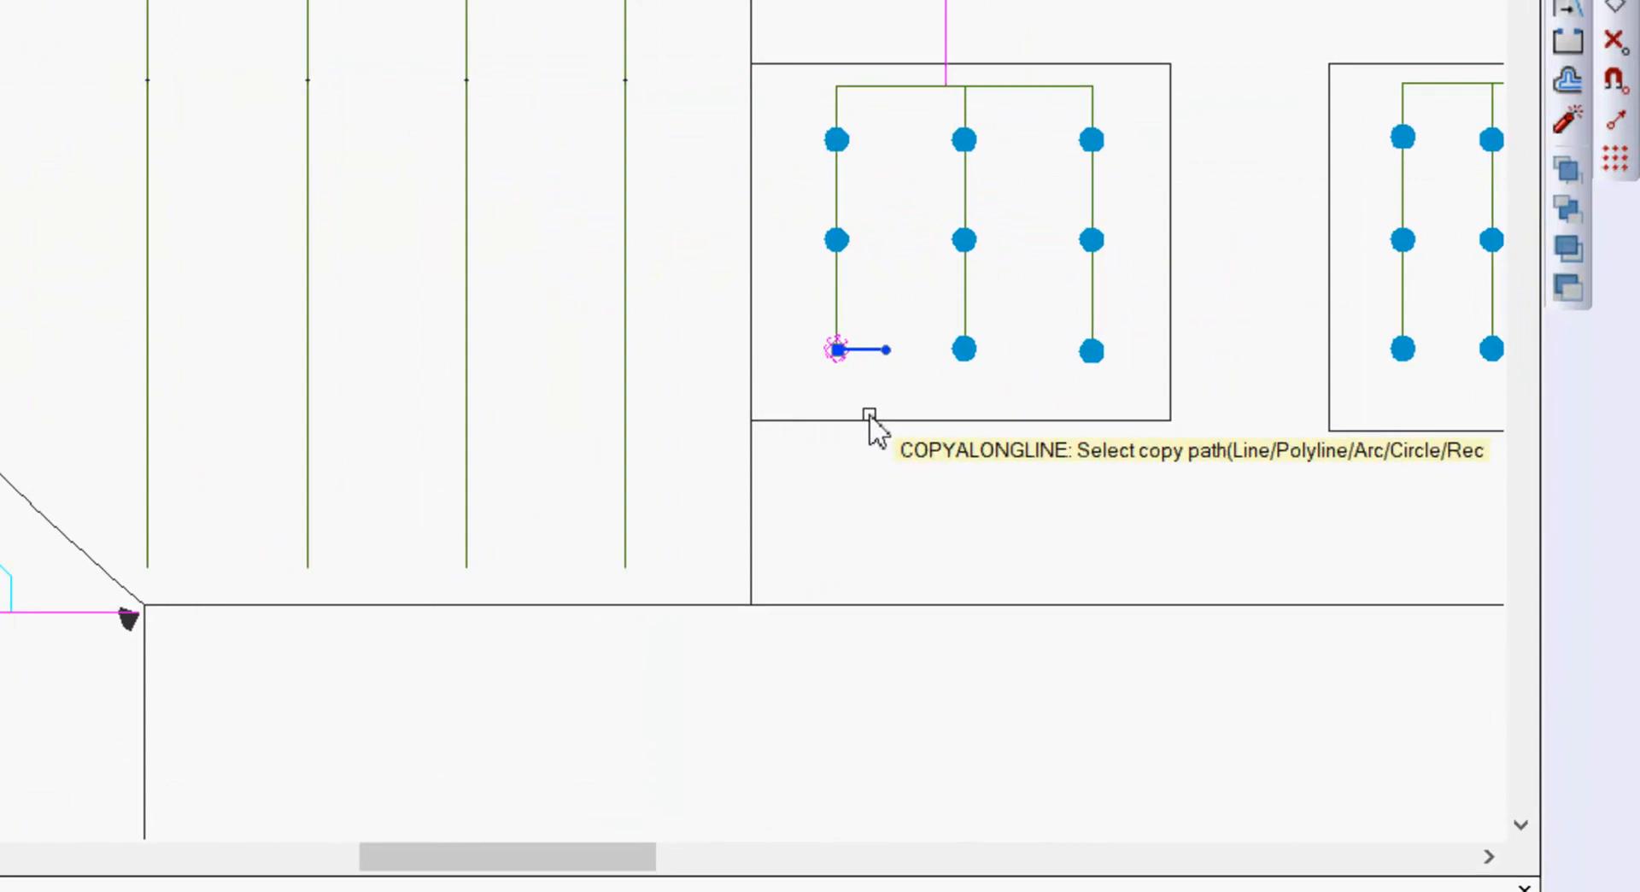
{"action": "mouse_move", "coordinate": [784, 424]}
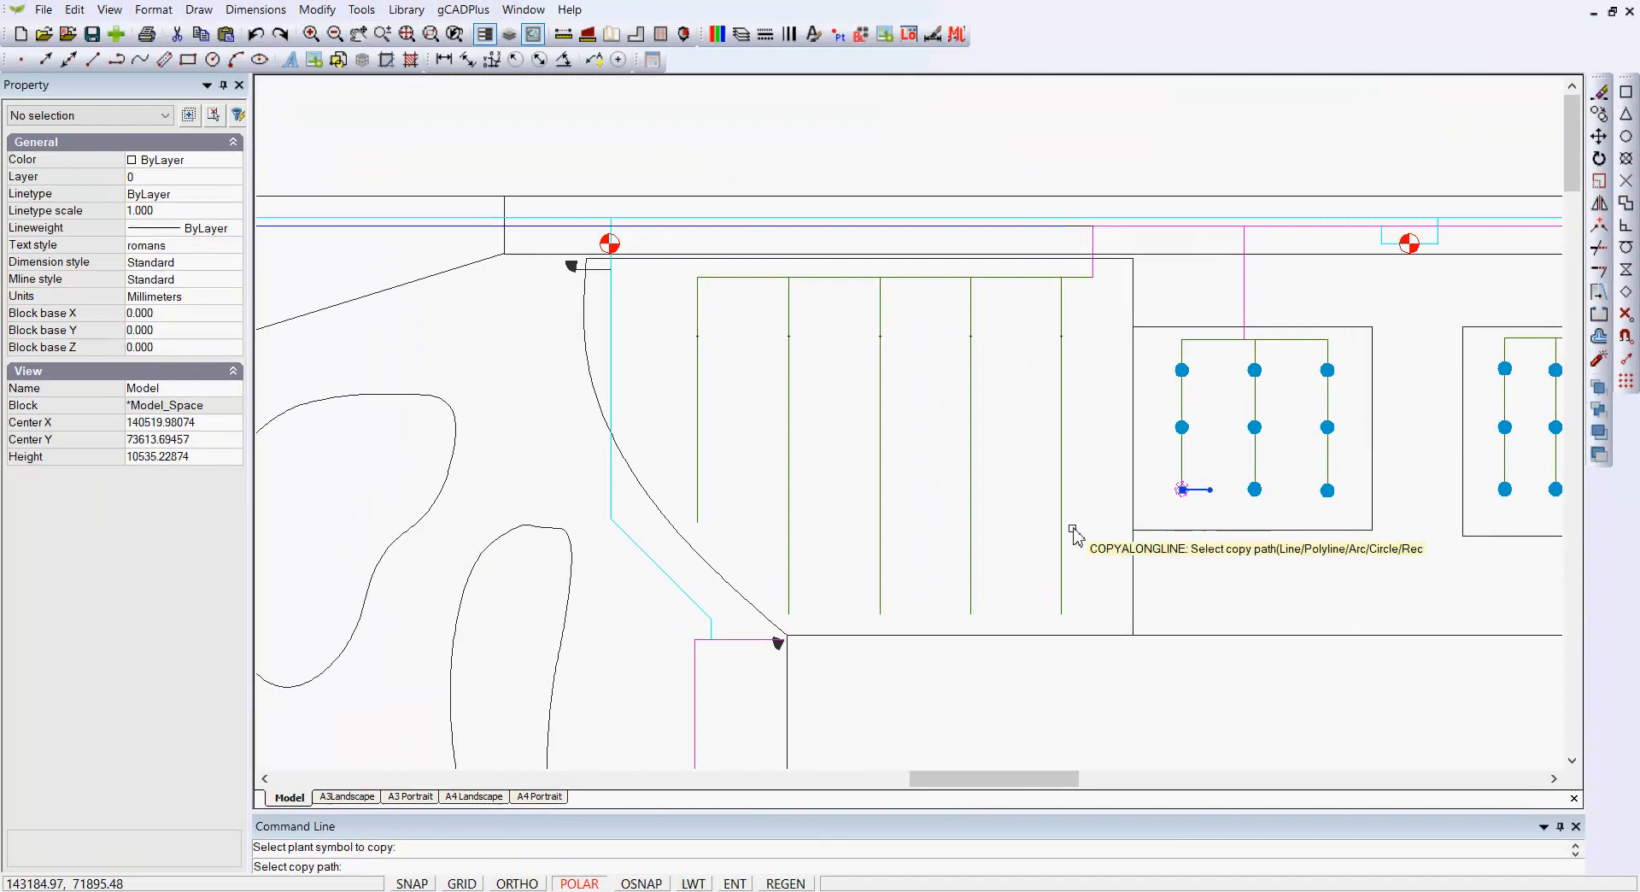
Copy emitters along the rightmost green row line of the left block at 1500 spacing
{"action": "left_click", "coordinate": [1059, 444]}
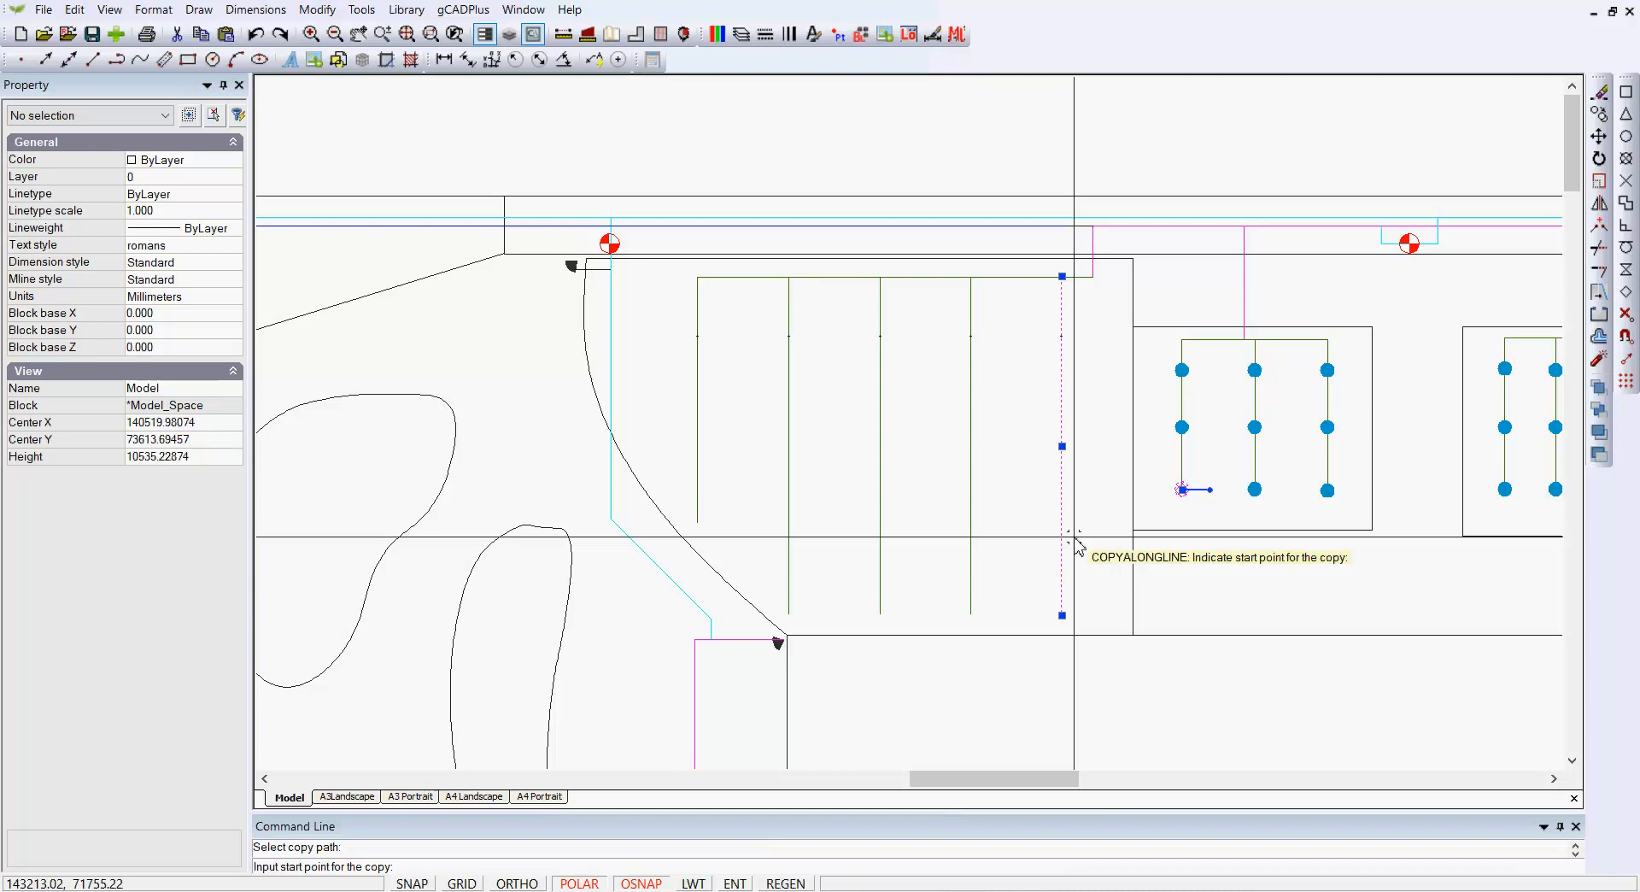
{"action": "mouse_move", "coordinate": [1077, 527]}
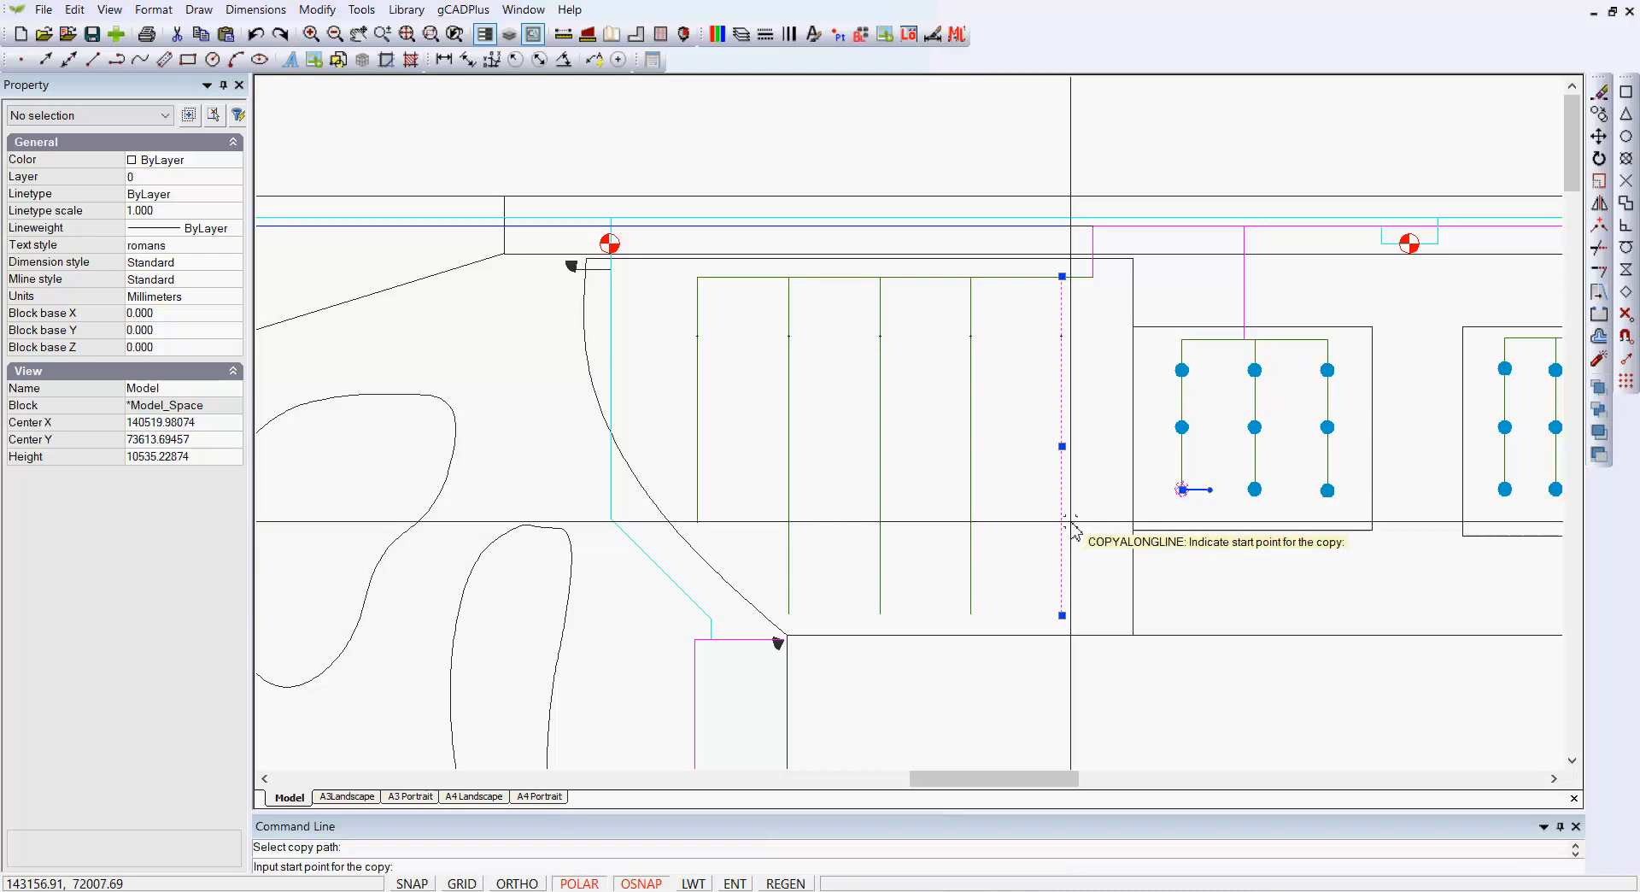
{"action": "mouse_move", "coordinate": [1065, 340]}
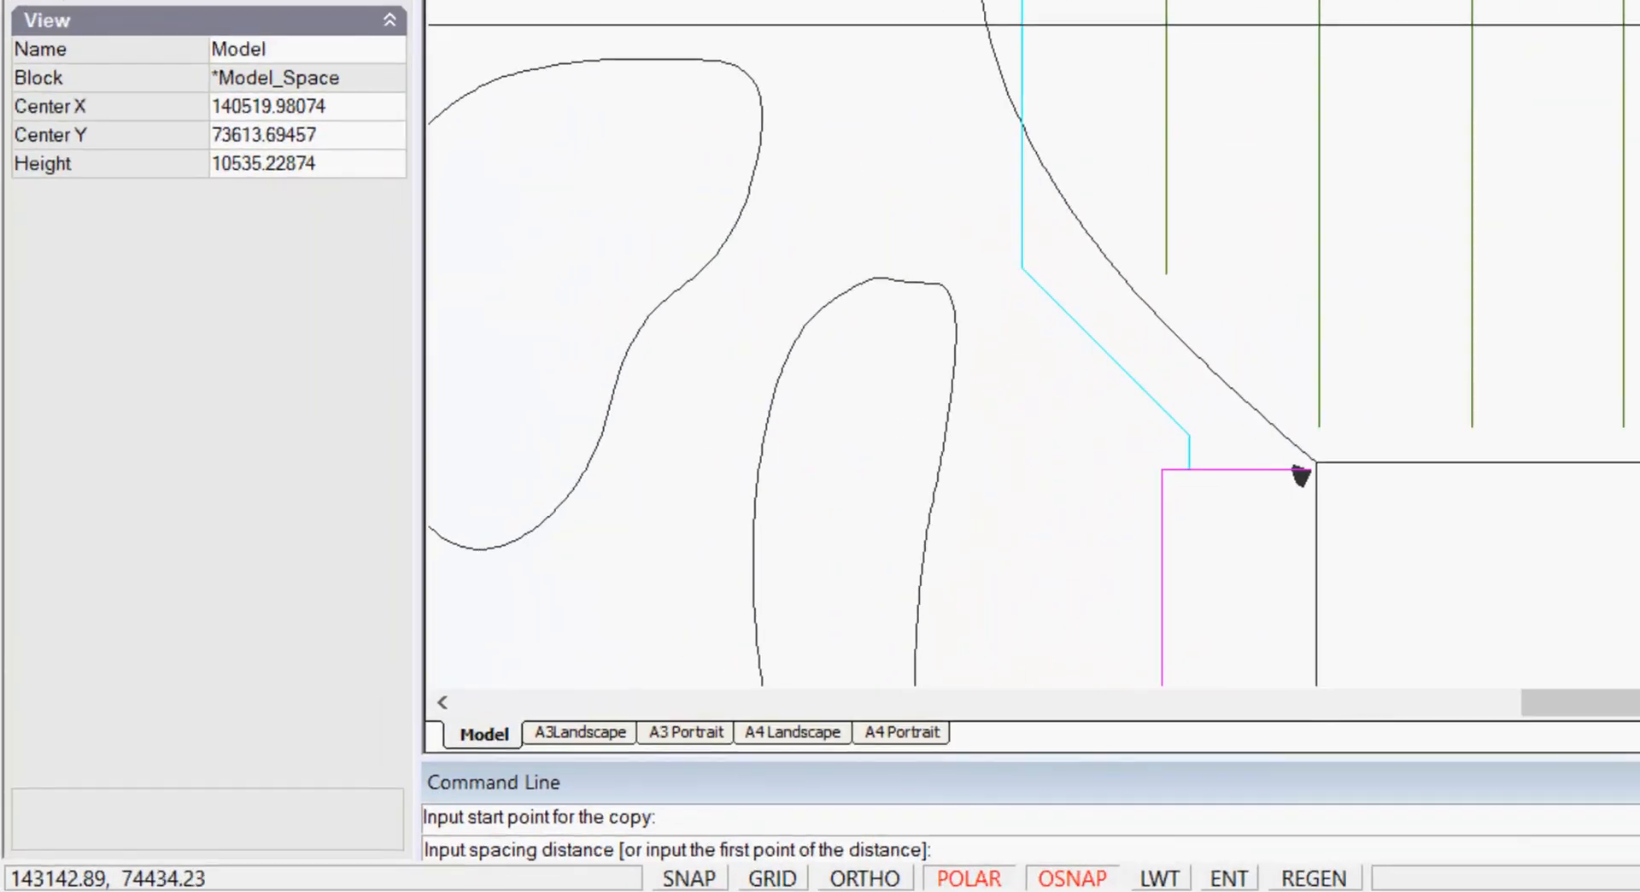
{"action": "type", "text": "1500"}
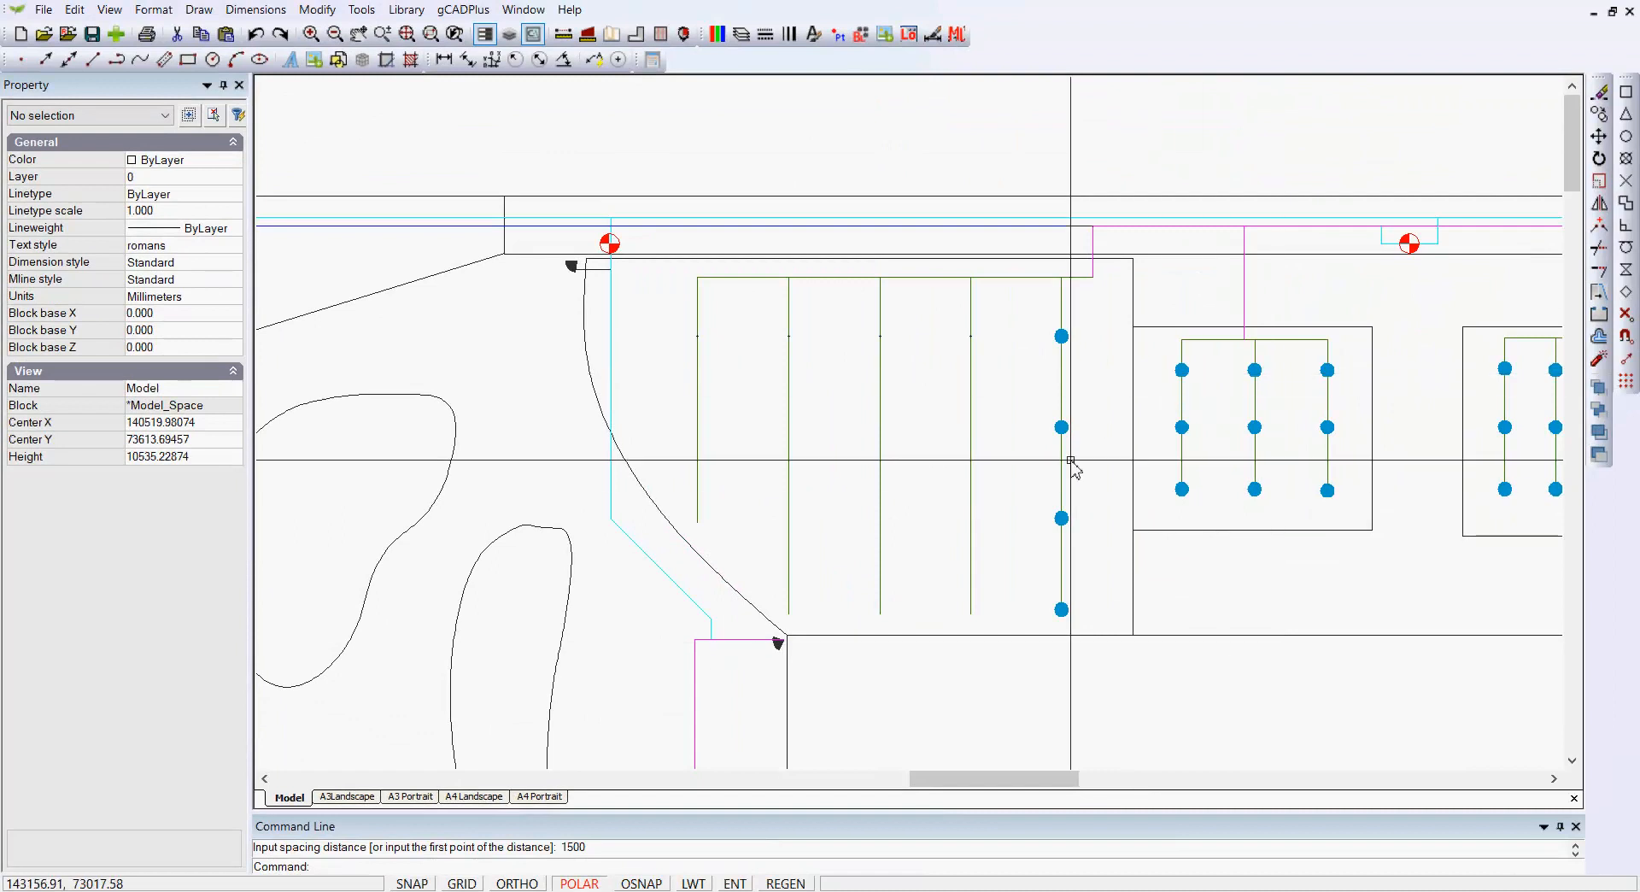
{"action": "mouse_move", "coordinate": [992, 439]}
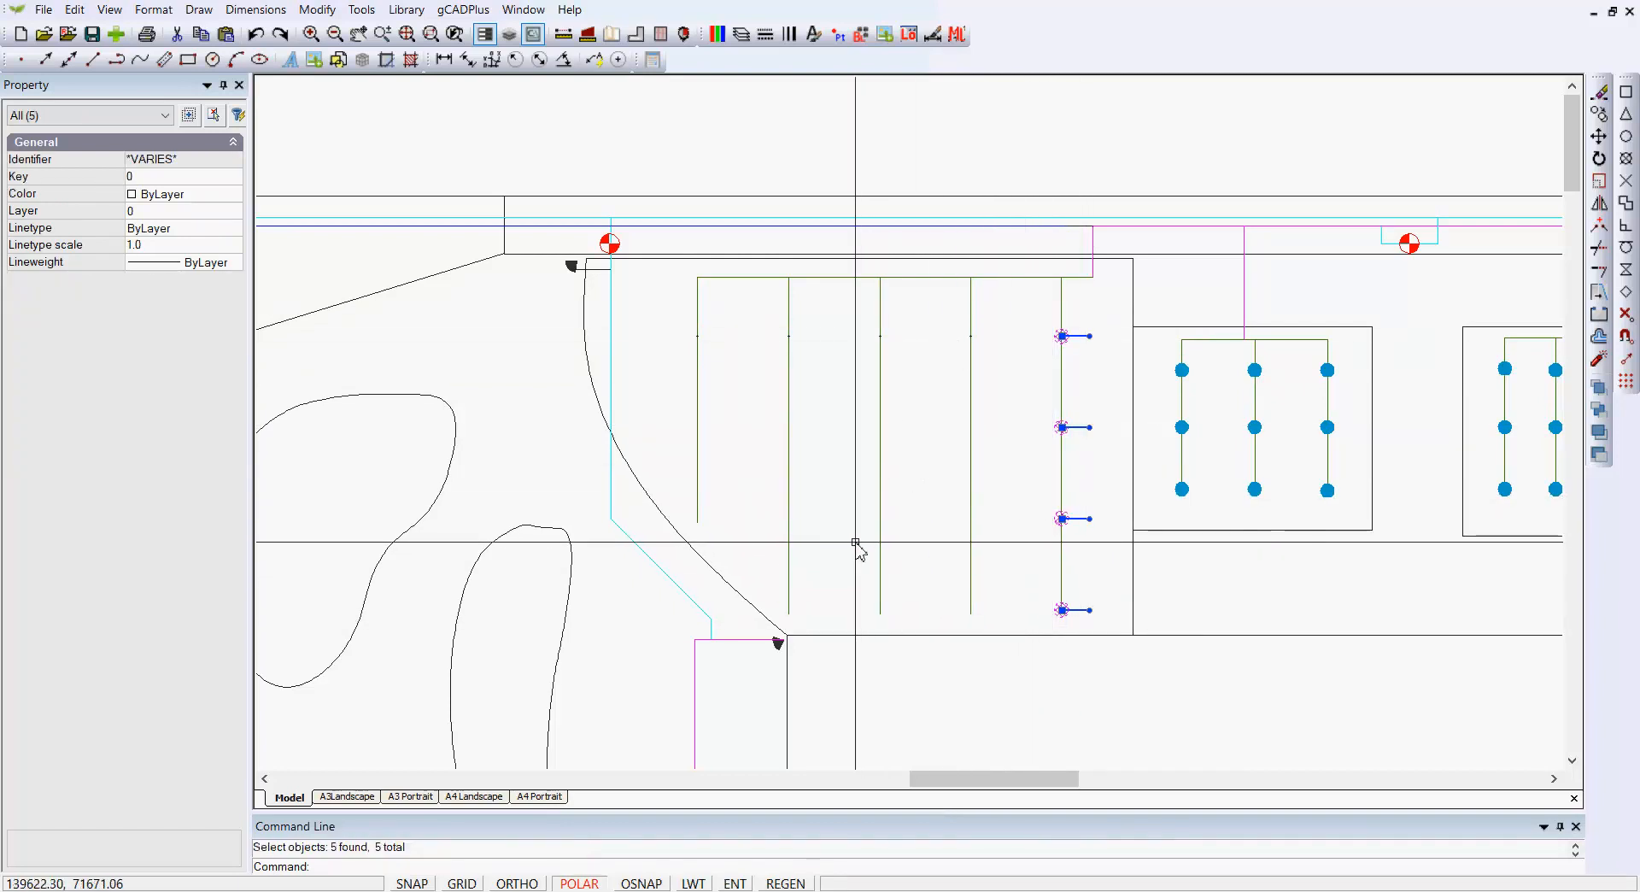
{"action": "mouse_move", "coordinate": [829, 611]}
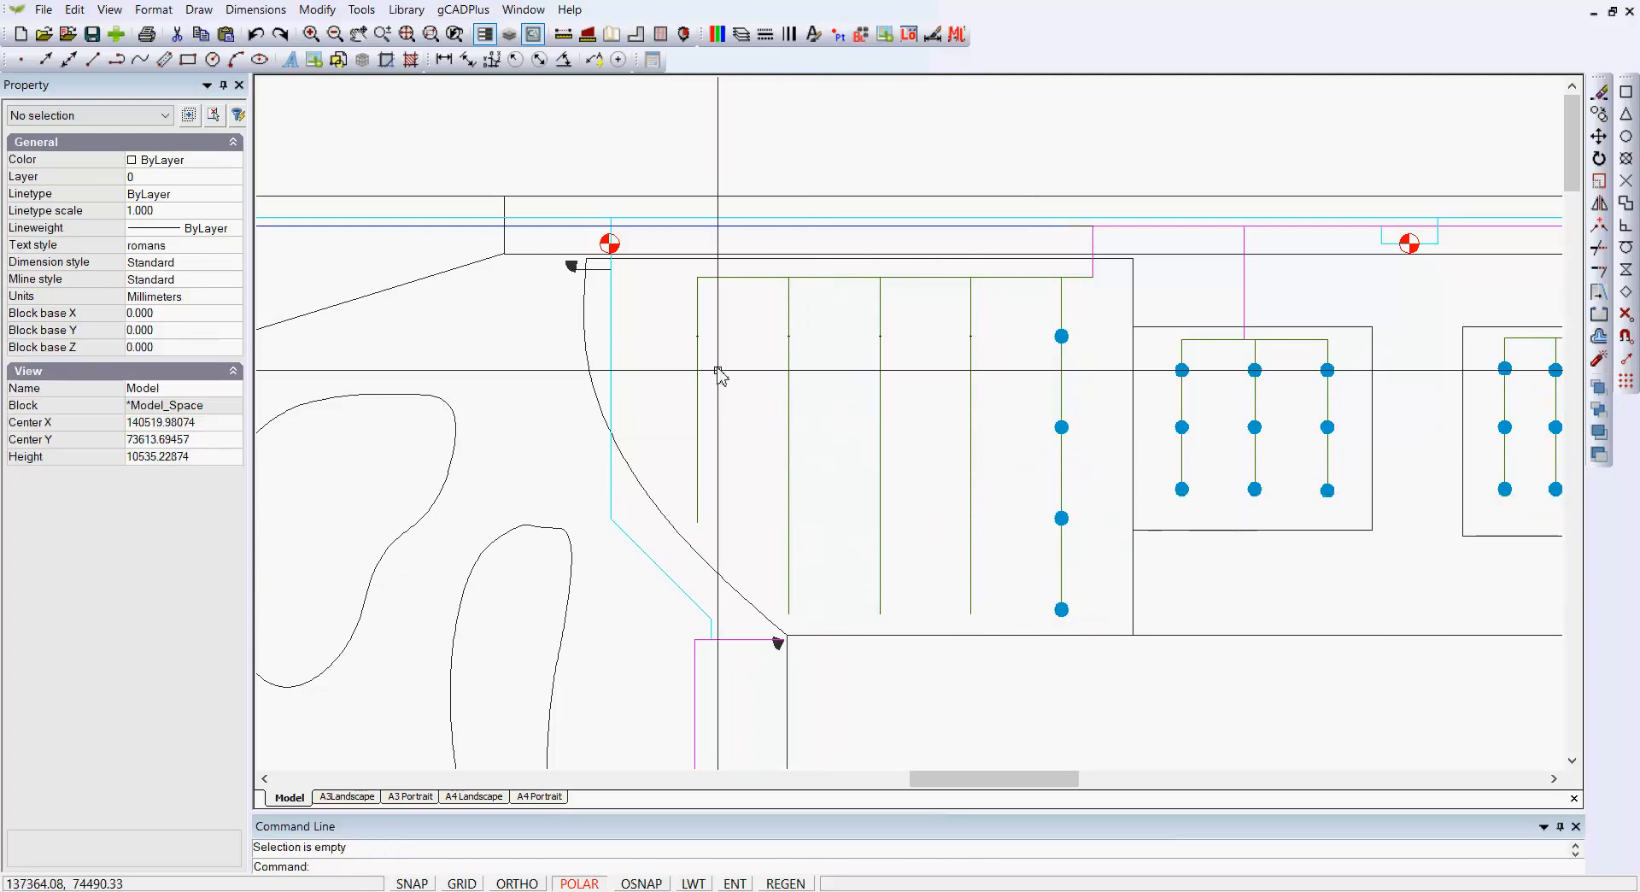
Repeat COPYALONGLINE with the emitter symbol along the next row line from its start point
{"action": "right_click", "coordinate": [719, 374]}
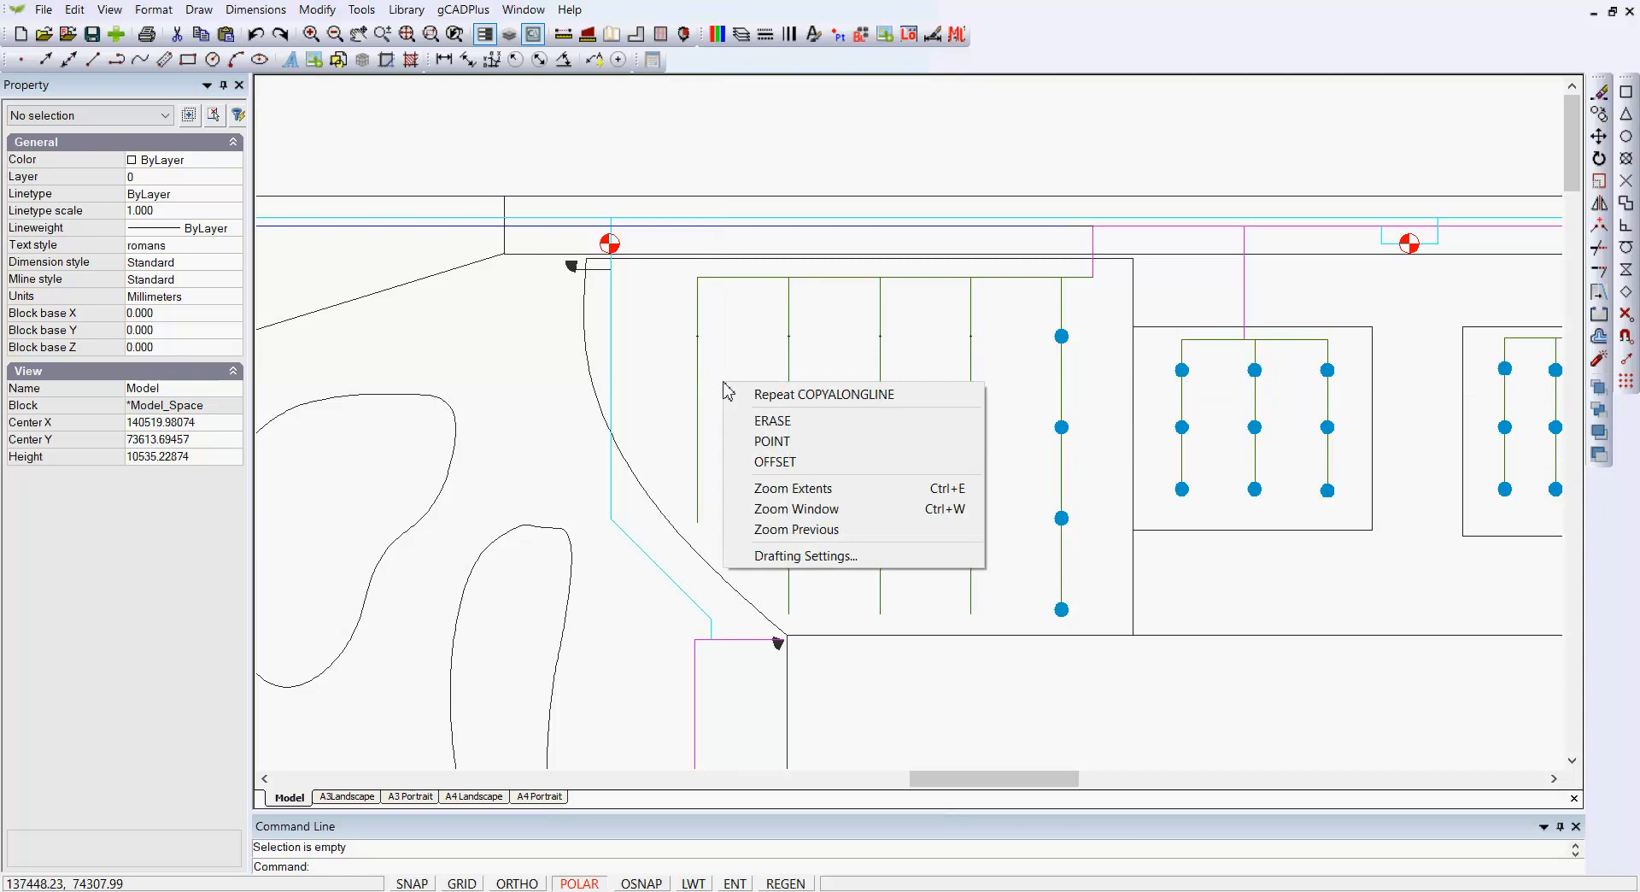
{"action": "mouse_move", "coordinate": [852, 394]}
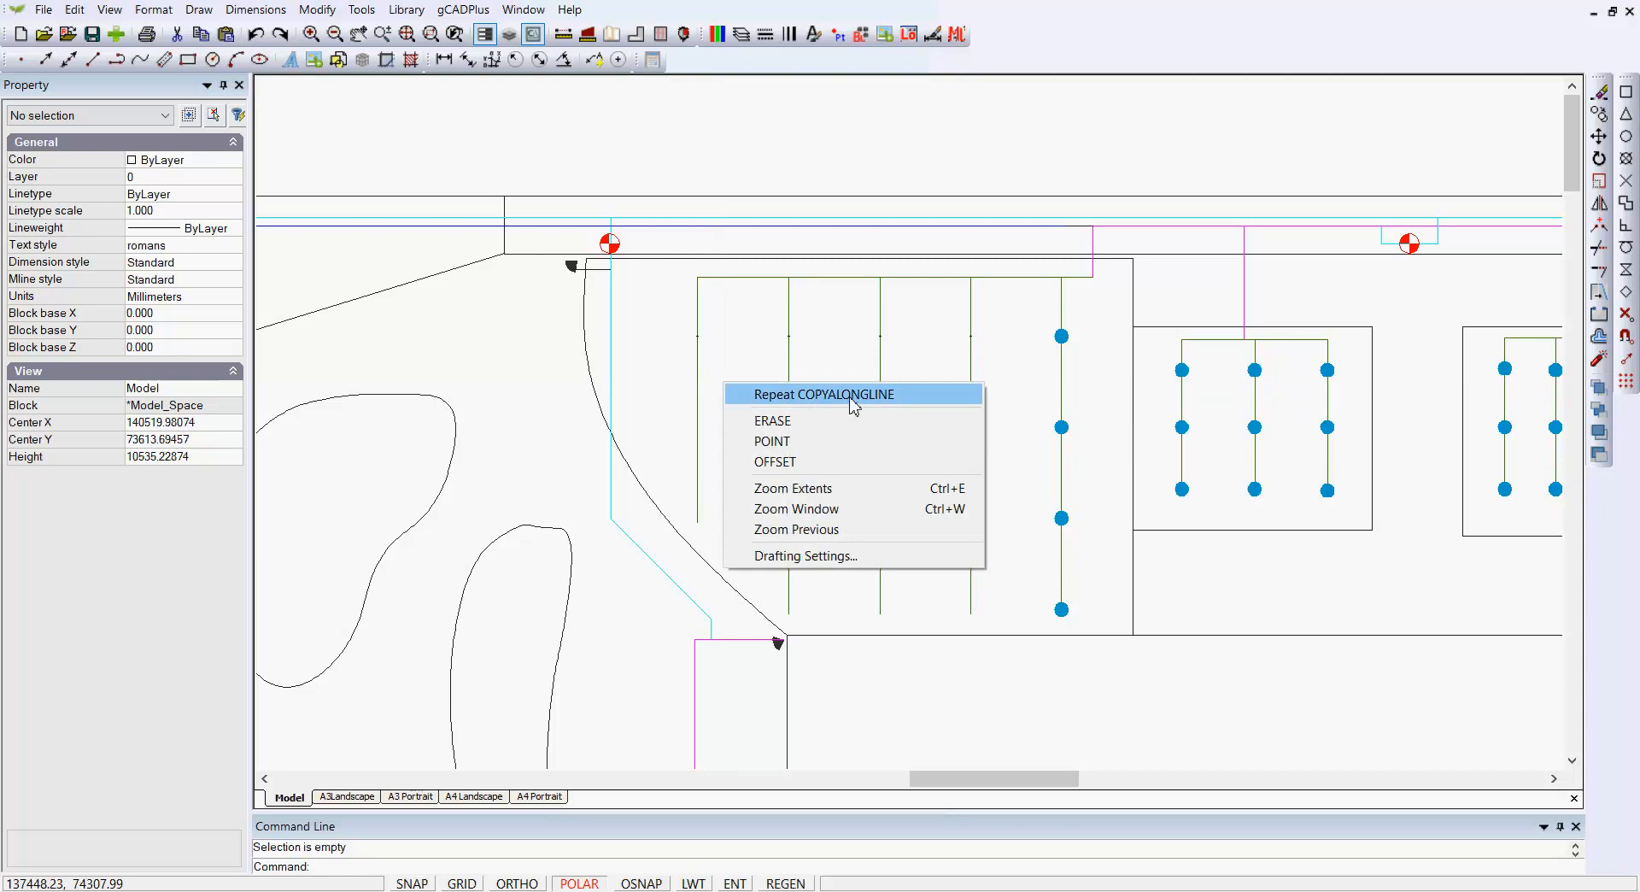
{"action": "left_click", "coordinate": [825, 393]}
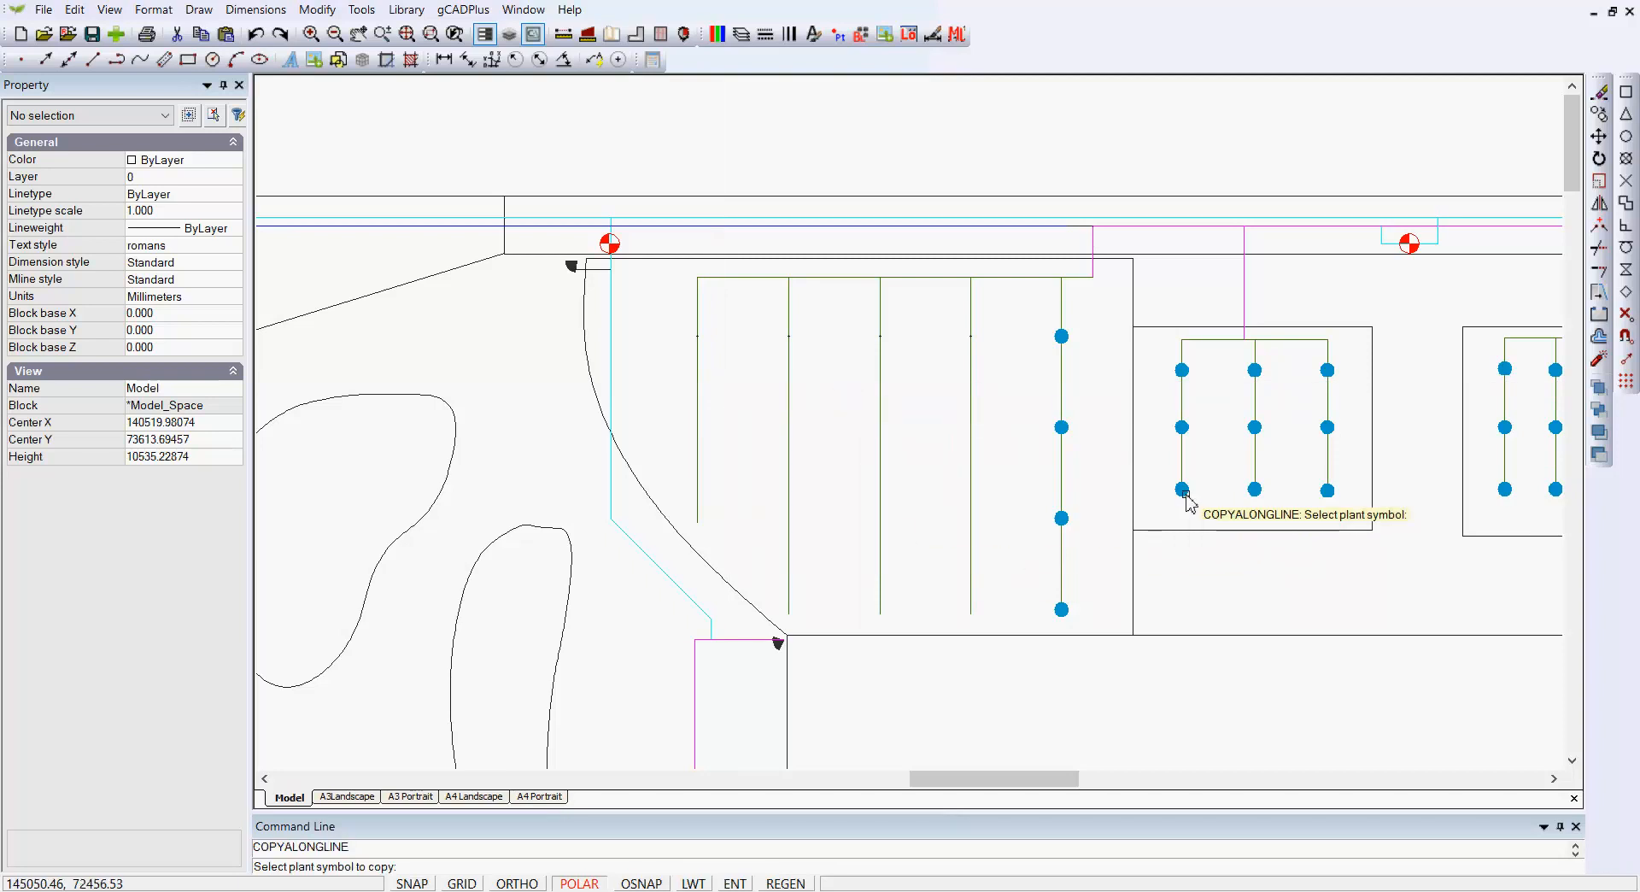
{"action": "left_click", "coordinate": [1182, 490]}
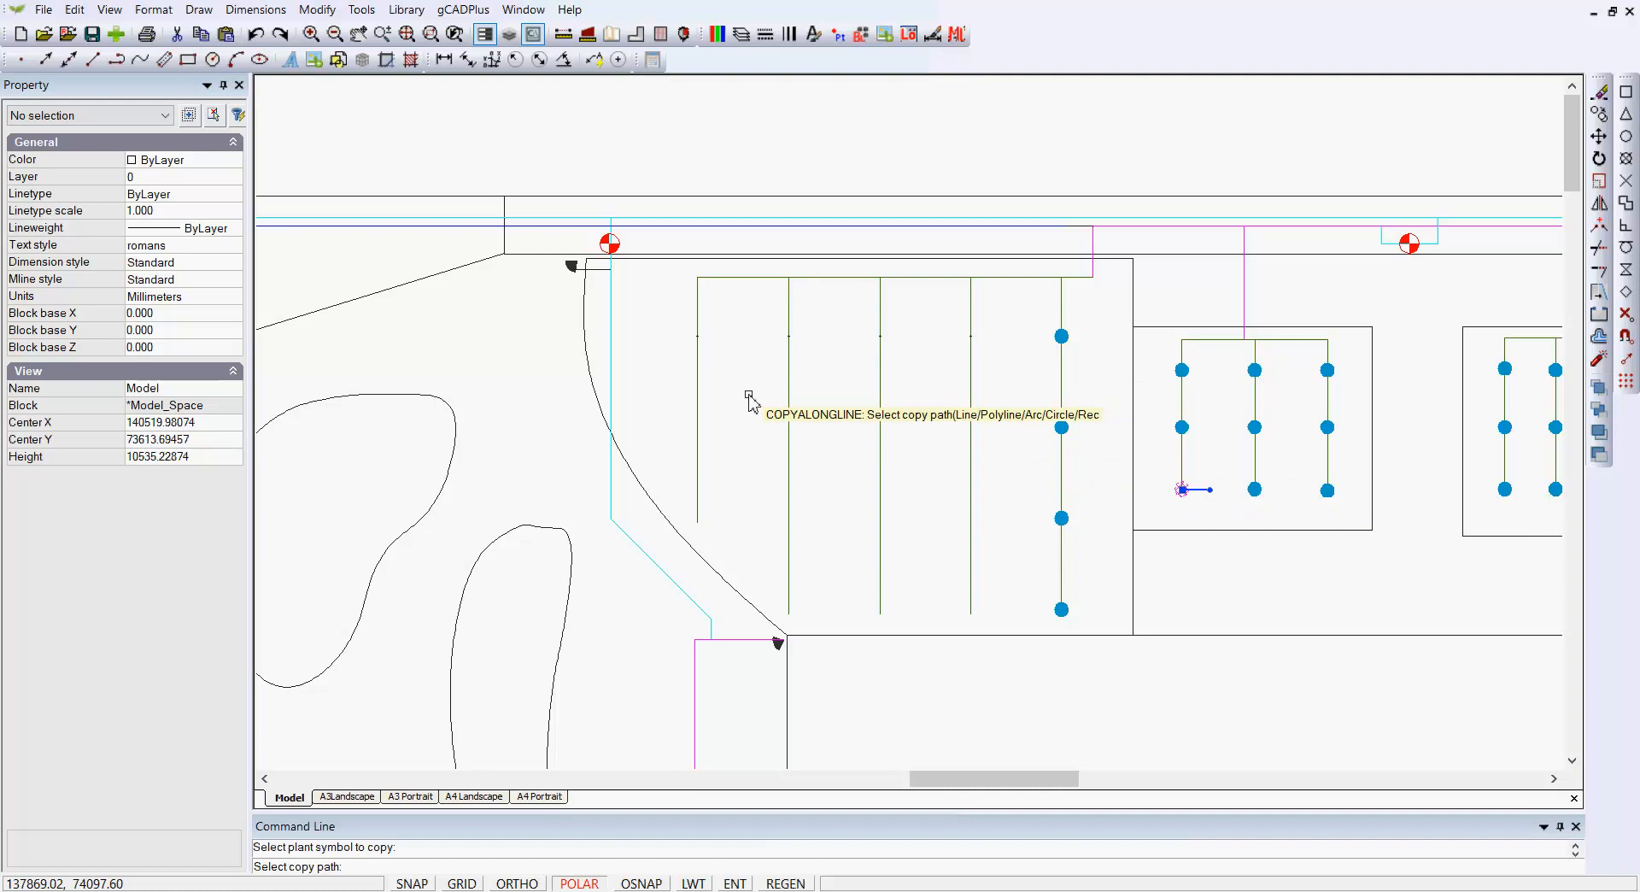
{"action": "mouse_move", "coordinate": [704, 454]}
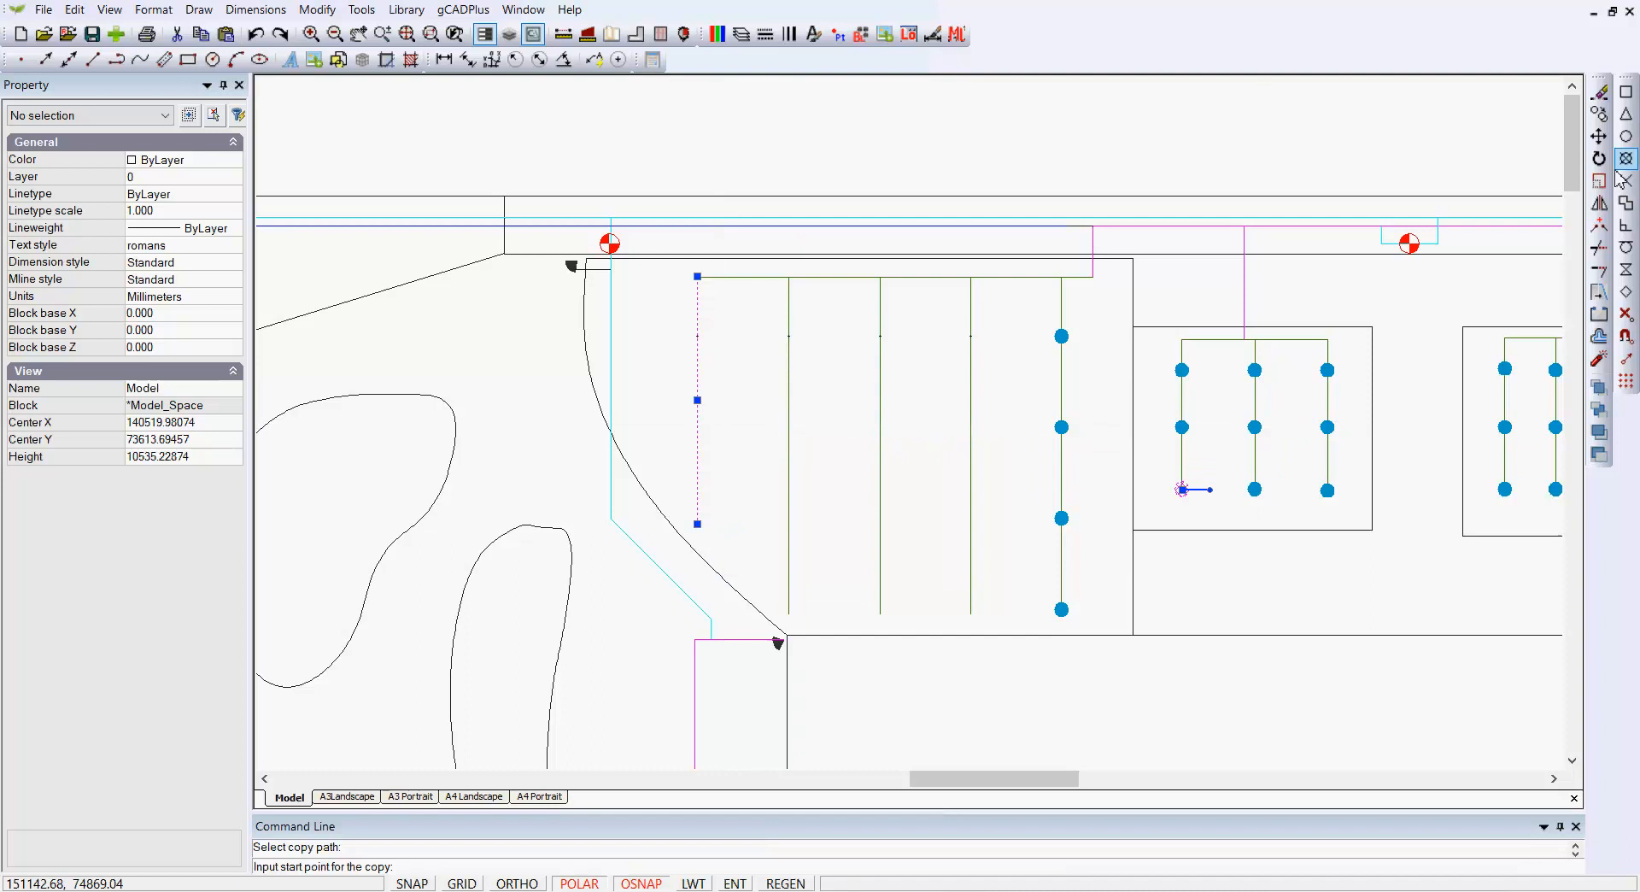
{"action": "left_click", "coordinate": [698, 336]}
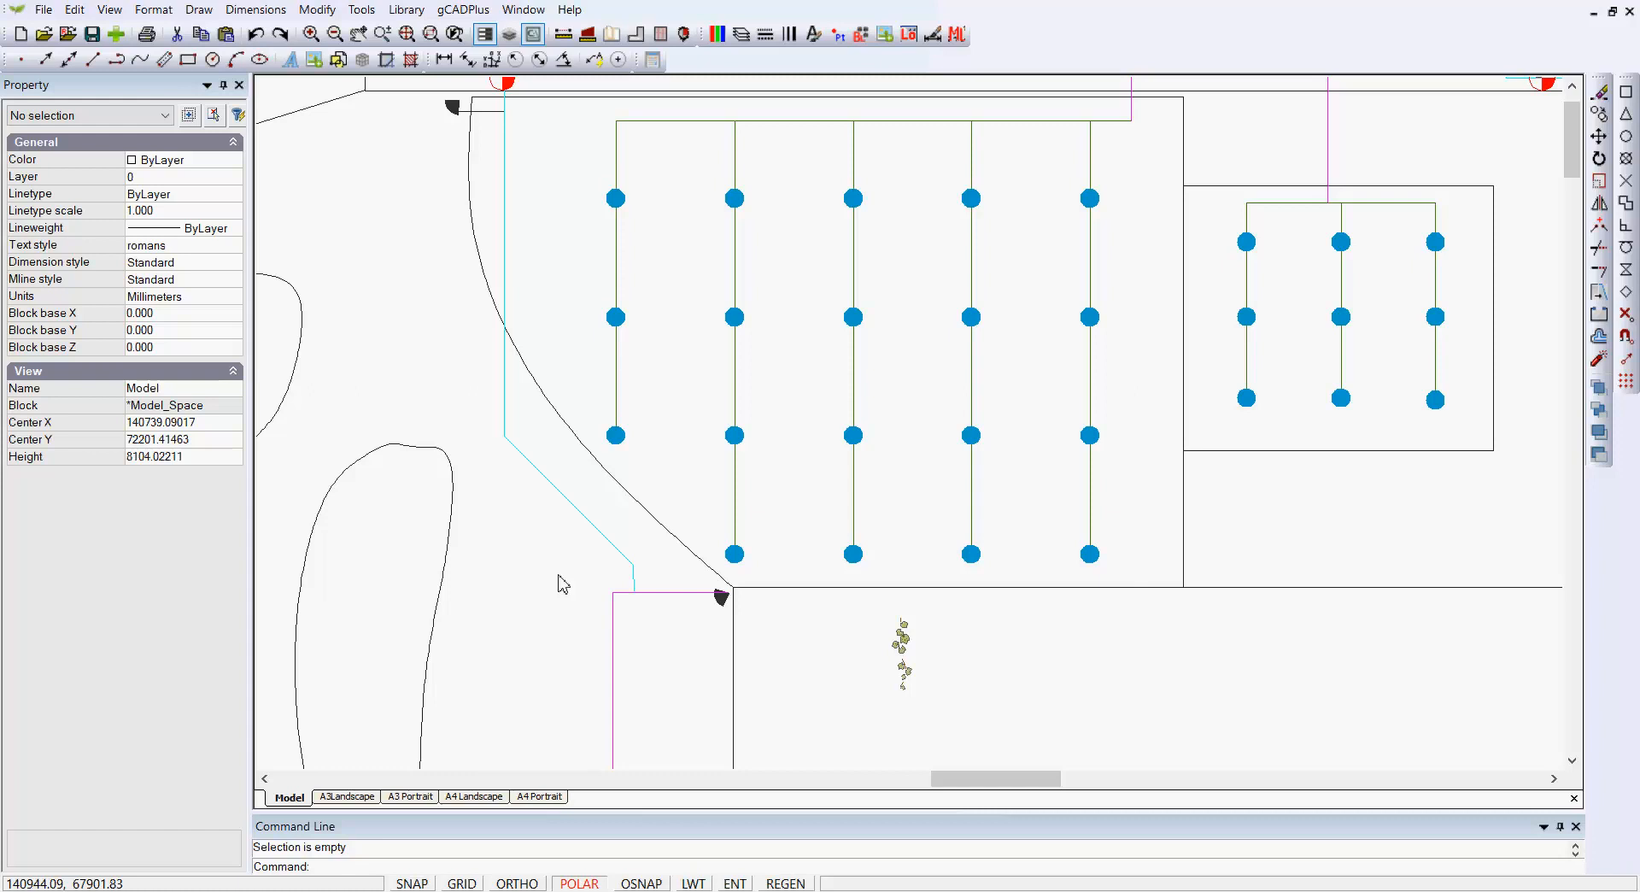
{"action": "mouse_move", "coordinate": [597, 367]}
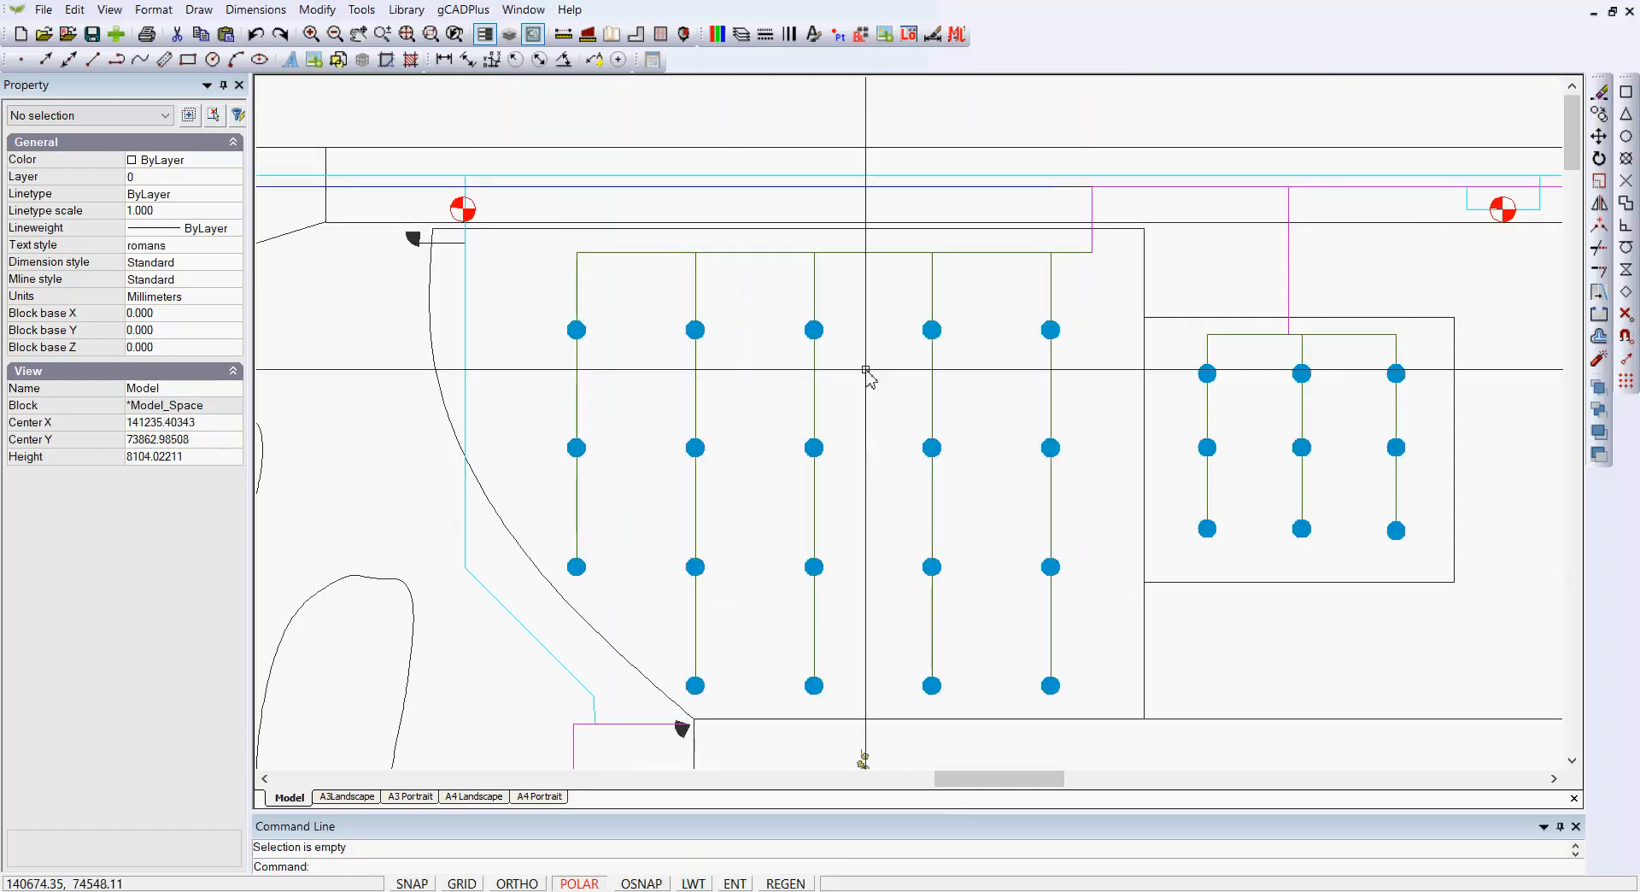
{"action": "left_click", "coordinate": [931, 471]}
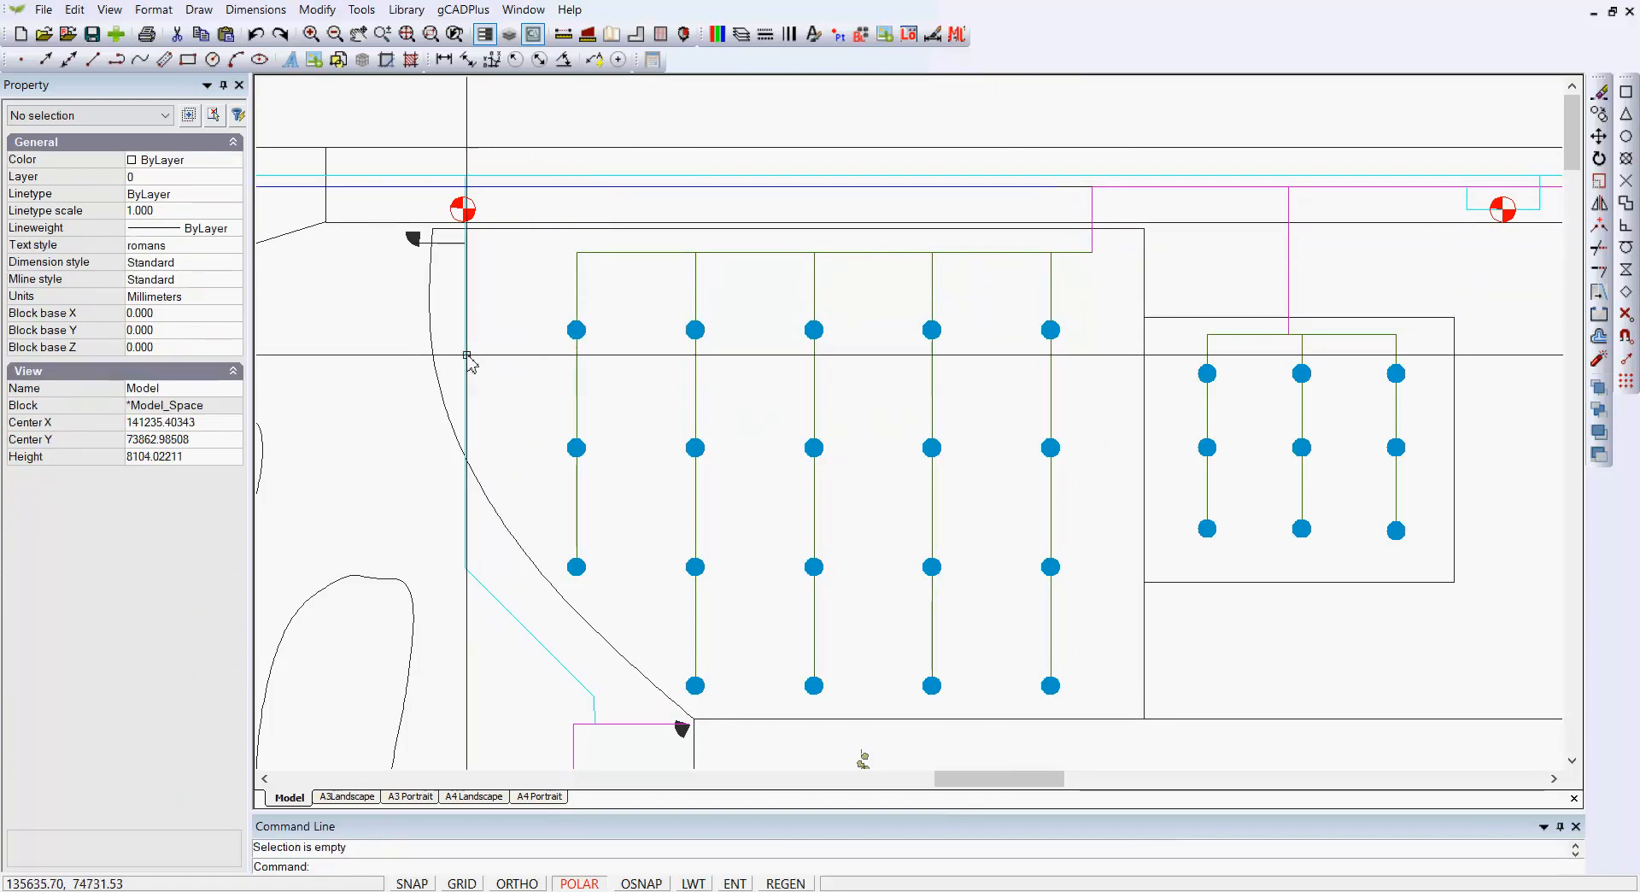
{"action": "left_click", "coordinate": [463, 208]}
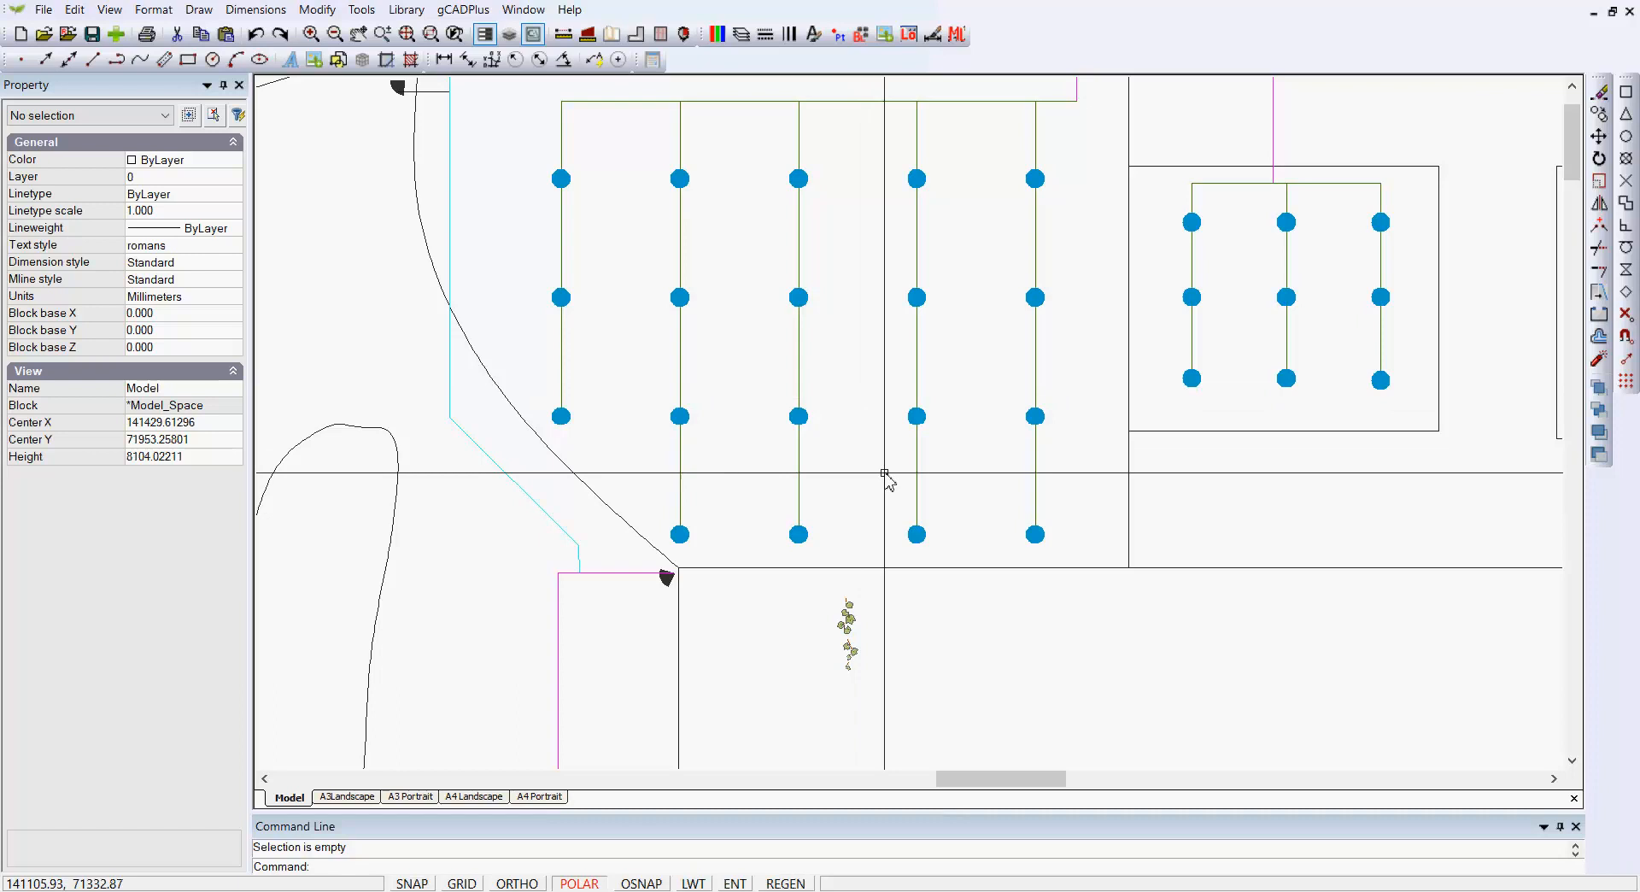
{"action": "mouse_move", "coordinate": [879, 687]}
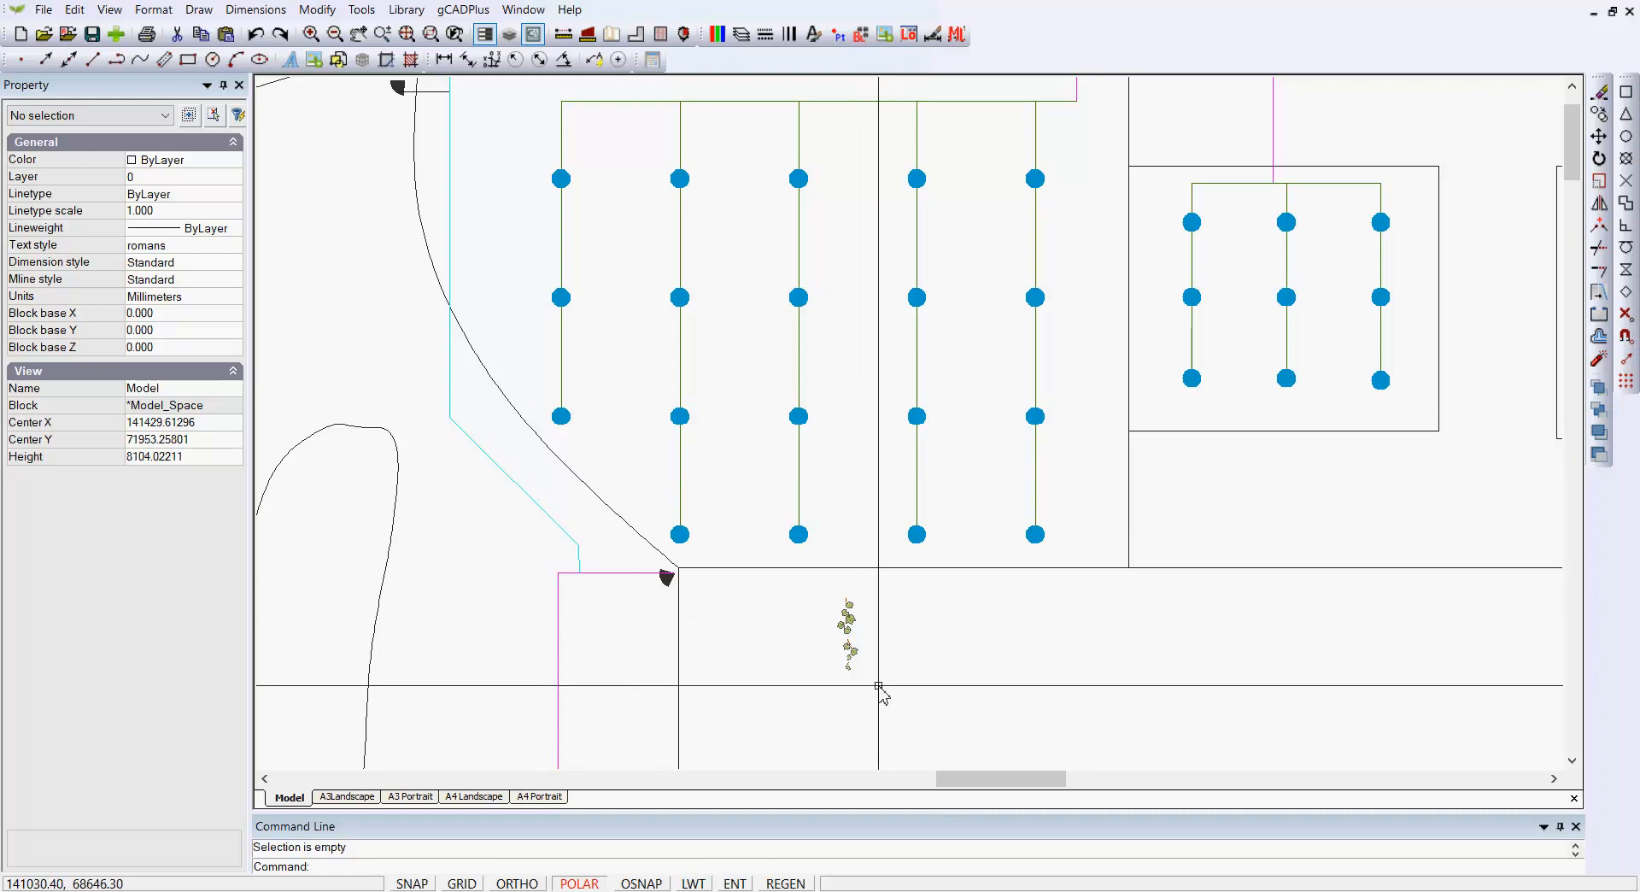
{"action": "mouse_move", "coordinate": [886, 676]}
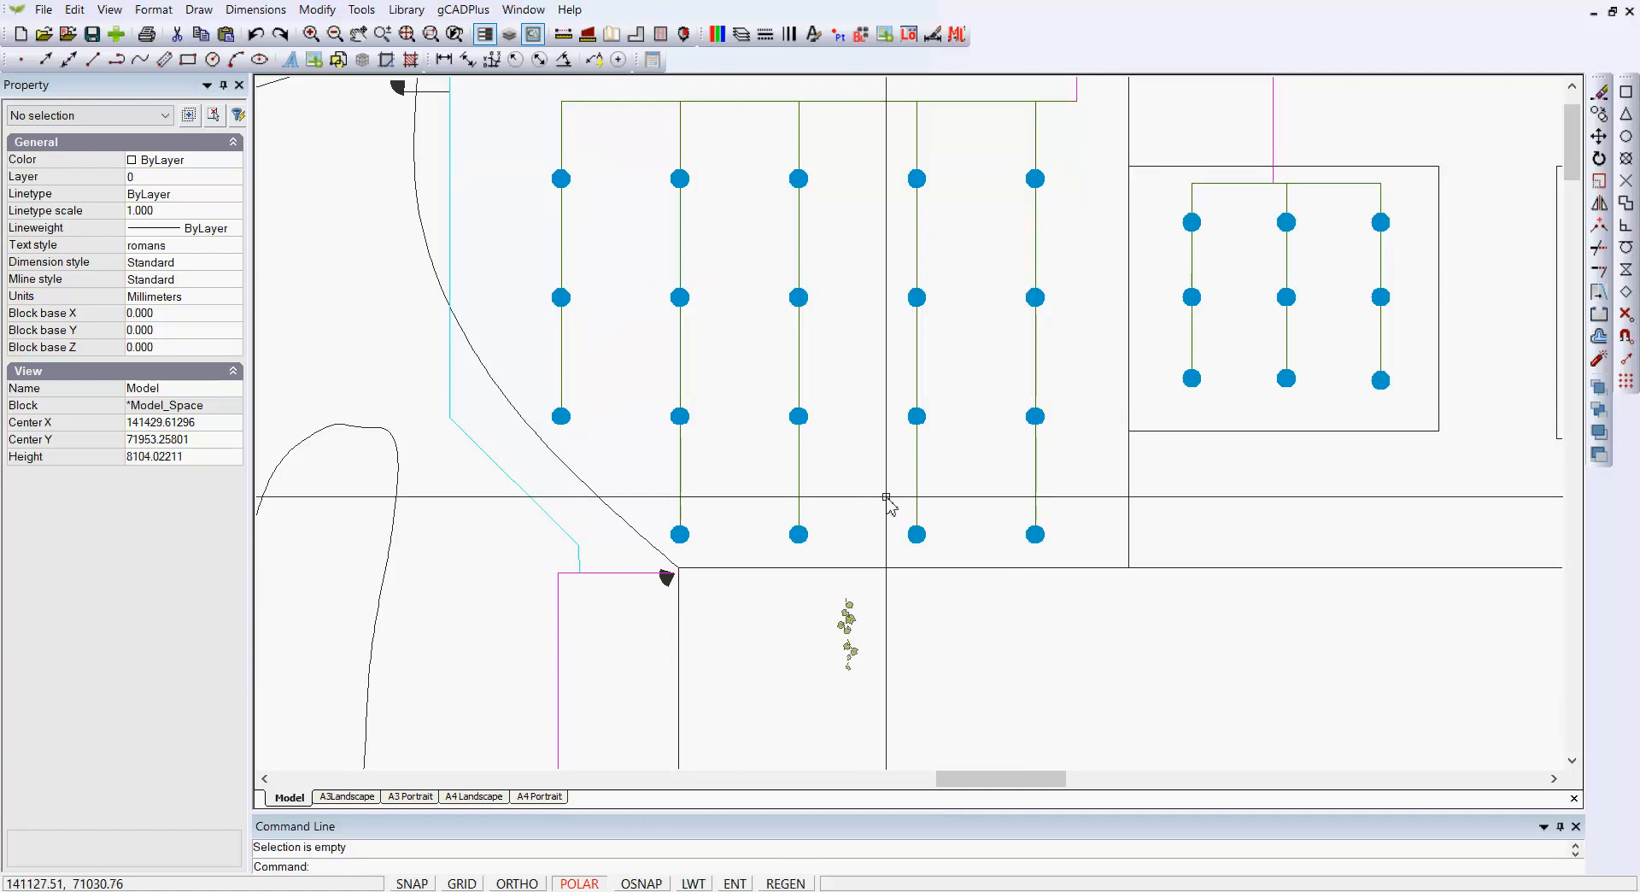
{"action": "mouse_move", "coordinate": [914, 537]}
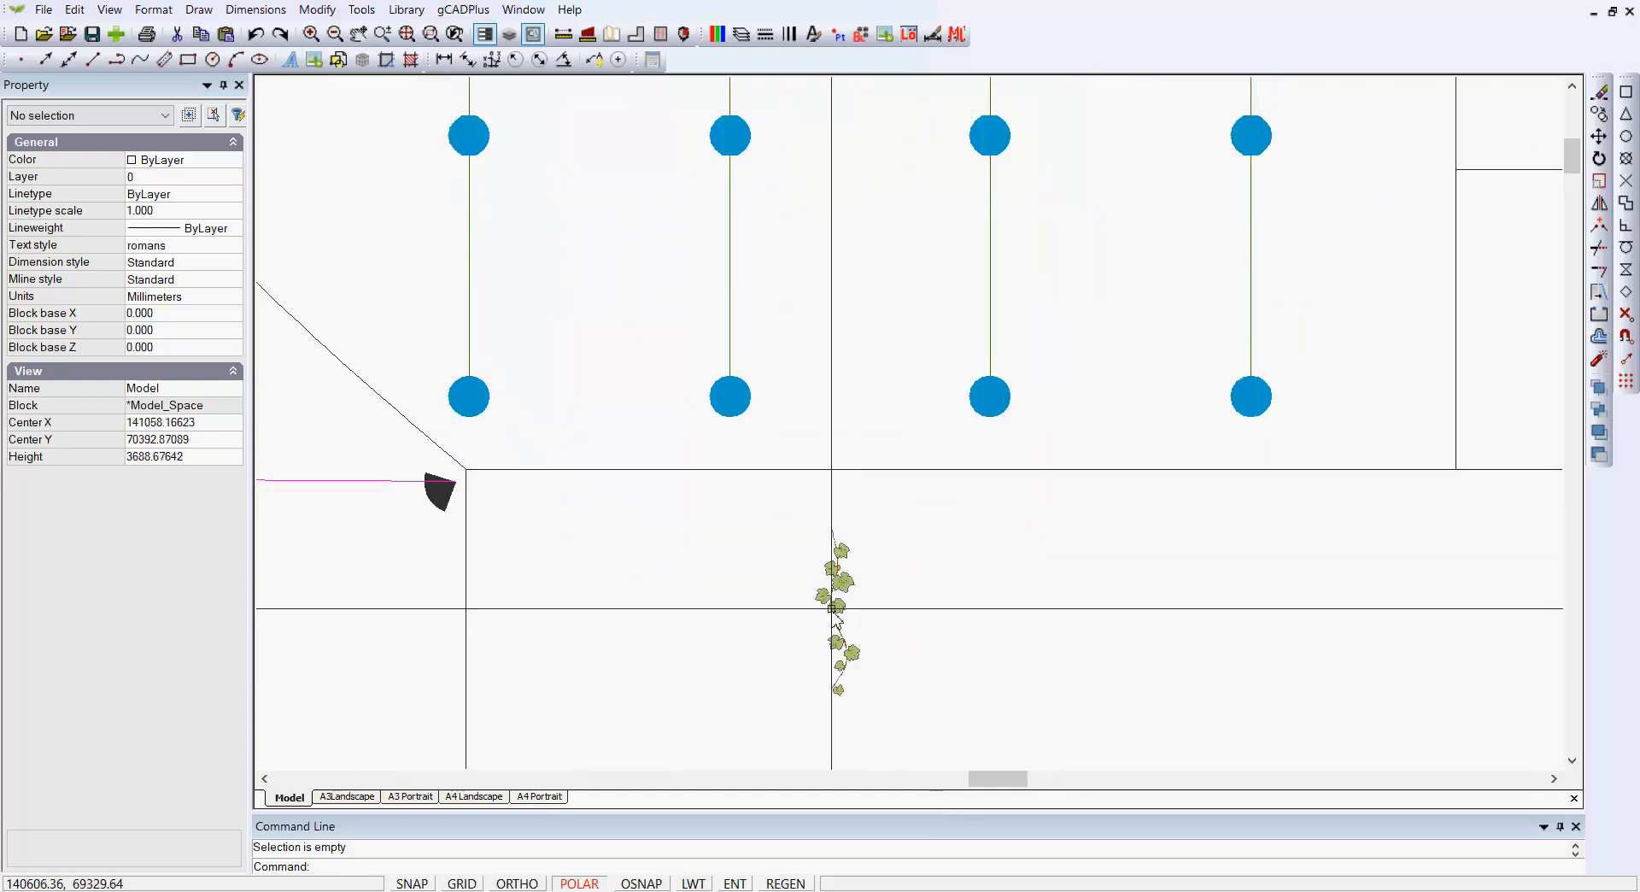
{"action": "left_click", "coordinate": [837, 610]}
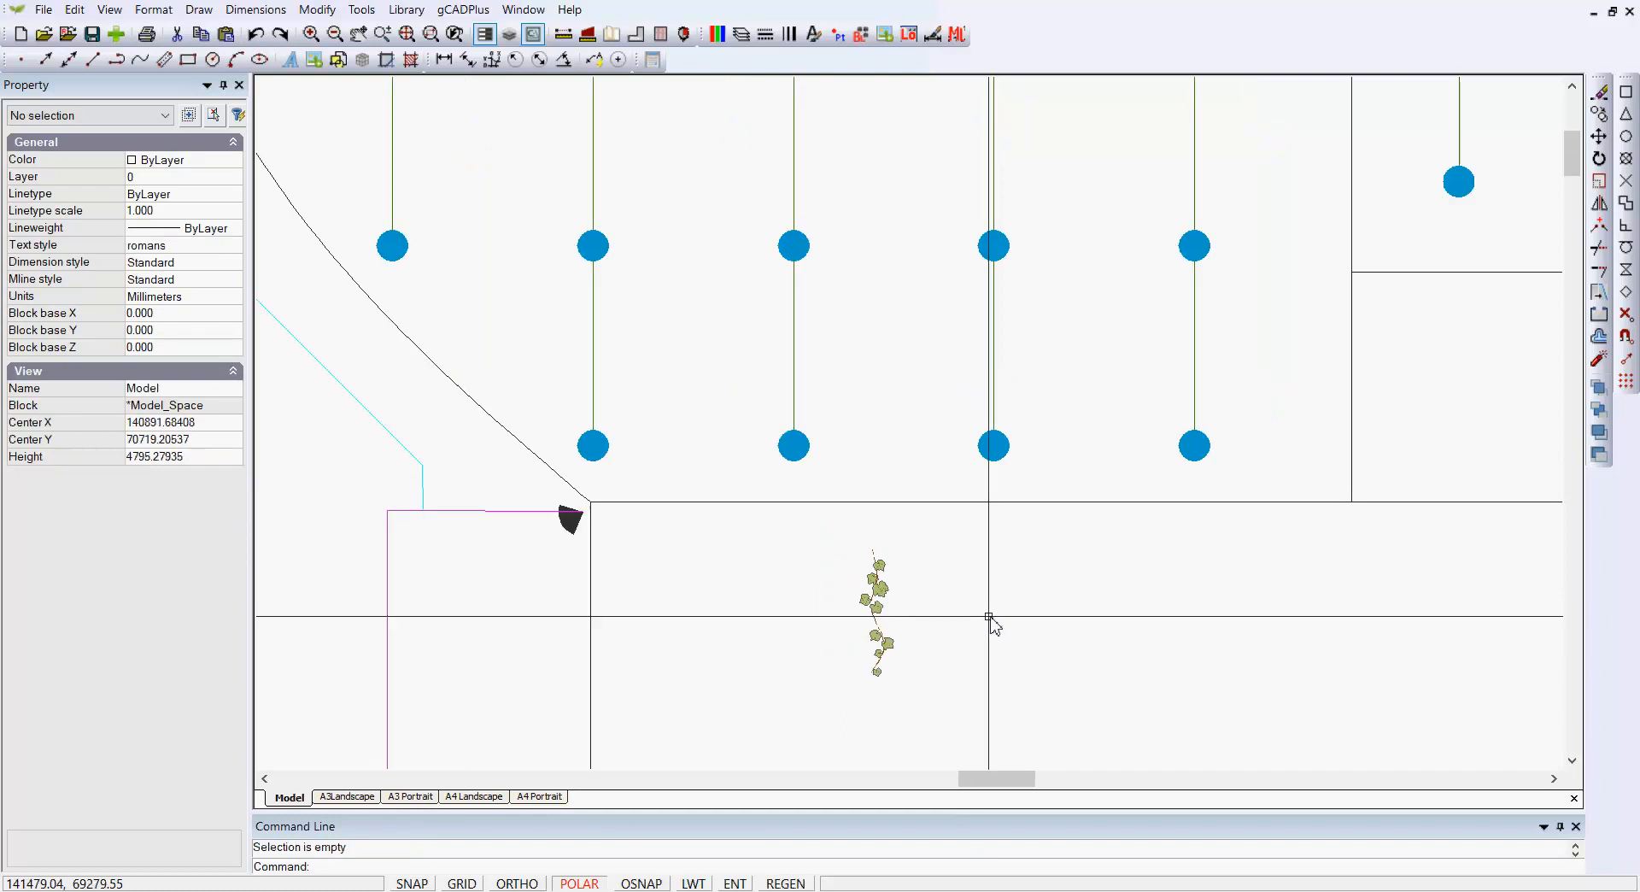
Copy the vine symbol along the rightmost trellis row line at 15000 spacing
{"action": "right_click", "coordinate": [991, 617]}
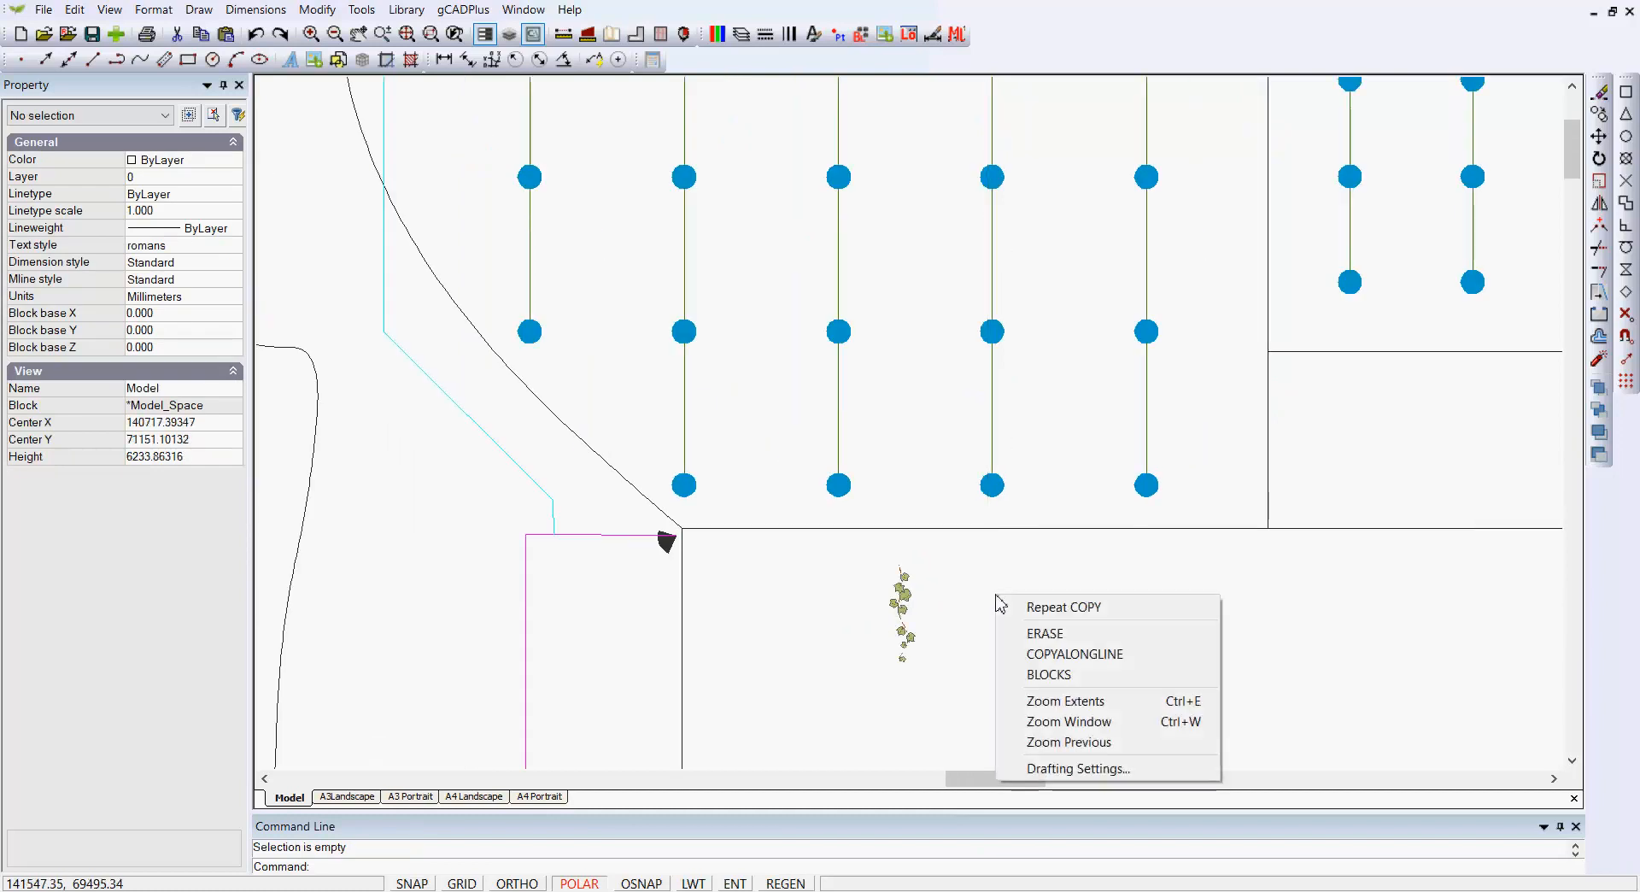
{"action": "left_click", "coordinate": [1072, 654]}
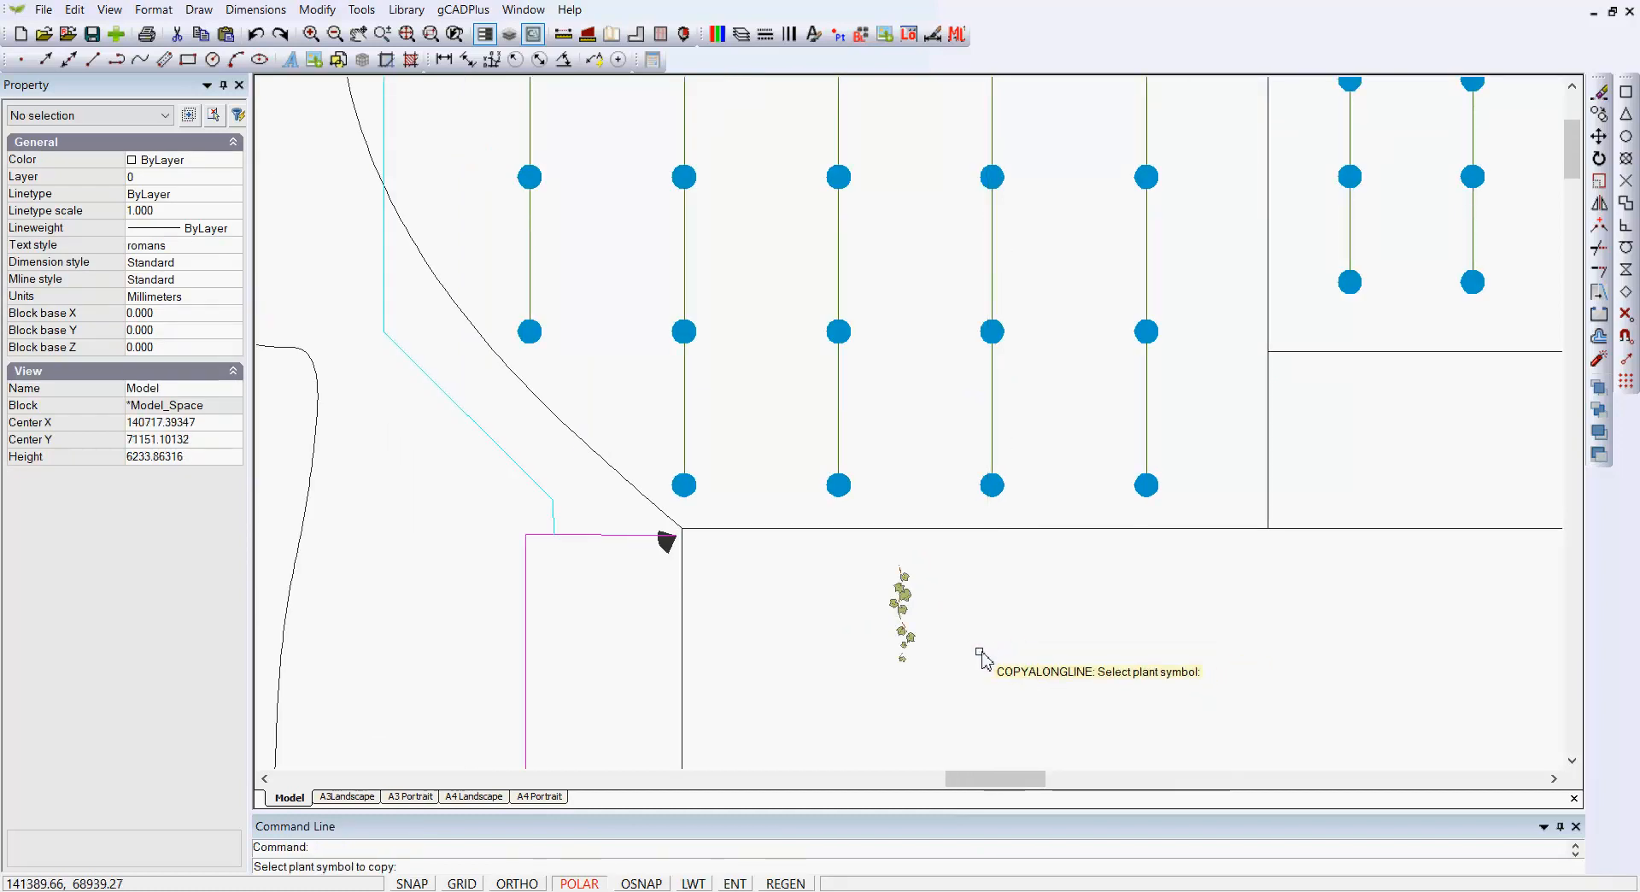
{"action": "scroll", "scroll_direction": "down", "scroll_amount": 3}
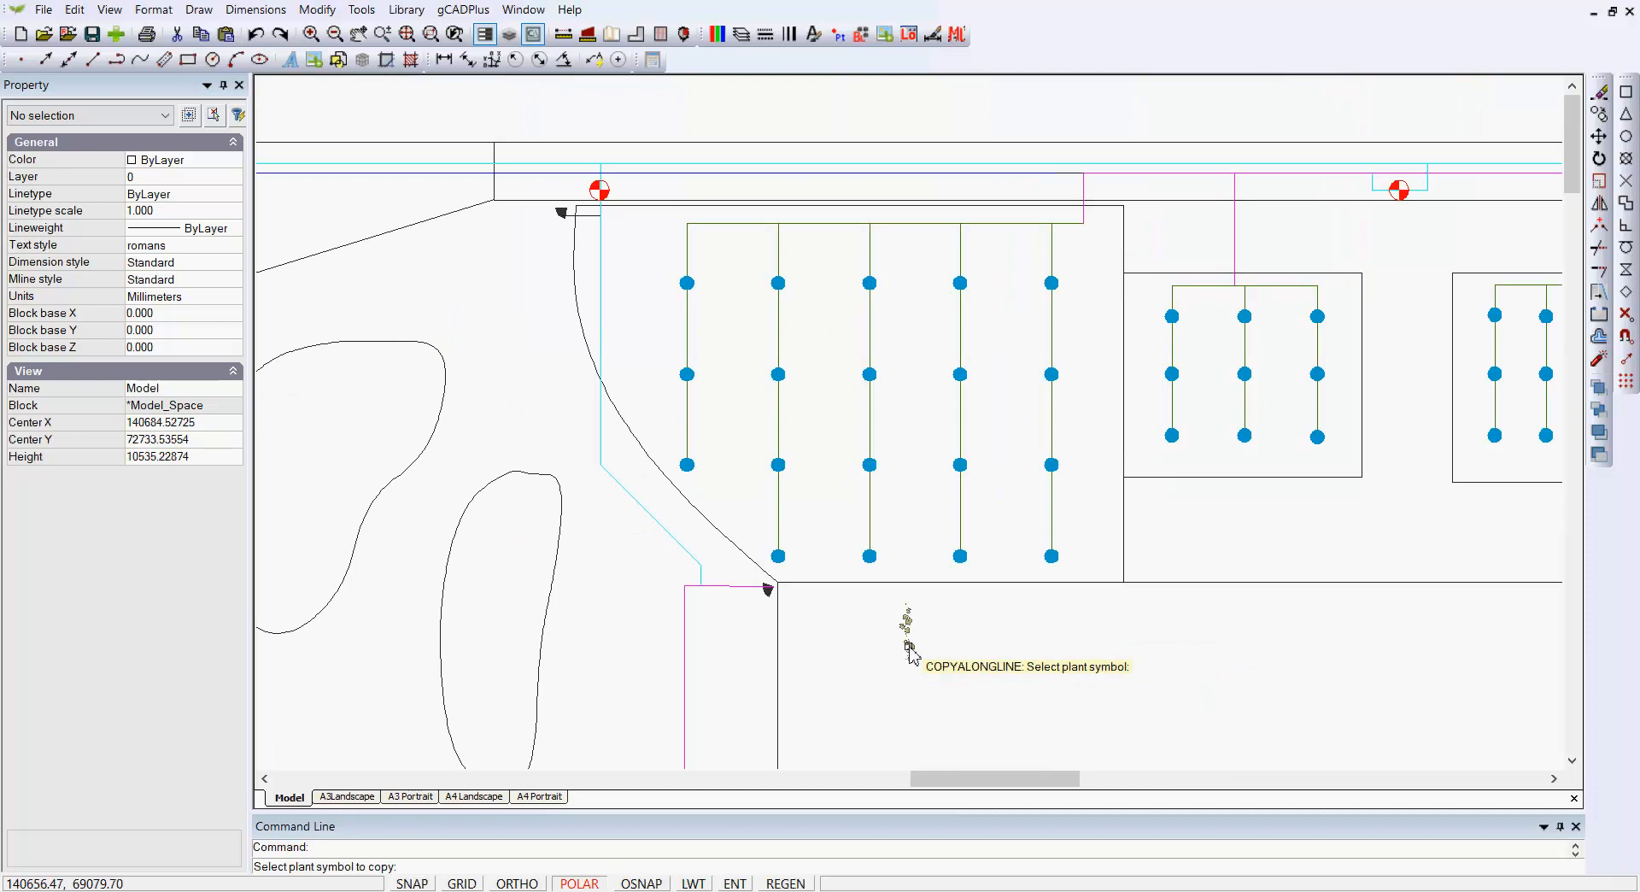
{"action": "left_click", "coordinate": [908, 632]}
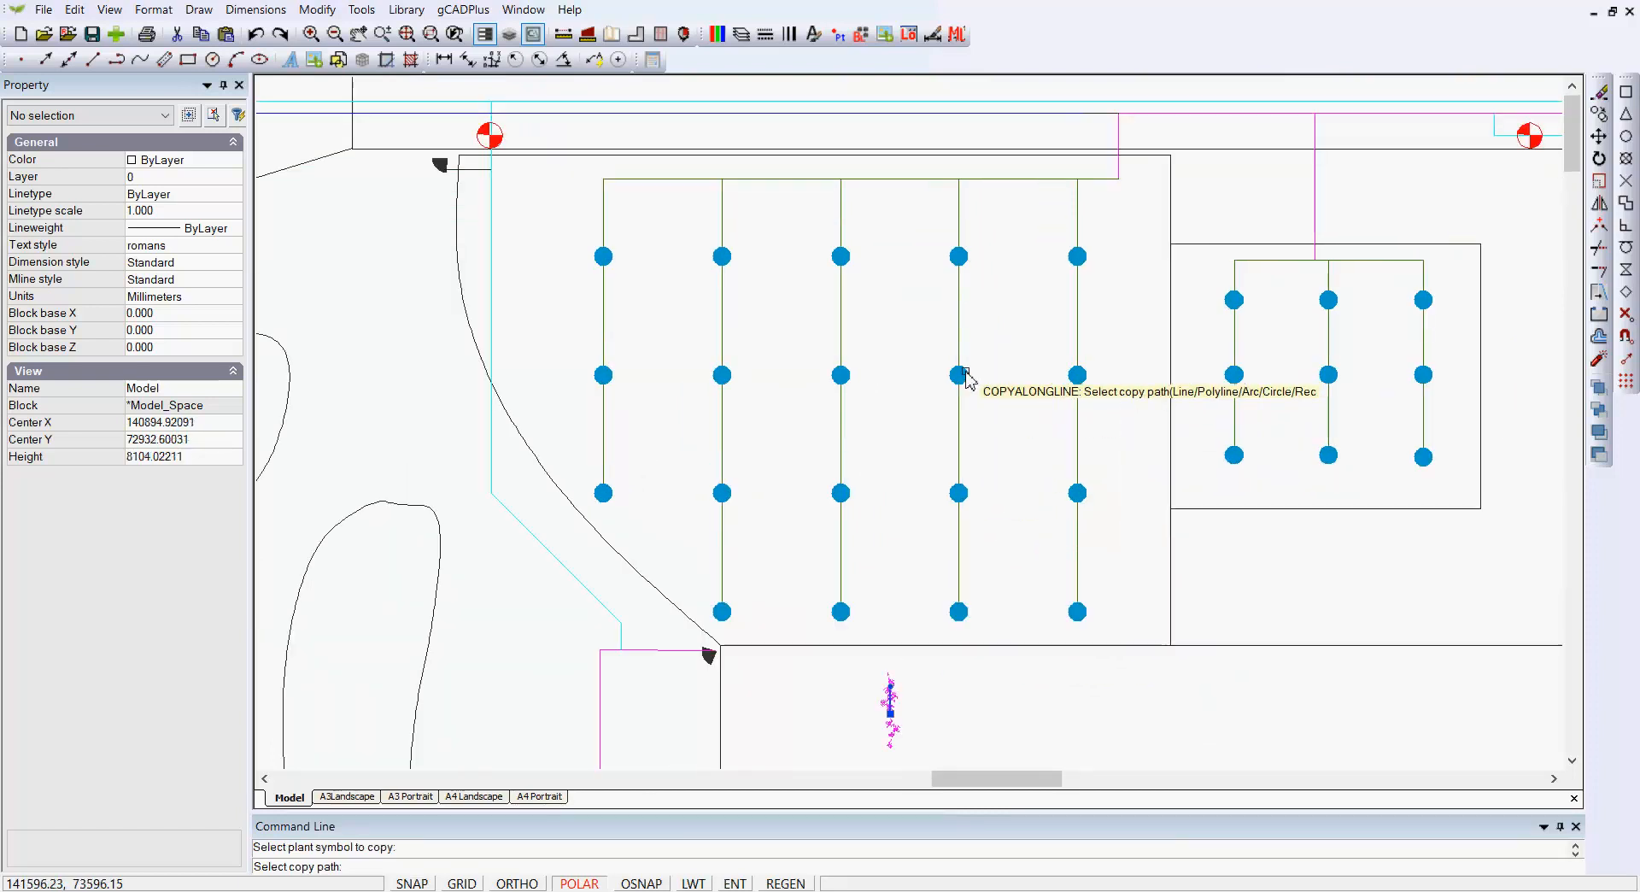
{"action": "left_click", "coordinate": [1078, 376]}
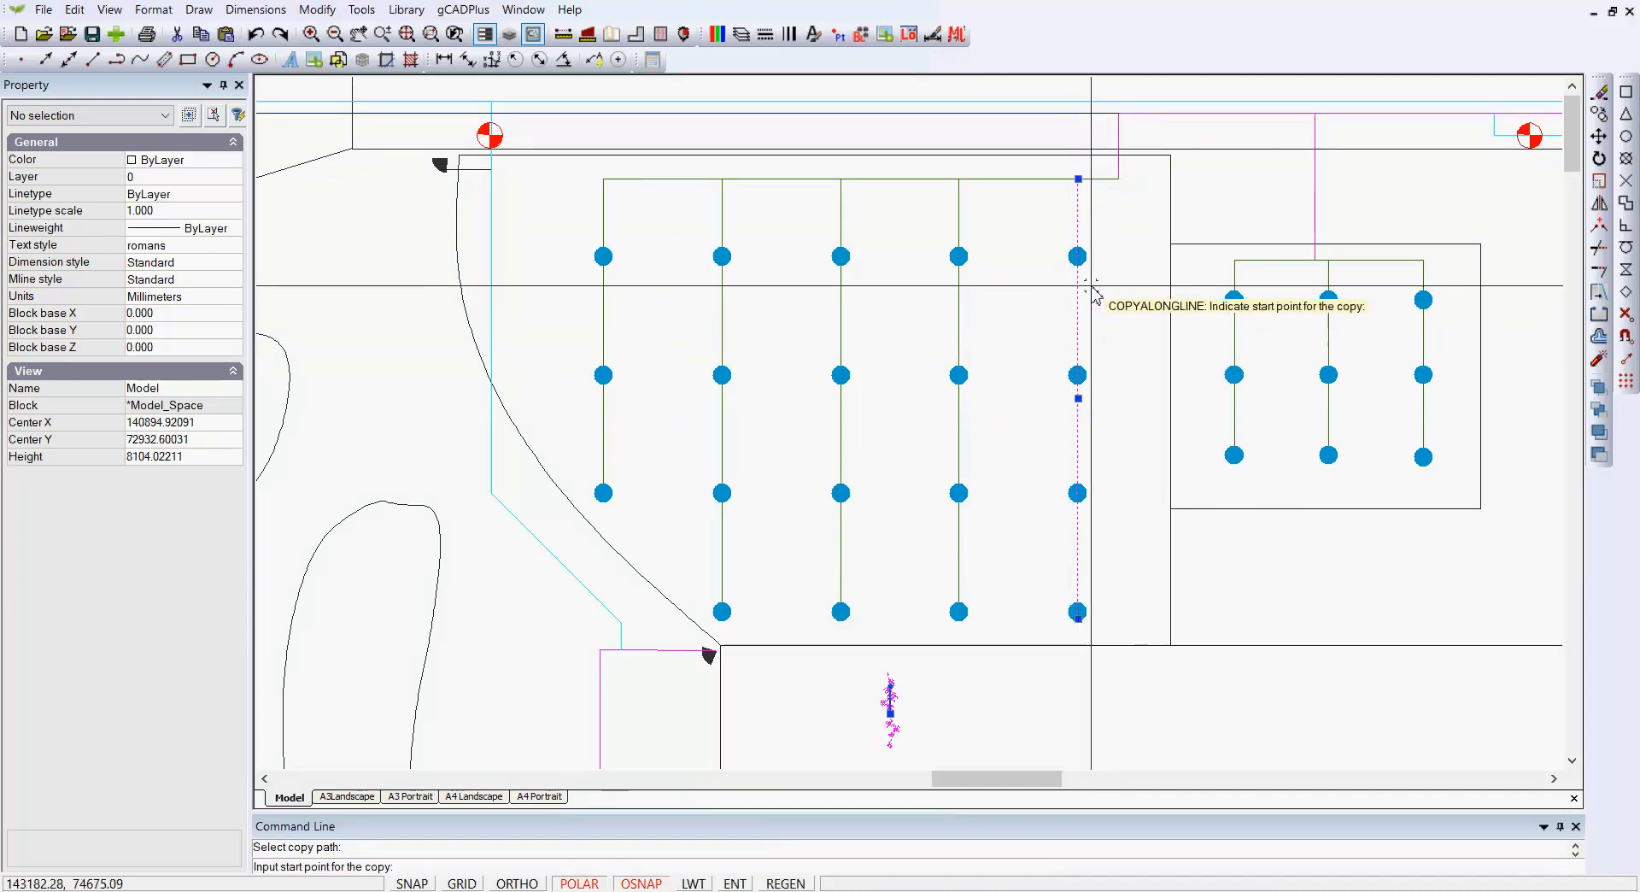
{"action": "mouse_move", "coordinate": [1077, 276]}
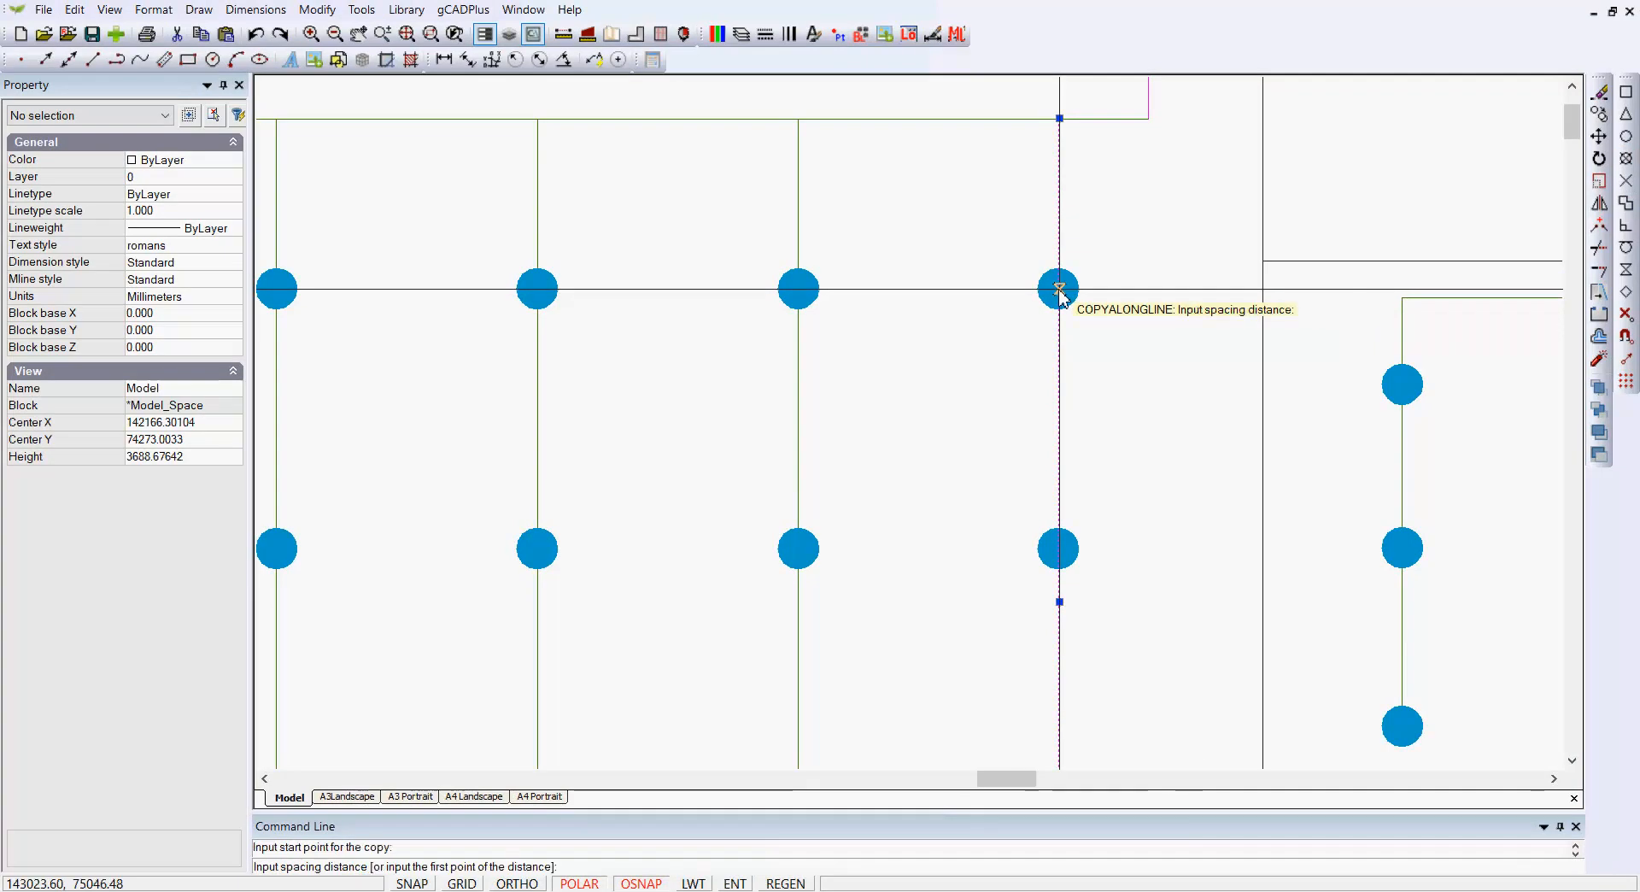
{"action": "type", "text": "15"}
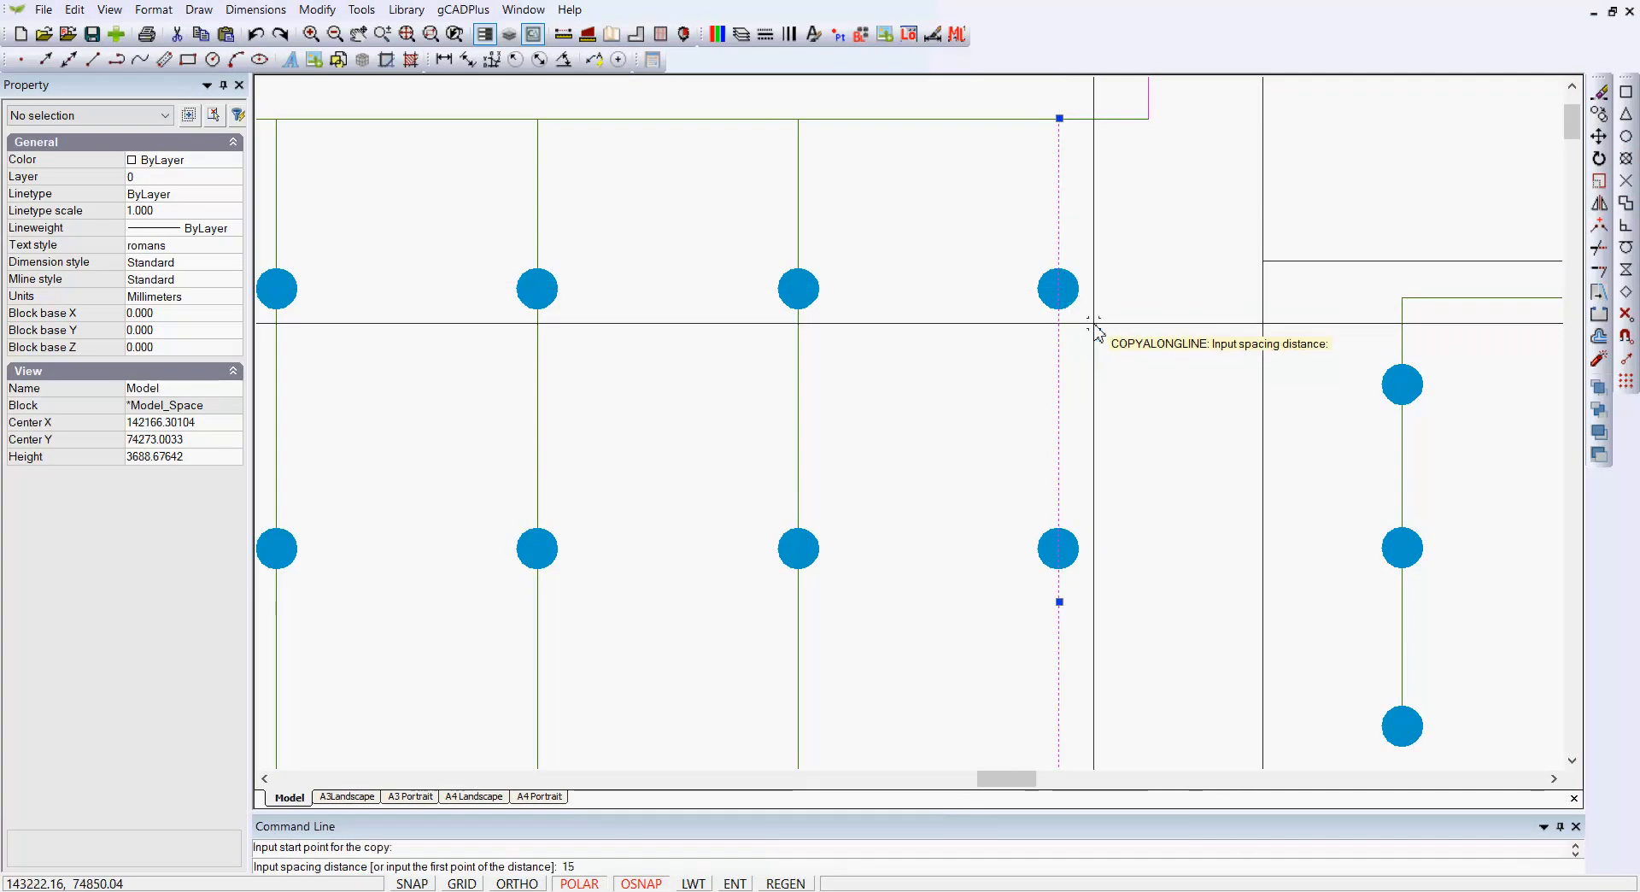
{"action": "type", "text": "000"}
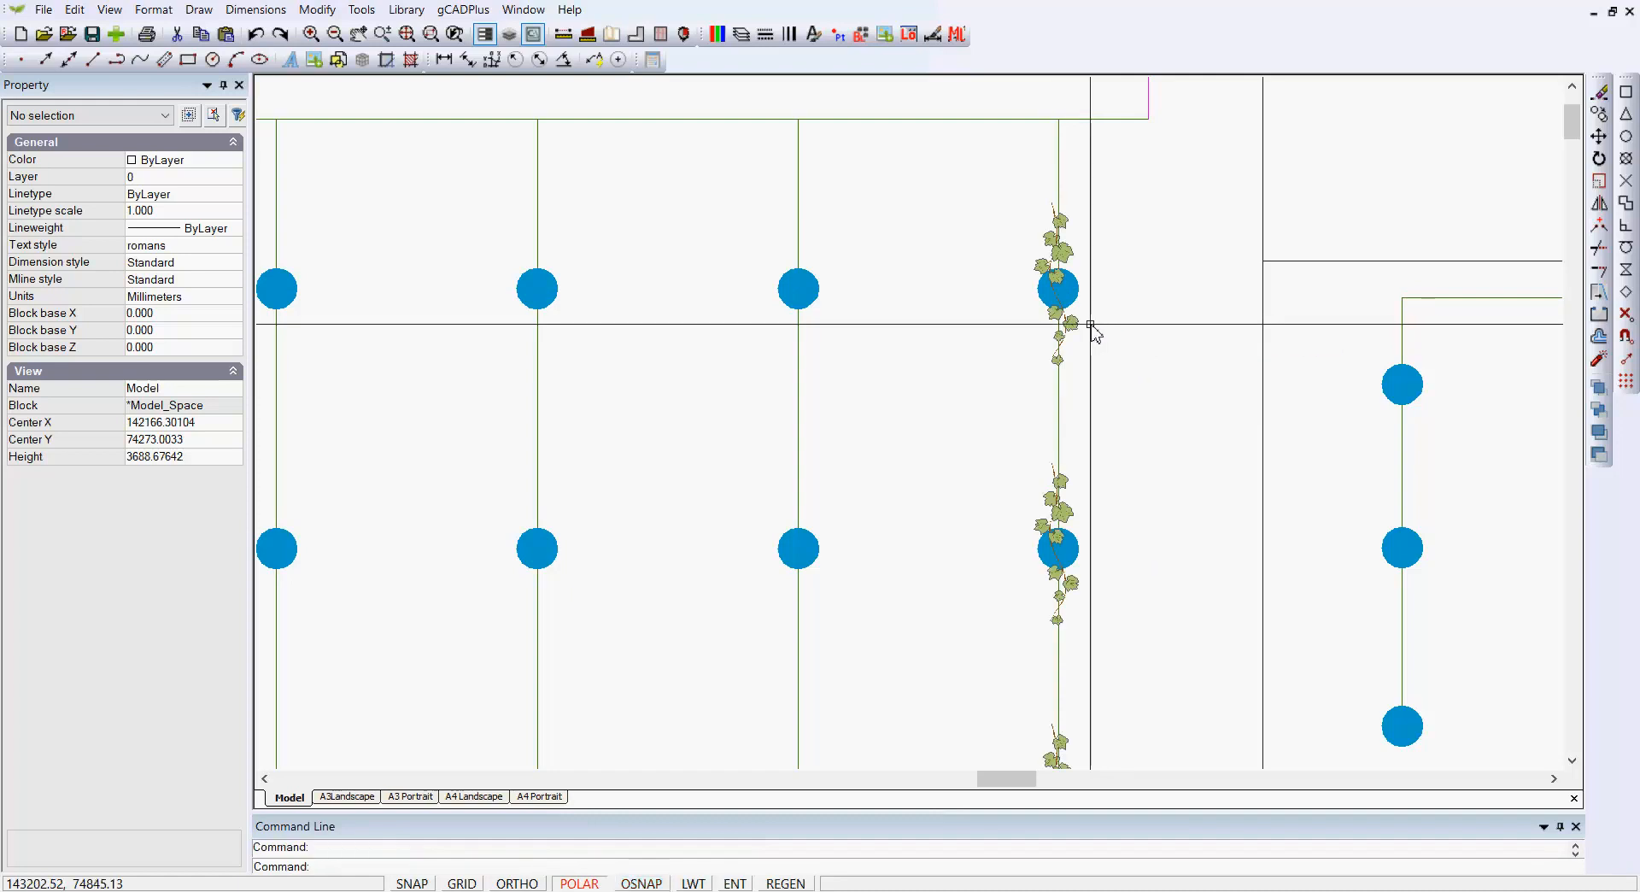
{"action": "scroll", "scroll_direction": "down", "scroll_amount": 3}
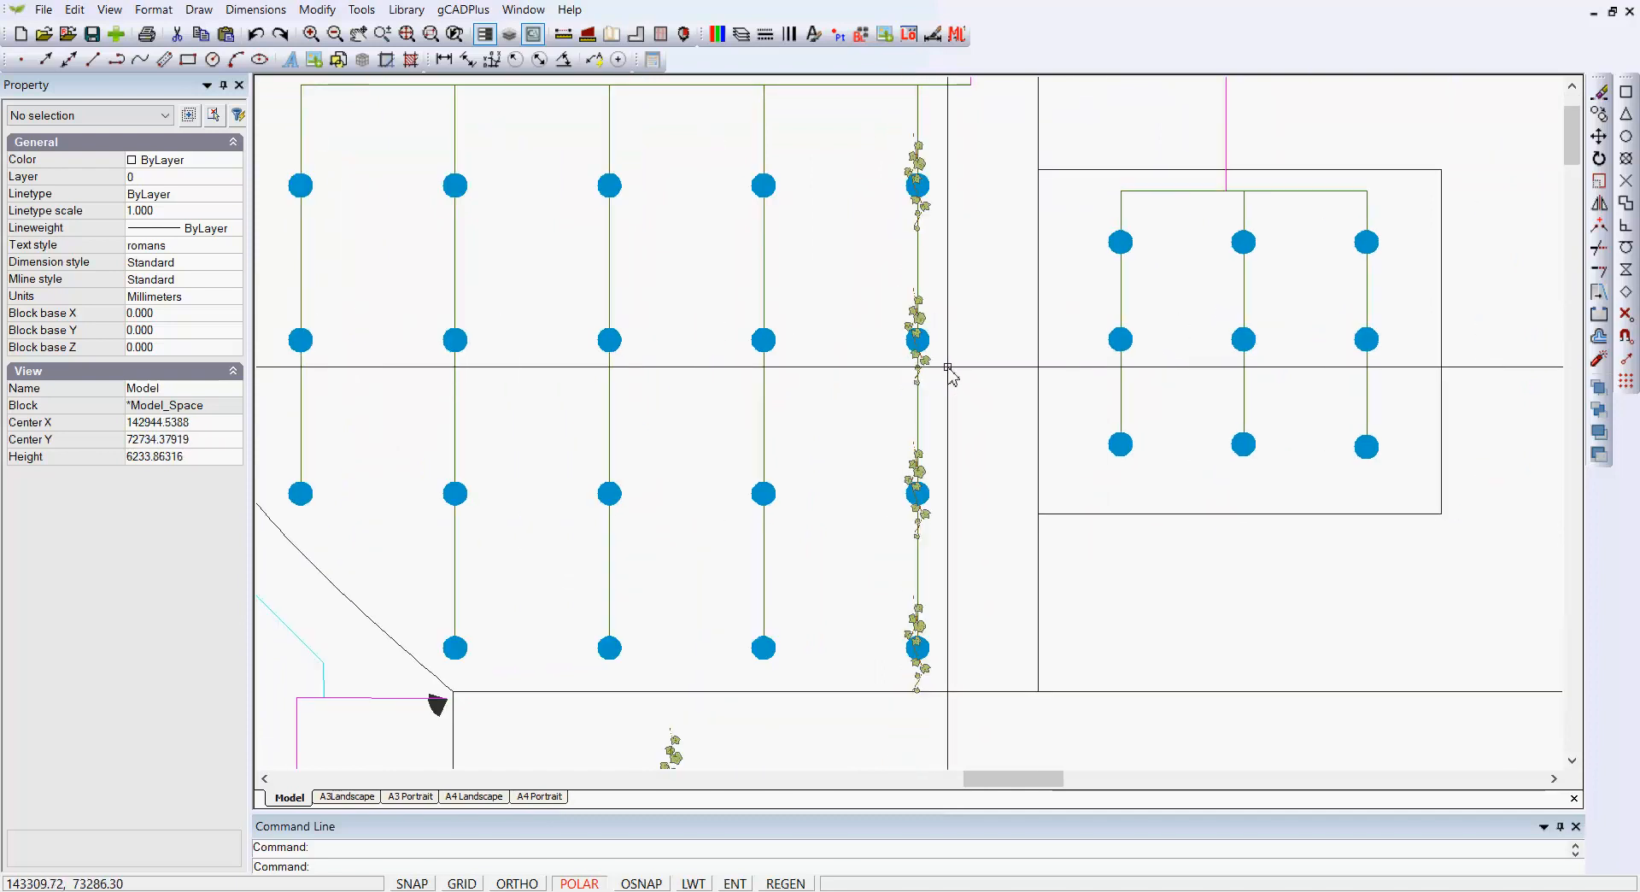
{"action": "mouse_move", "coordinate": [948, 378]}
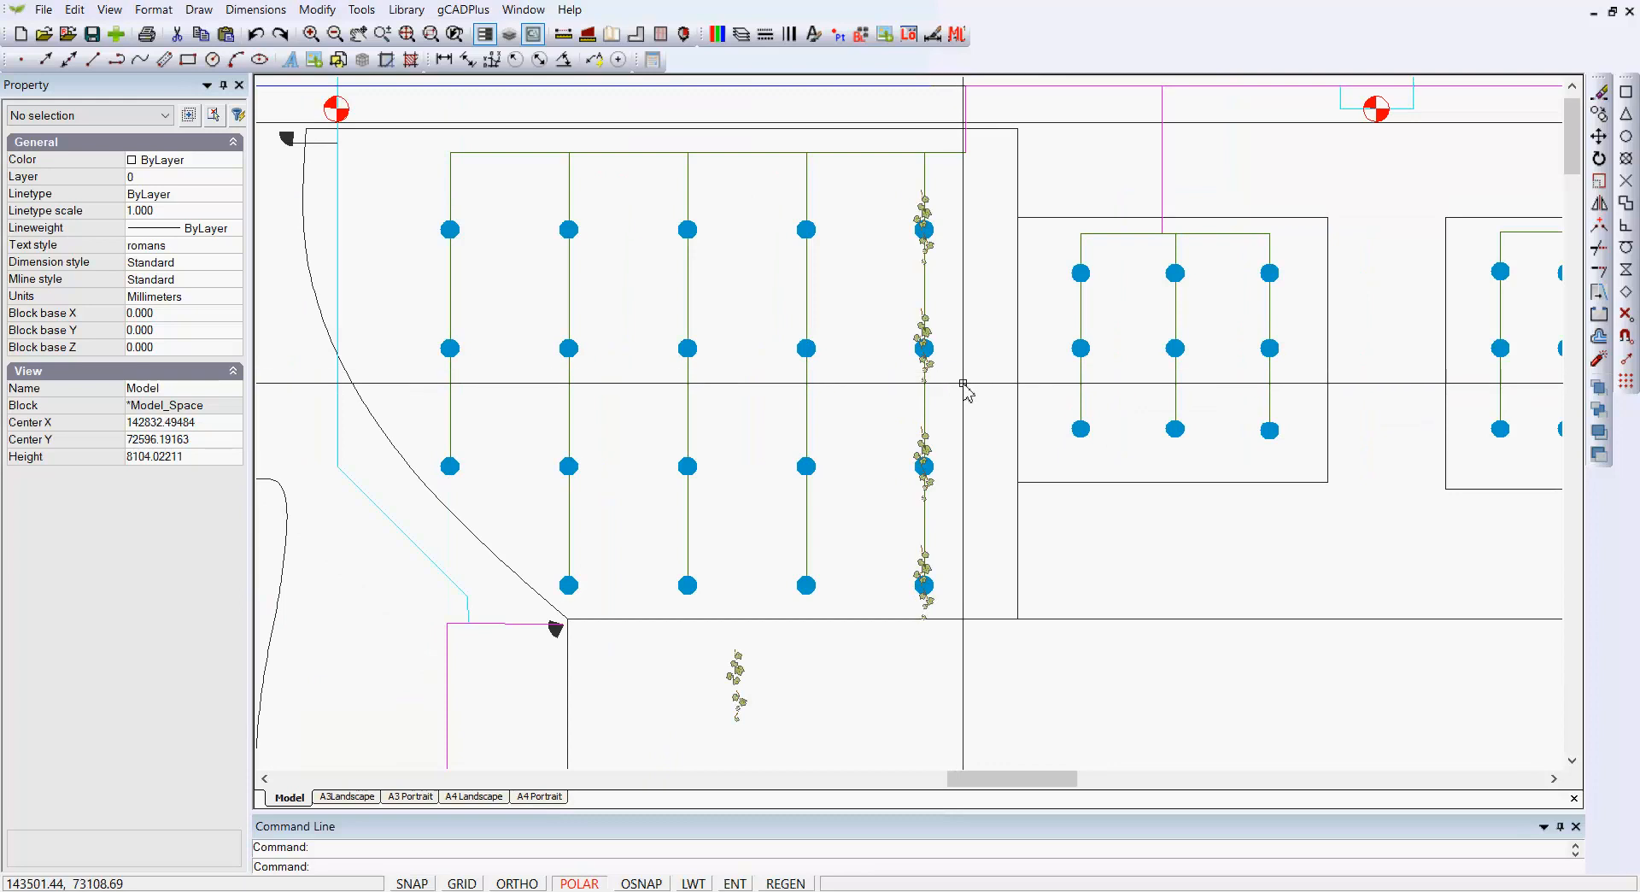
{"action": "mouse_move", "coordinate": [889, 186]}
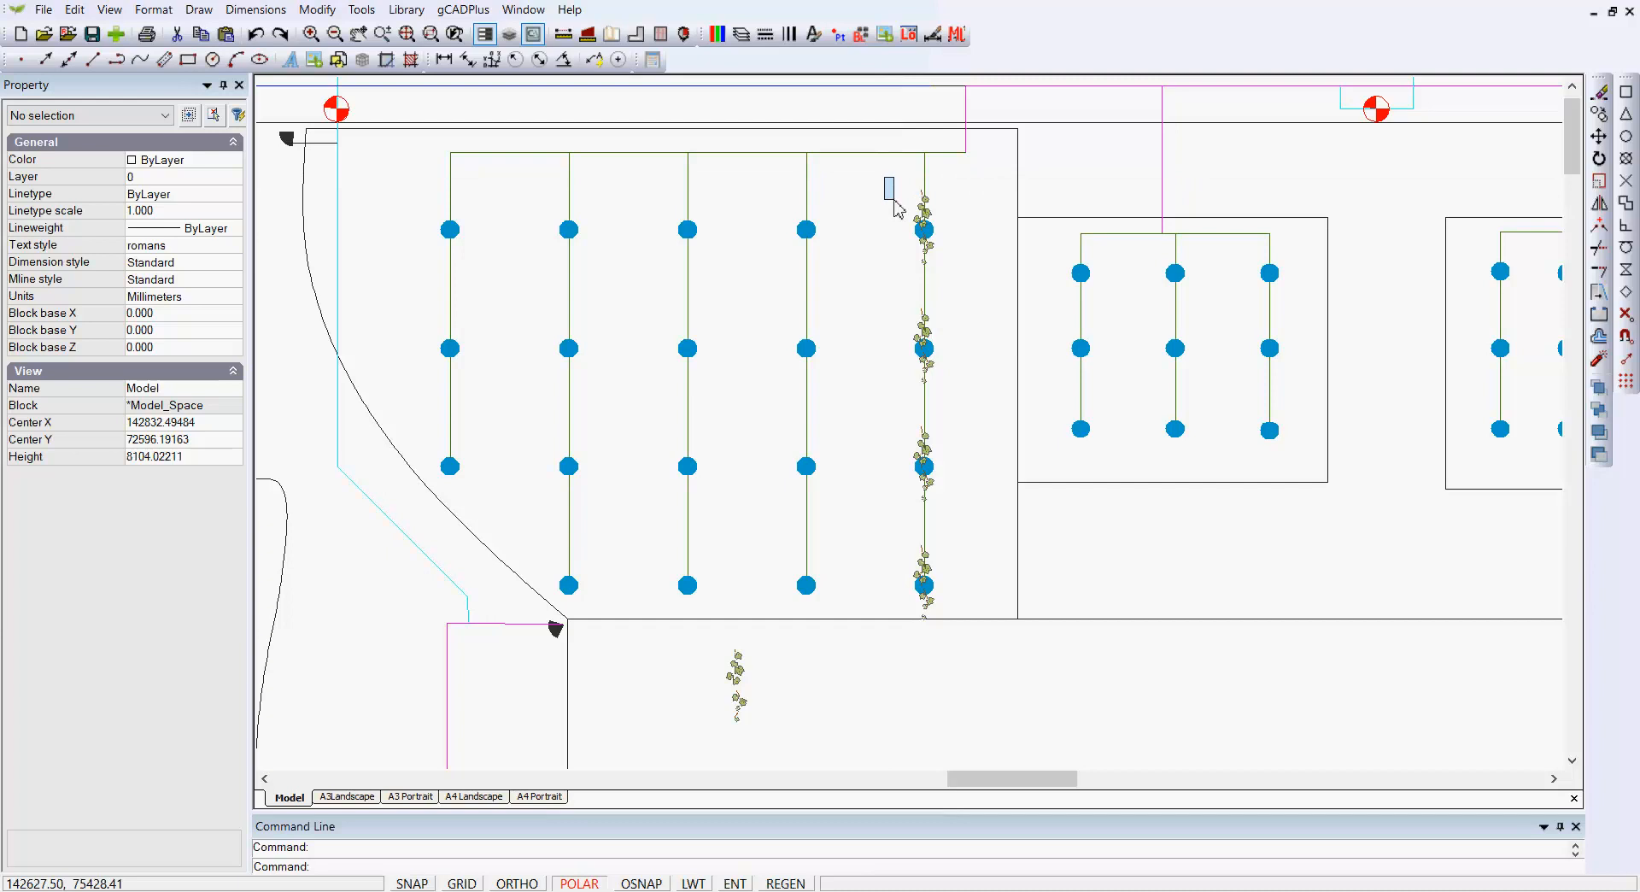
{"action": "mouse_move", "coordinate": [610, 571]}
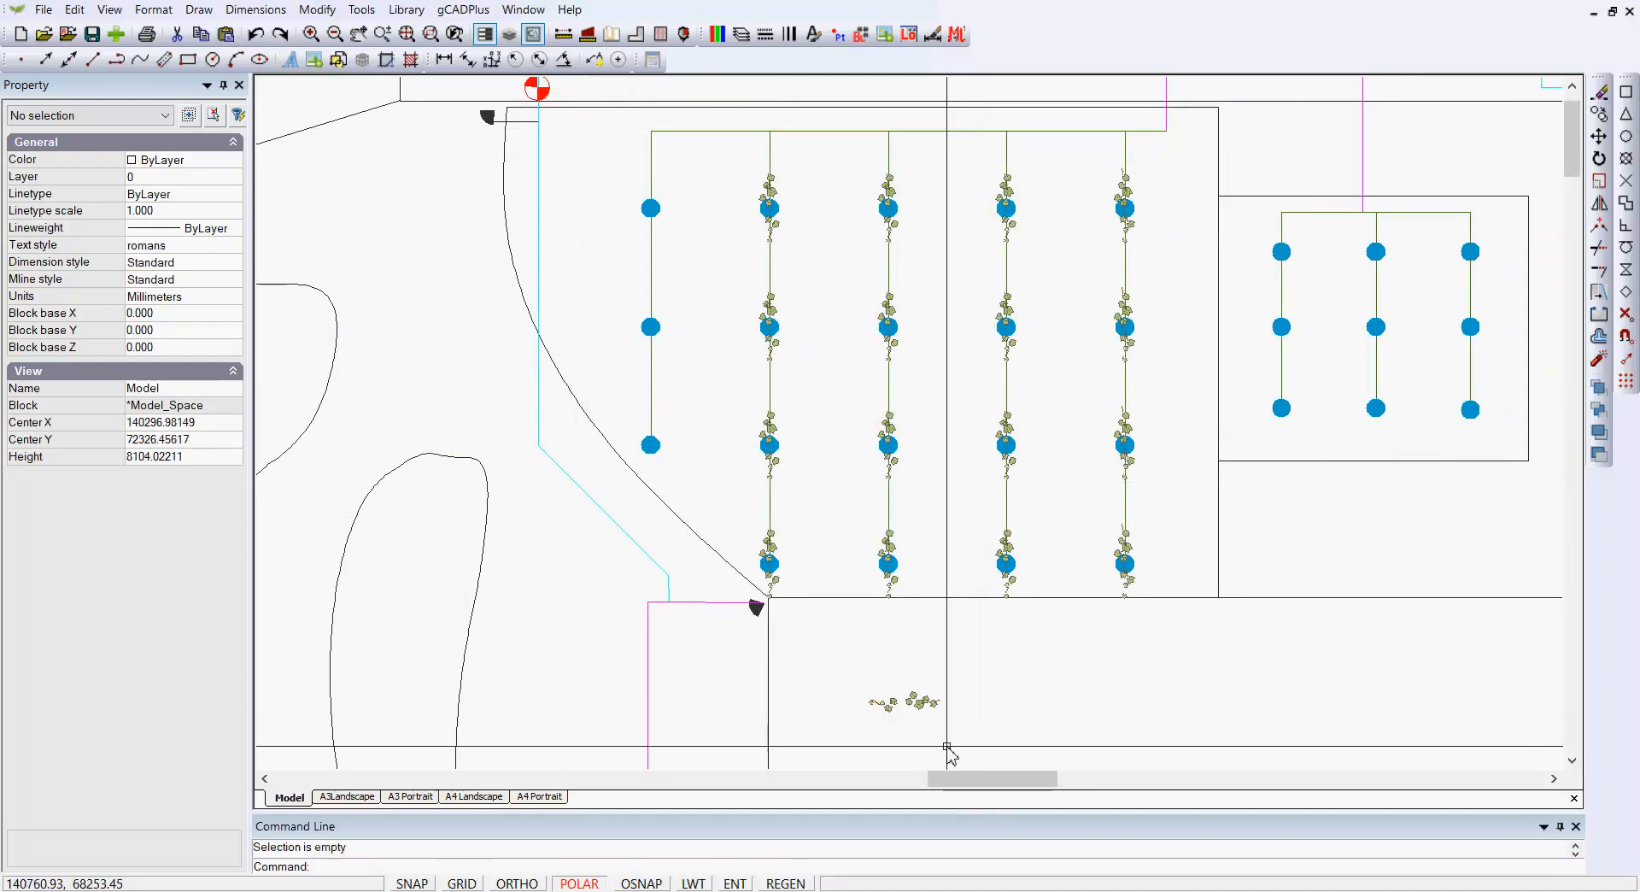
Select the loose horizontal vine symbol below the block to inspect its properties
{"action": "left_click", "coordinate": [904, 702]}
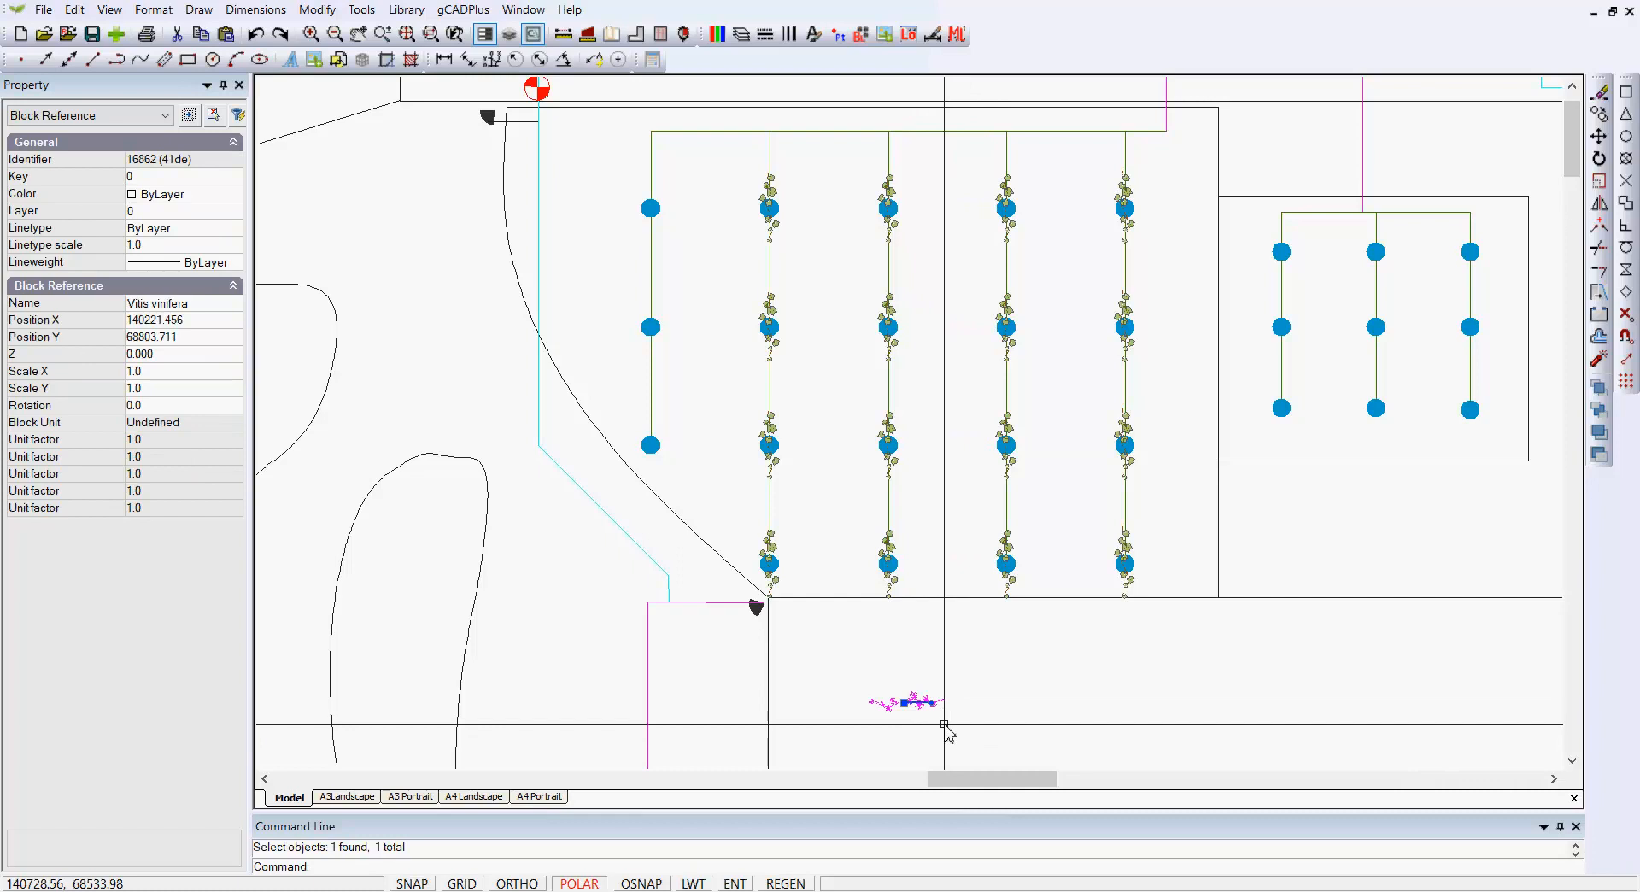
{"action": "mouse_move", "coordinate": [937, 732]}
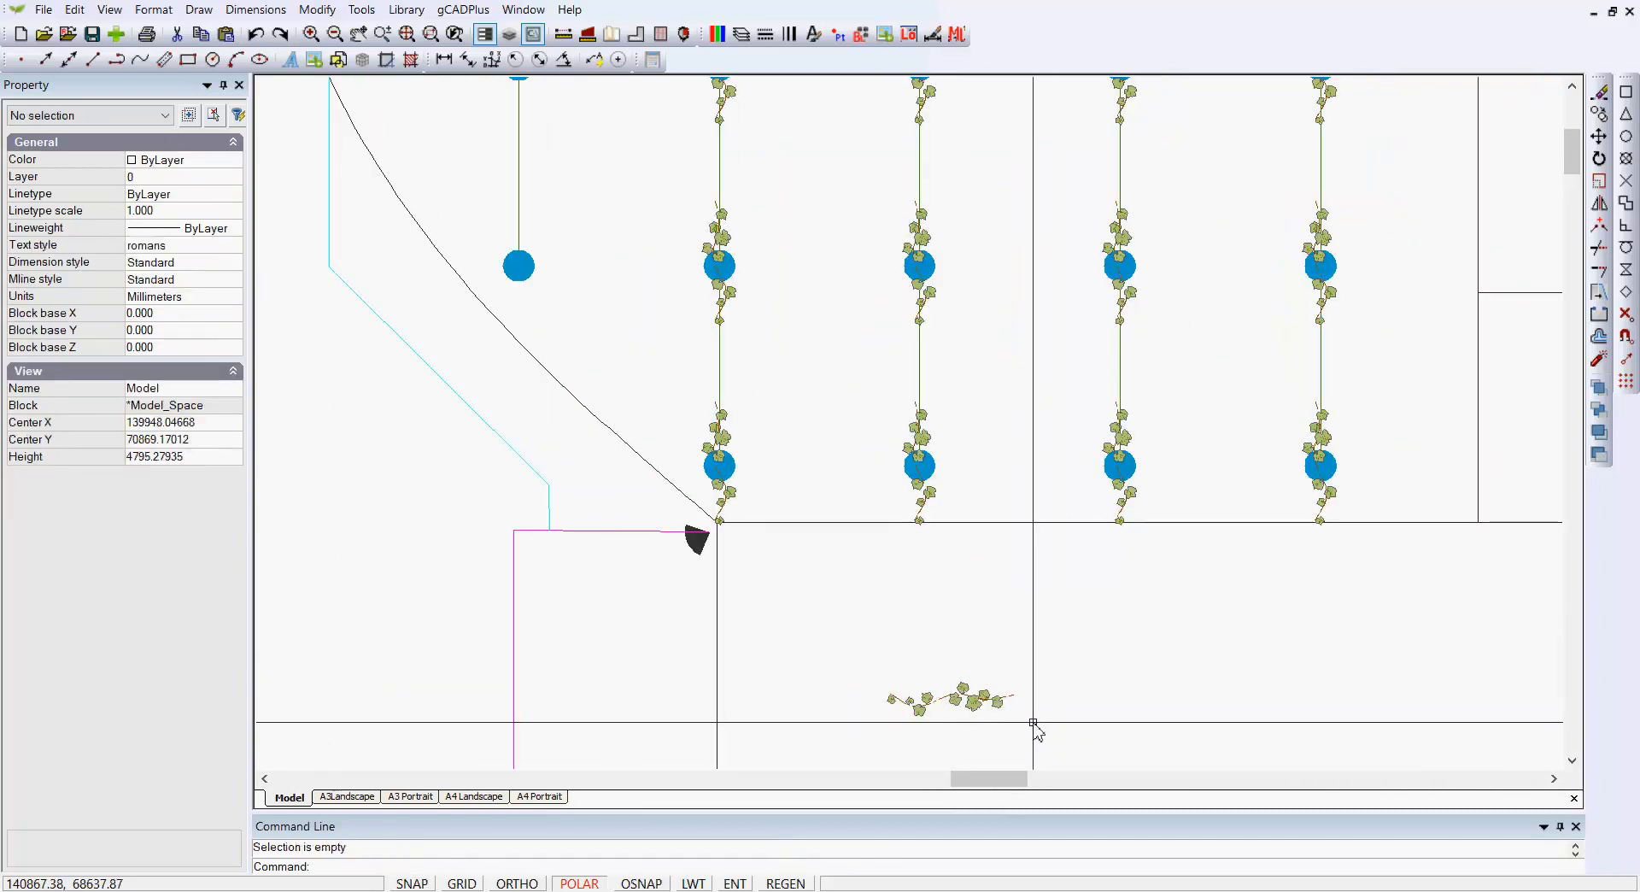
{"action": "scroll", "scroll_direction": "down", "scroll_amount": 3}
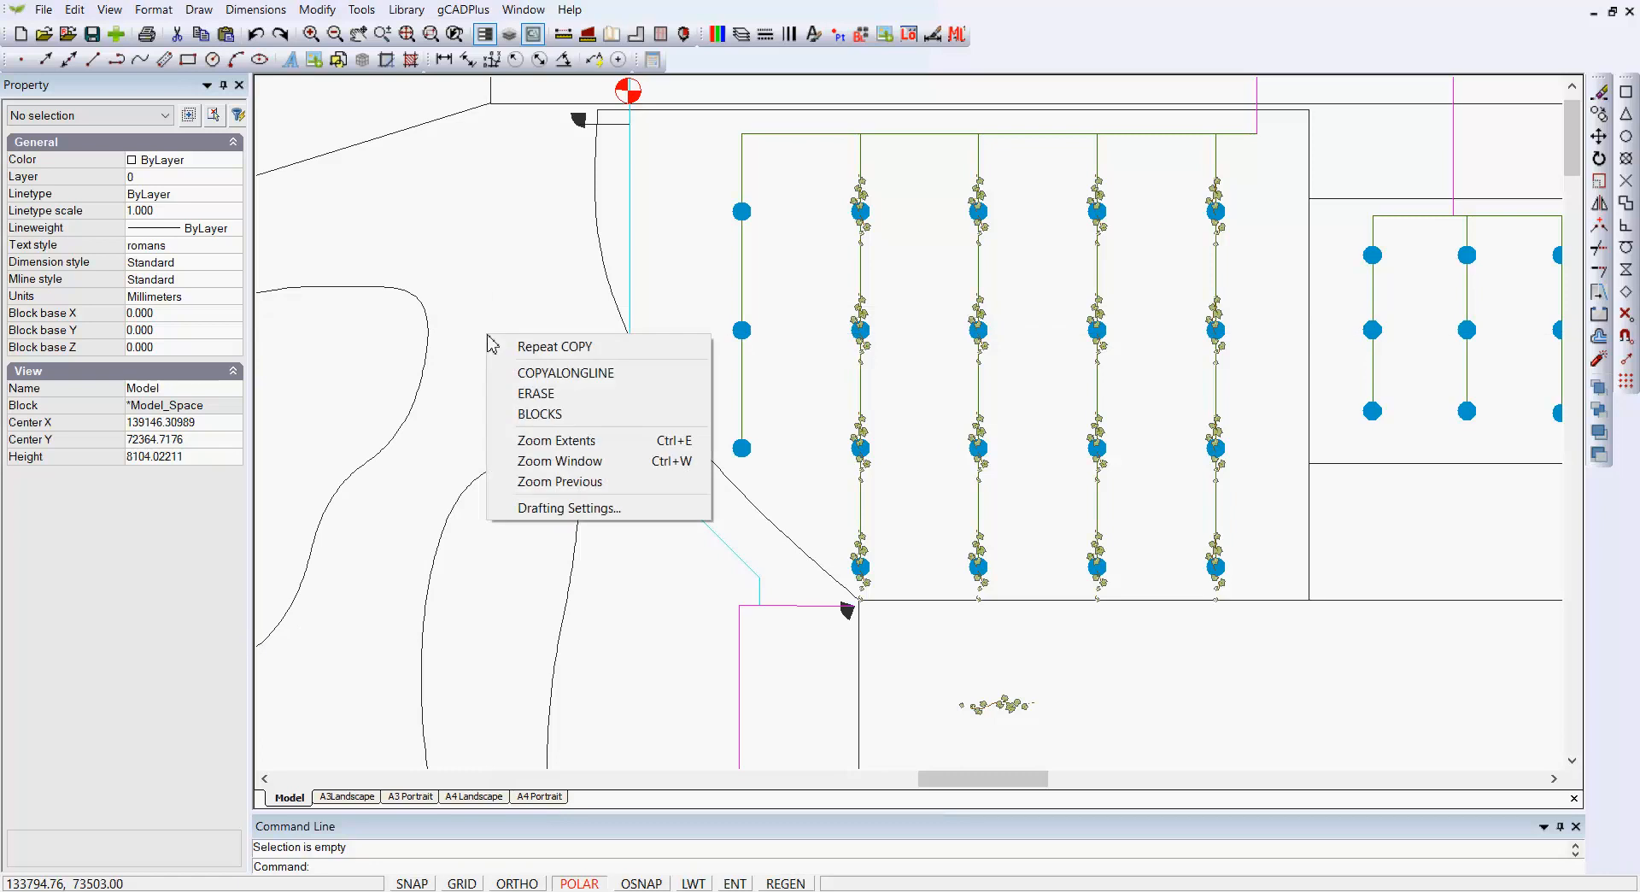
{"action": "mouse_move", "coordinate": [565, 372]}
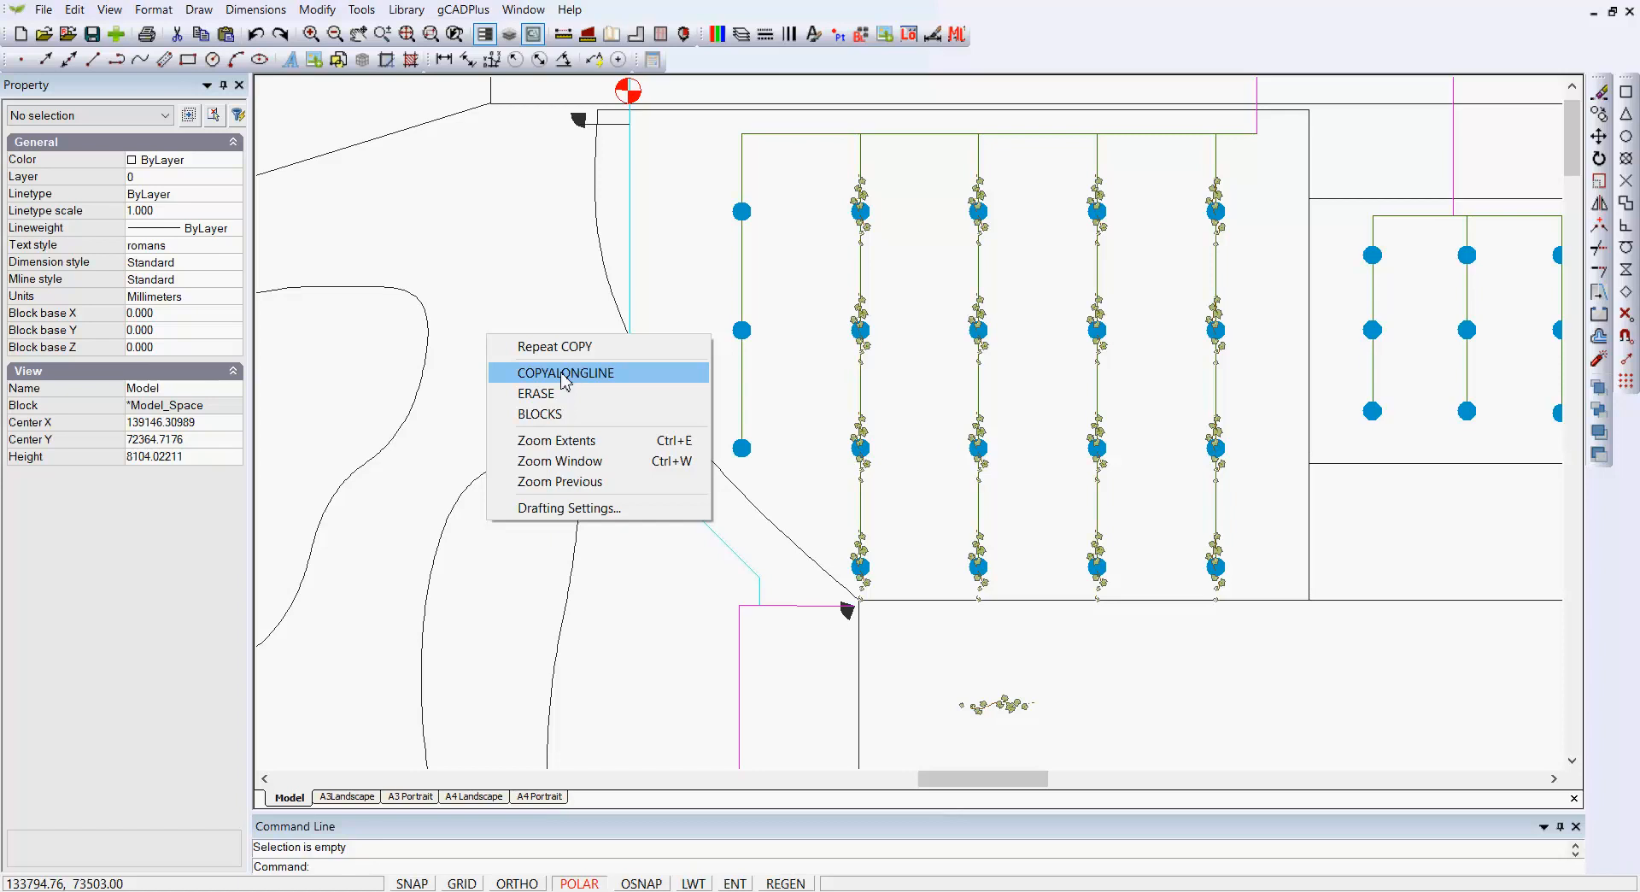
Copy the horizontal vine block along the leftmost row line from its top post at 1500 spacing
{"action": "left_click", "coordinate": [565, 373]}
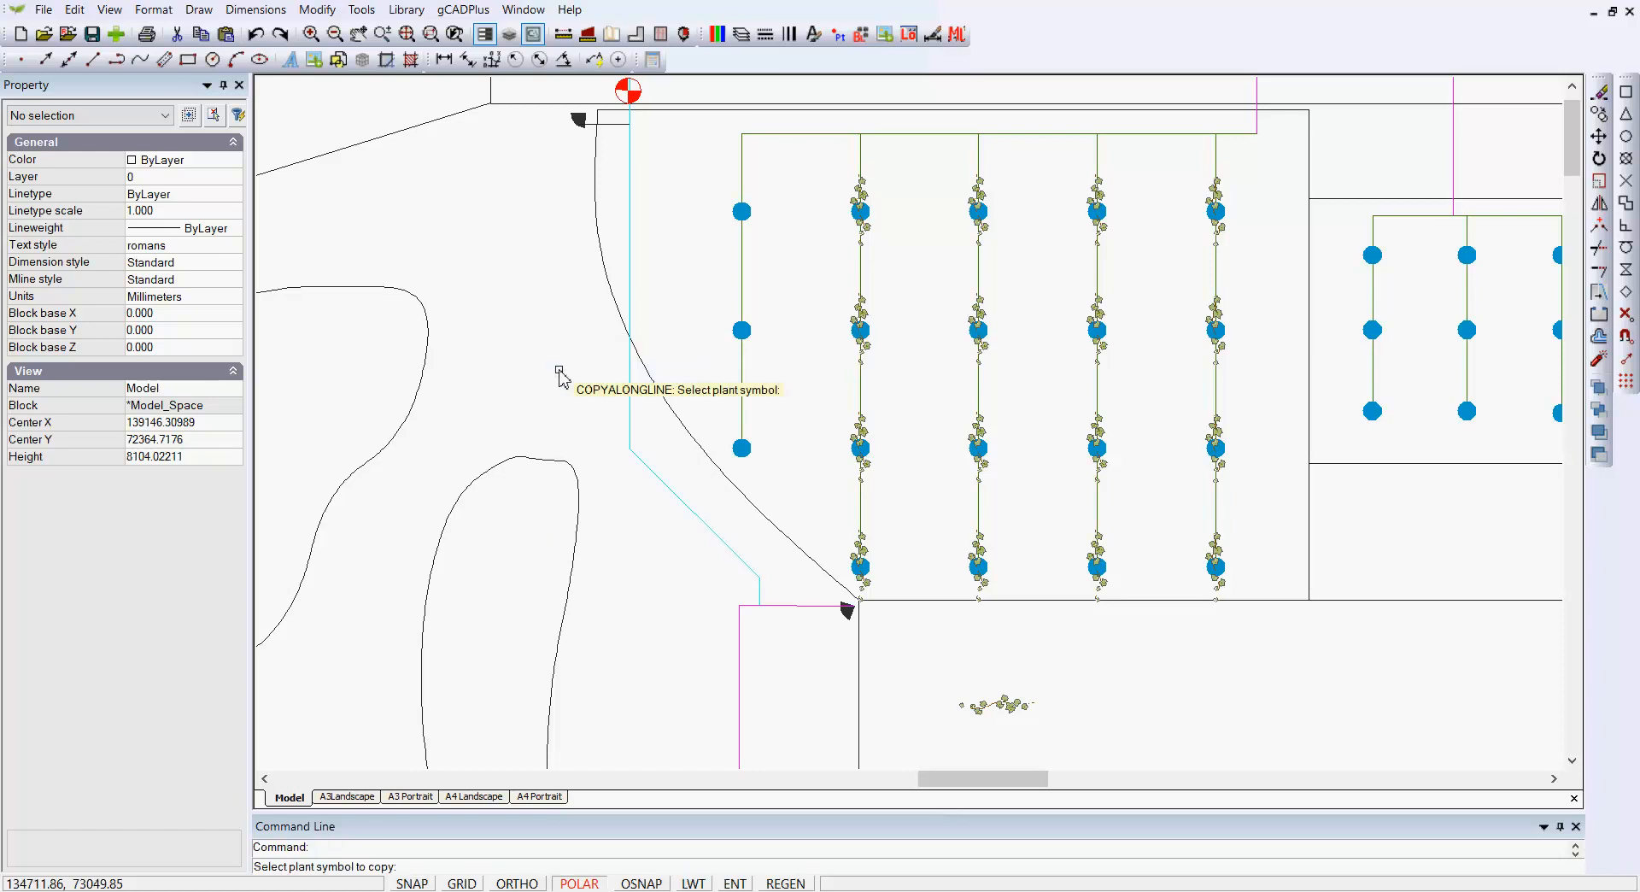
{"action": "mouse_move", "coordinate": [652, 477]}
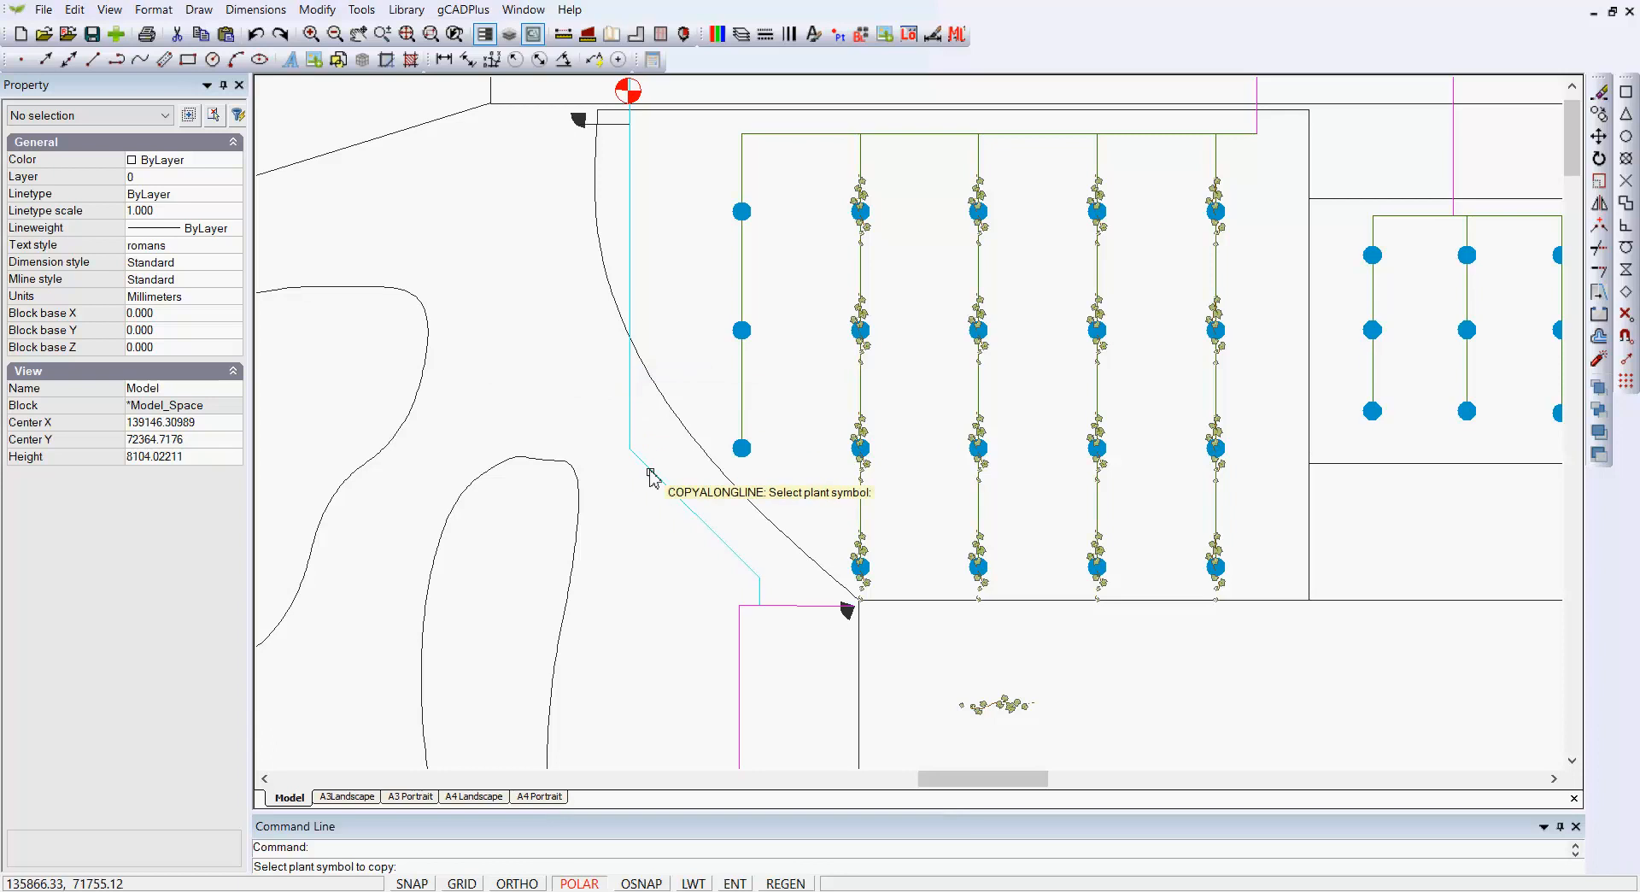
{"action": "mouse_move", "coordinate": [1004, 716]}
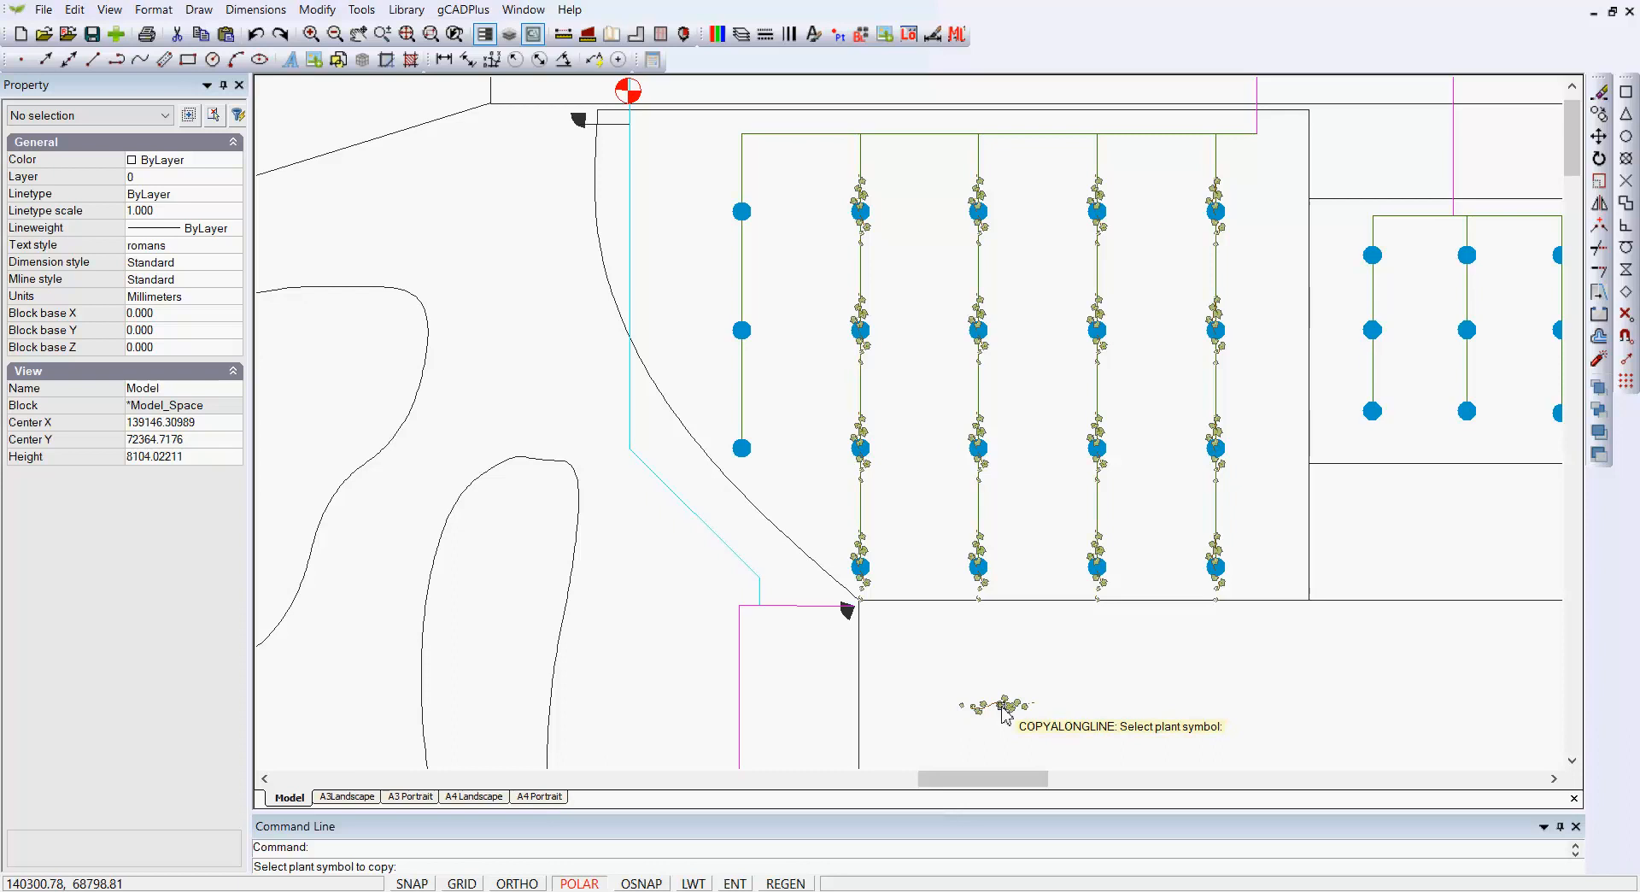
{"action": "left_click", "coordinate": [1002, 708]}
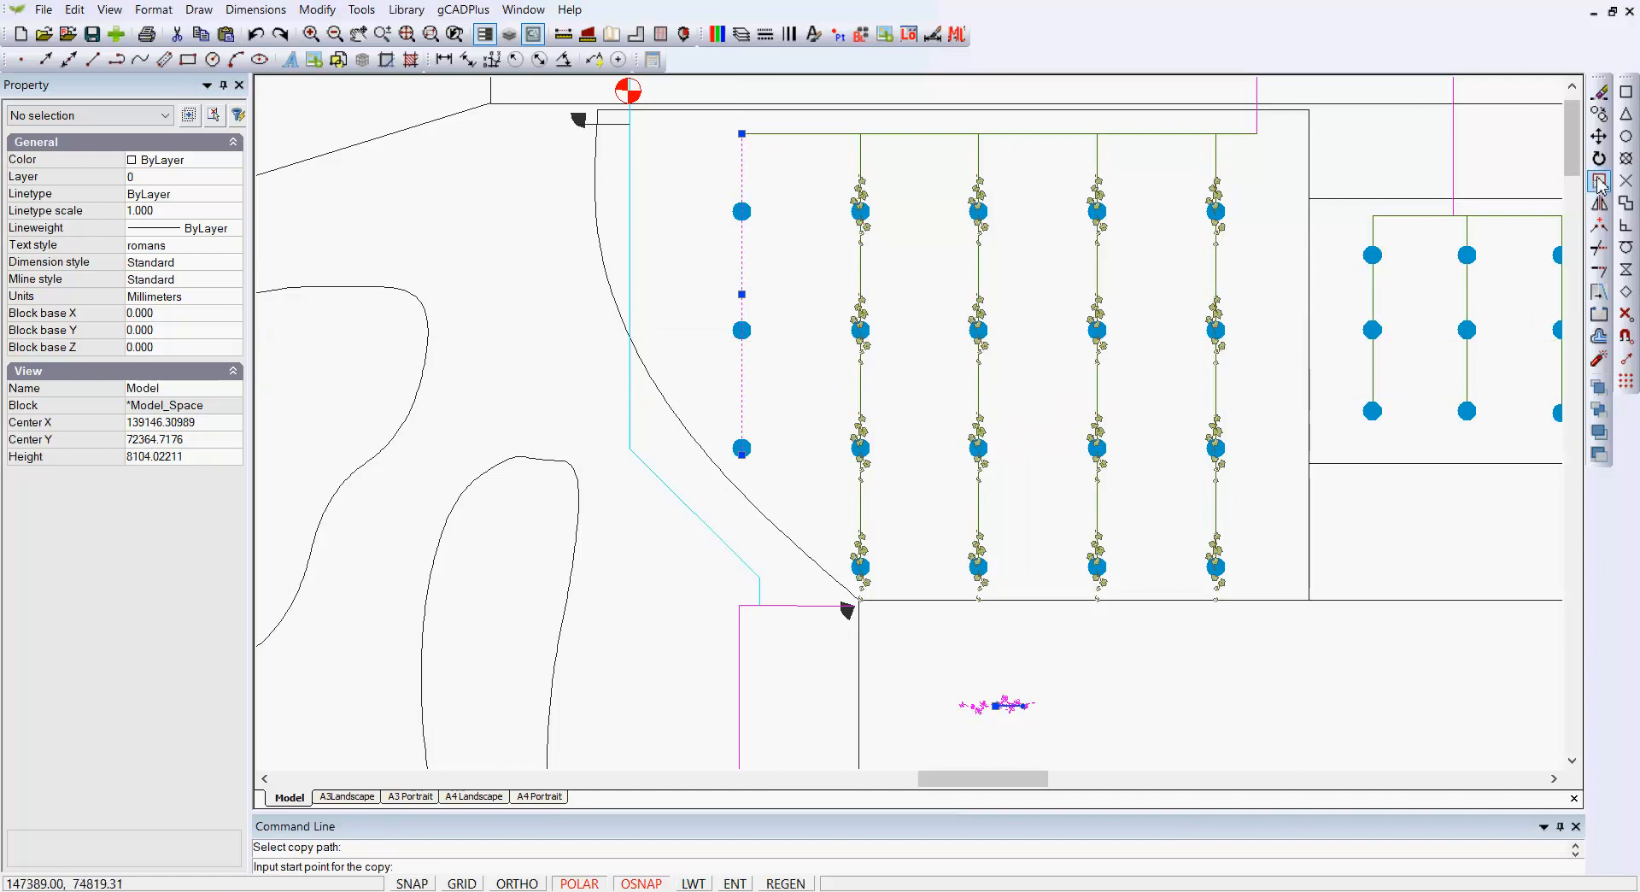
{"action": "mouse_move", "coordinate": [743, 211]}
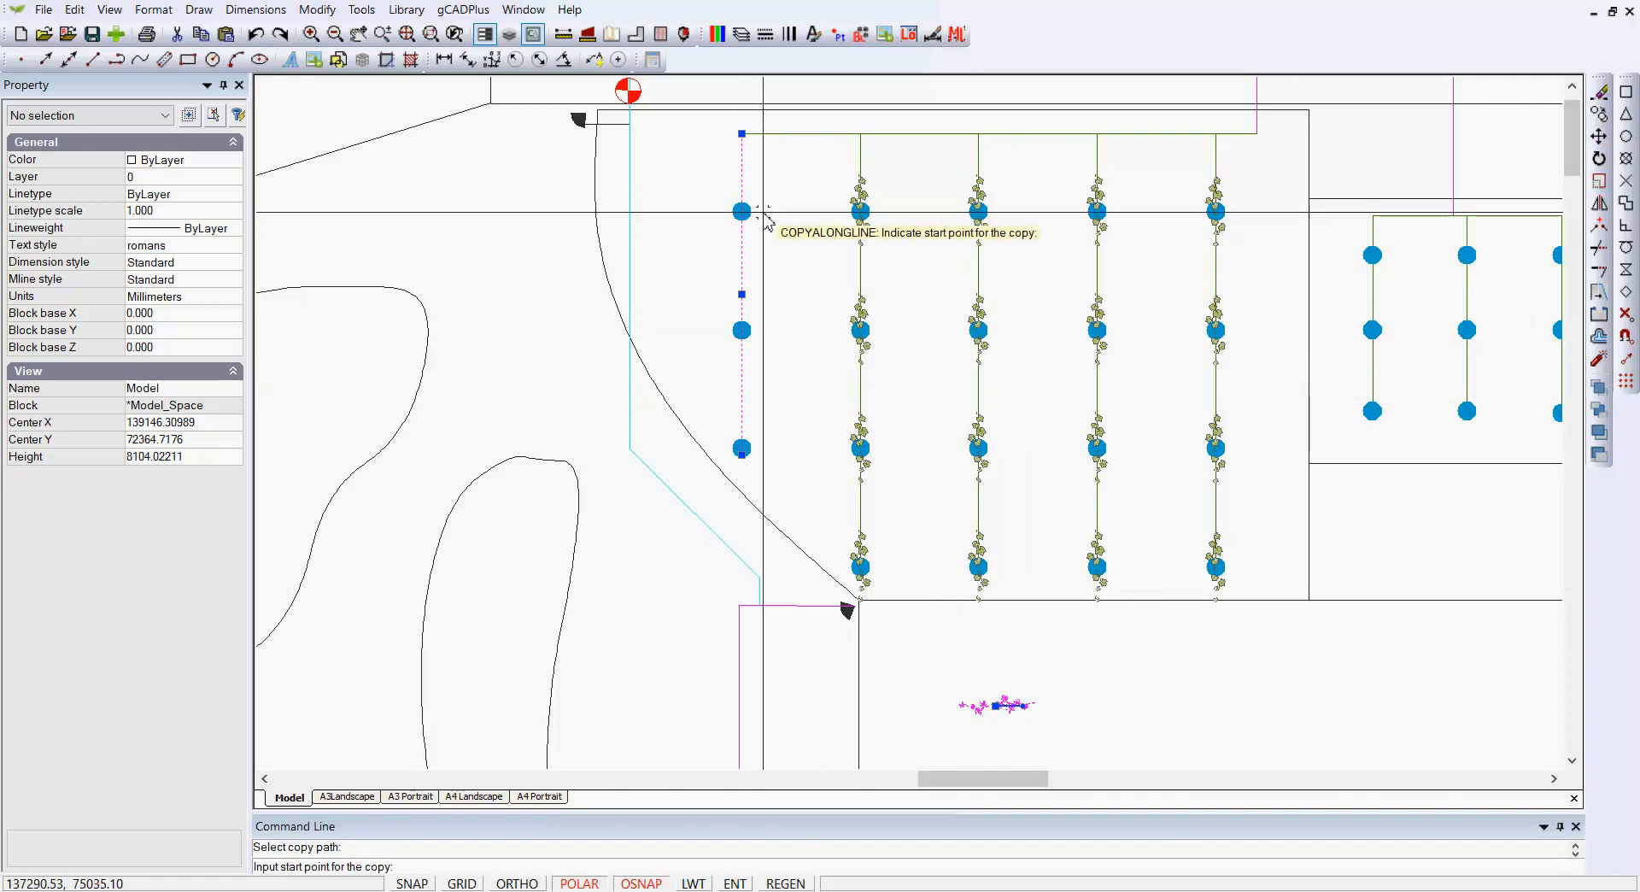
{"action": "left_click", "coordinate": [742, 212]}
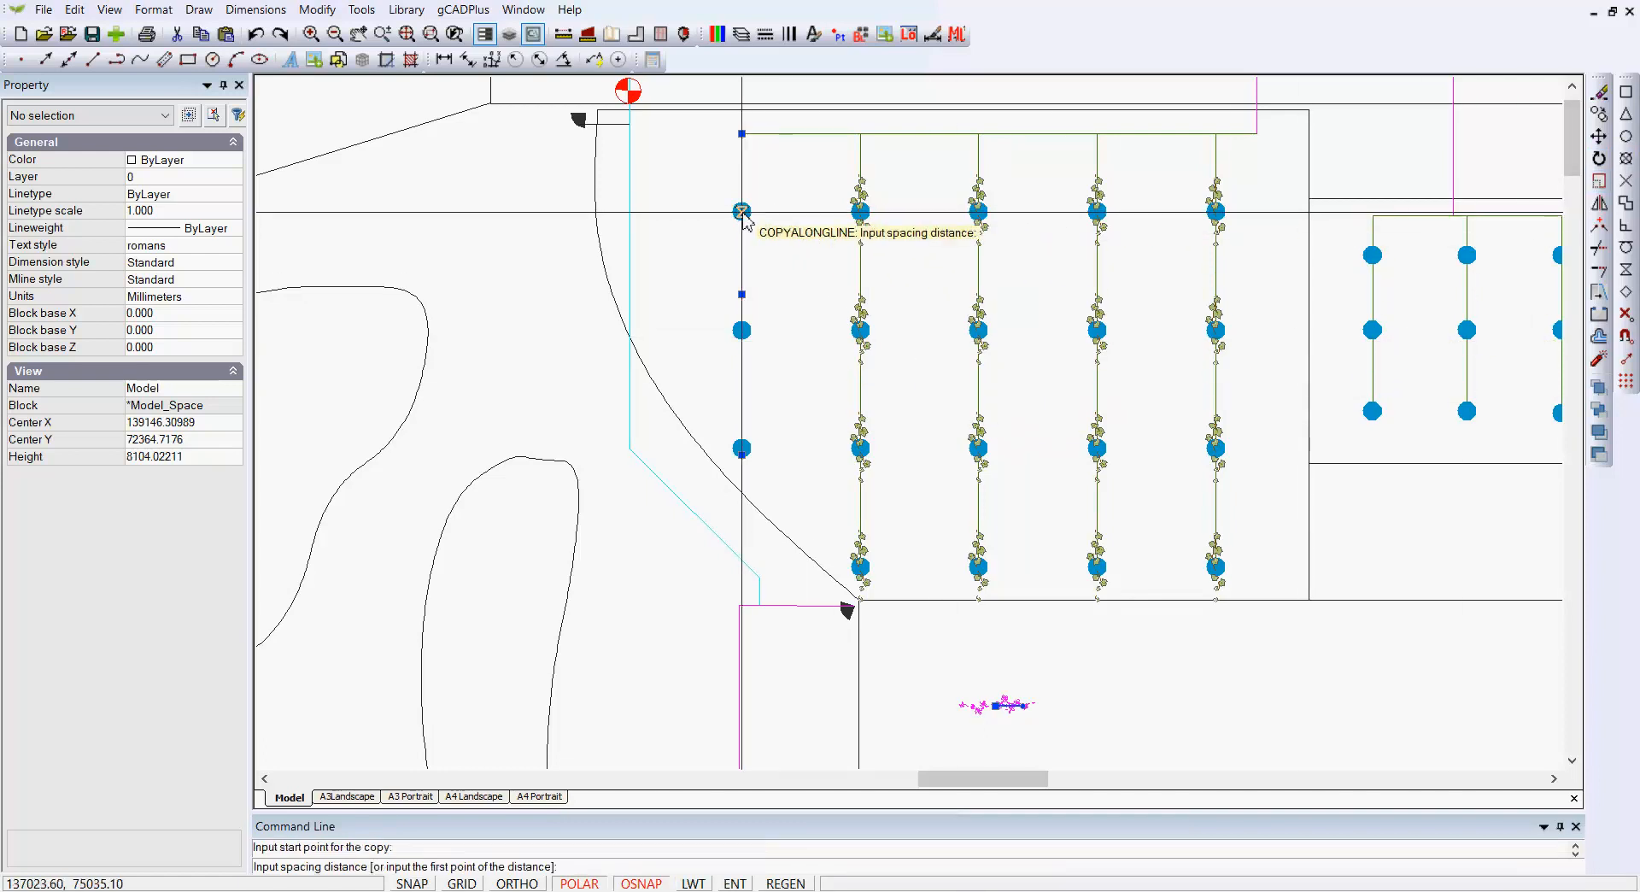
{"action": "type", "text": "1500"}
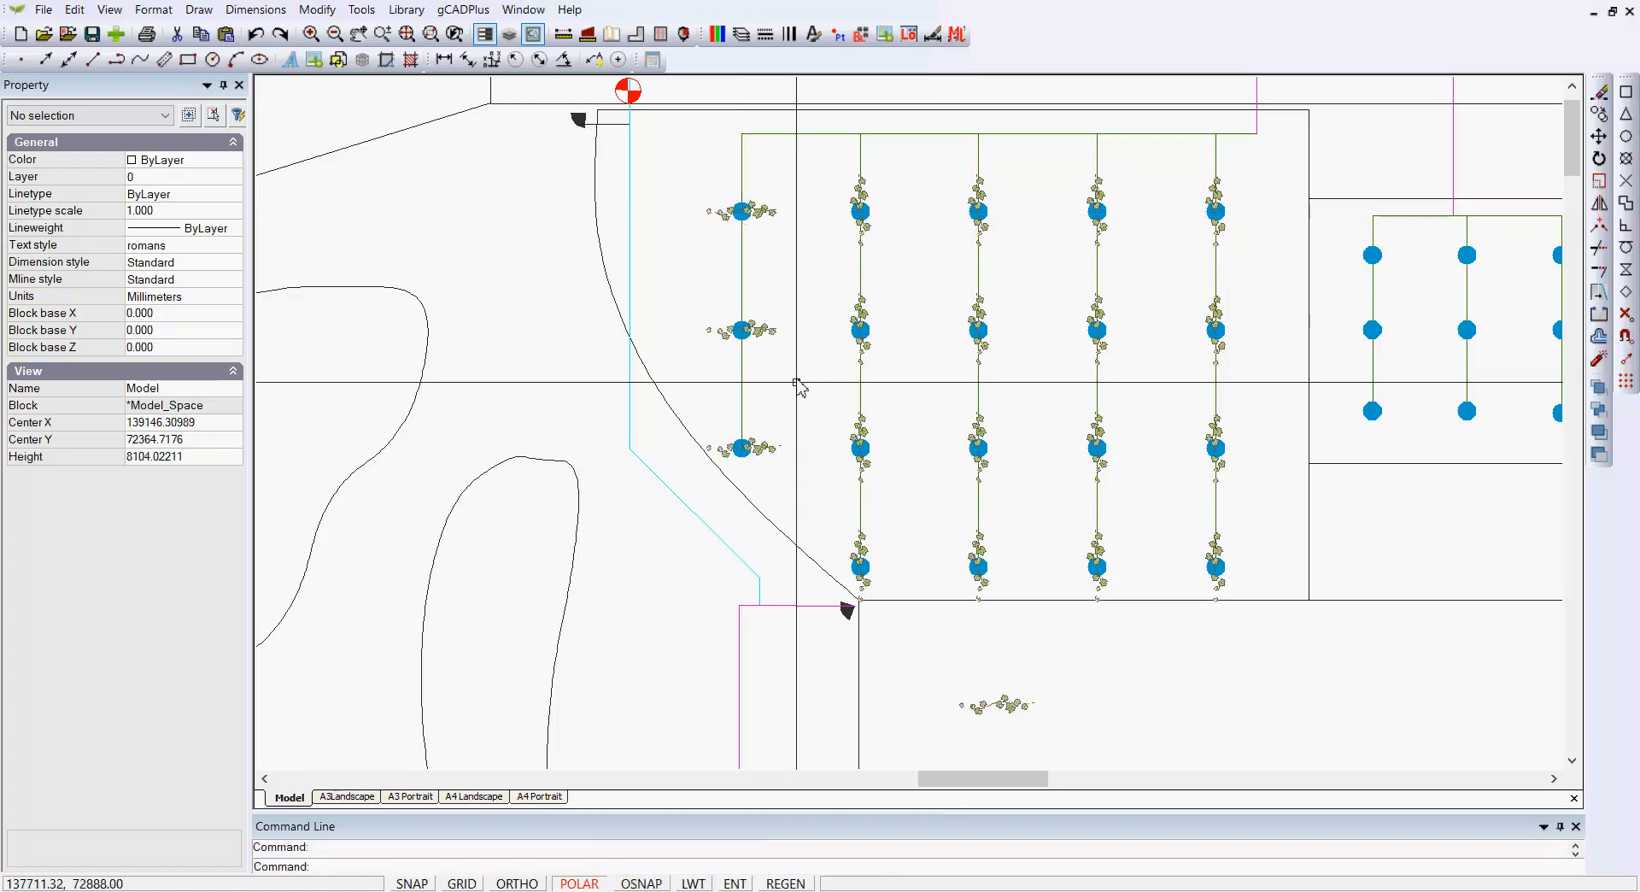
{"action": "left_click", "coordinate": [742, 330]}
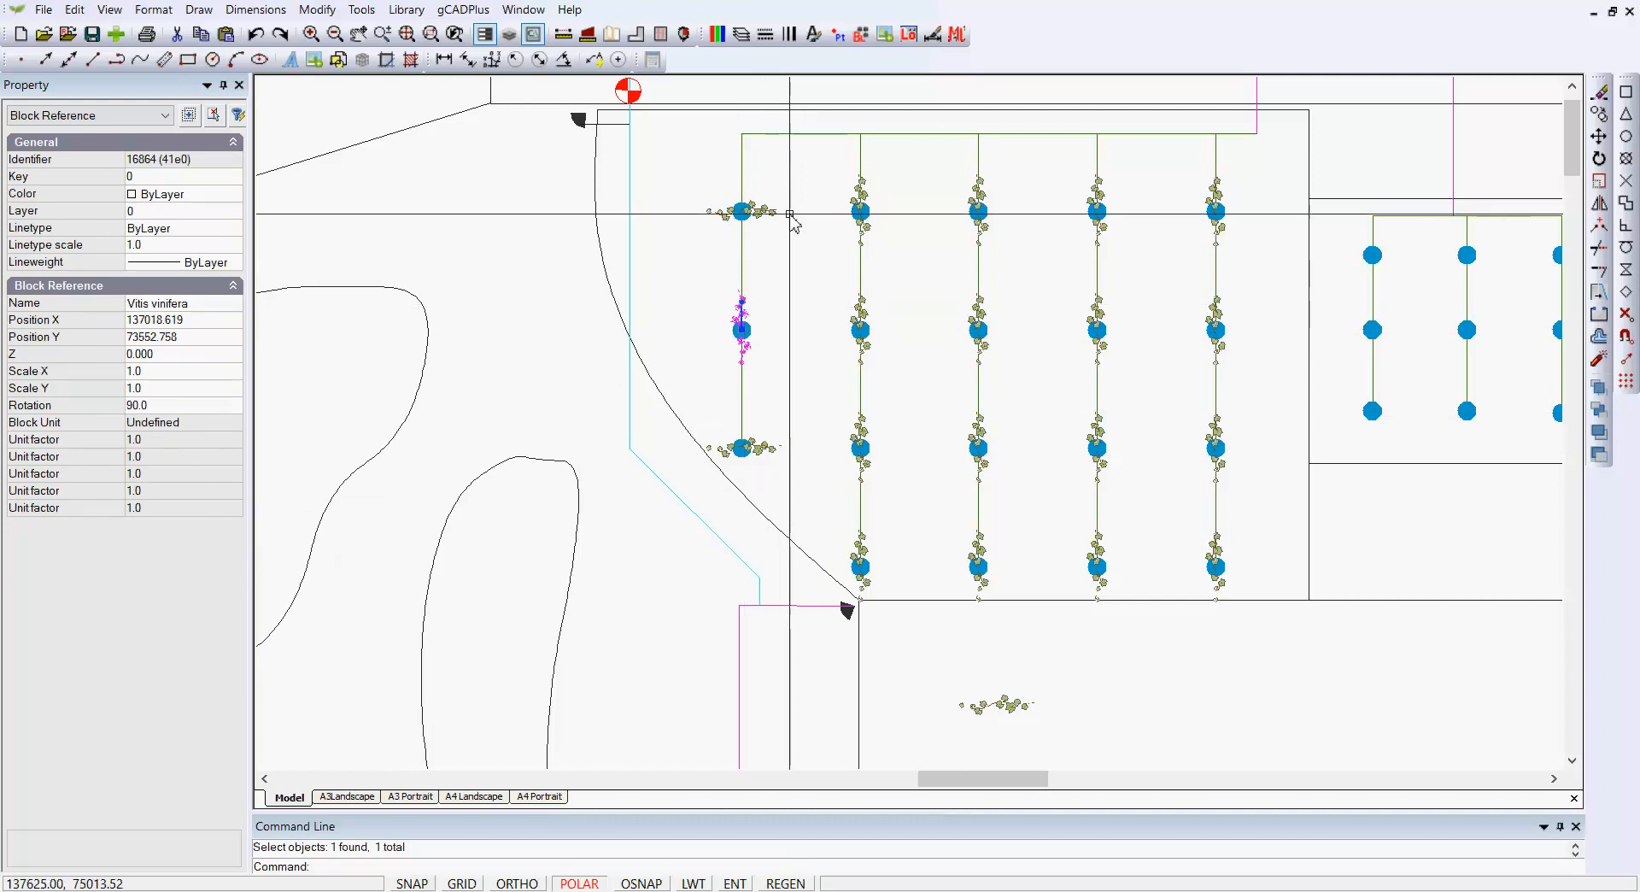
{"action": "left_click", "coordinate": [742, 211]}
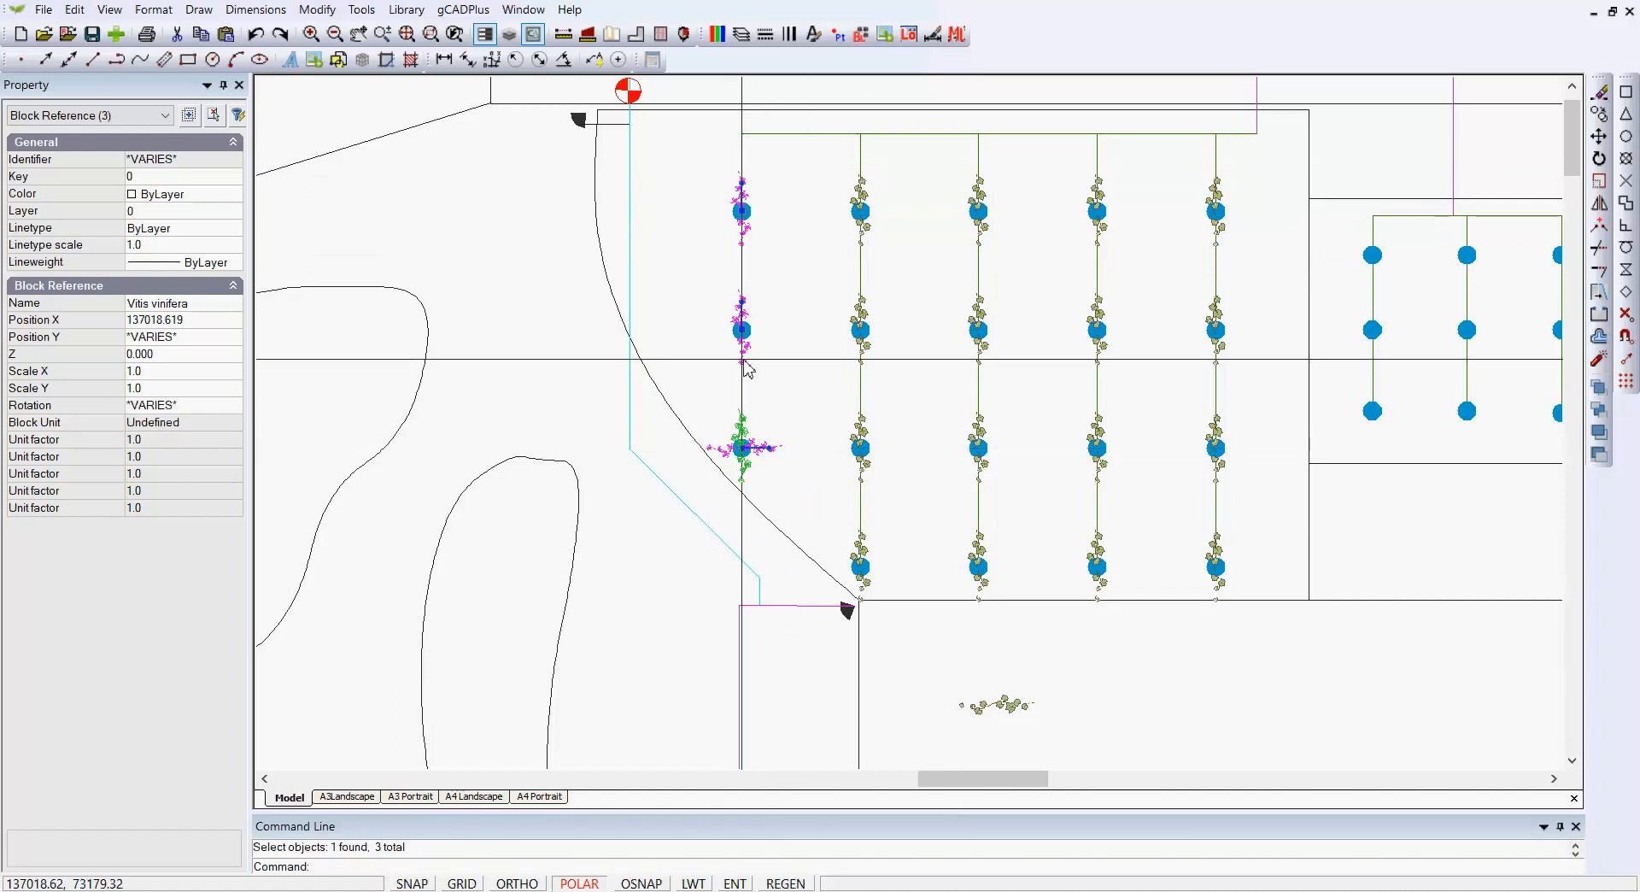
{"action": "left_click", "coordinate": [1065, 723]}
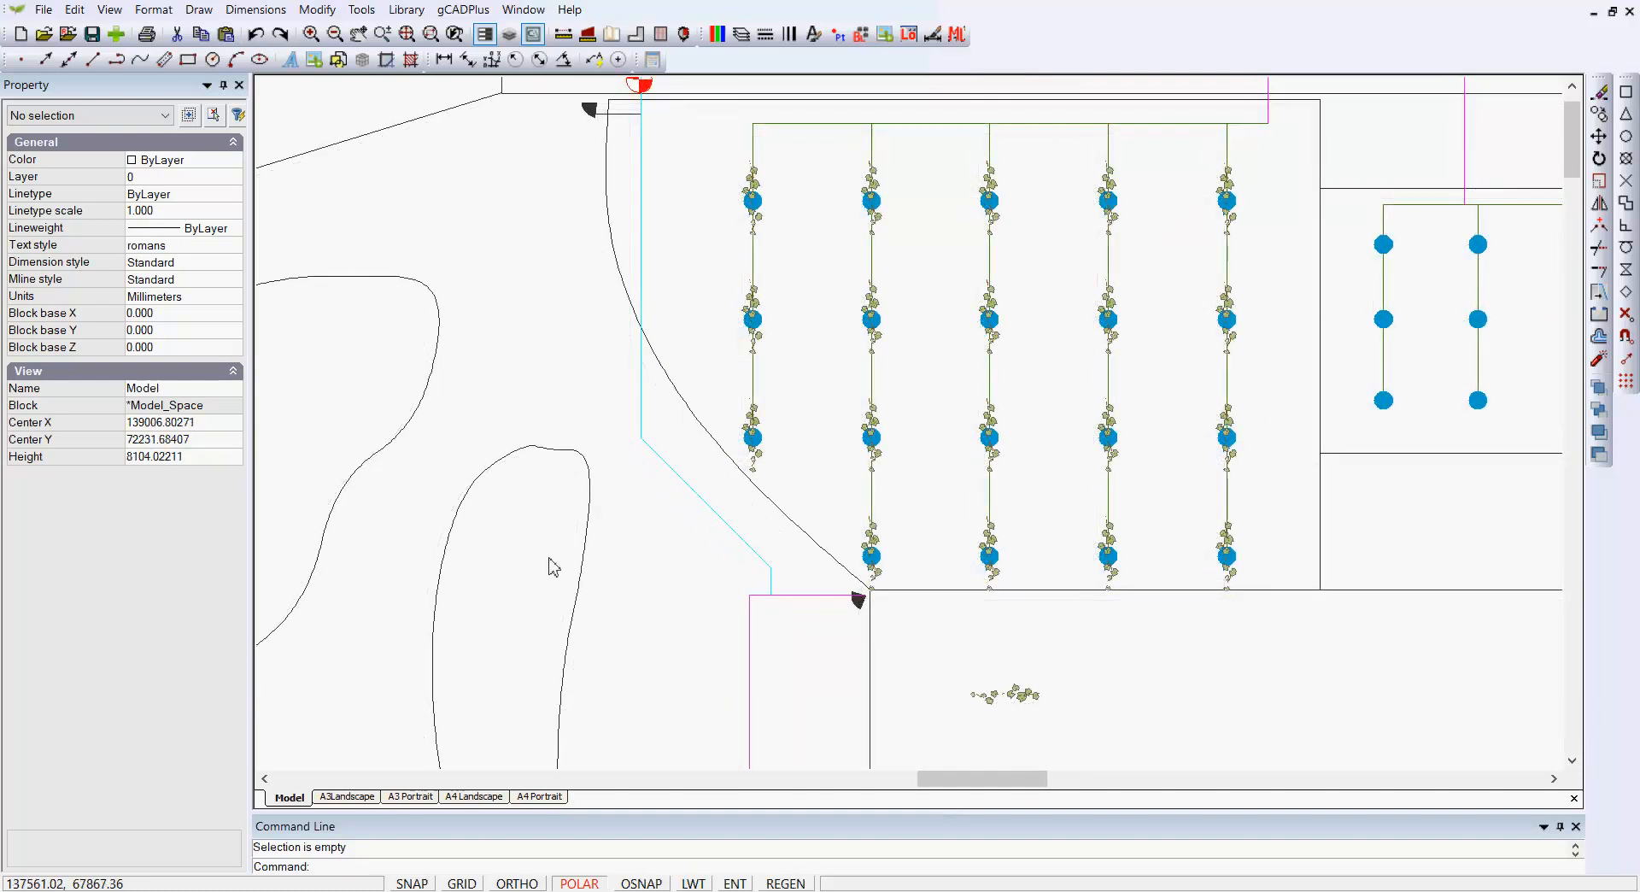
{"action": "mouse_move", "coordinate": [620, 382]}
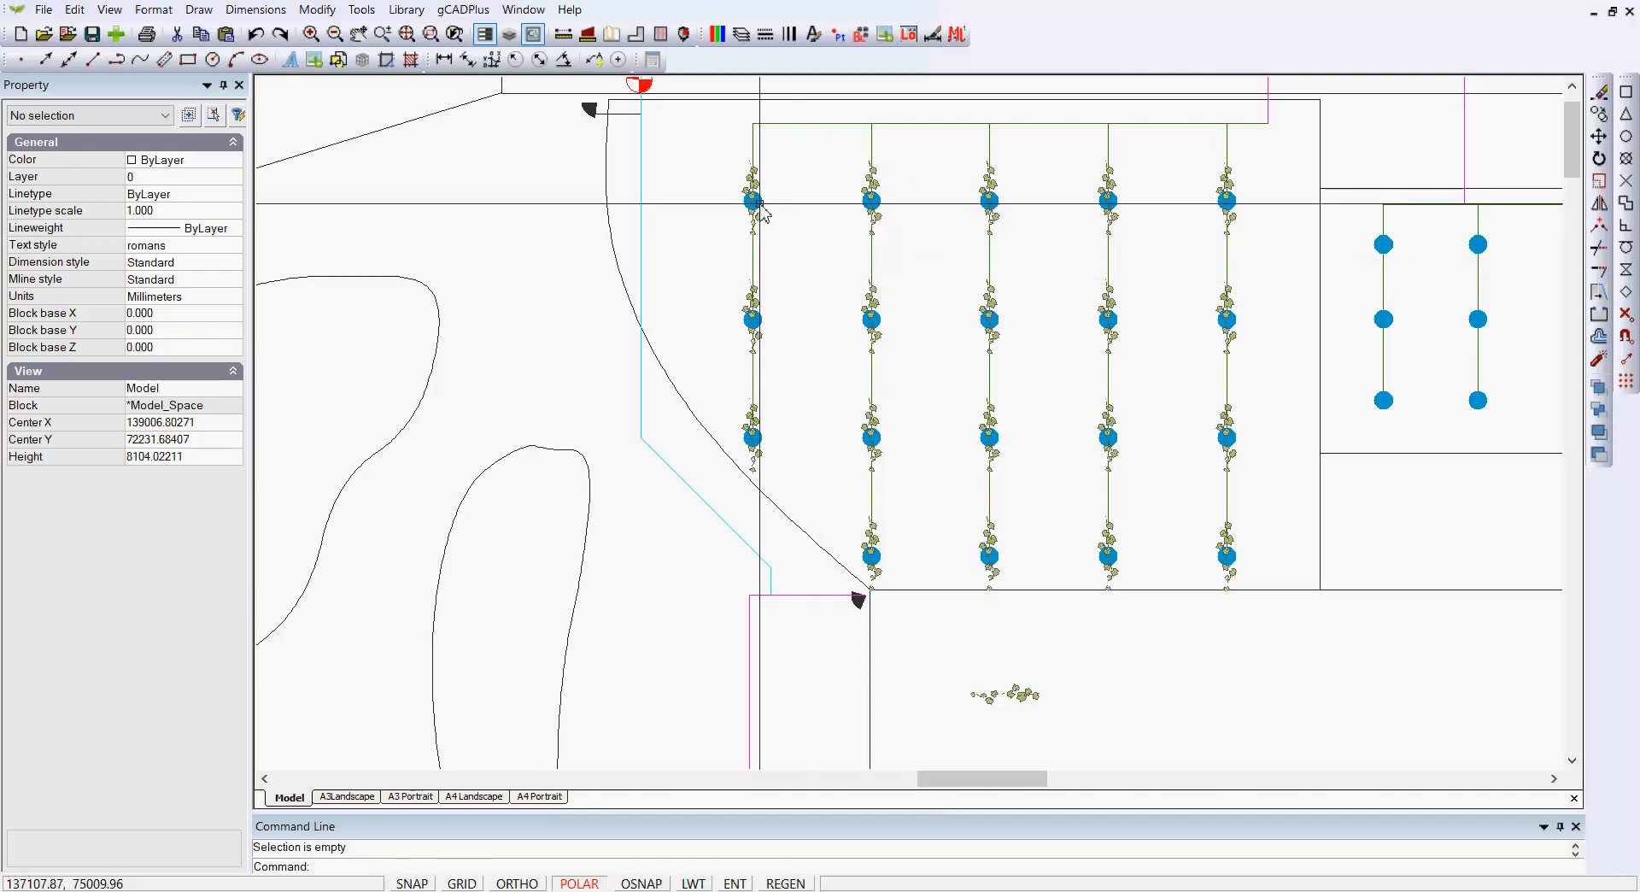
{"action": "left_click", "coordinate": [752, 200]}
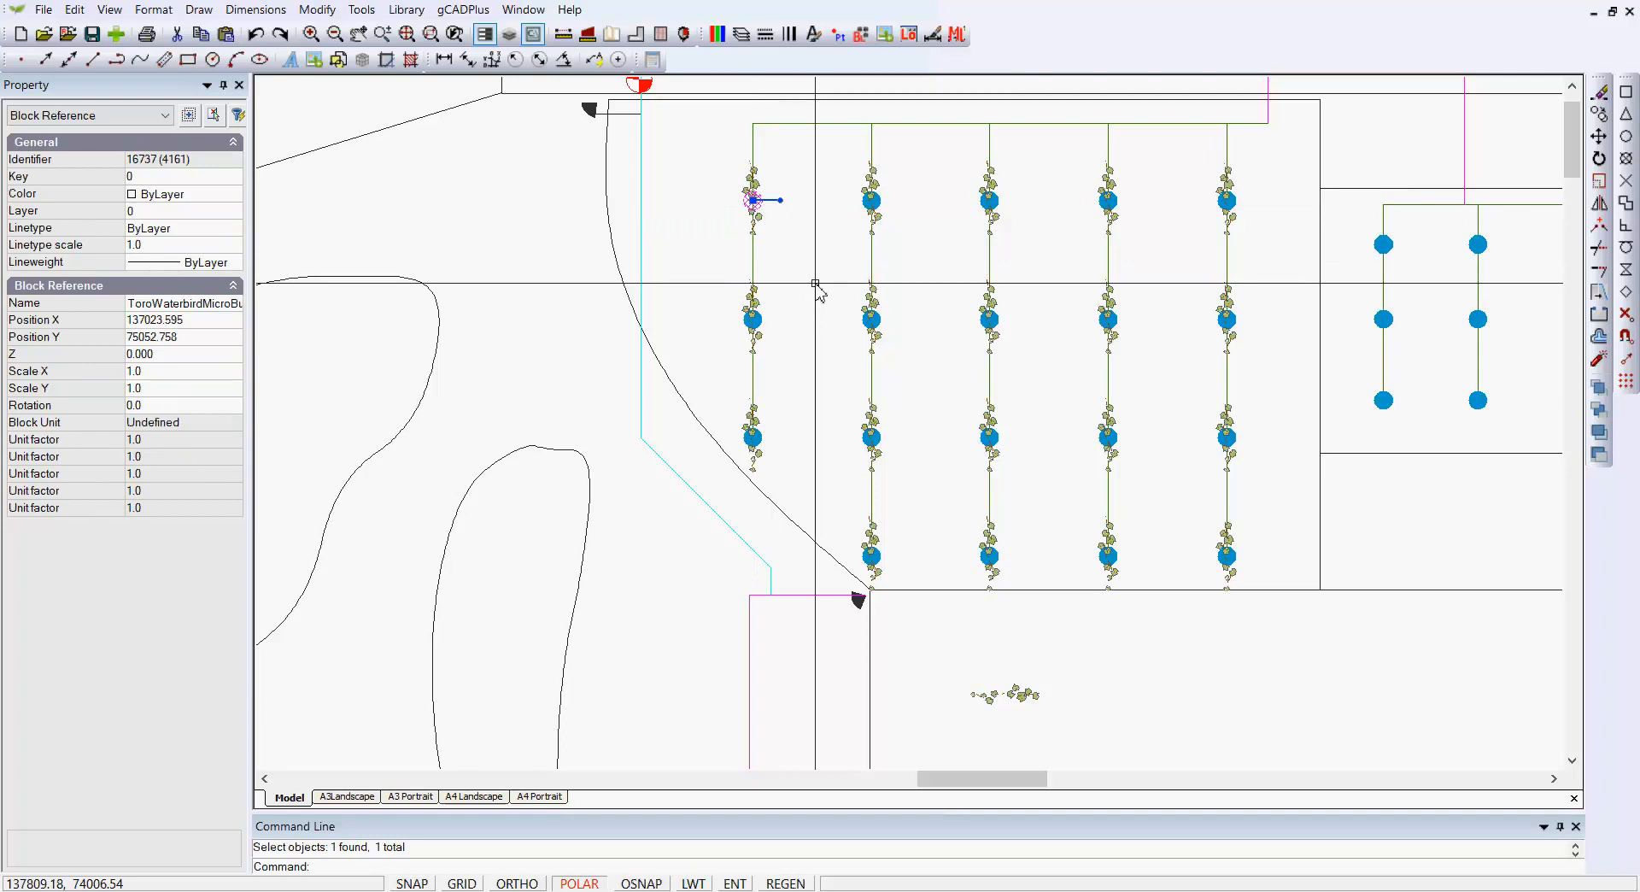
{"action": "left_click", "coordinate": [753, 199]}
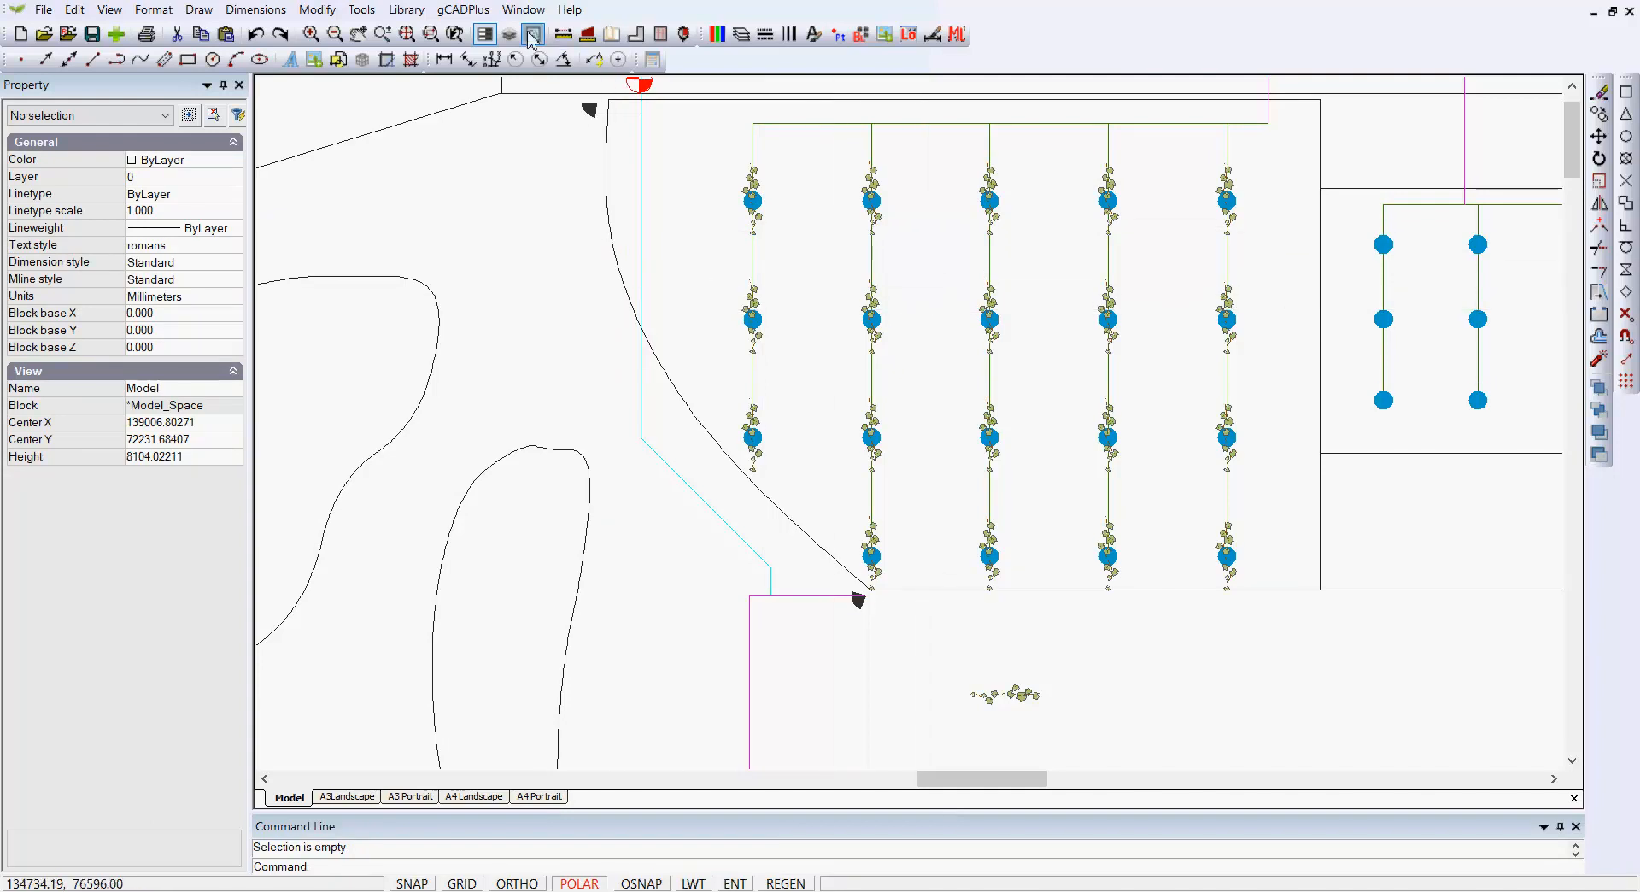
Start Extract blocks from an area from the gCADPlus Extract block data menu
{"action": "left_click", "coordinate": [462, 9]}
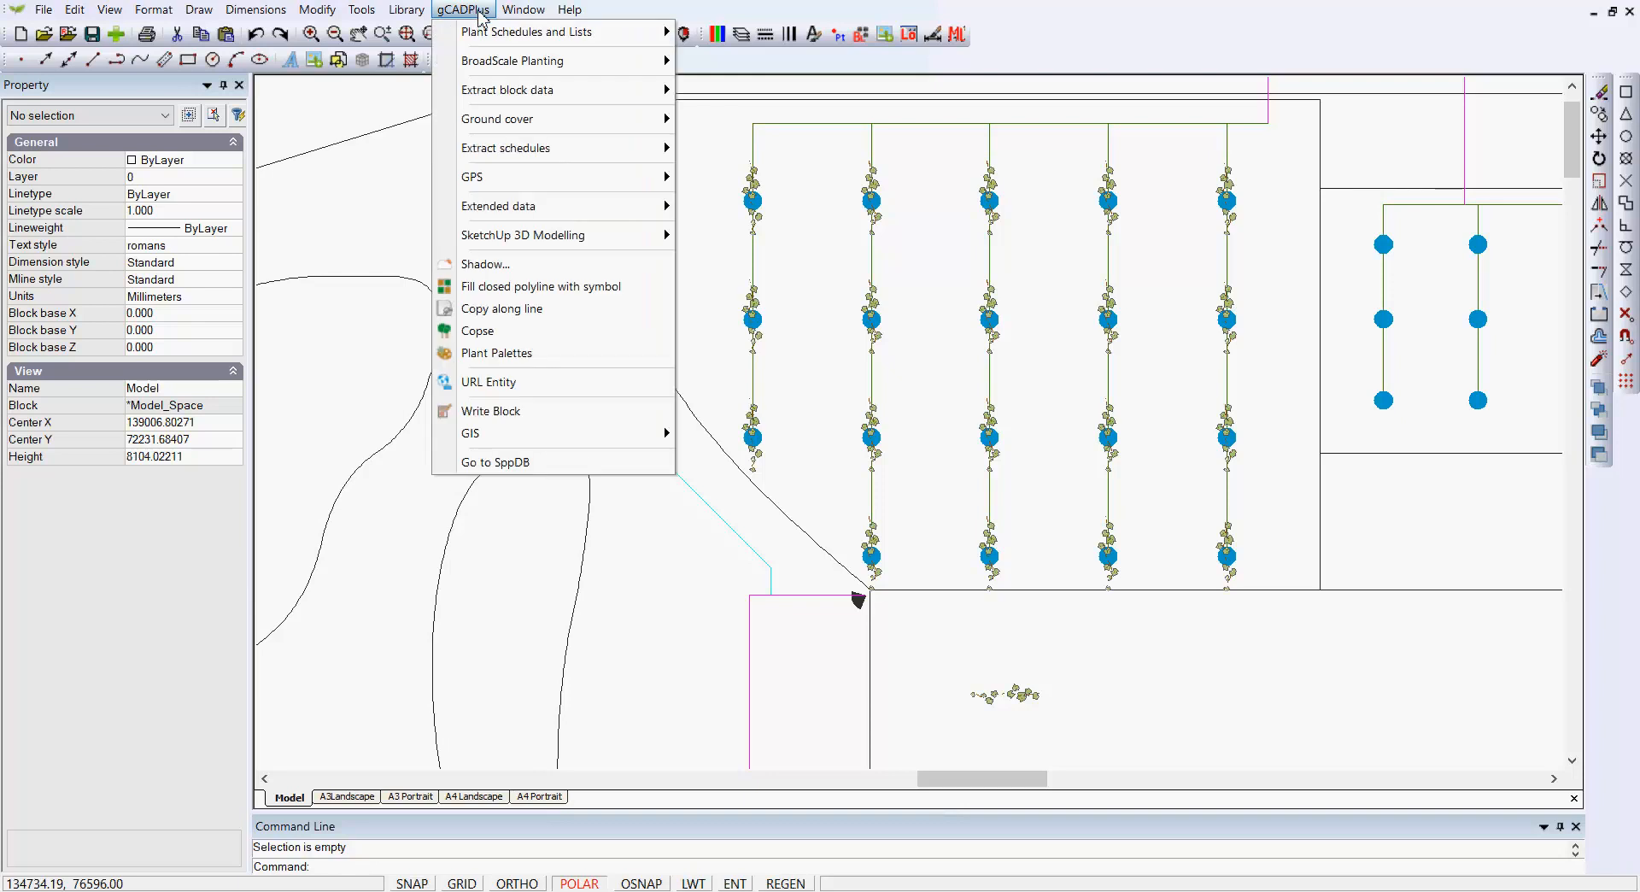
{"action": "mouse_move", "coordinate": [507, 88]}
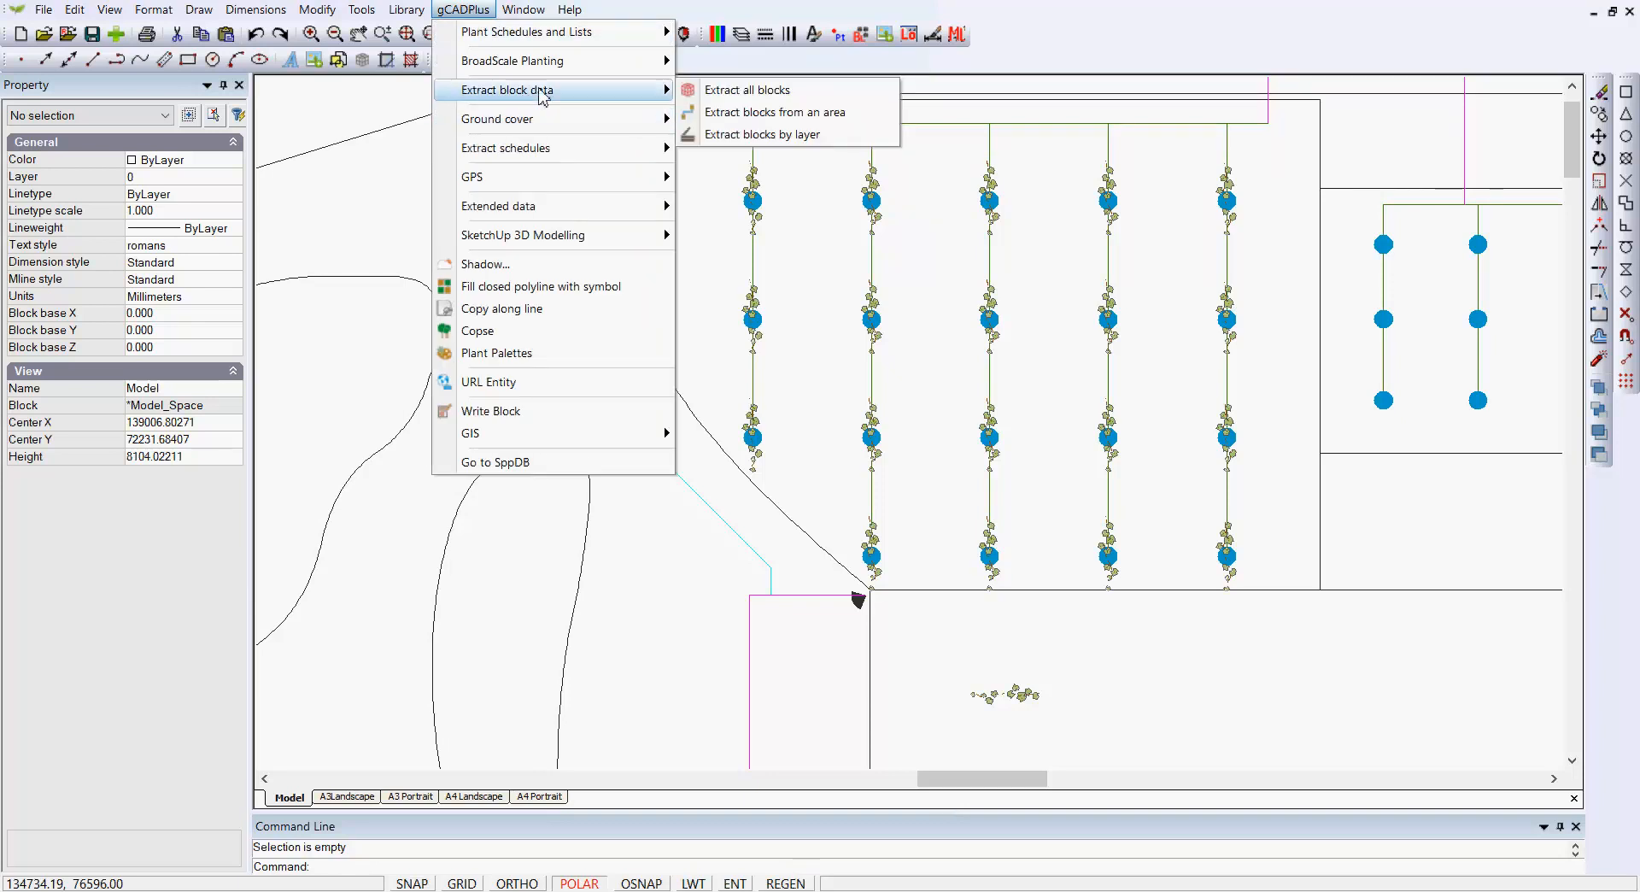
{"action": "mouse_move", "coordinate": [569, 98]}
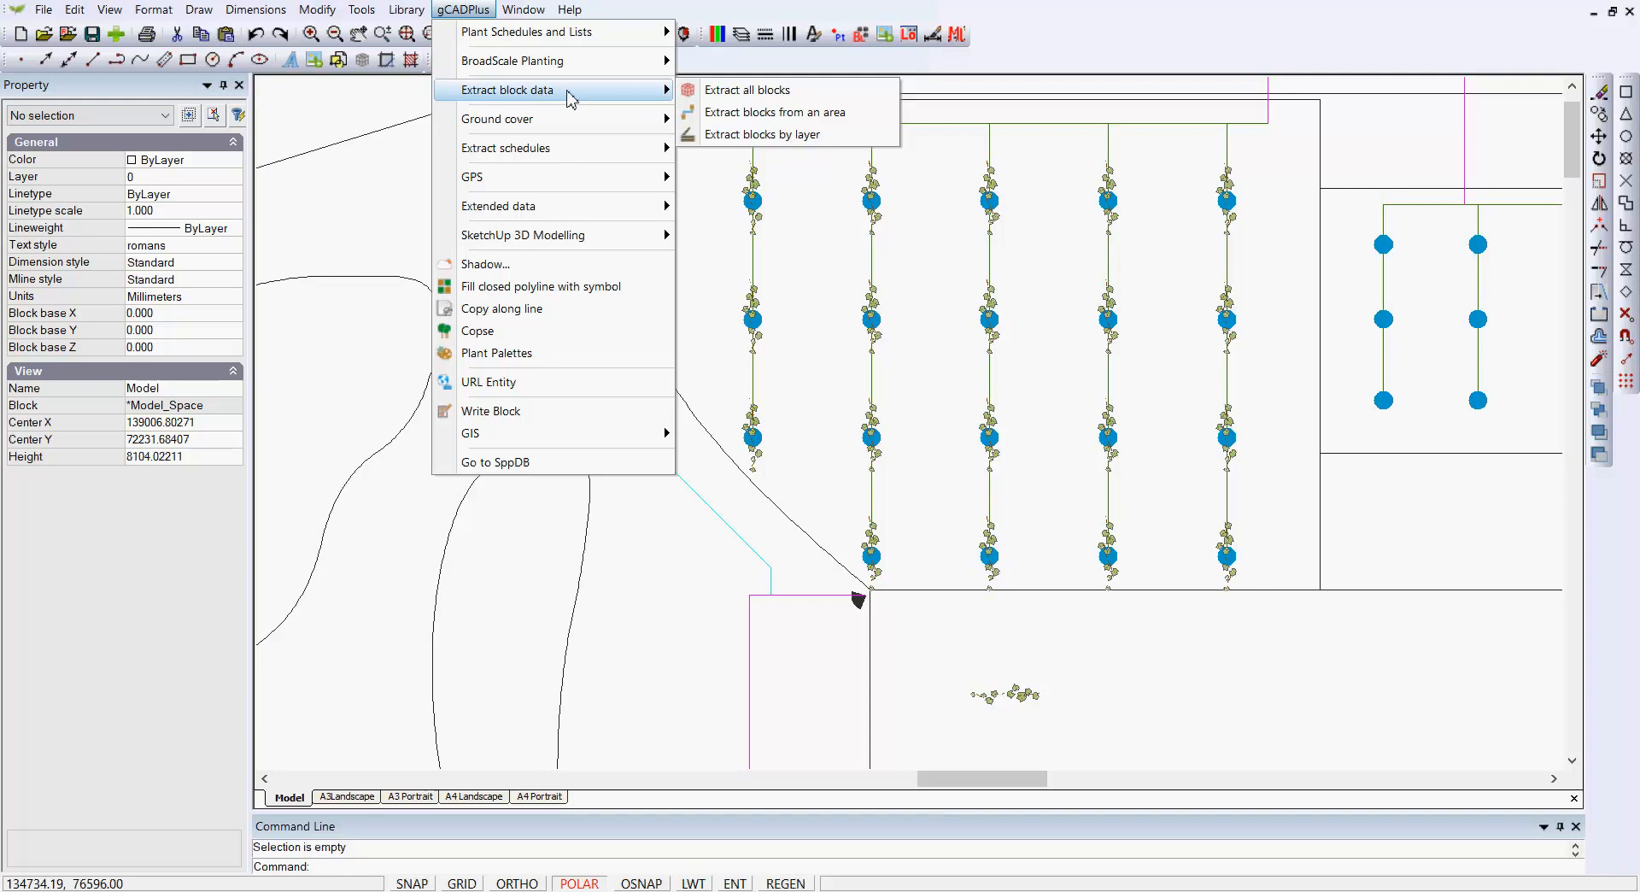
{"action": "mouse_move", "coordinate": [743, 90]}
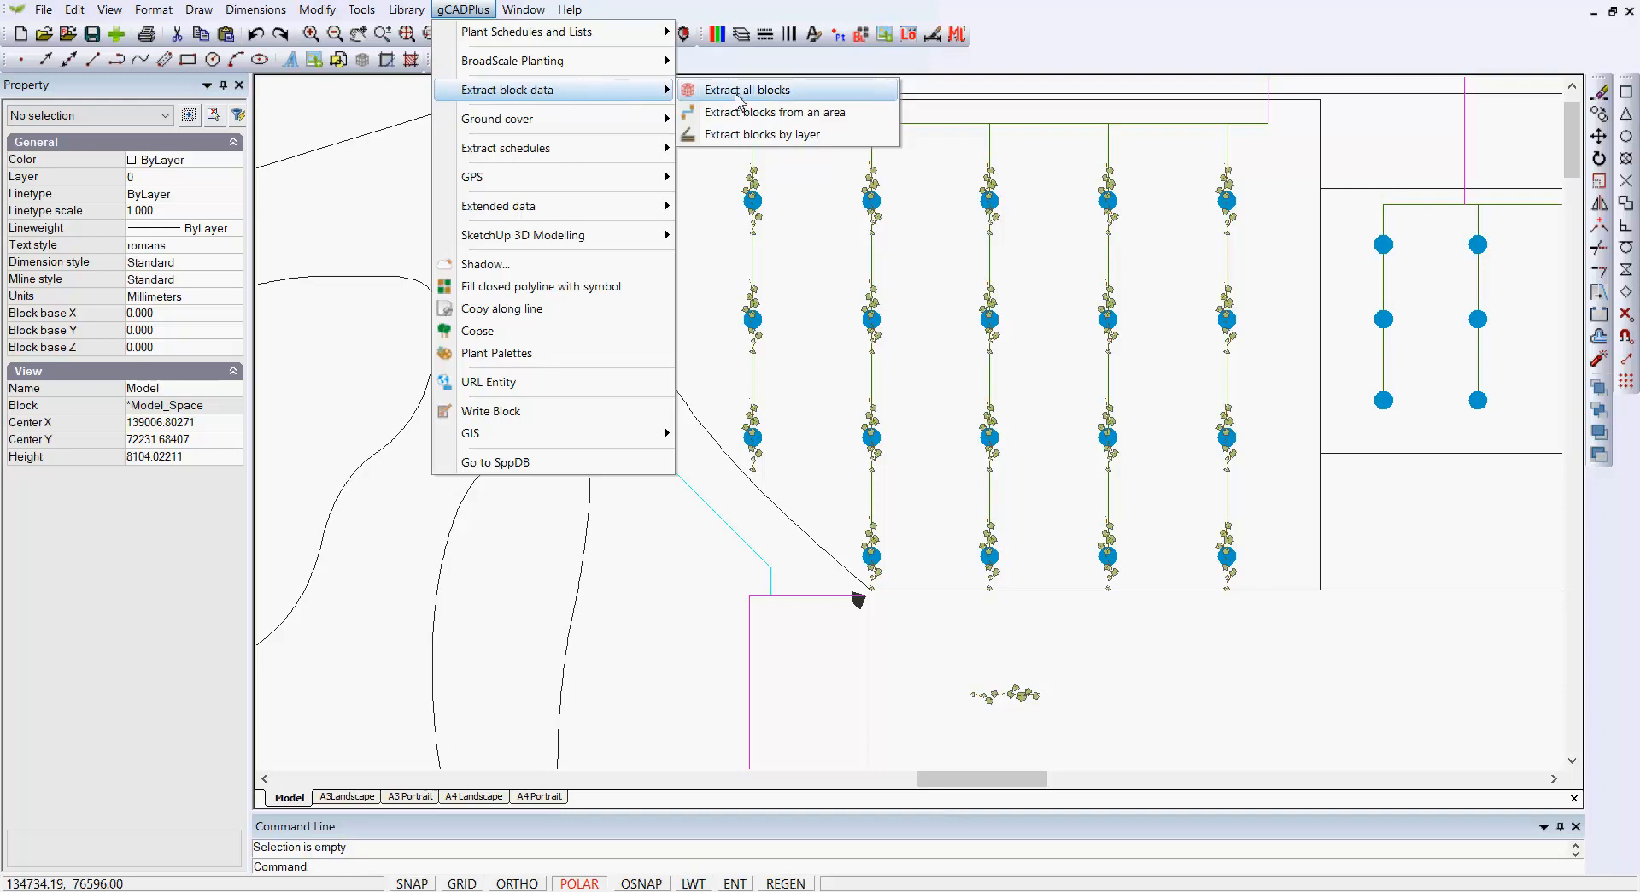
{"action": "mouse_move", "coordinate": [761, 112]}
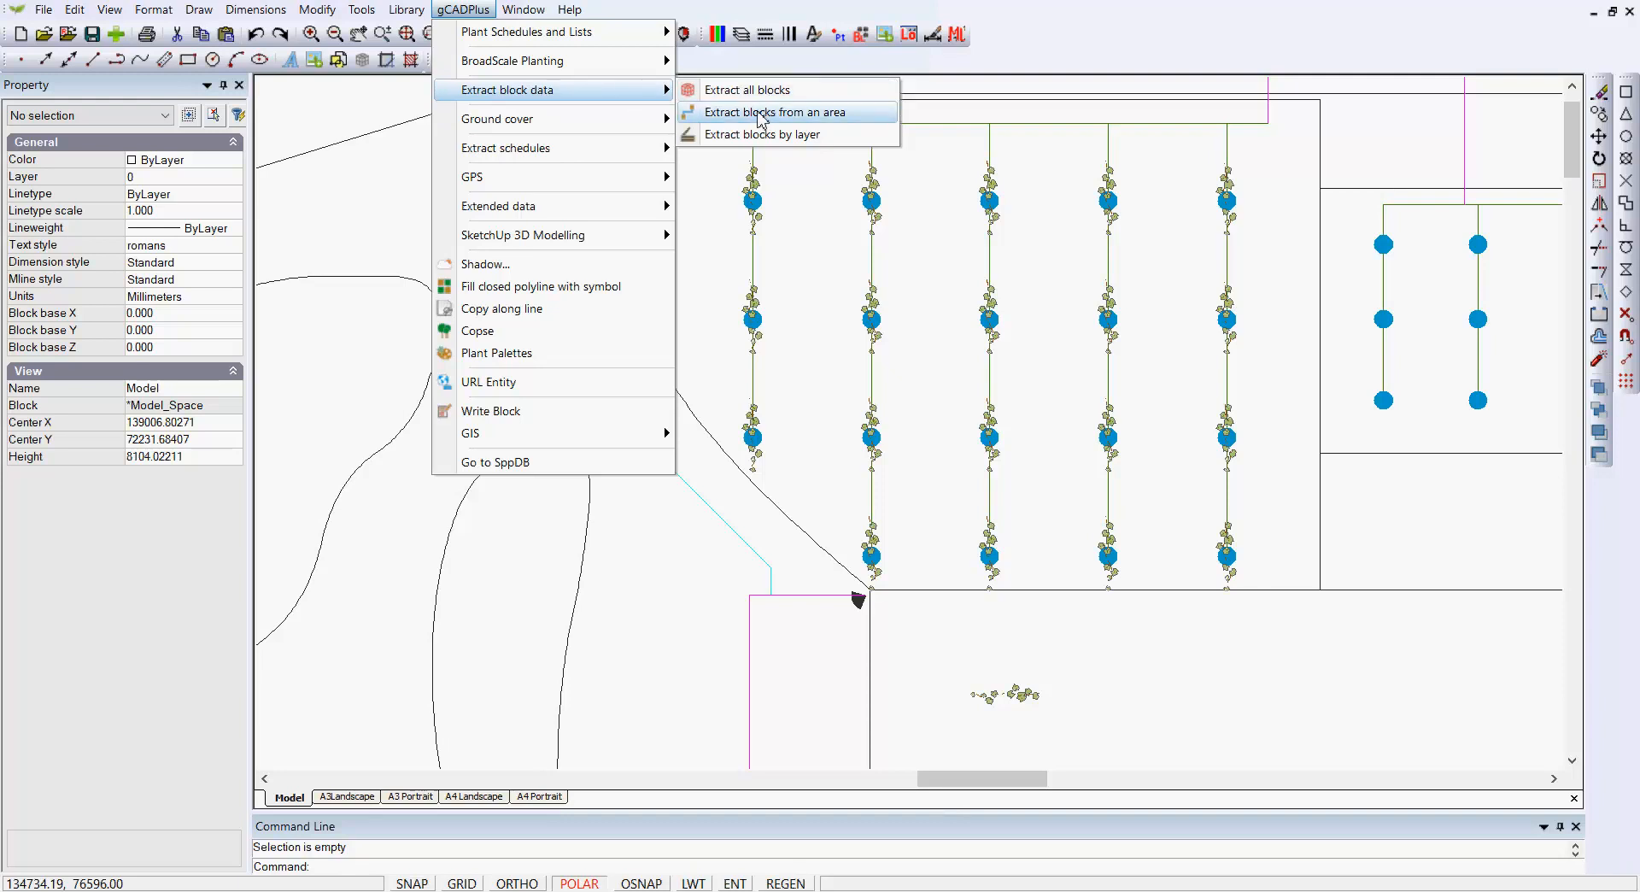
{"action": "mouse_move", "coordinate": [772, 117]}
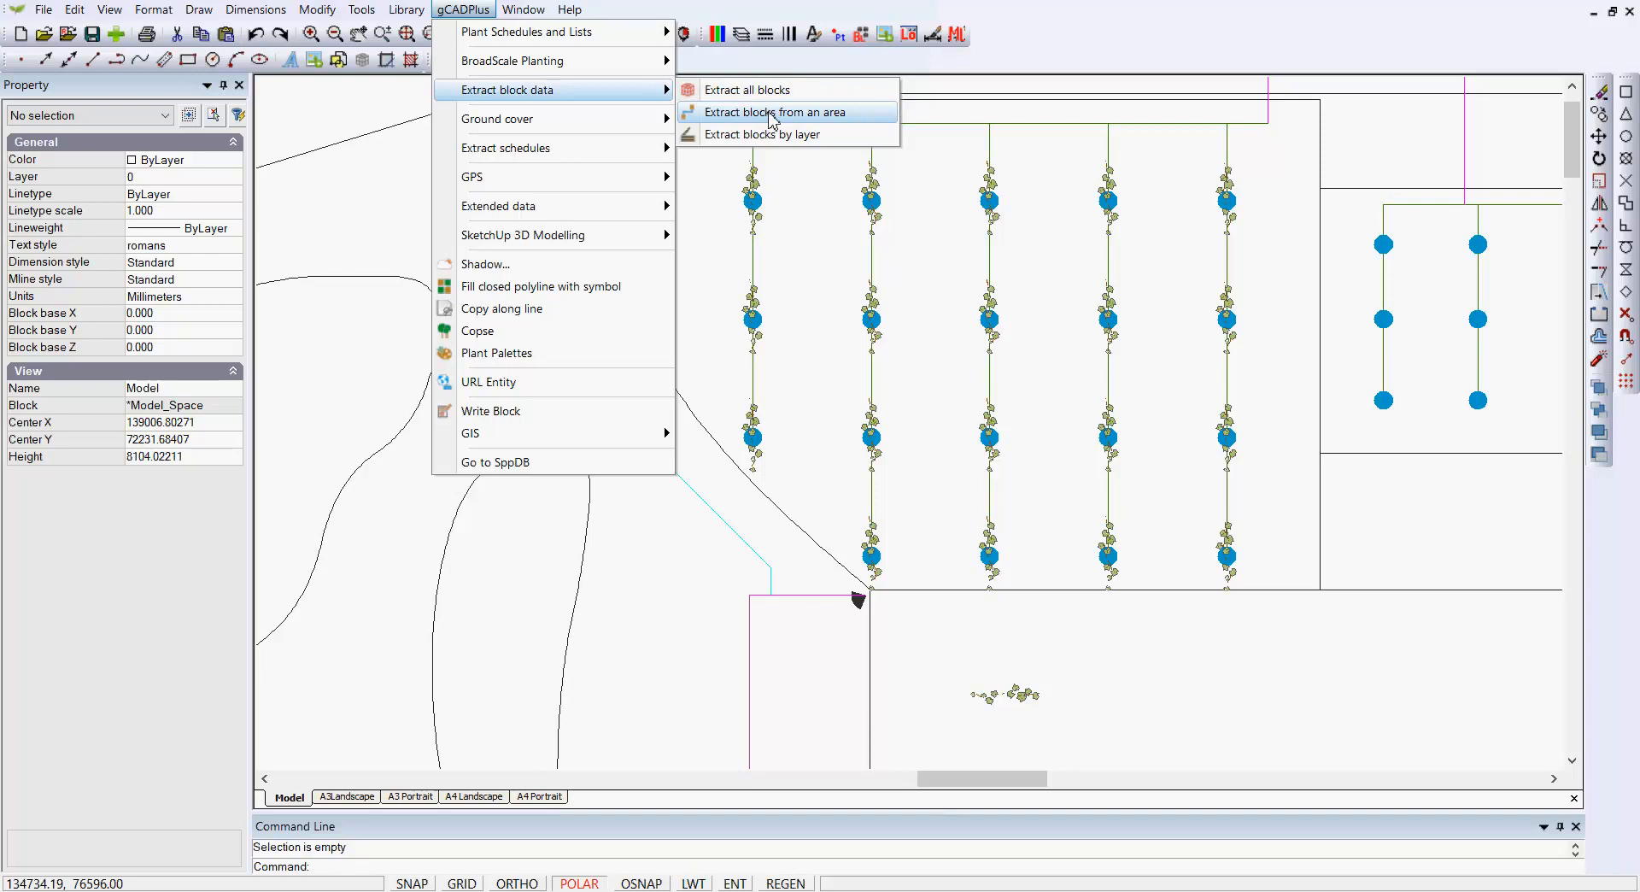
{"action": "left_click", "coordinate": [775, 112]}
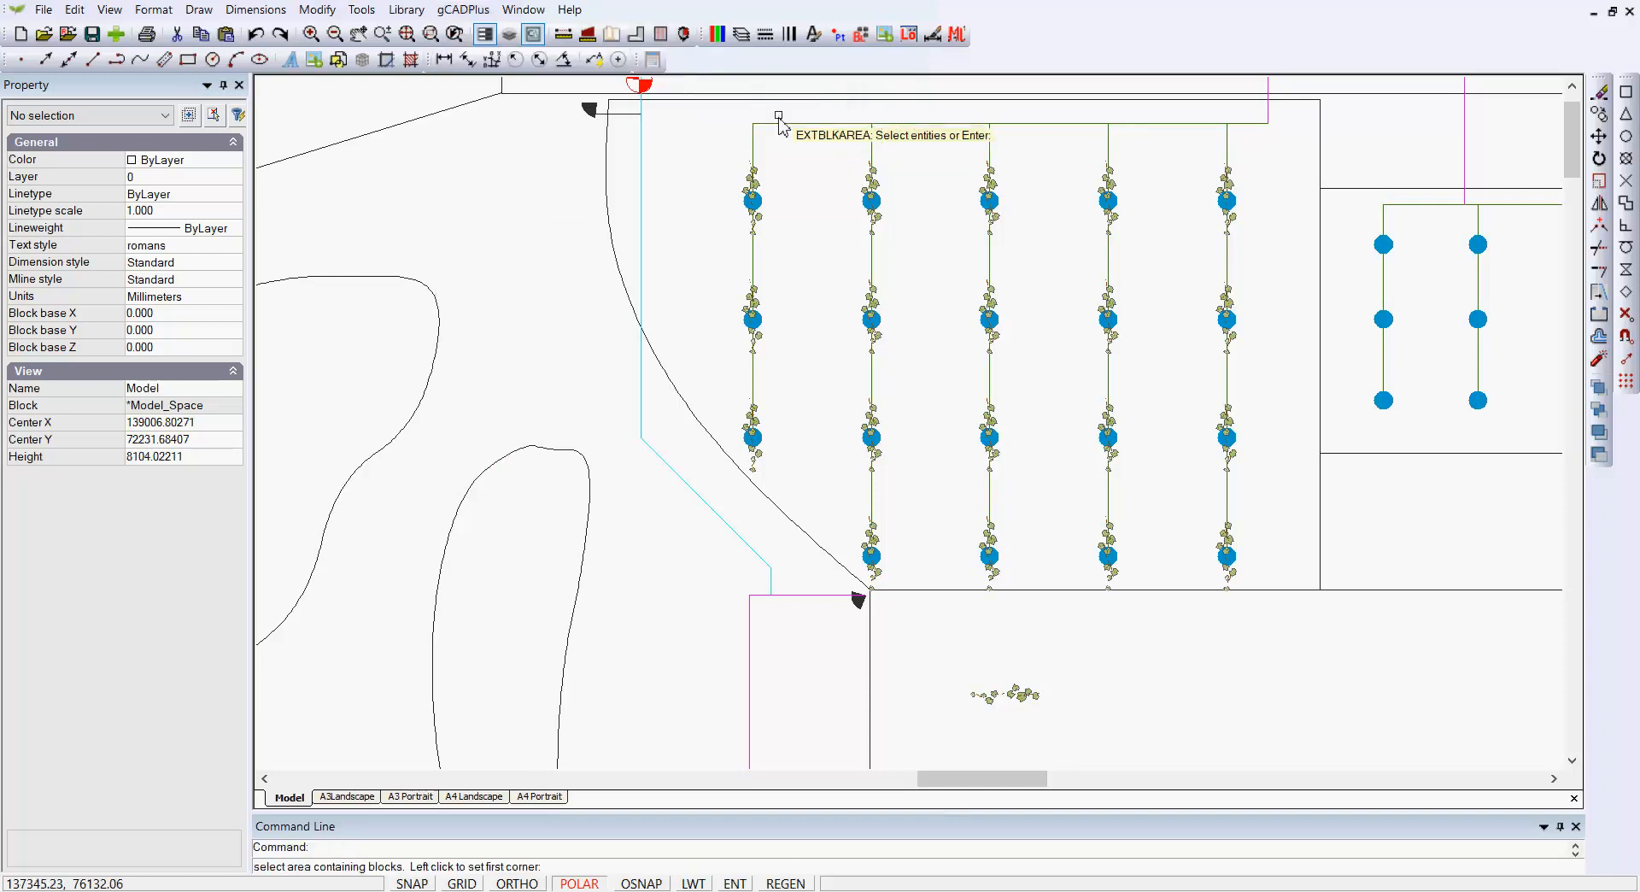
{"action": "mouse_move", "coordinate": [719, 115]}
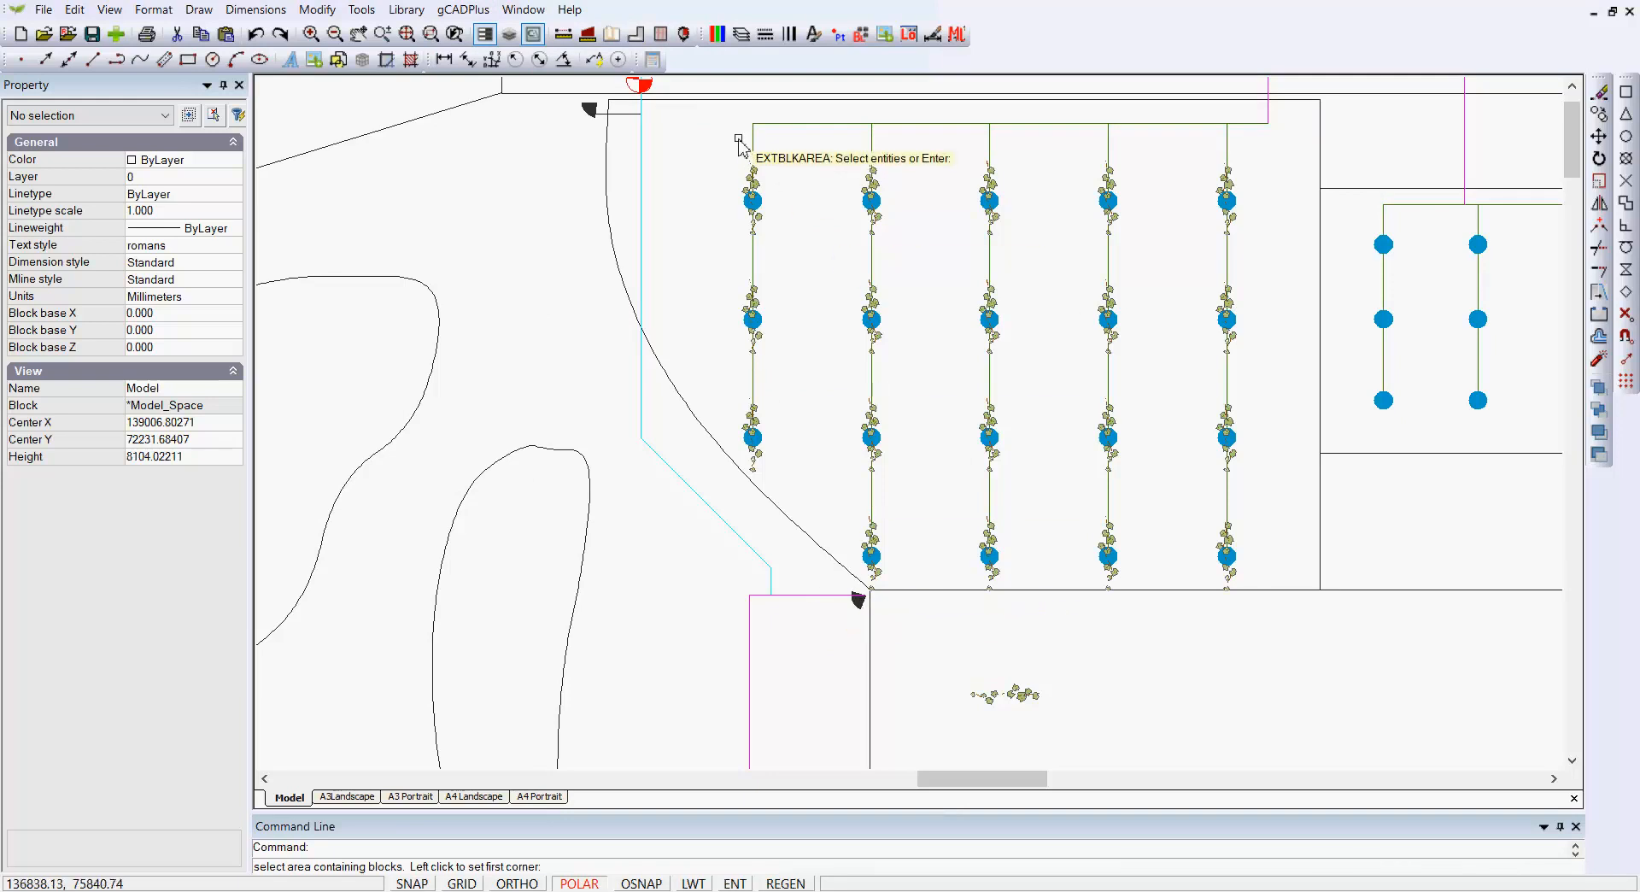
Window-select the extraction area from above the top-left vine to below the bottom-right vine
{"action": "left_click", "coordinate": [737, 141]}
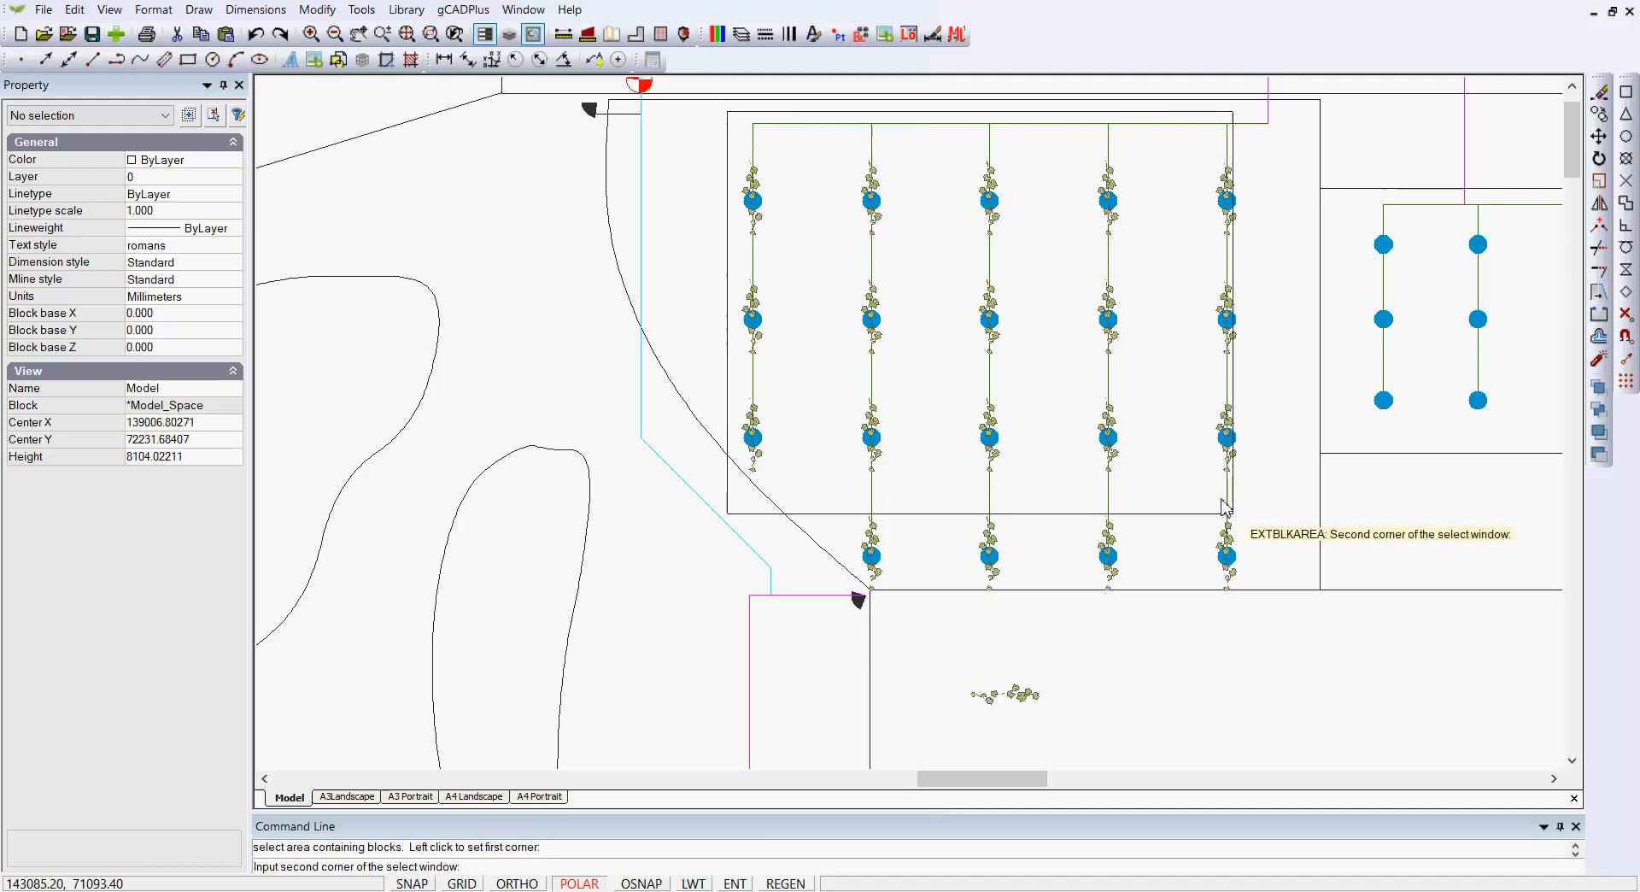
{"action": "mouse_move", "coordinate": [1273, 599]}
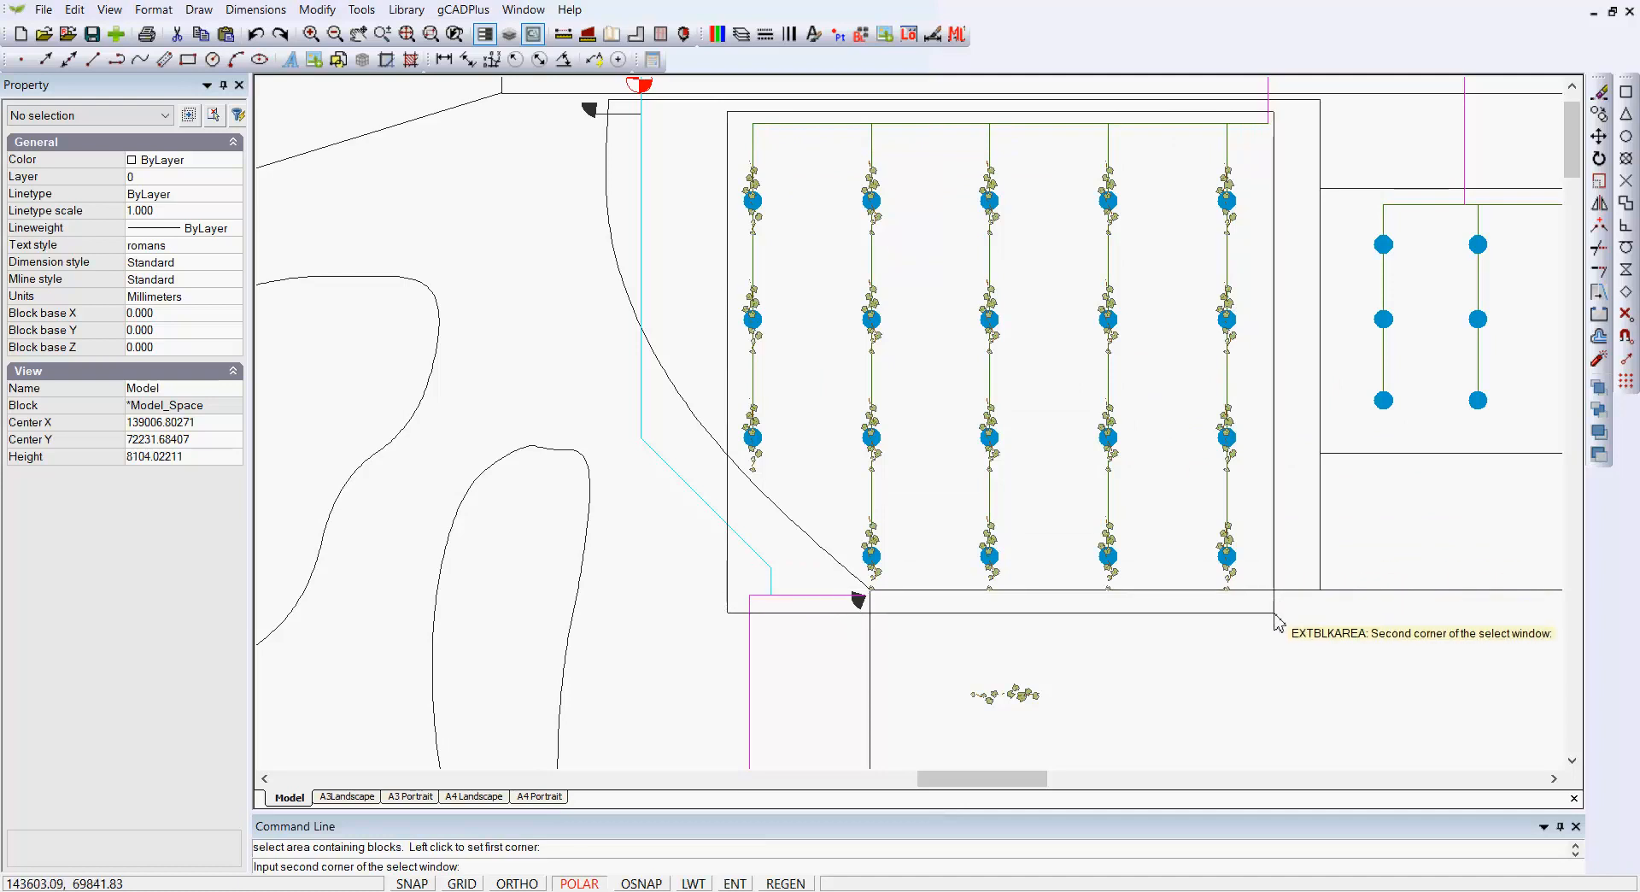
{"action": "left_click", "coordinate": [866, 594]}
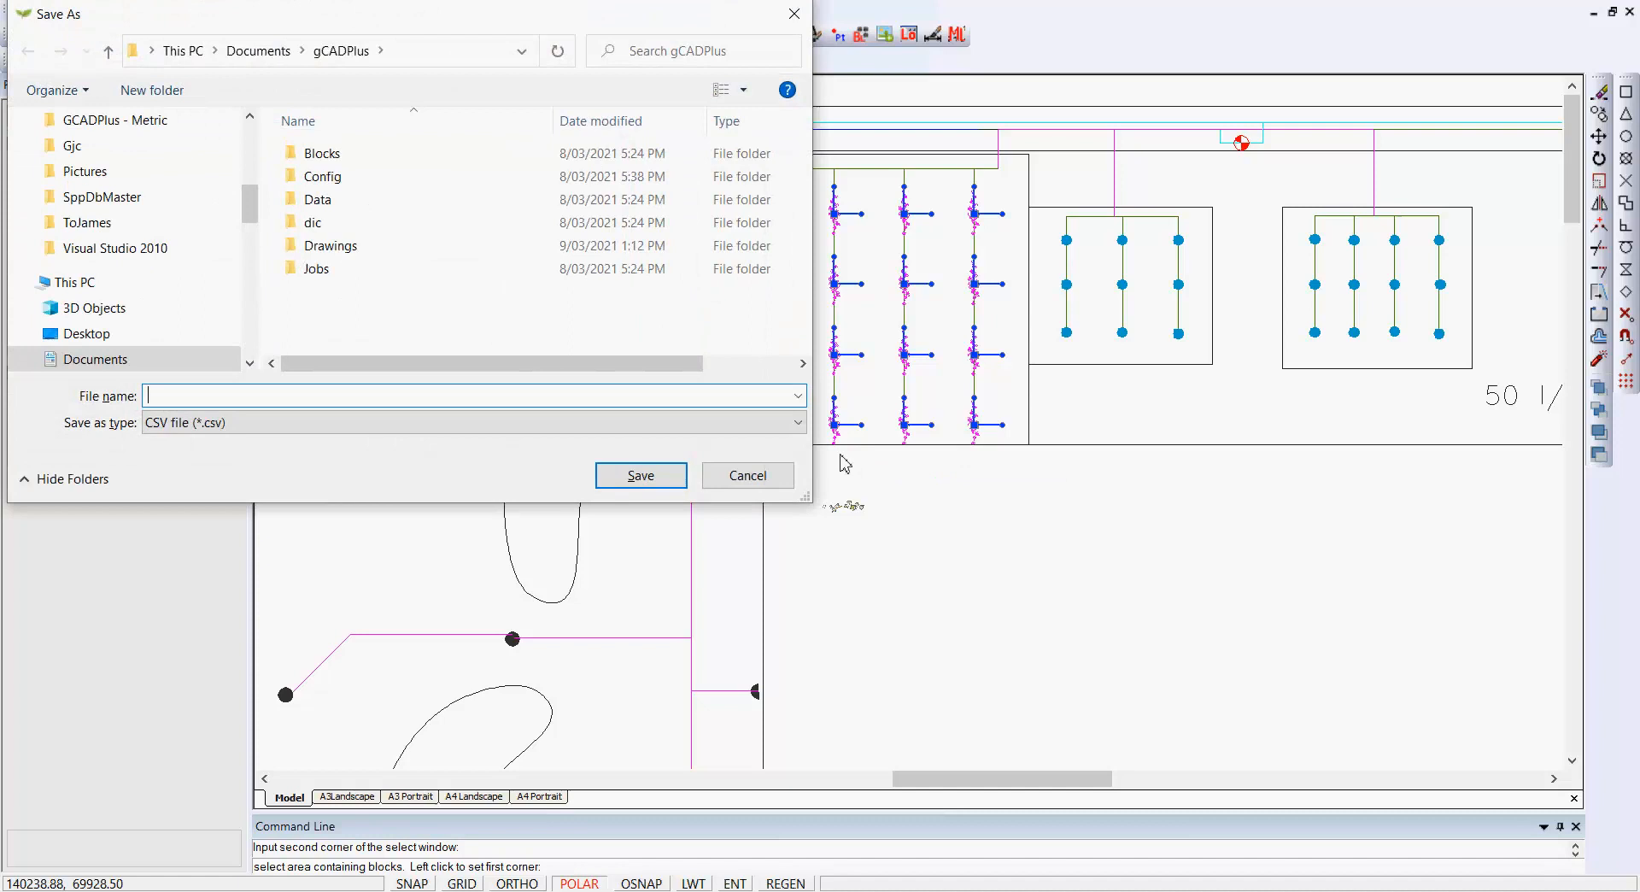
{"action": "mouse_move", "coordinate": [796, 378]}
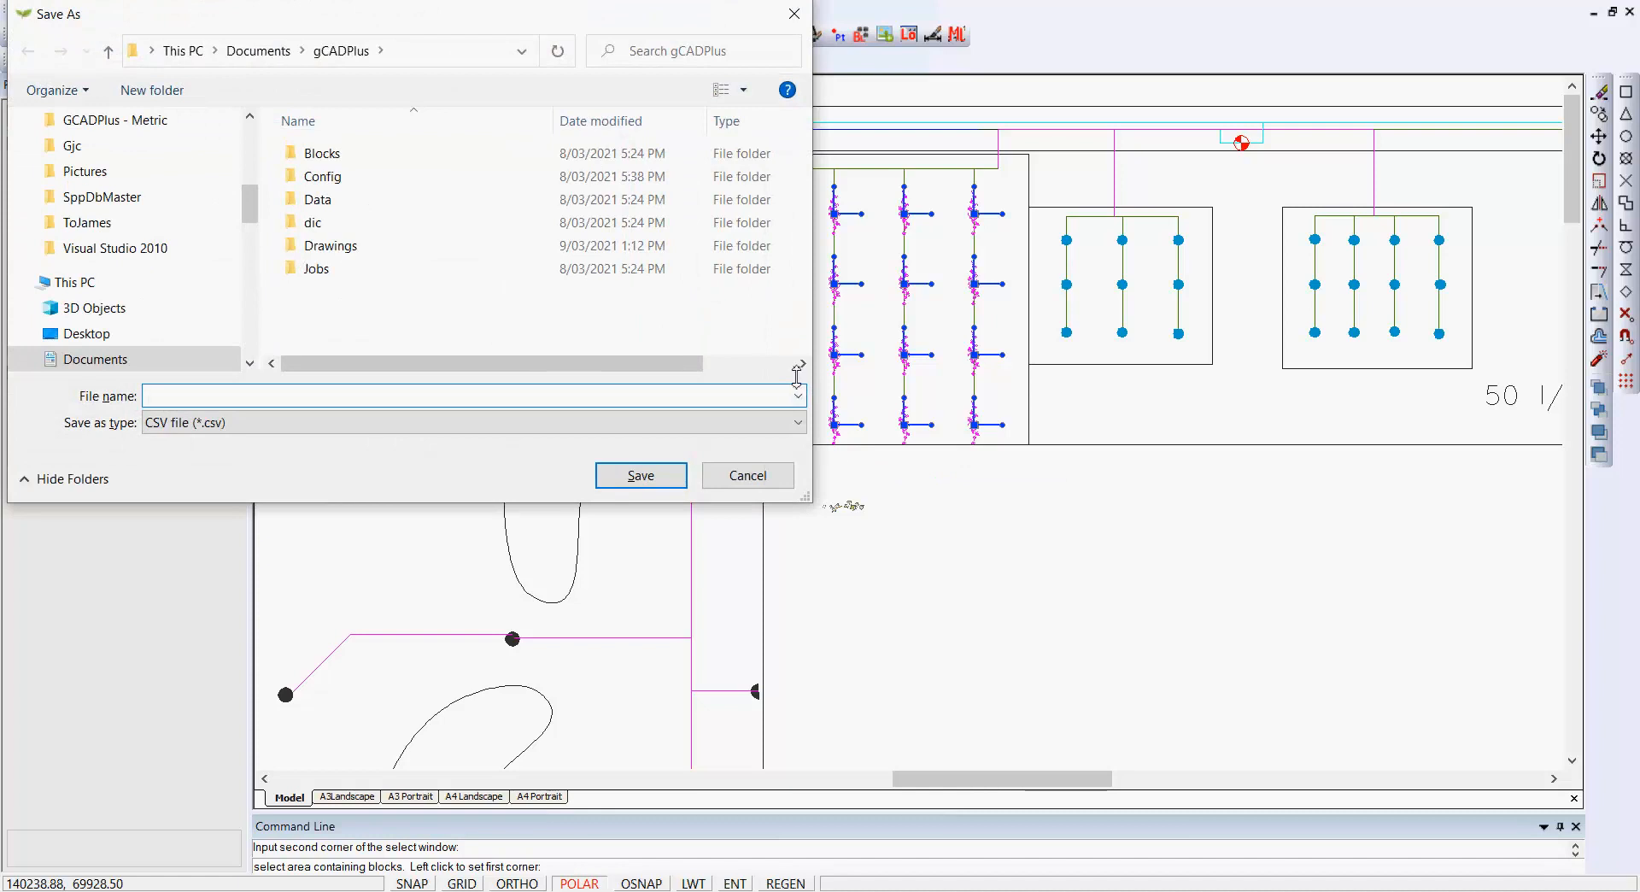
{"action": "mouse_move", "coordinate": [330, 244]}
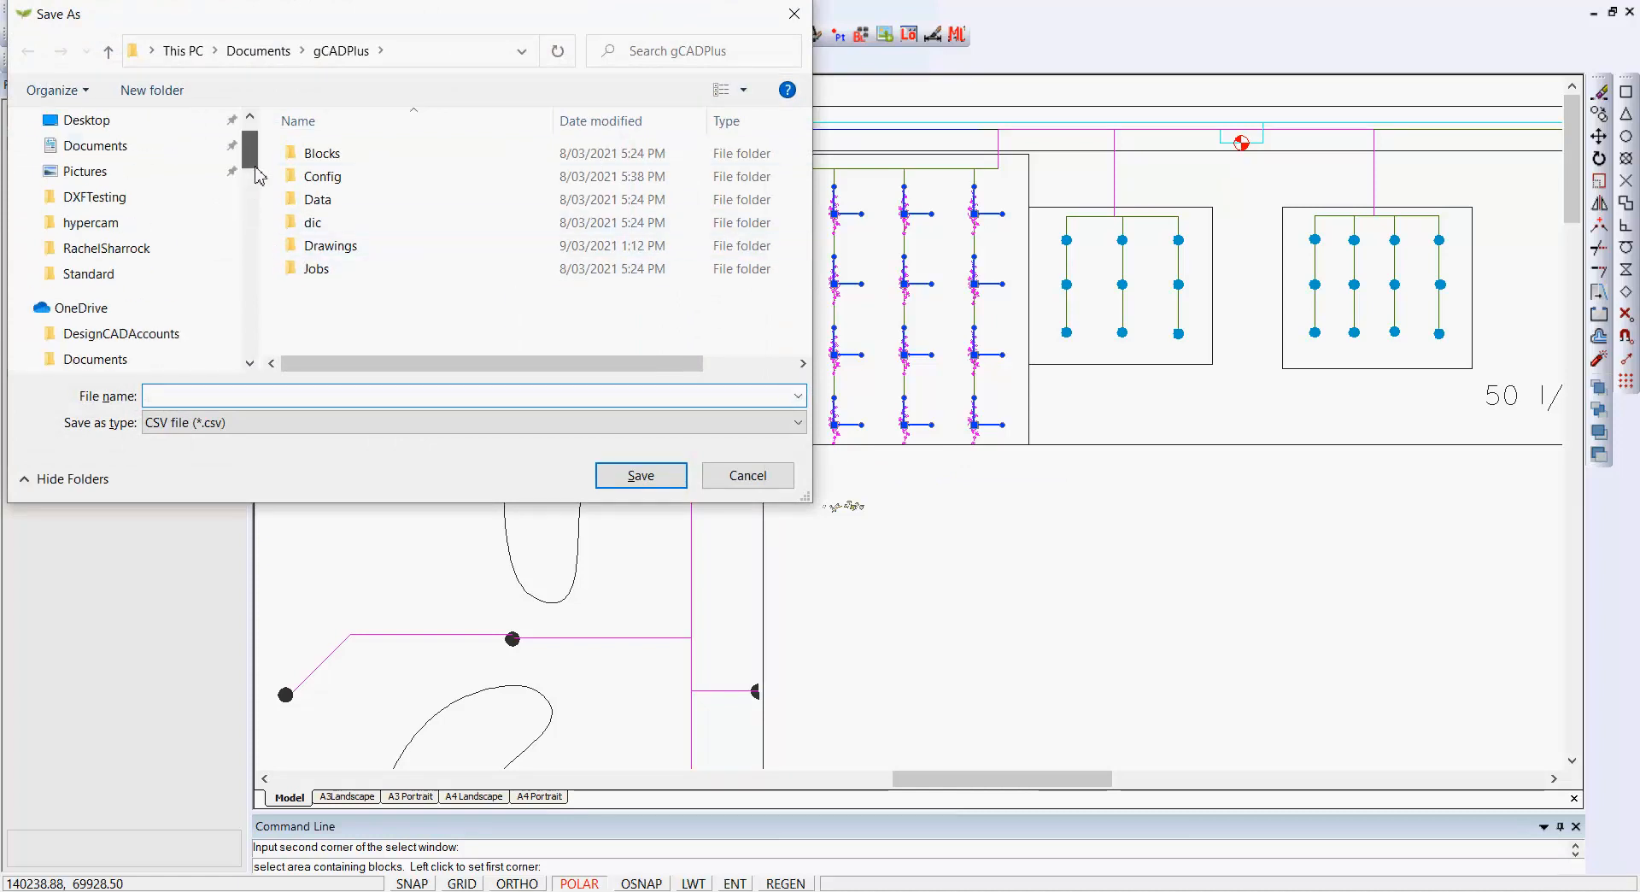
Save the extracted block data to the Desktop as the CSV file Vineyard
{"action": "left_click", "coordinate": [88, 119]}
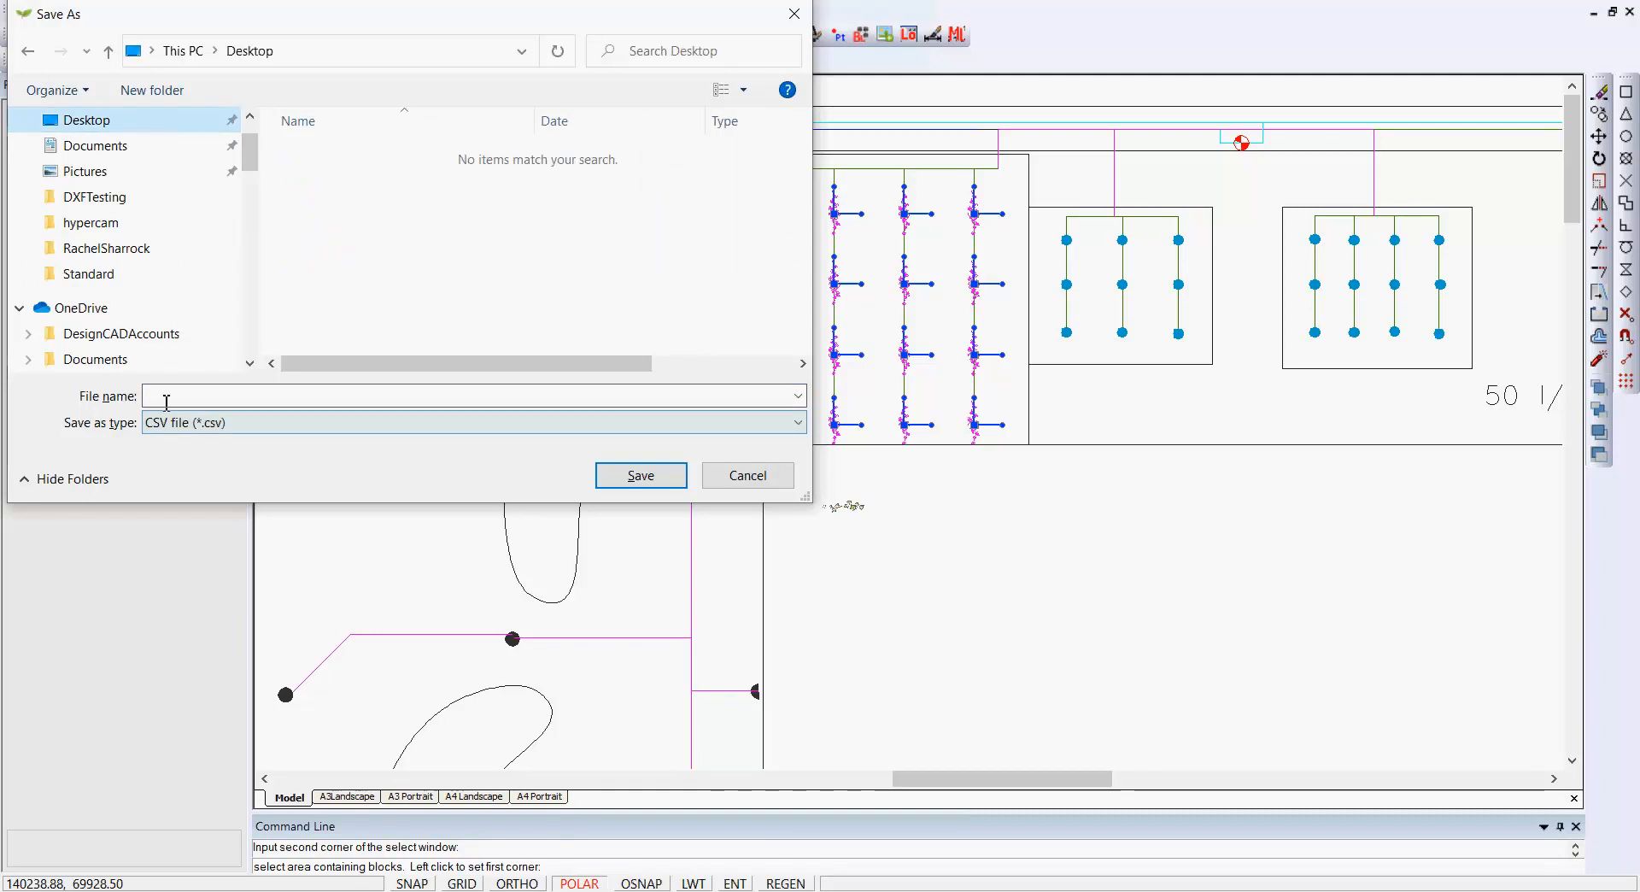
{"action": "type", "text": "Vineyard"}
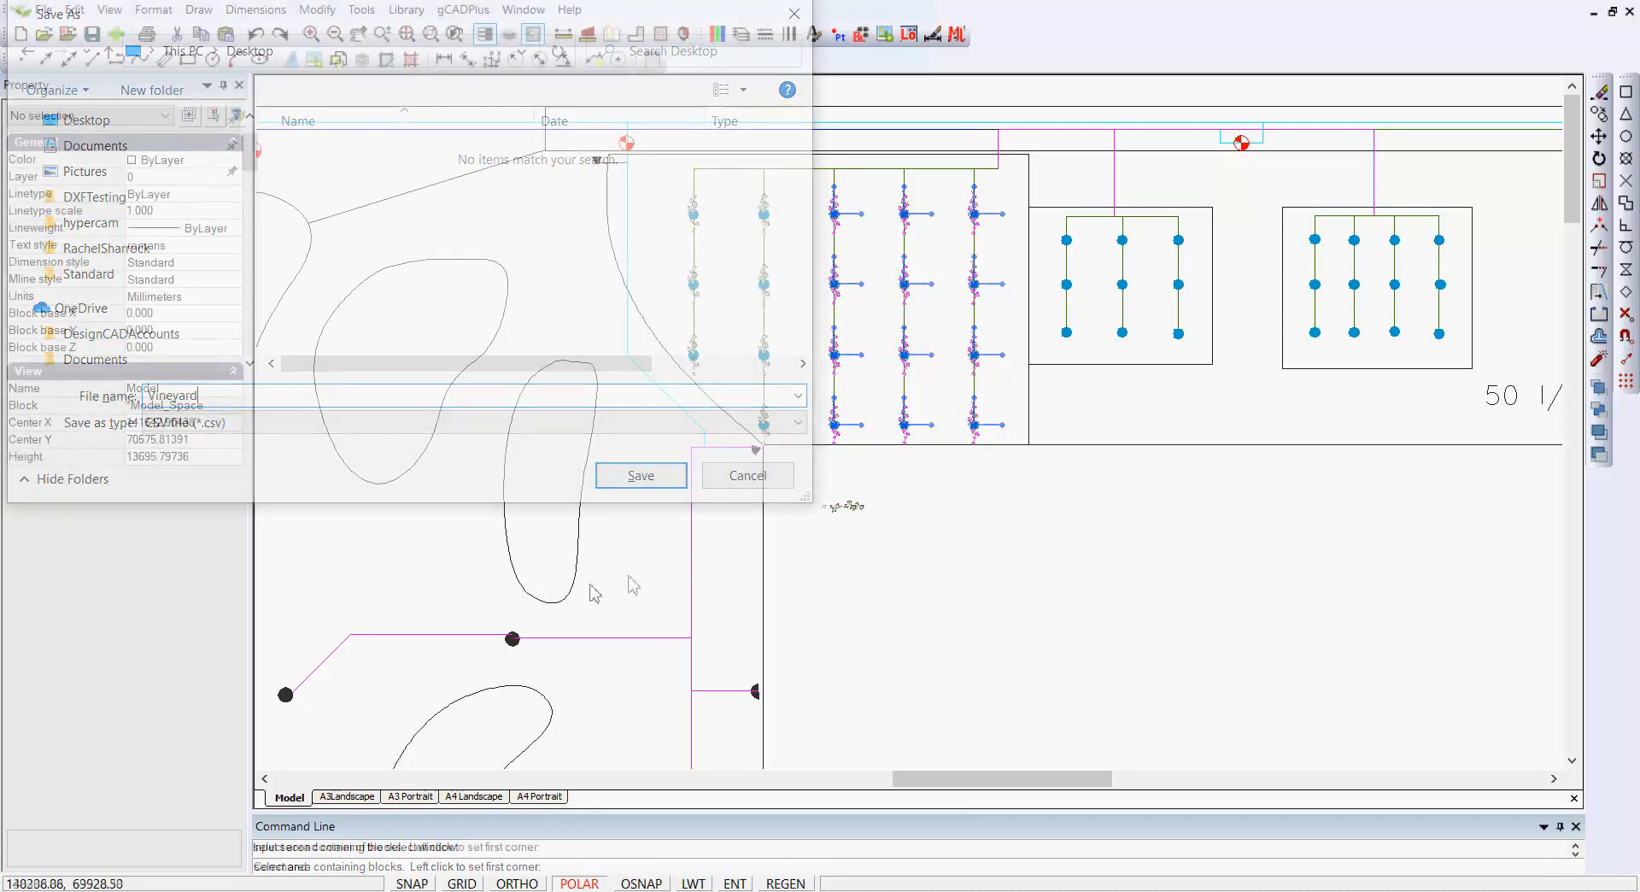
{"action": "left_click", "coordinate": [745, 474]}
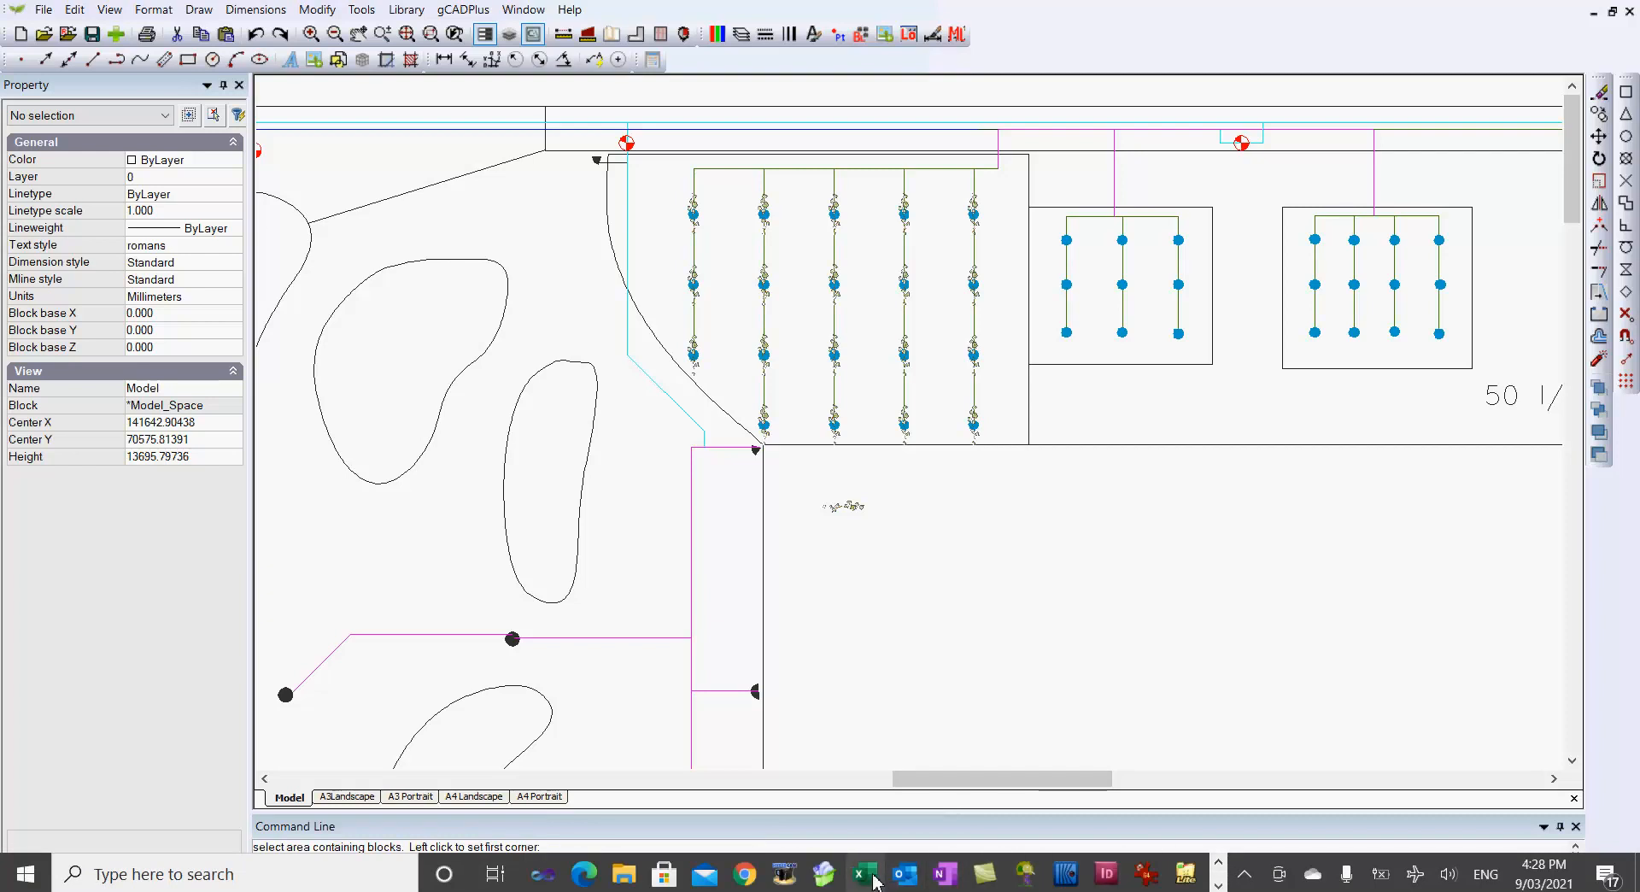
Switch to the blank Excel workbook and begin a From Text/CSV import from the Data ribbon
{"action": "left_click", "coordinate": [861, 872]}
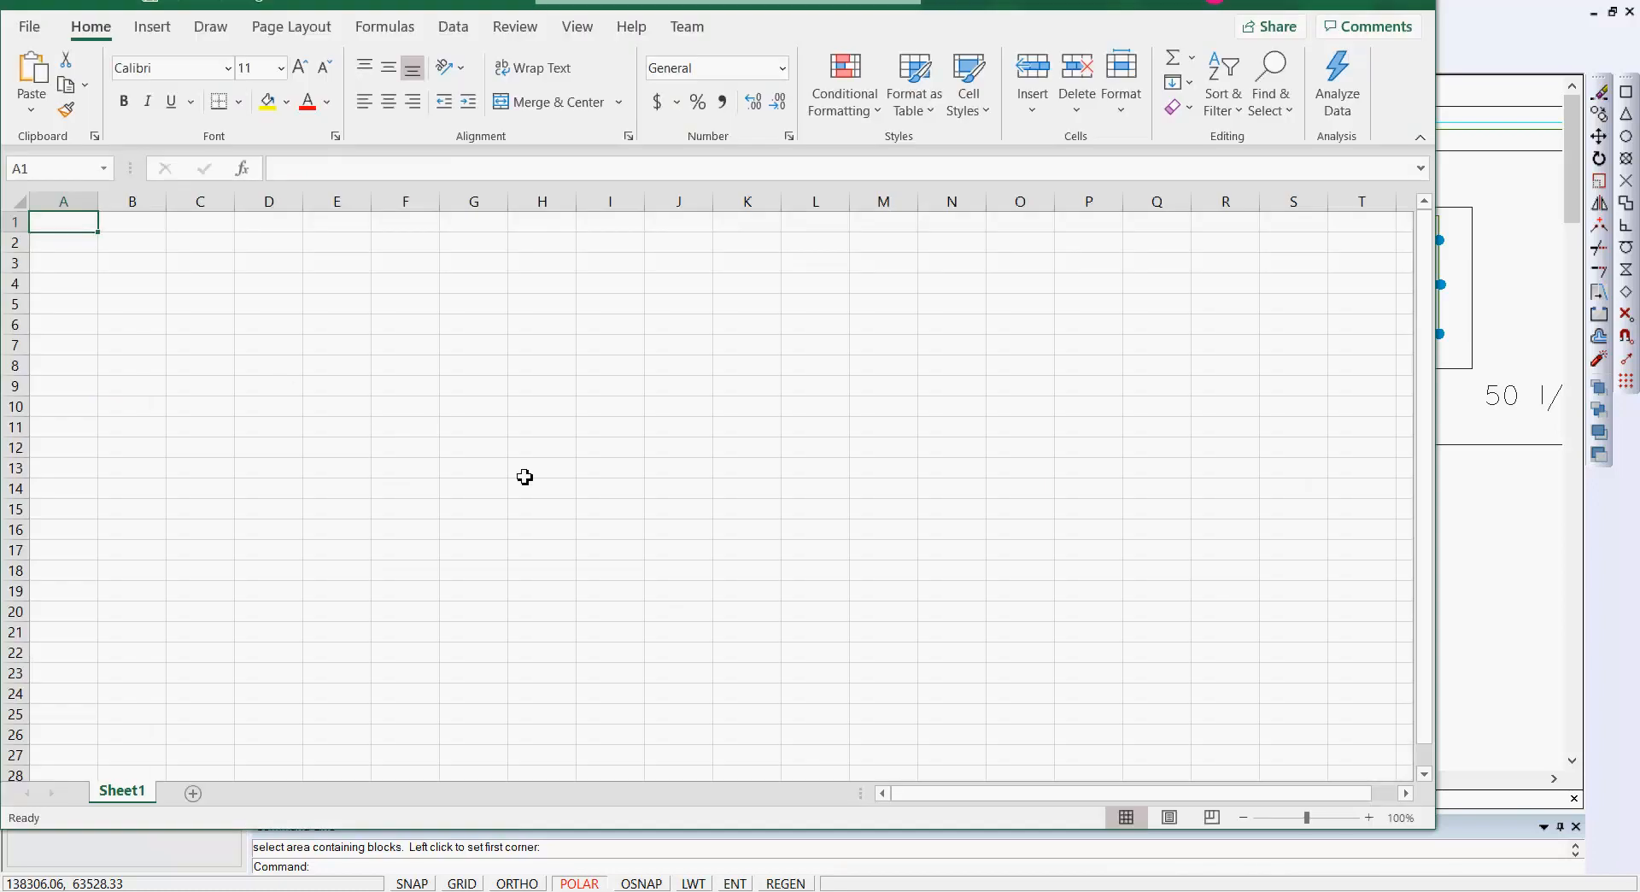
{"action": "mouse_move", "coordinate": [508, 500]}
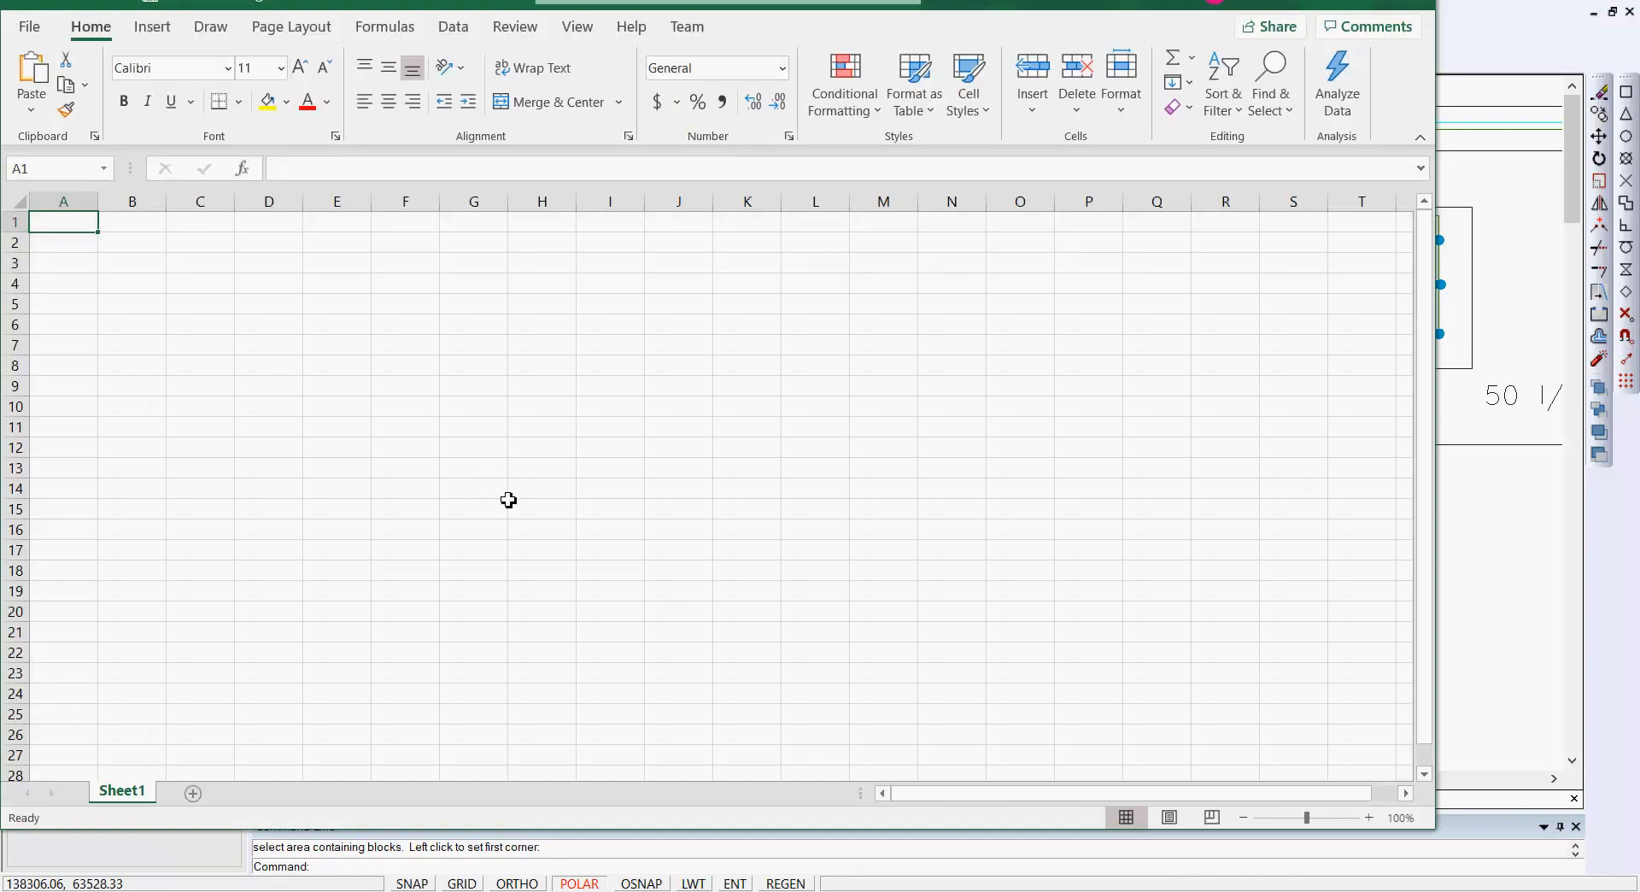
{"action": "mouse_move", "coordinate": [219, 421]}
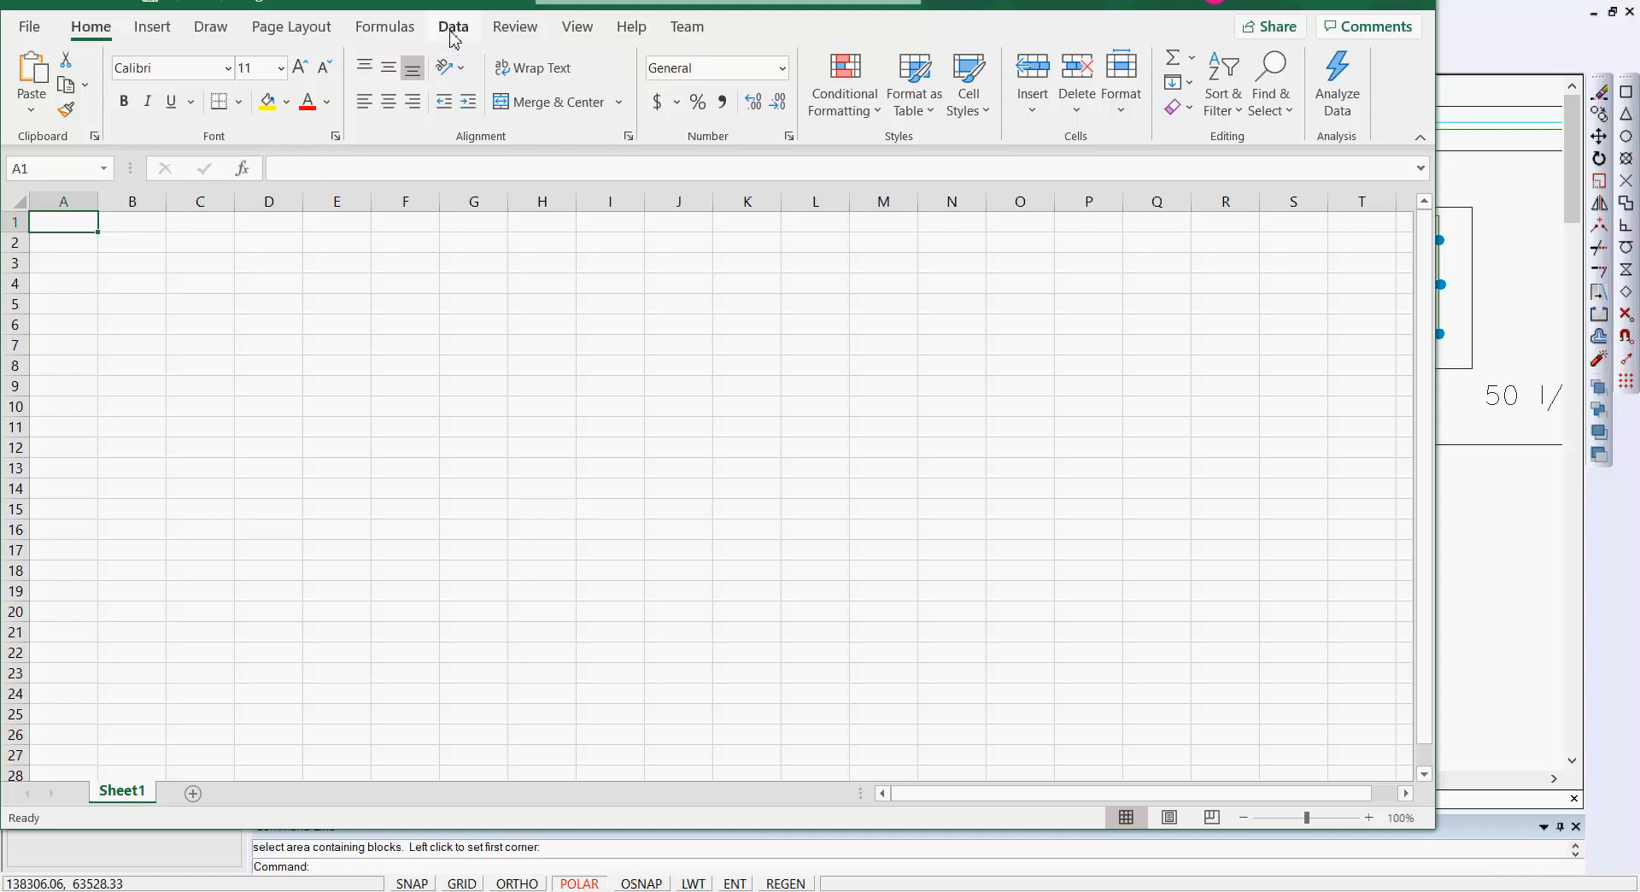
{"action": "left_click", "coordinate": [452, 27]}
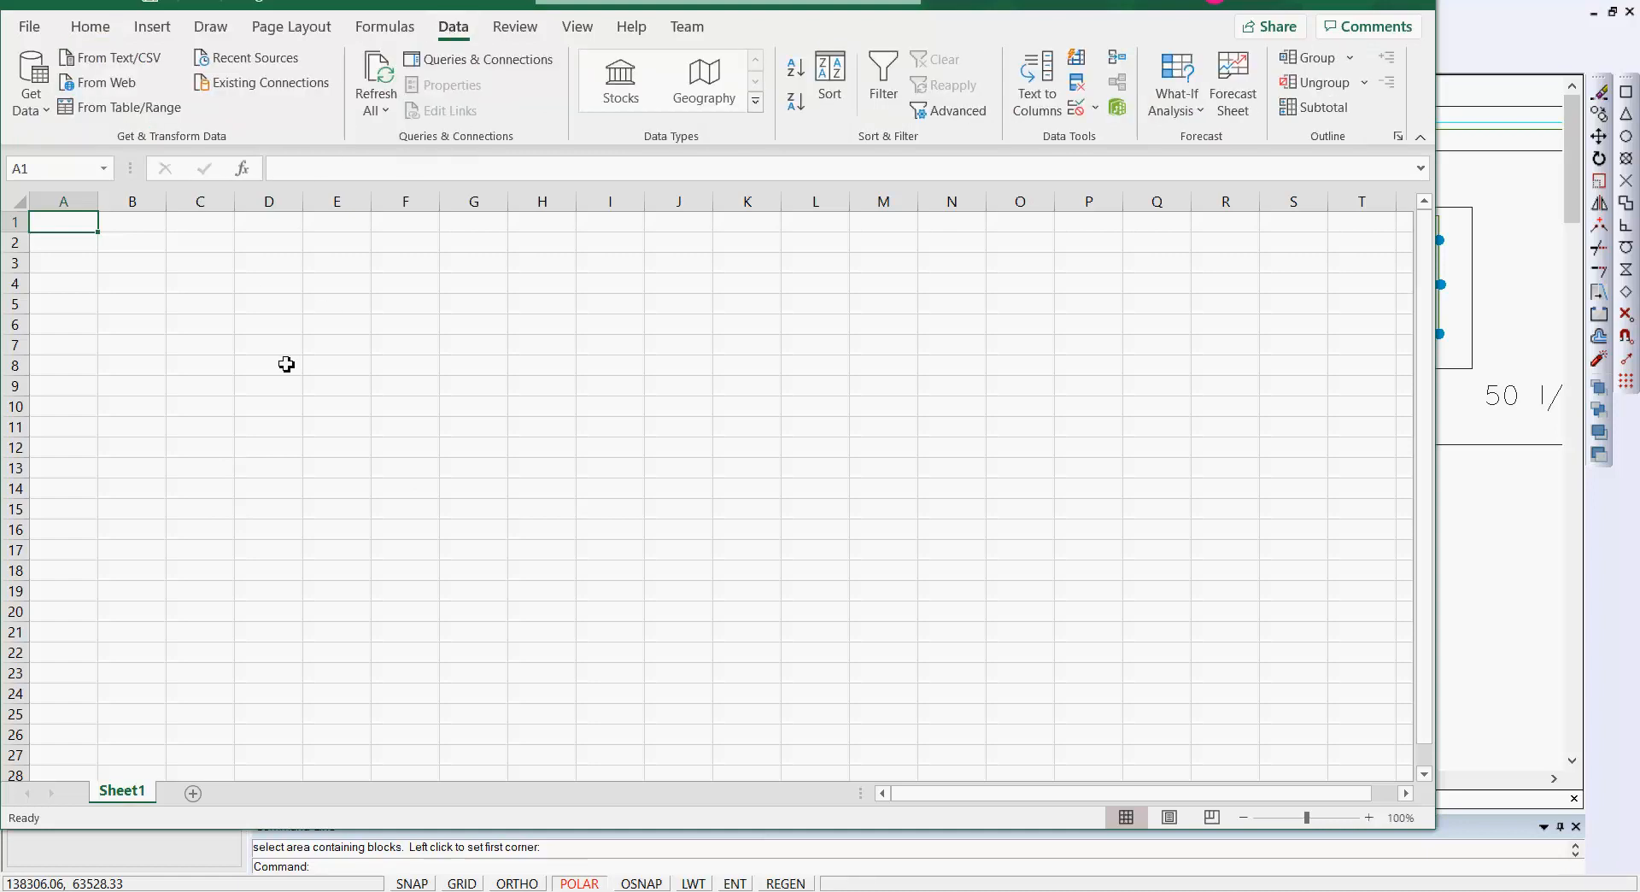
{"action": "mouse_move", "coordinate": [274, 422]}
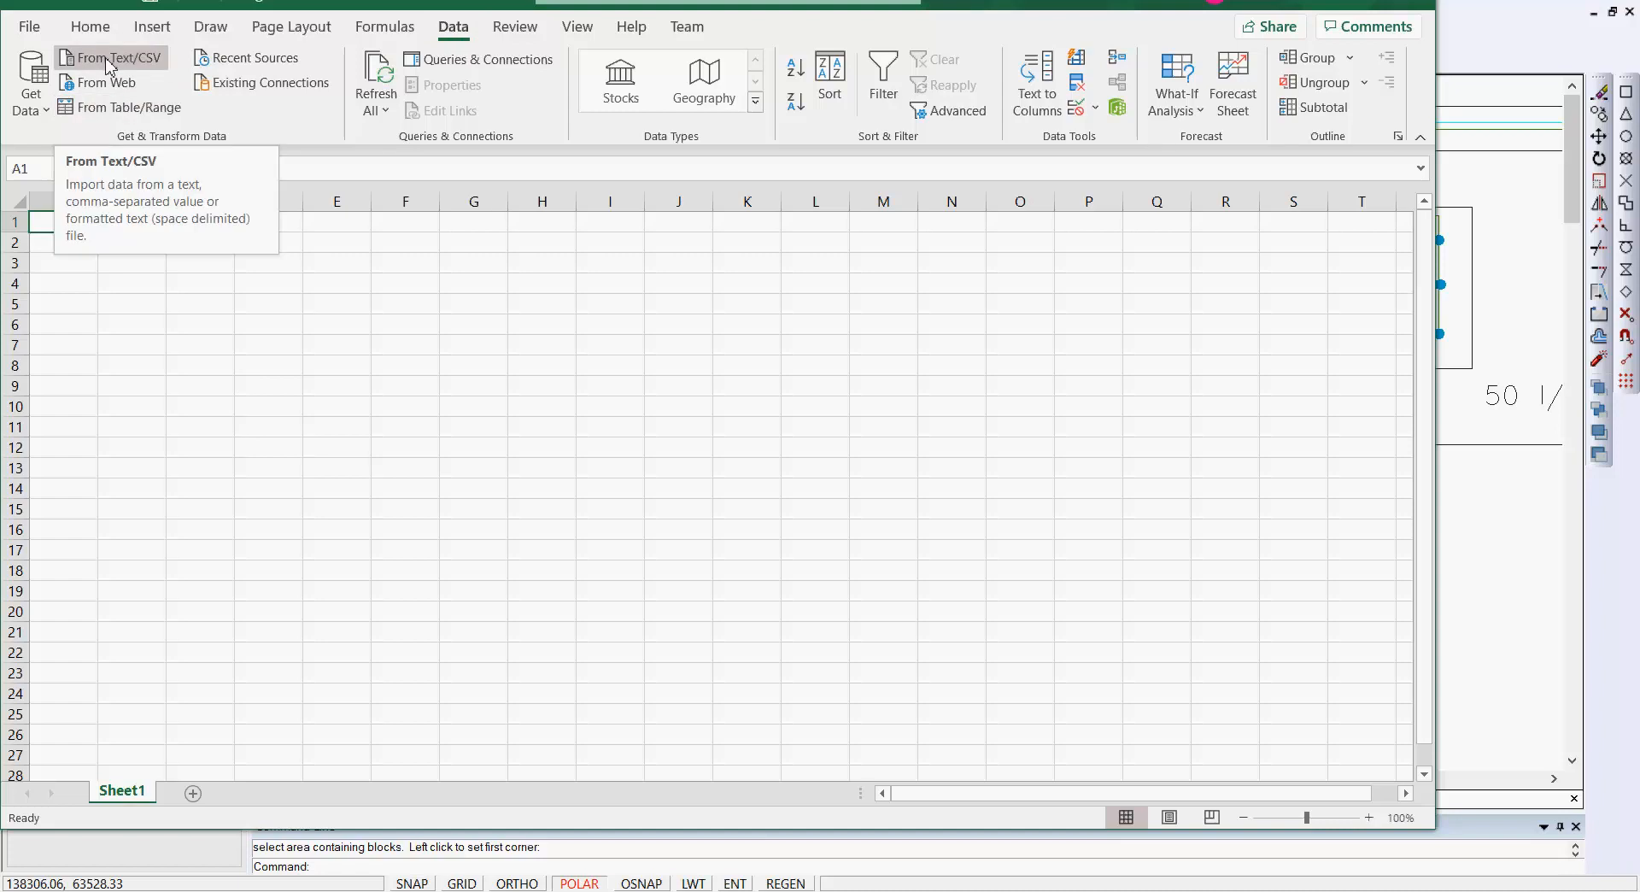
{"action": "left_click", "coordinate": [115, 57]}
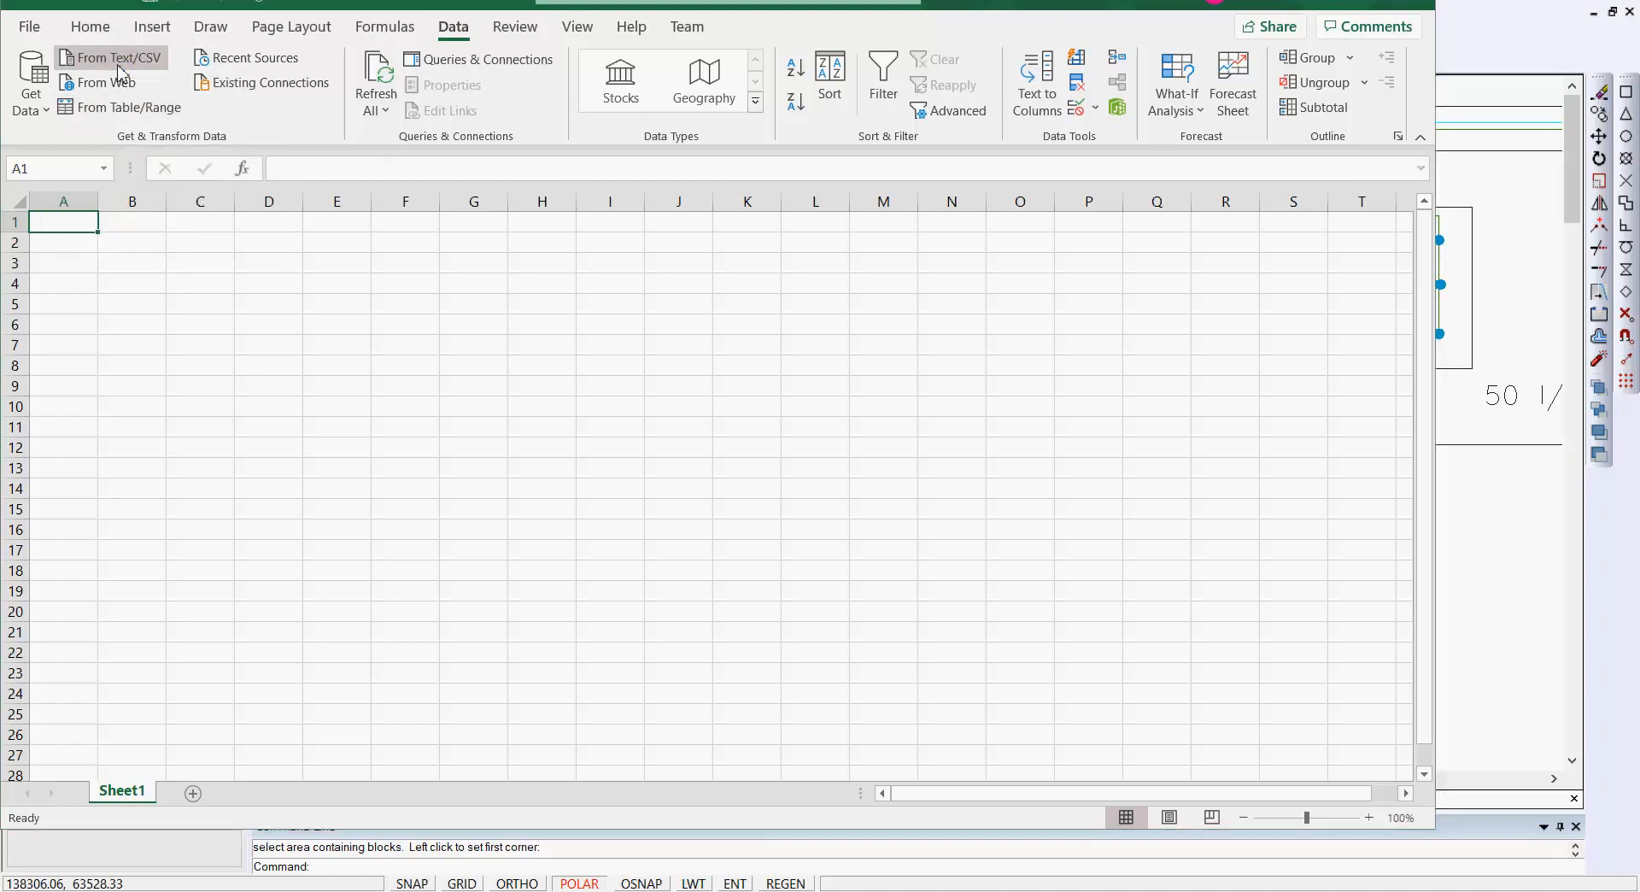
Import Vineyard.csv through Data > From Text/CSV and load its 38 rows as a table
{"action": "left_click", "coordinate": [116, 58]}
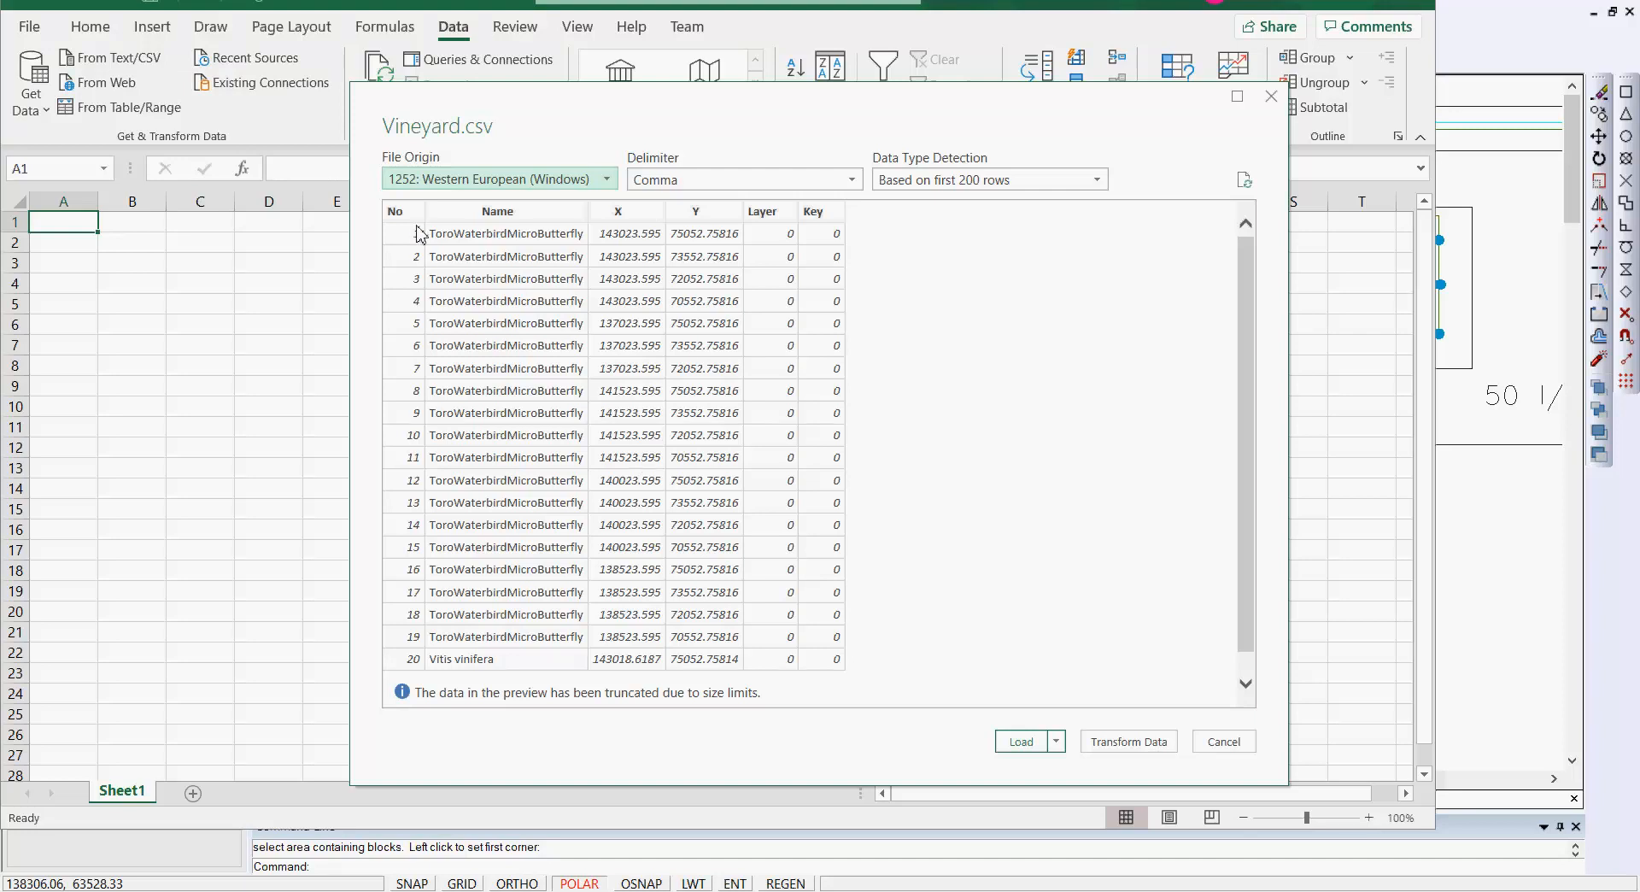
{"action": "mouse_move", "coordinate": [494, 445]}
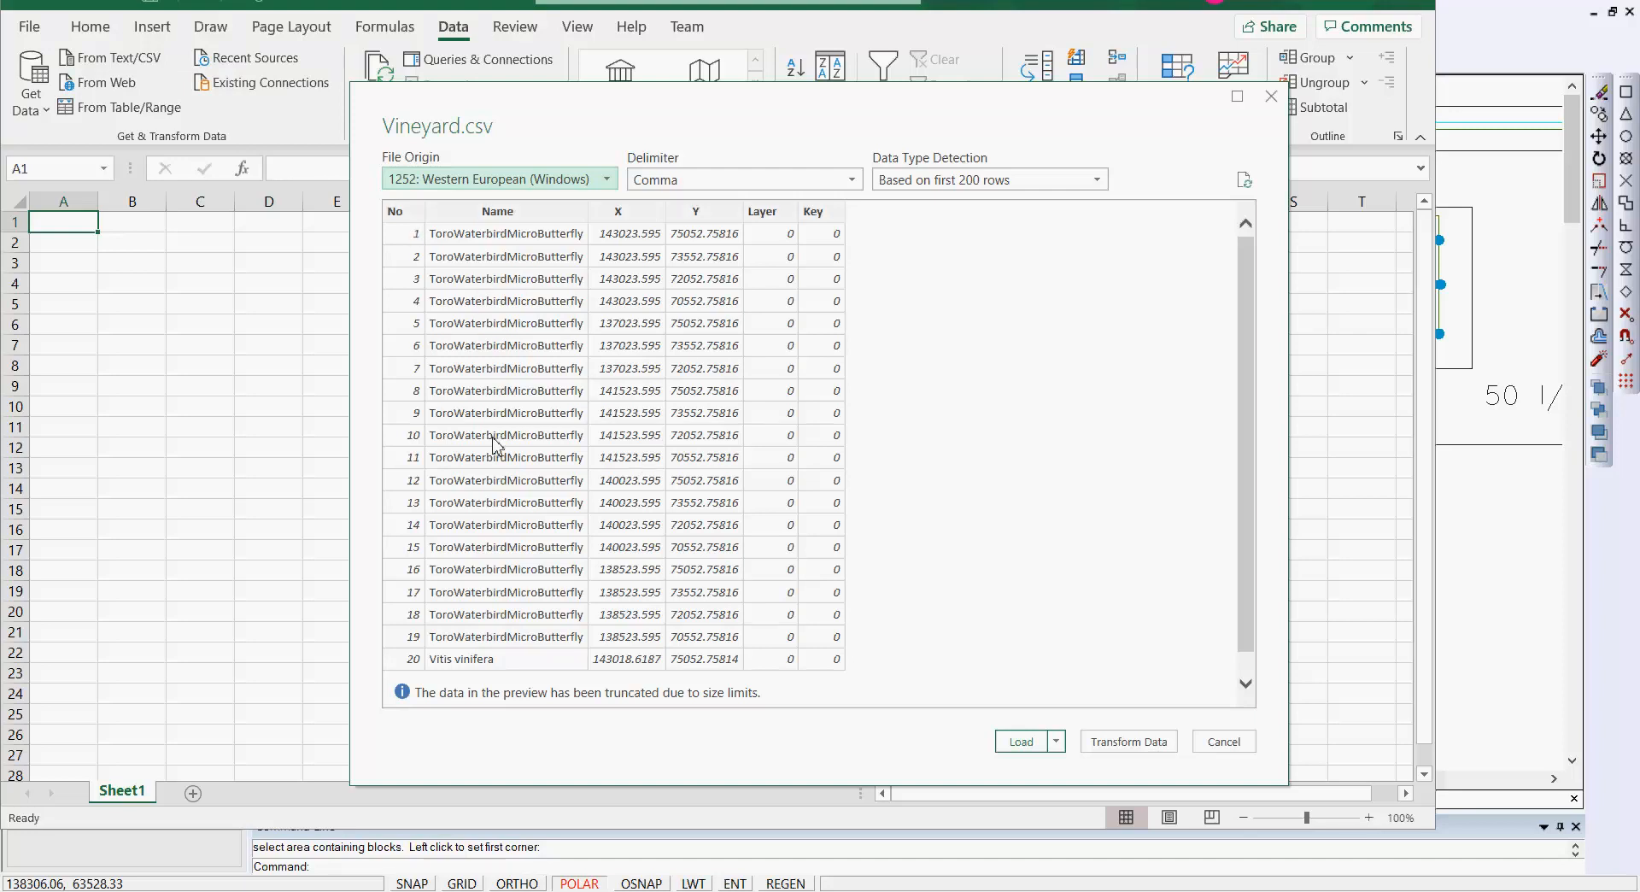
{"action": "mouse_move", "coordinate": [717, 253]}
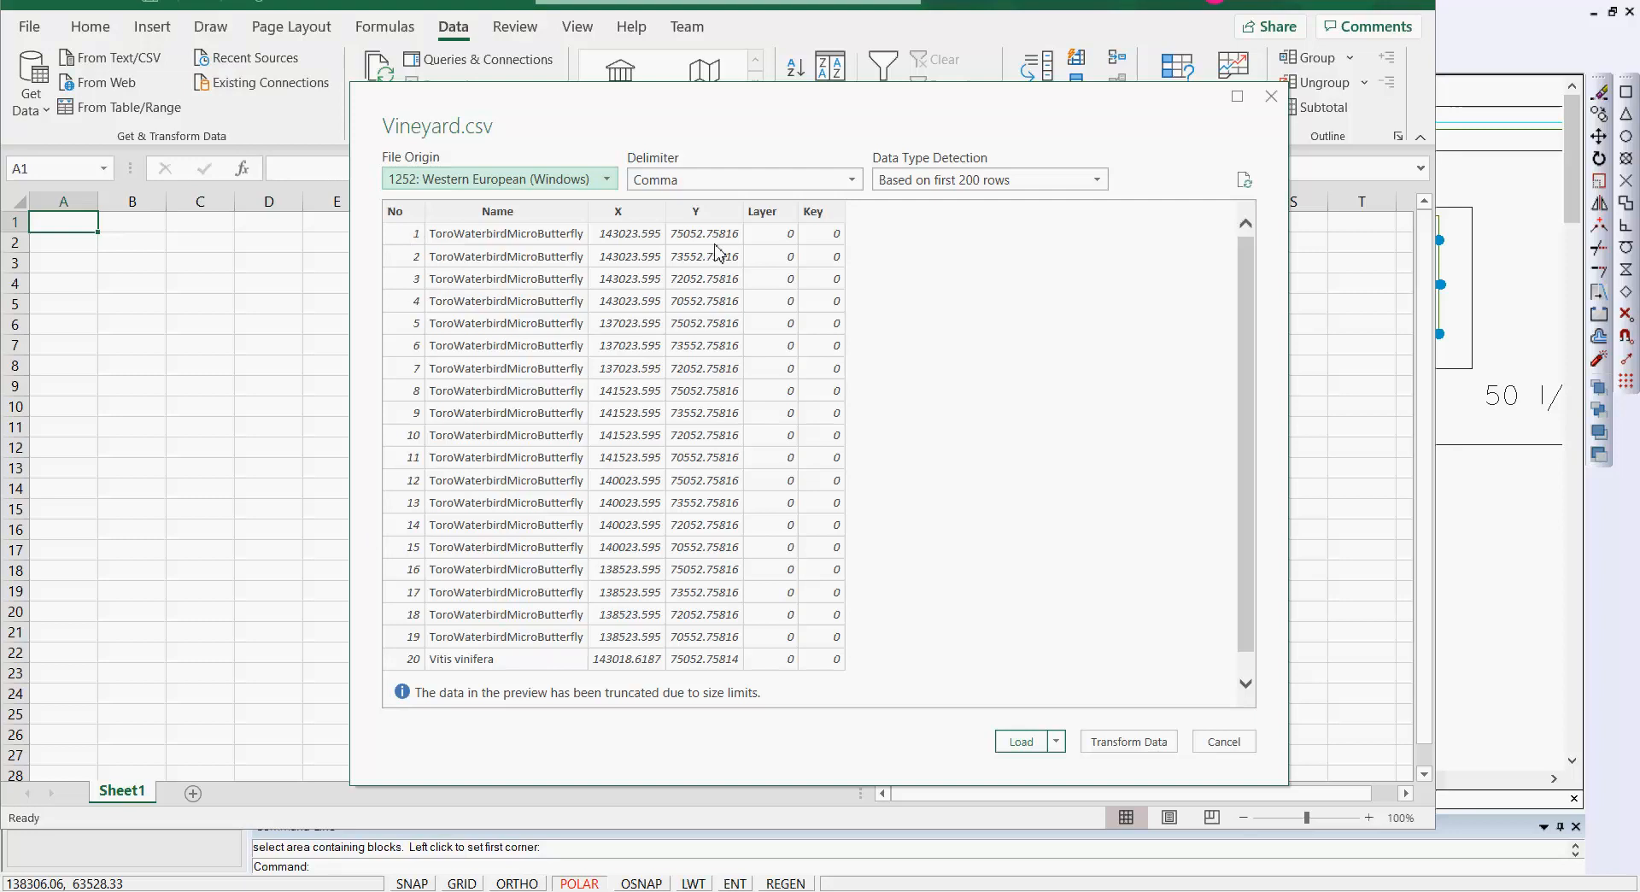
{"action": "mouse_move", "coordinate": [823, 549]}
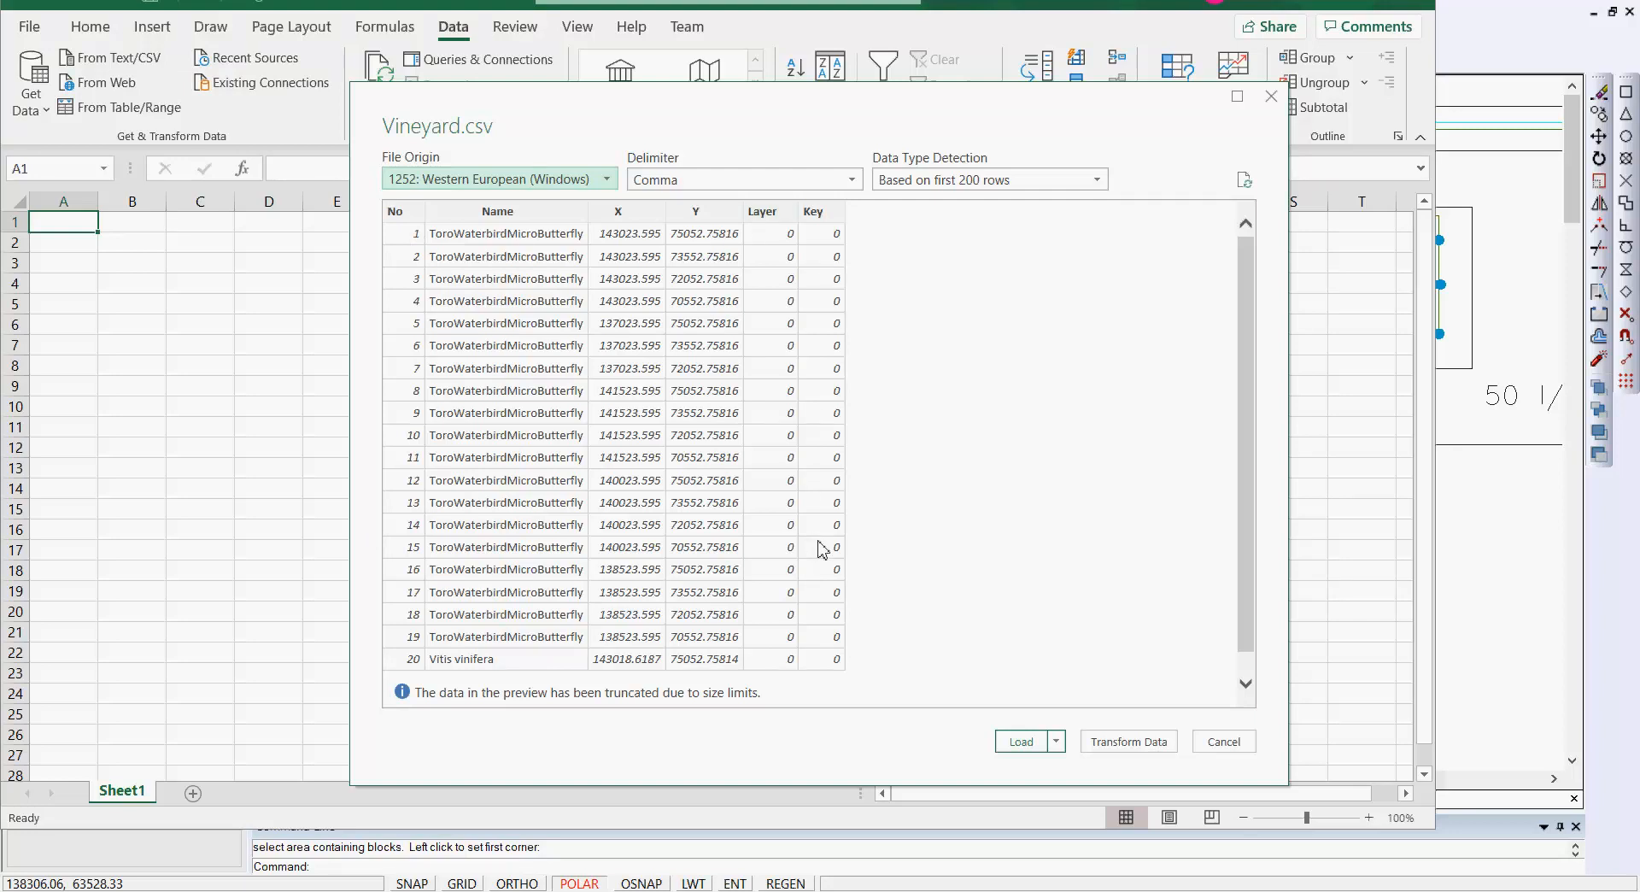
{"action": "mouse_move", "coordinate": [1009, 526]}
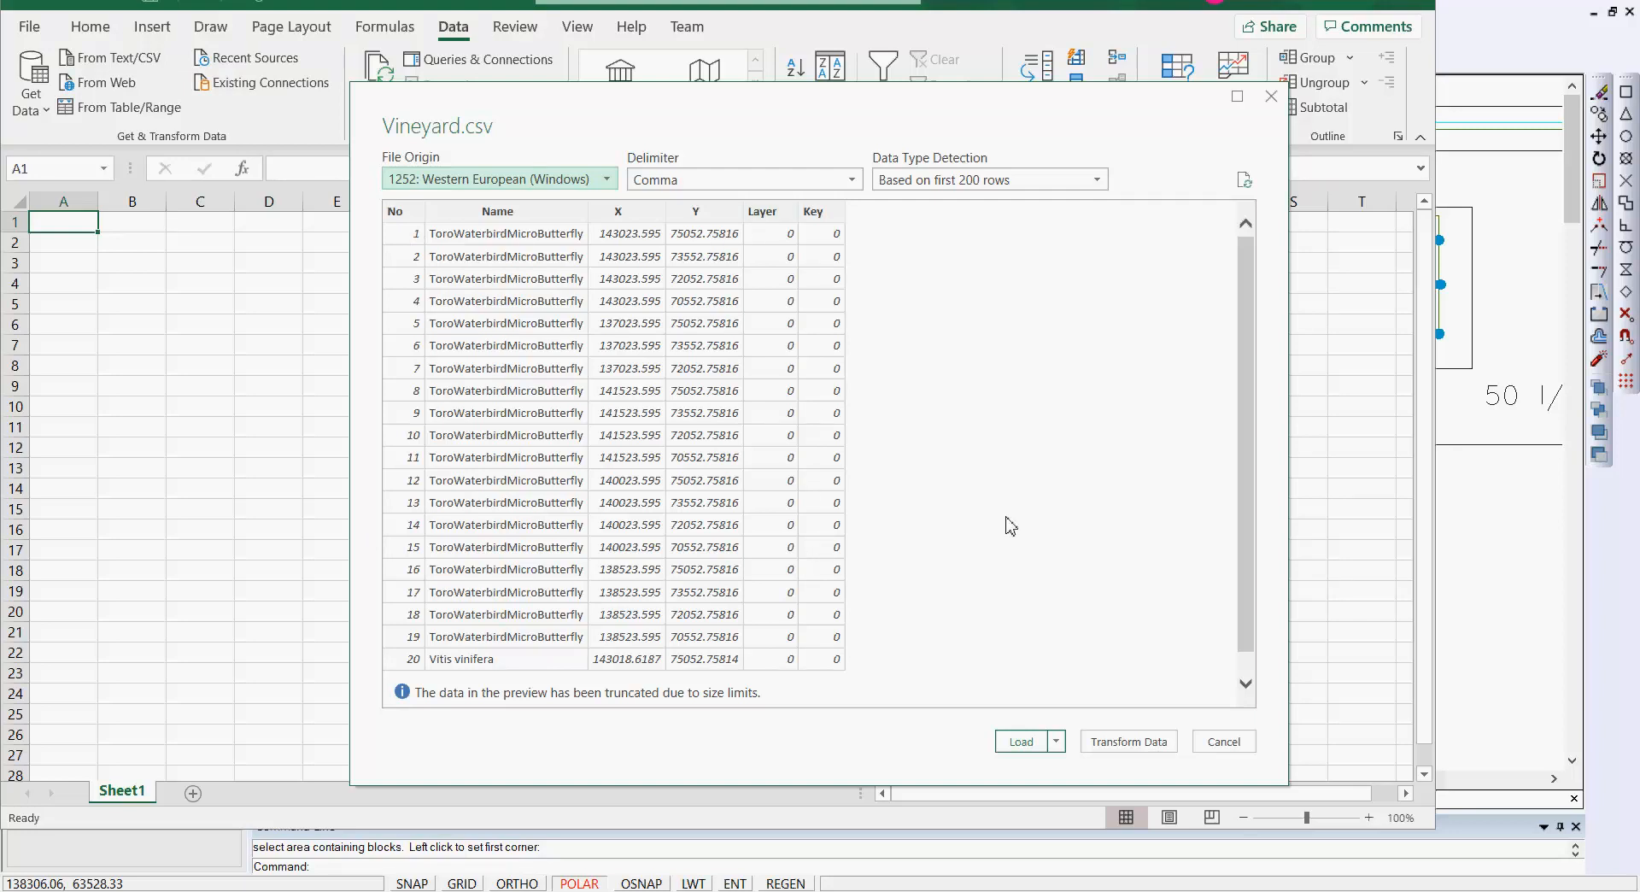
{"action": "mouse_move", "coordinate": [1028, 526]}
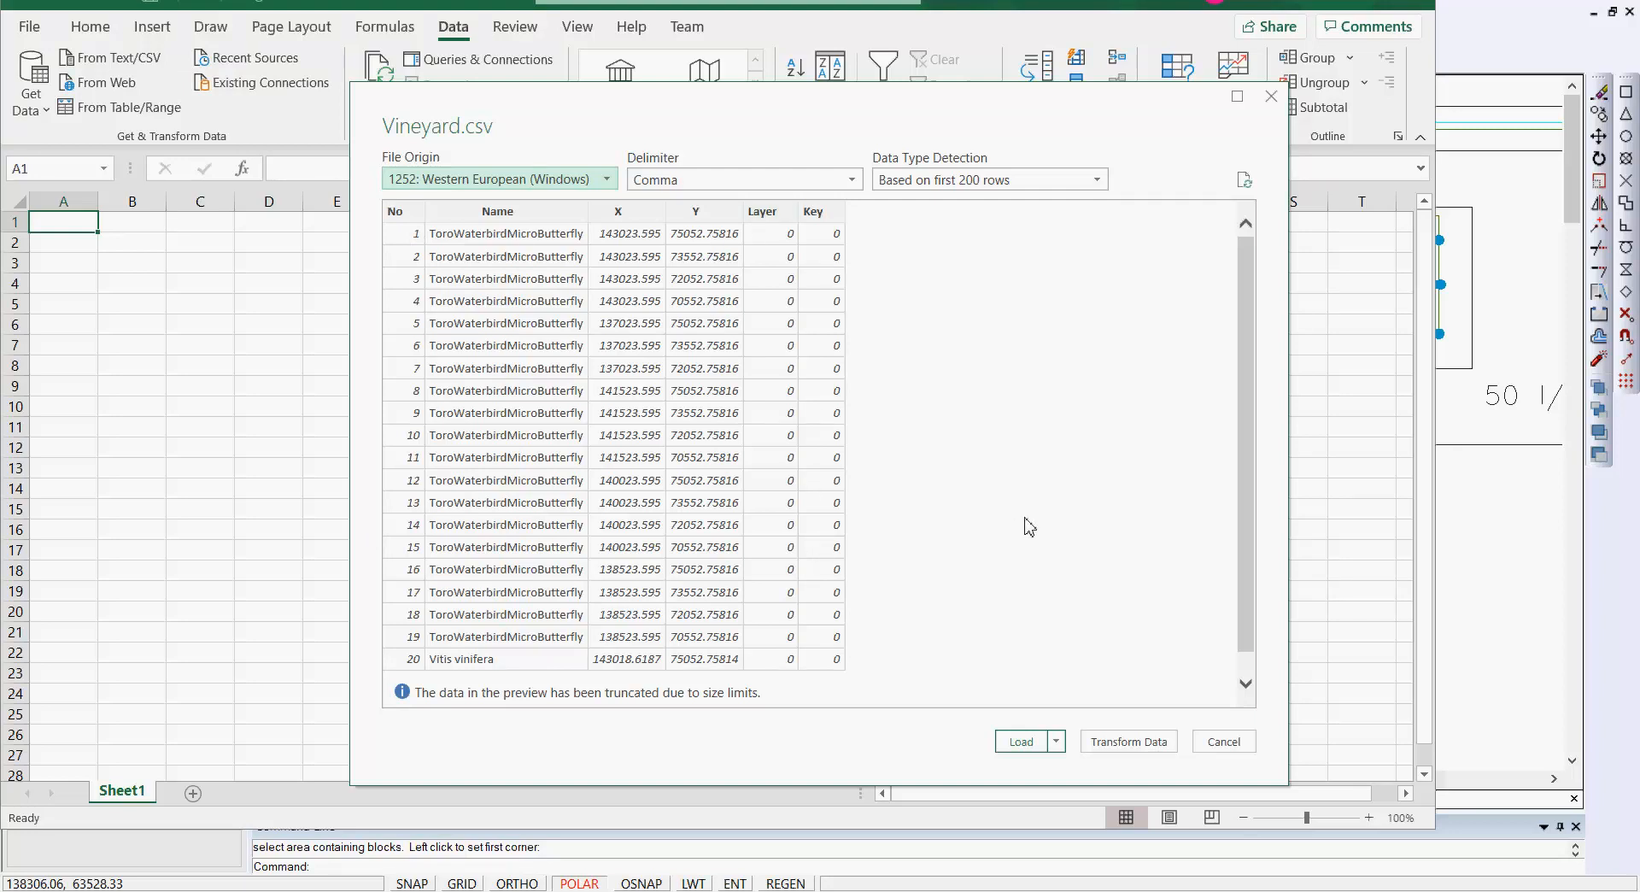
{"action": "mouse_move", "coordinate": [1051, 643]}
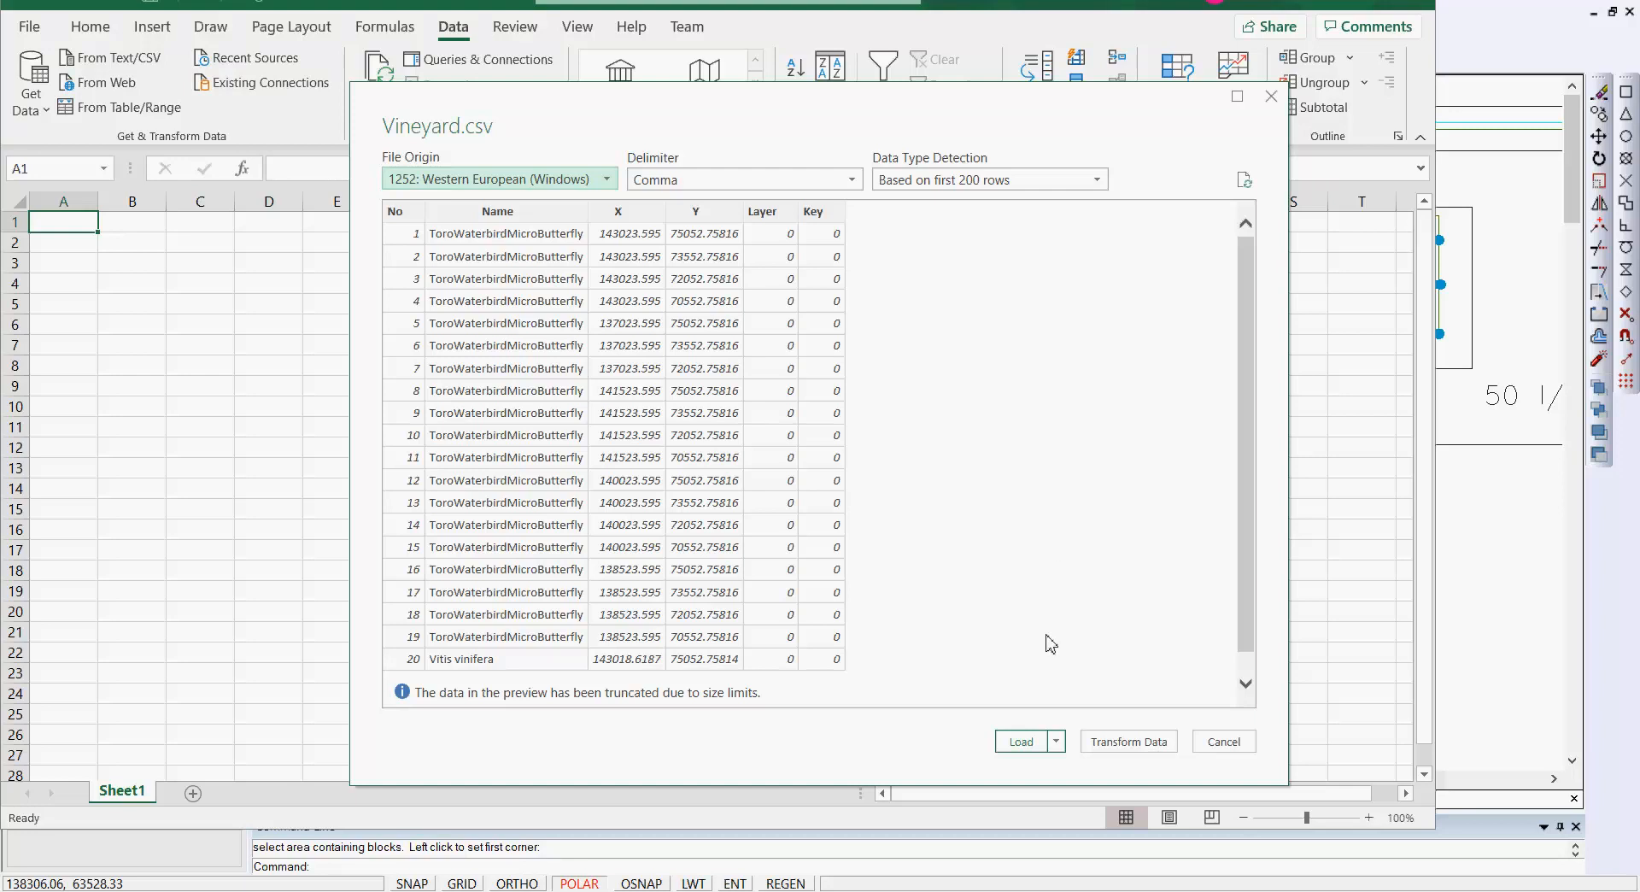
{"action": "left_click", "coordinate": [1019, 741]}
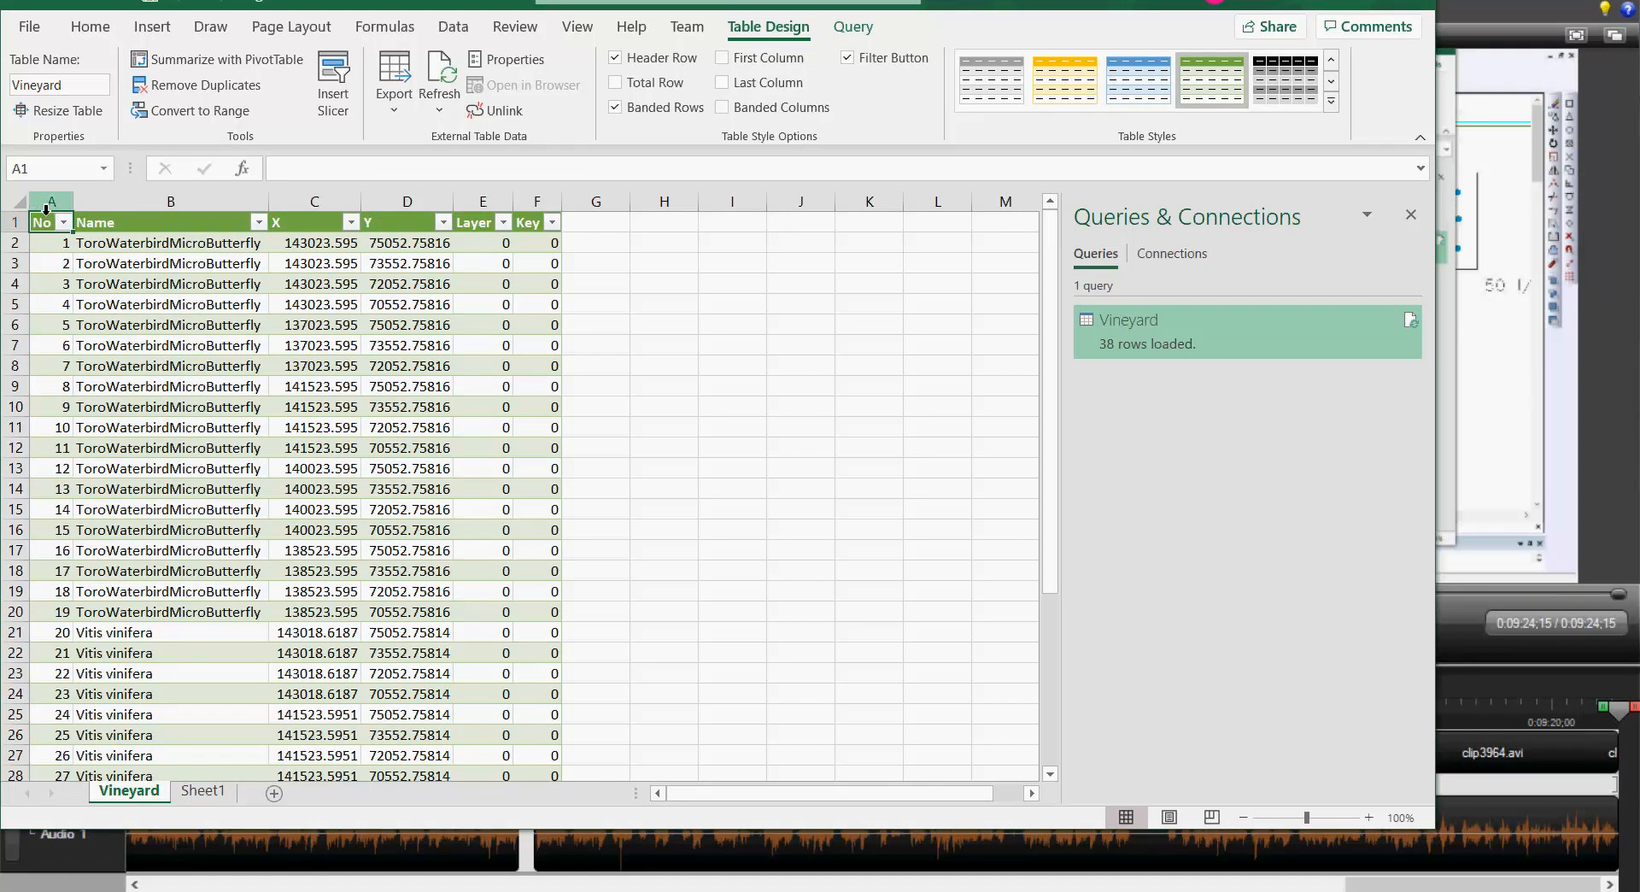
{"action": "mouse_move", "coordinate": [60, 471]}
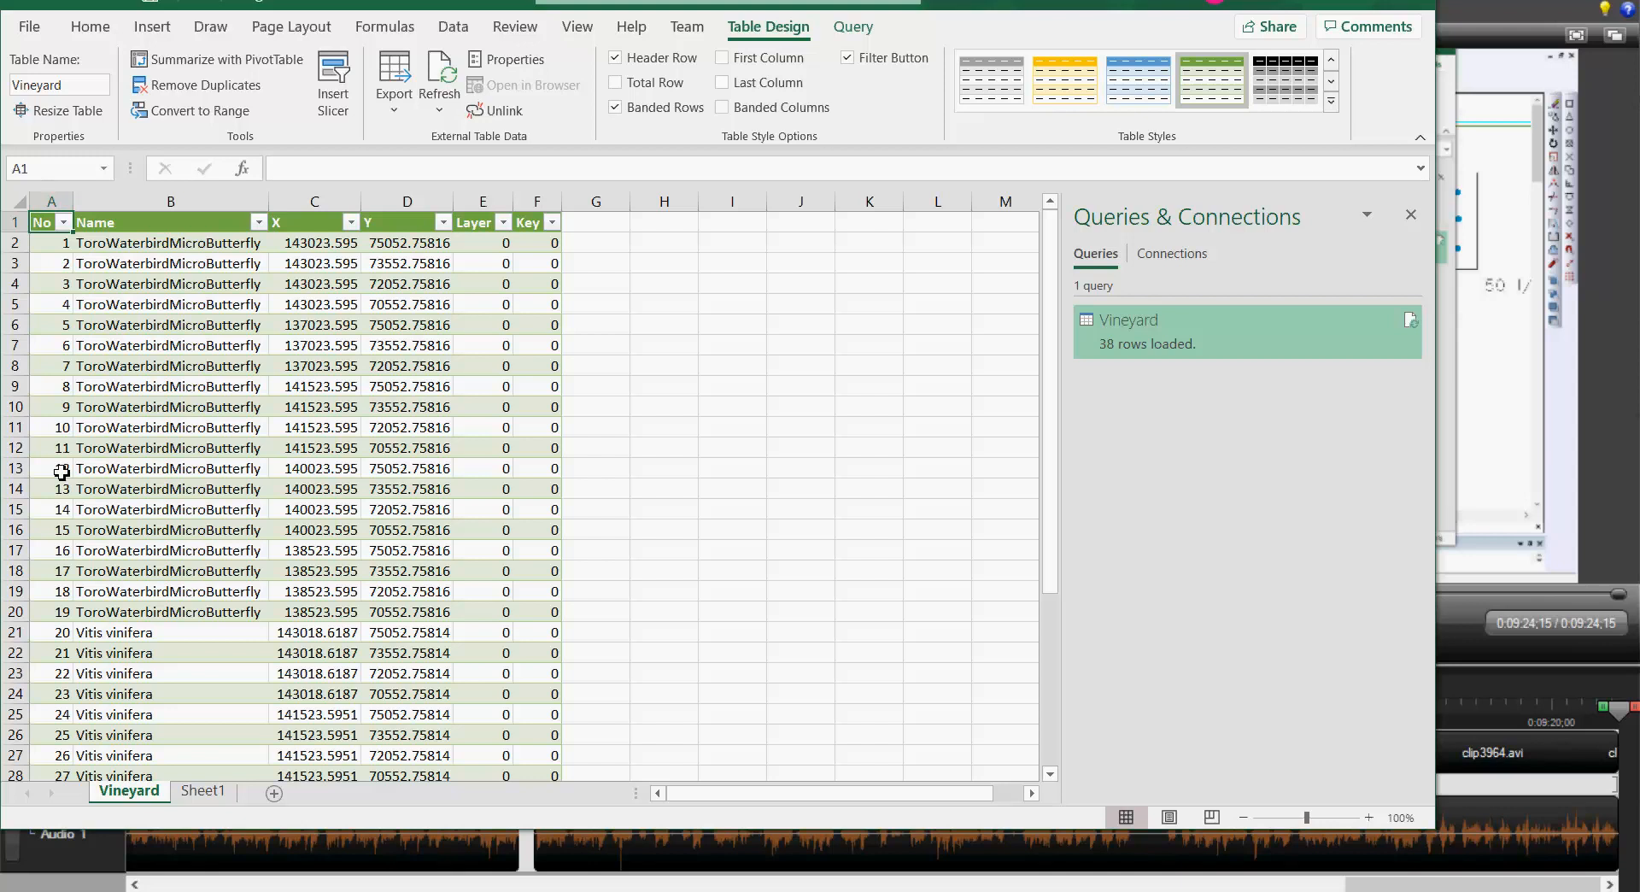
Select columns C through F (X, Y, Layer, Key) ready for hiding
{"action": "left_click", "coordinate": [314, 201]}
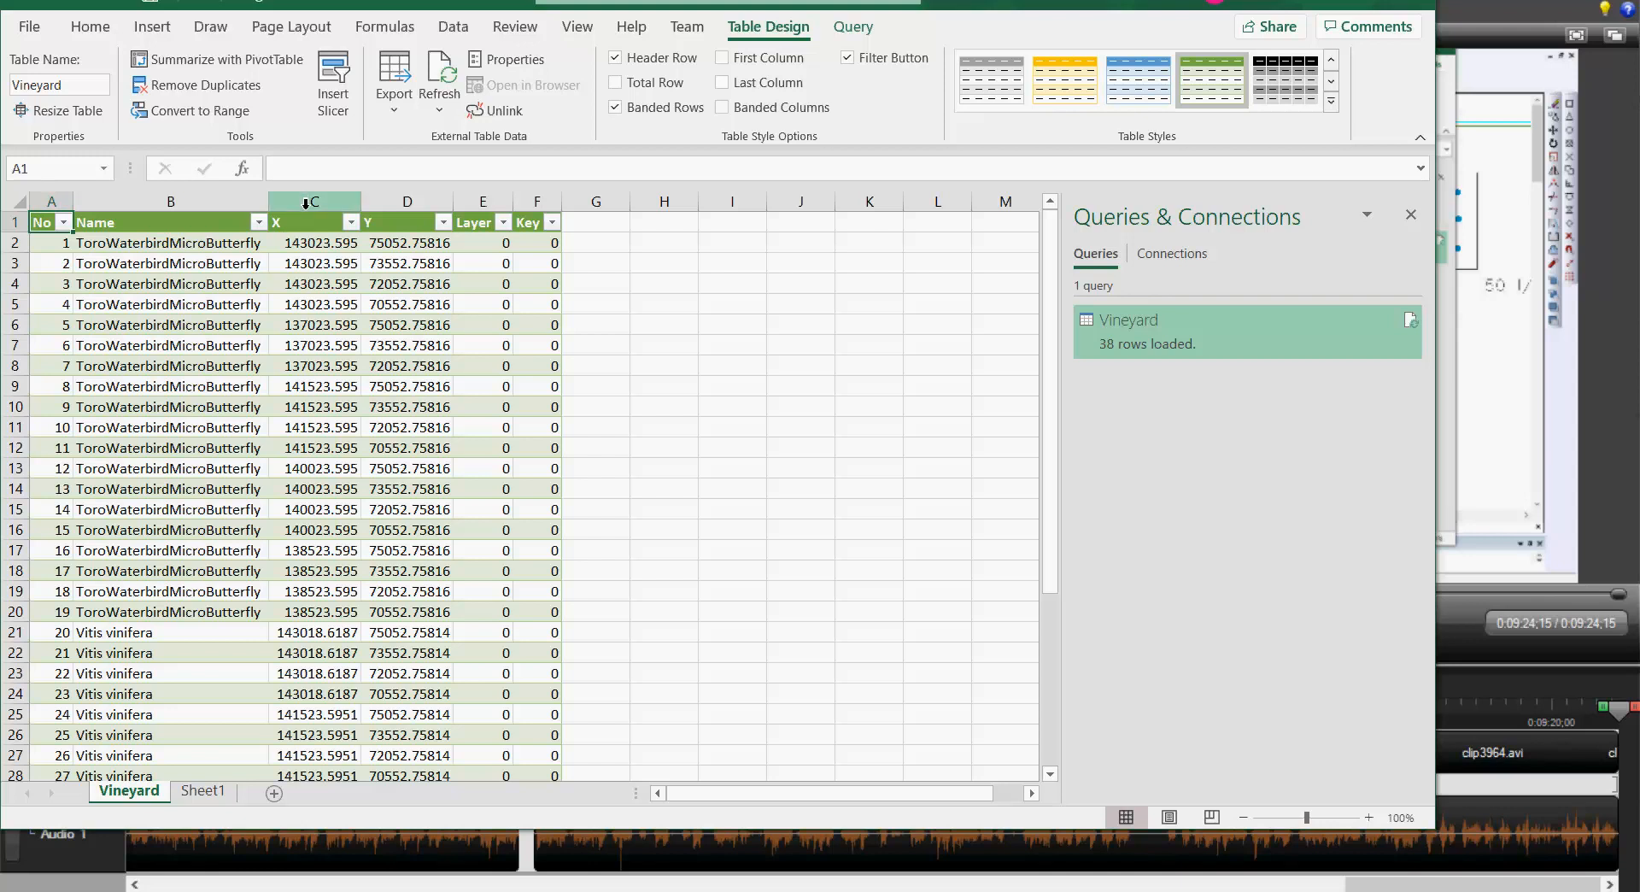
{"action": "left_click", "coordinate": [314, 200]}
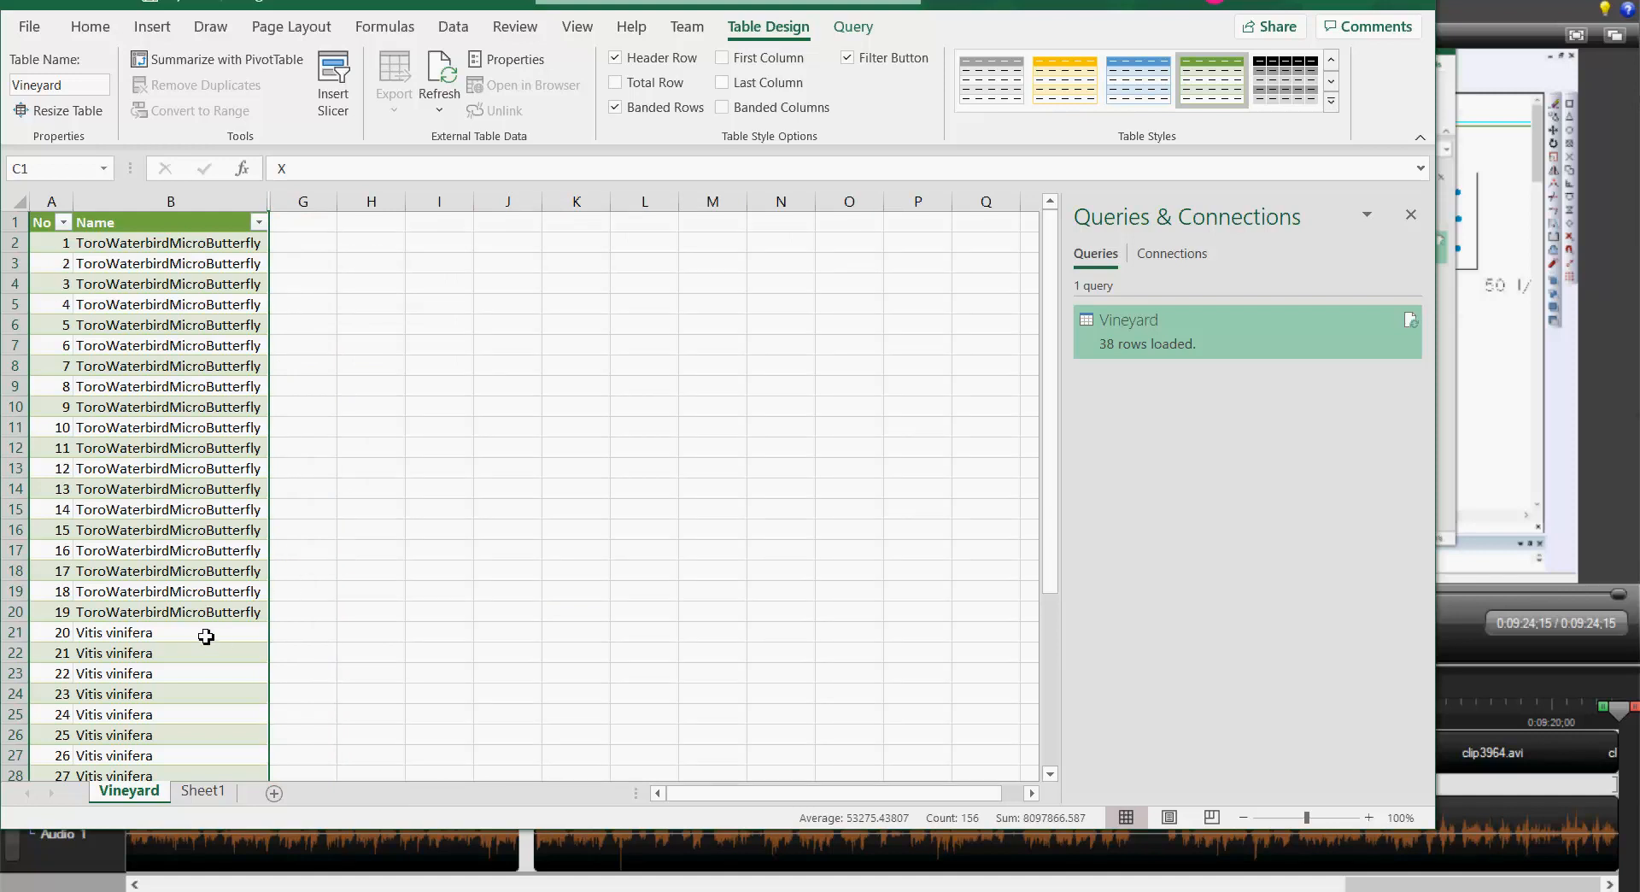
{"action": "mouse_move", "coordinate": [141, 575]}
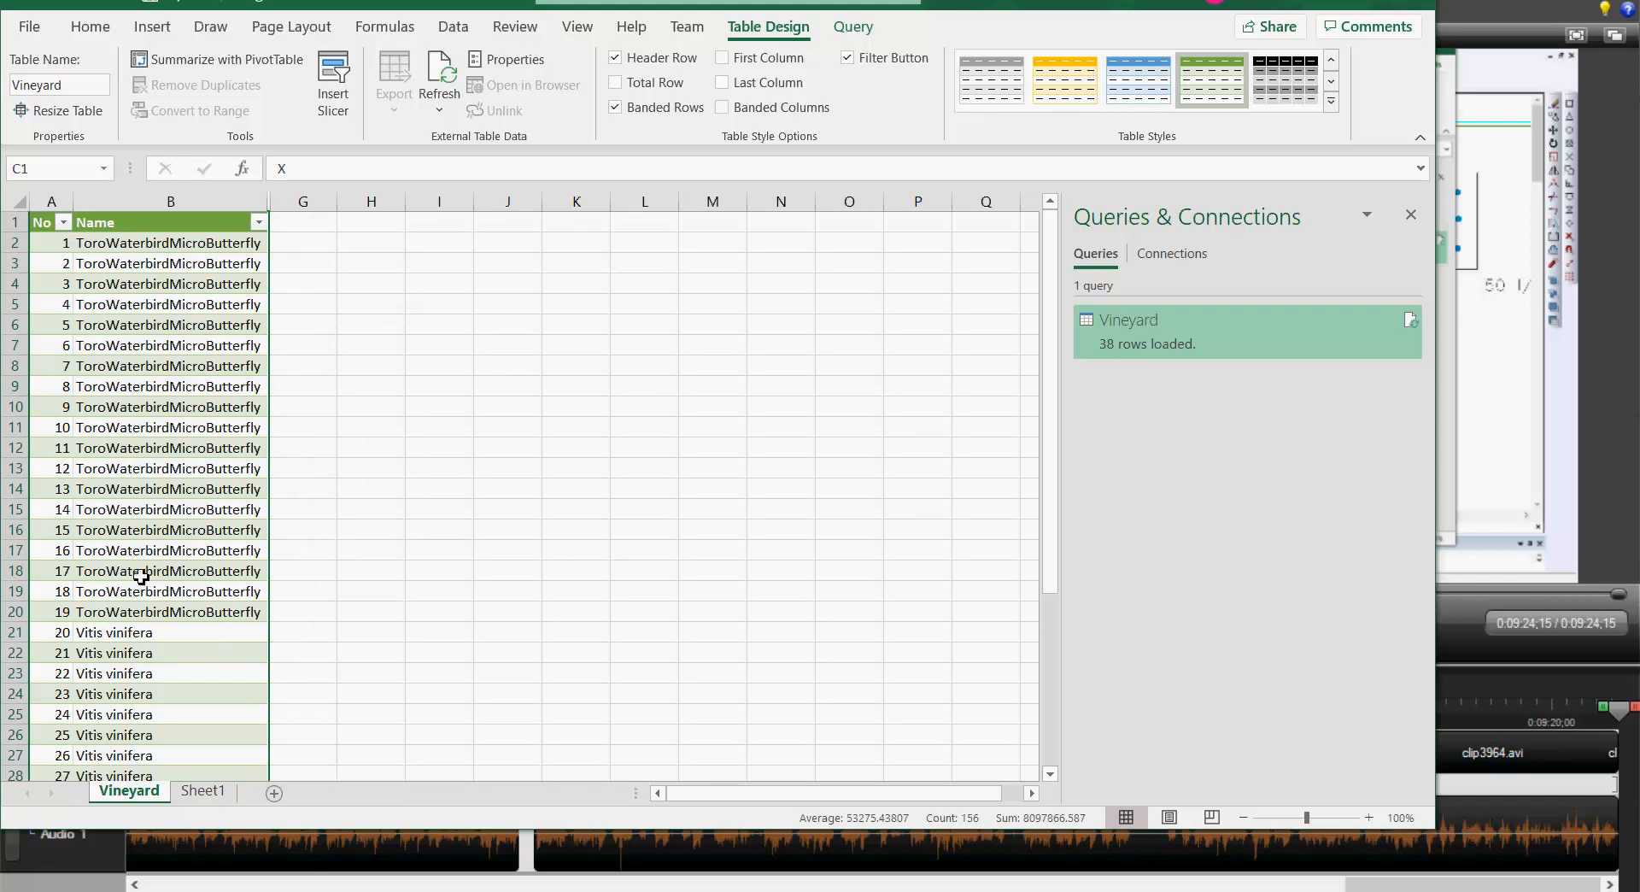
{"action": "mouse_move", "coordinate": [68, 638]}
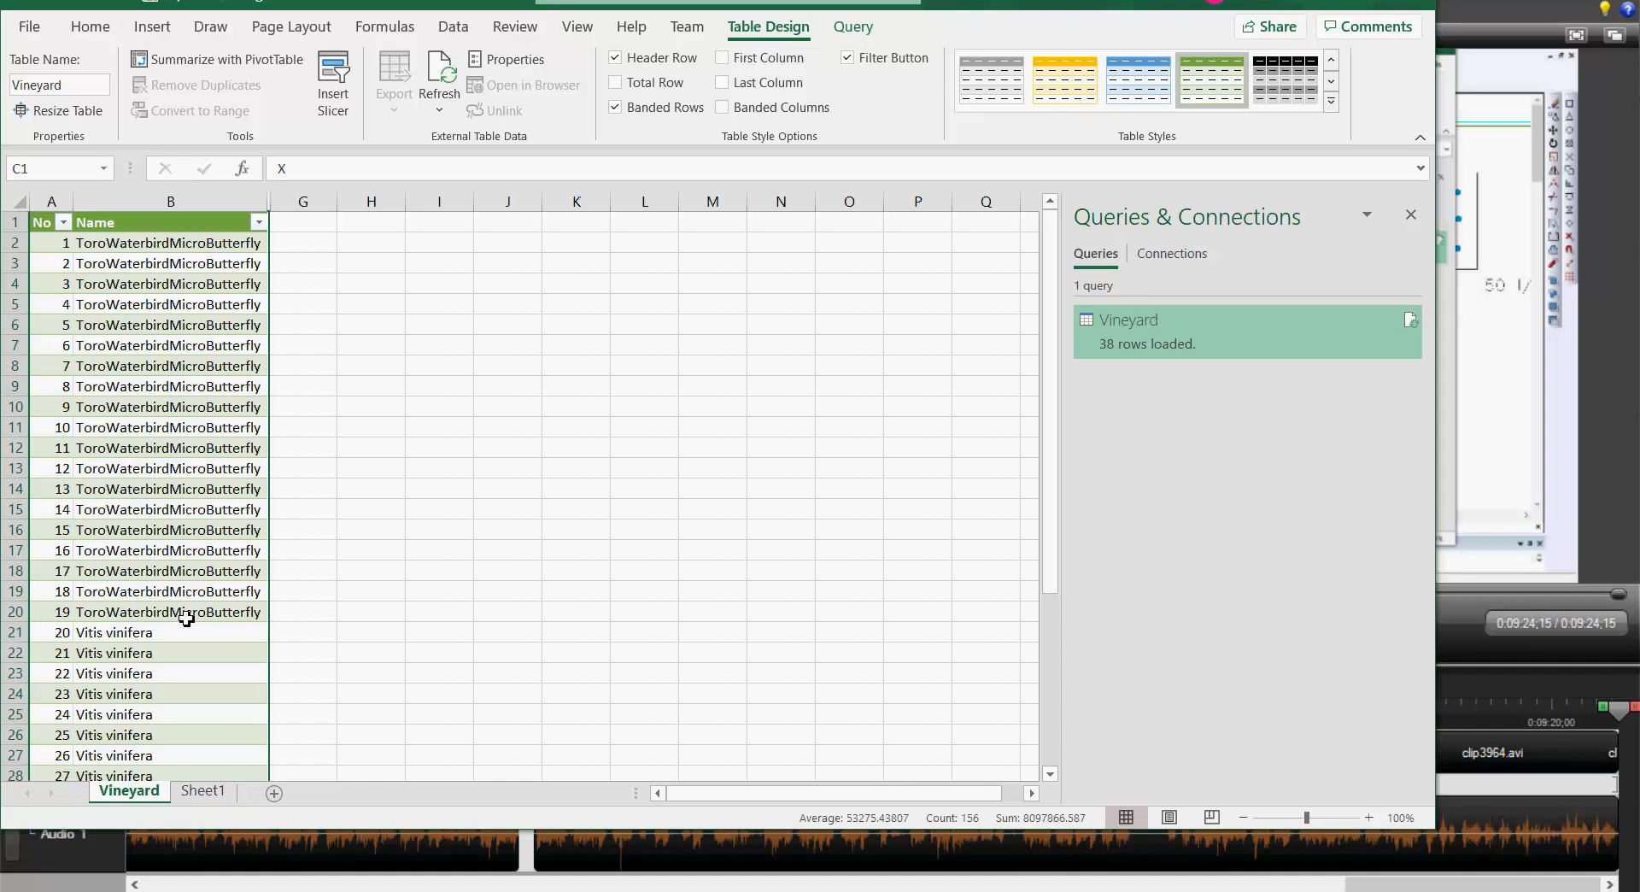
{"action": "mouse_move", "coordinate": [205, 615]}
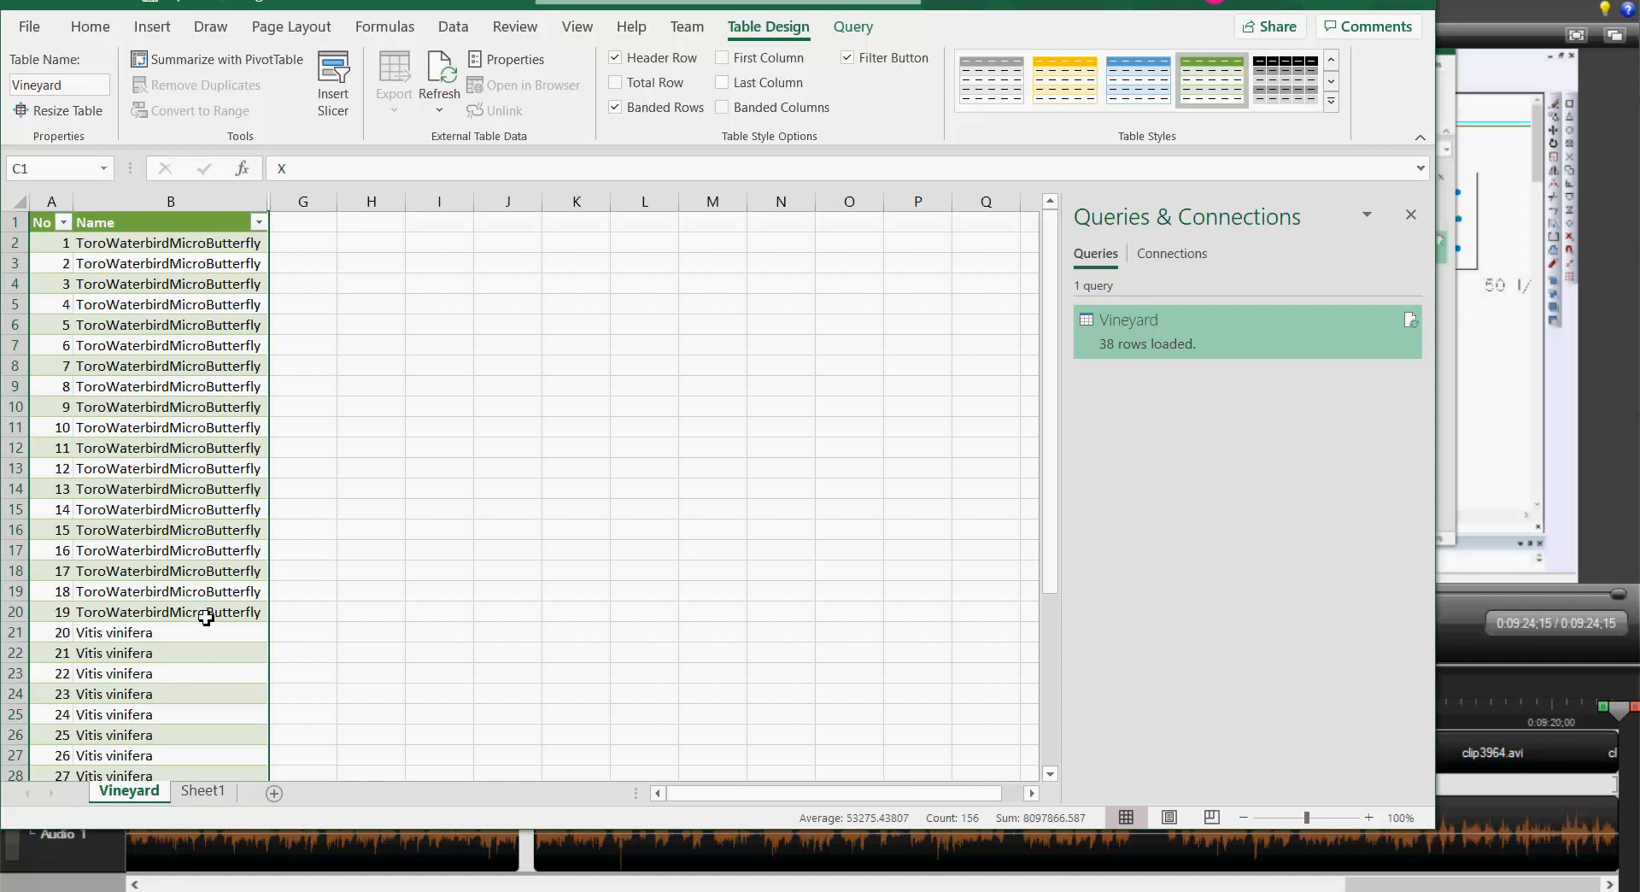
Review the 38-row table of ToroWaterbird emitters and select the first Vitis vinifera row
{"action": "scroll", "scroll_direction": "down", "scroll_amount": 3}
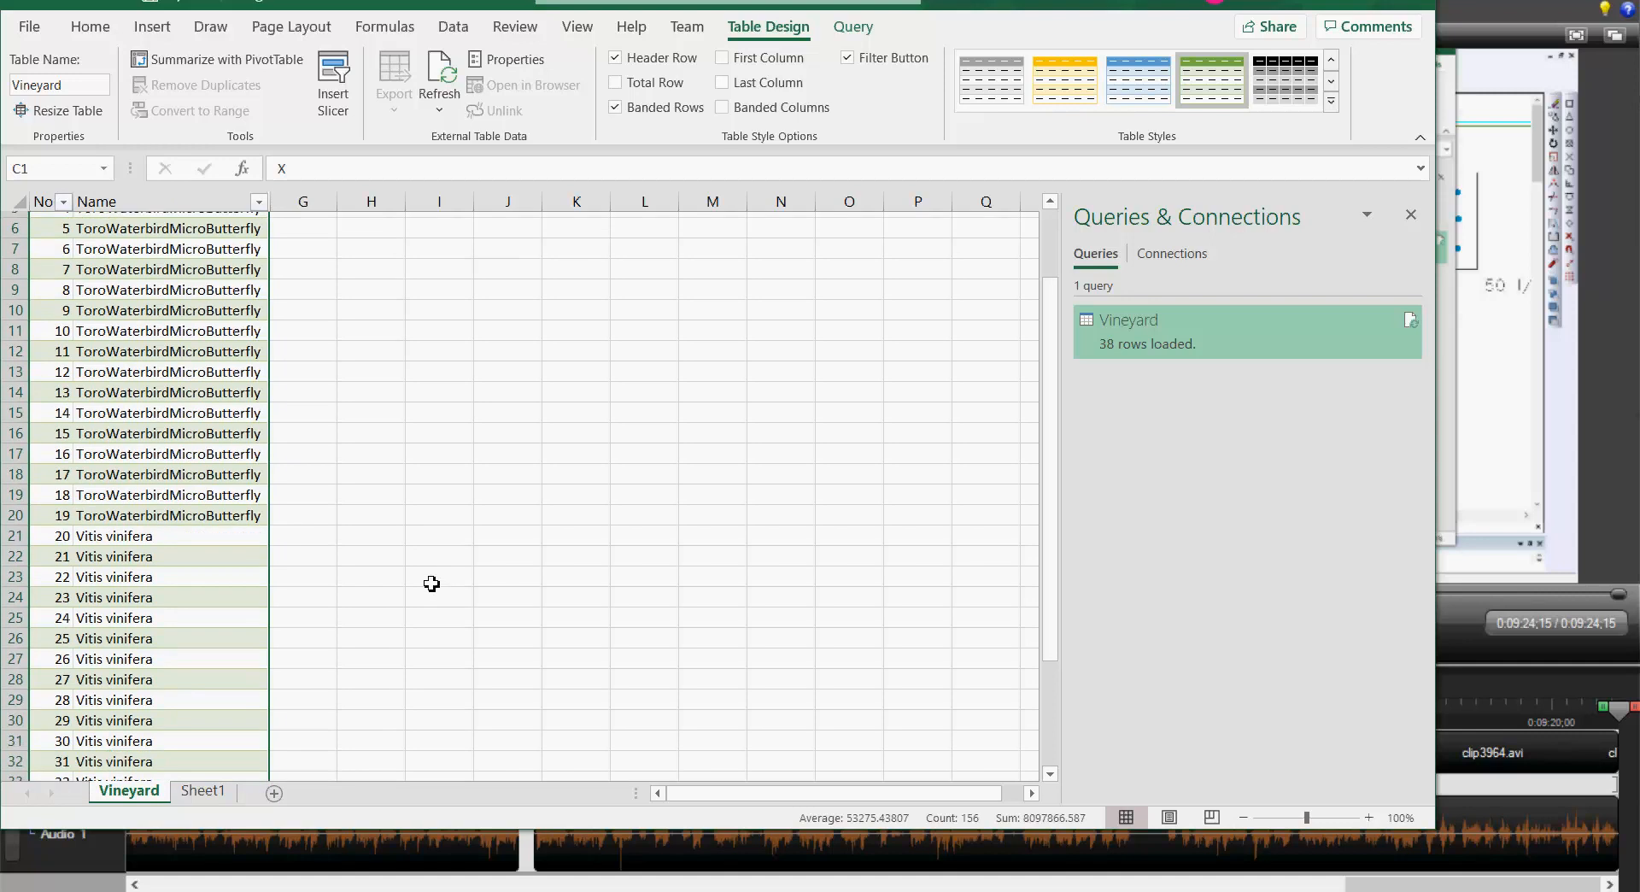
{"action": "scroll", "scroll_direction": "down", "scroll_amount": 3}
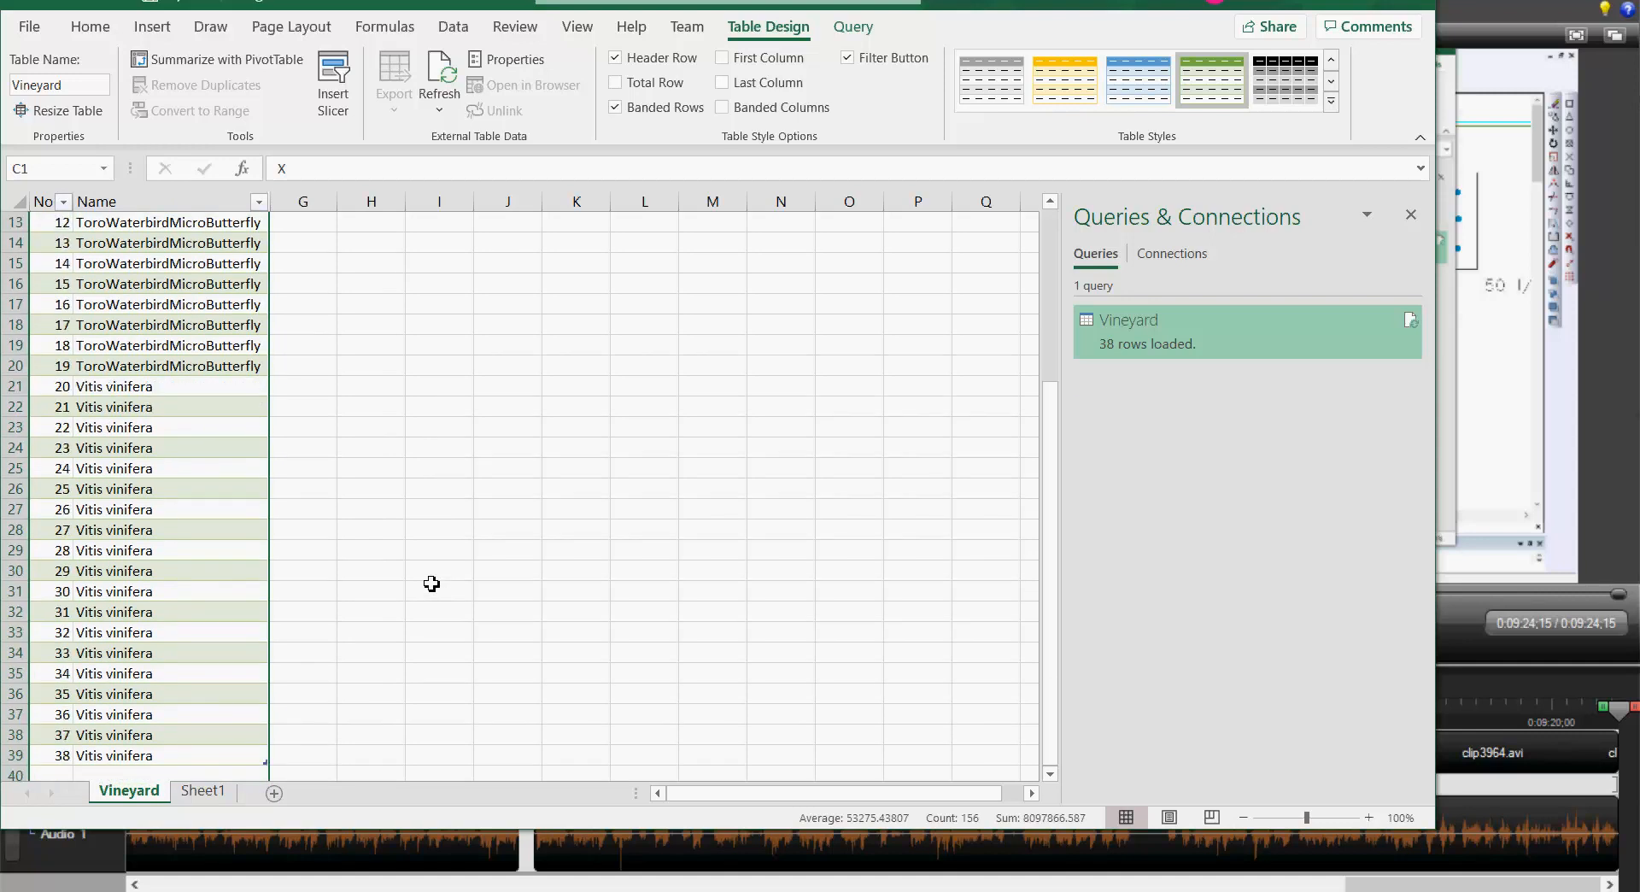
{"action": "scroll", "scroll_direction": "down", "scroll_amount": 3}
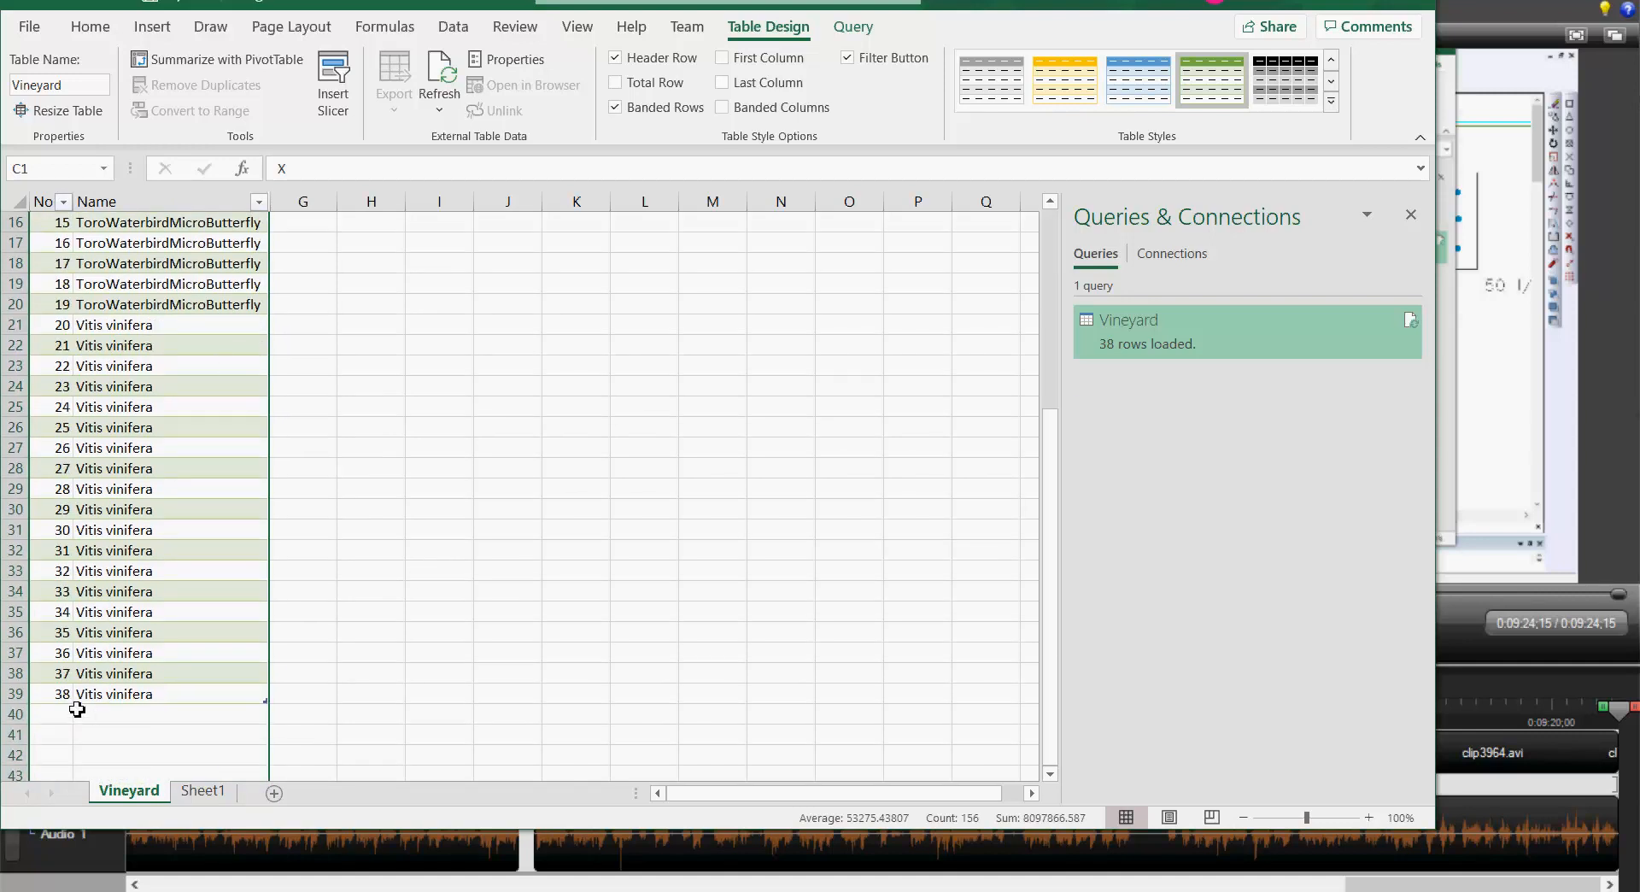
{"action": "mouse_move", "coordinate": [476, 663]}
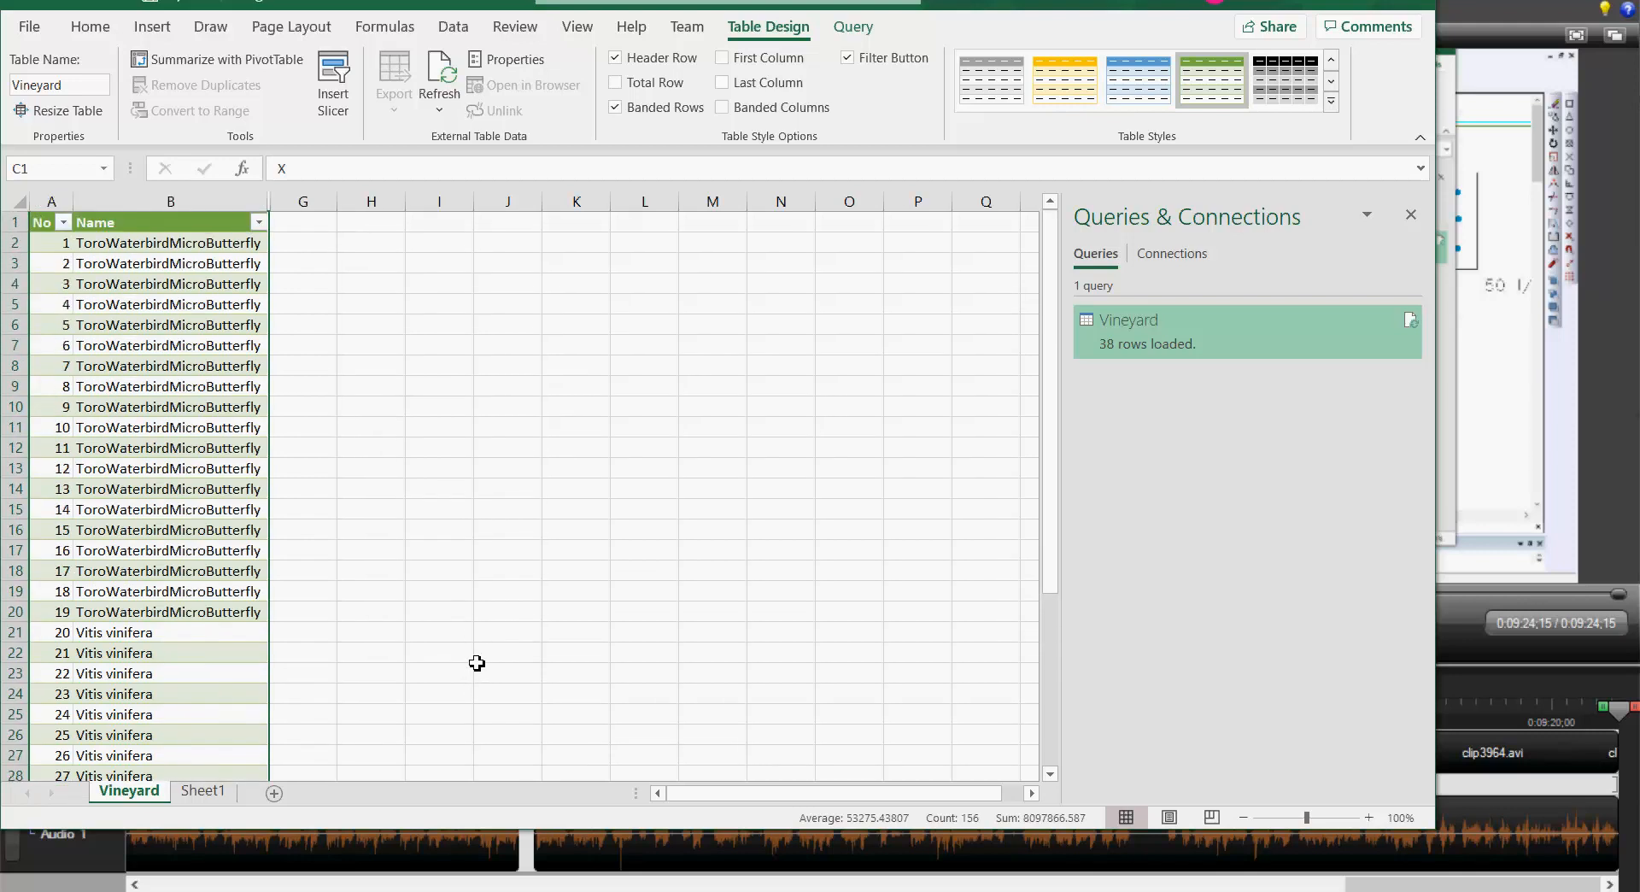
{"action": "mouse_move", "coordinate": [505, 682]}
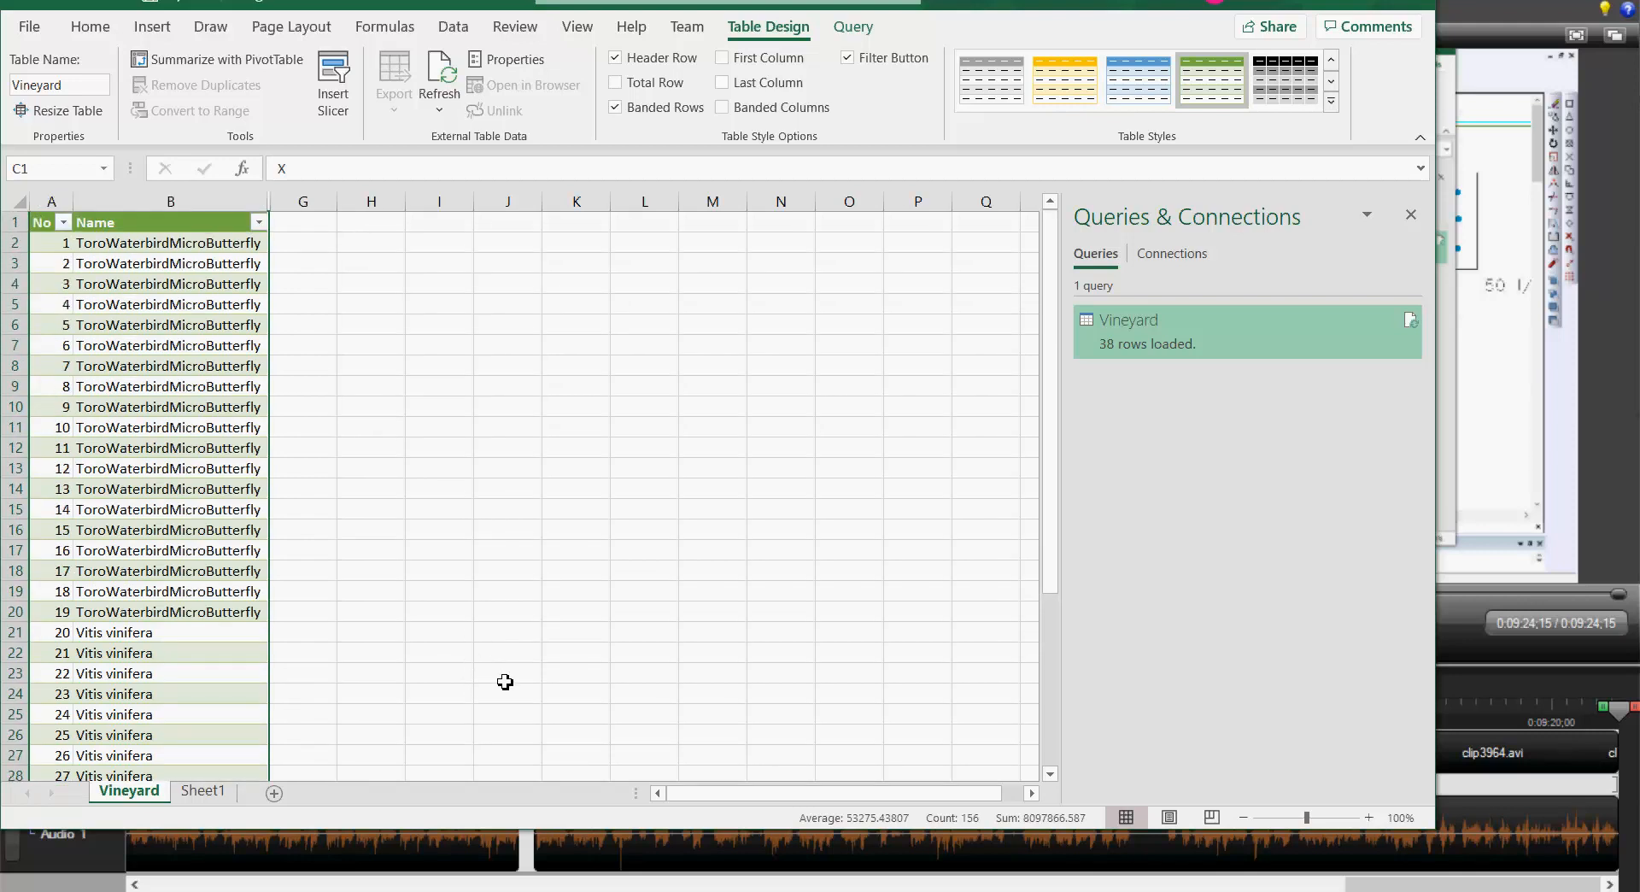
{"action": "mouse_move", "coordinate": [285, 744]}
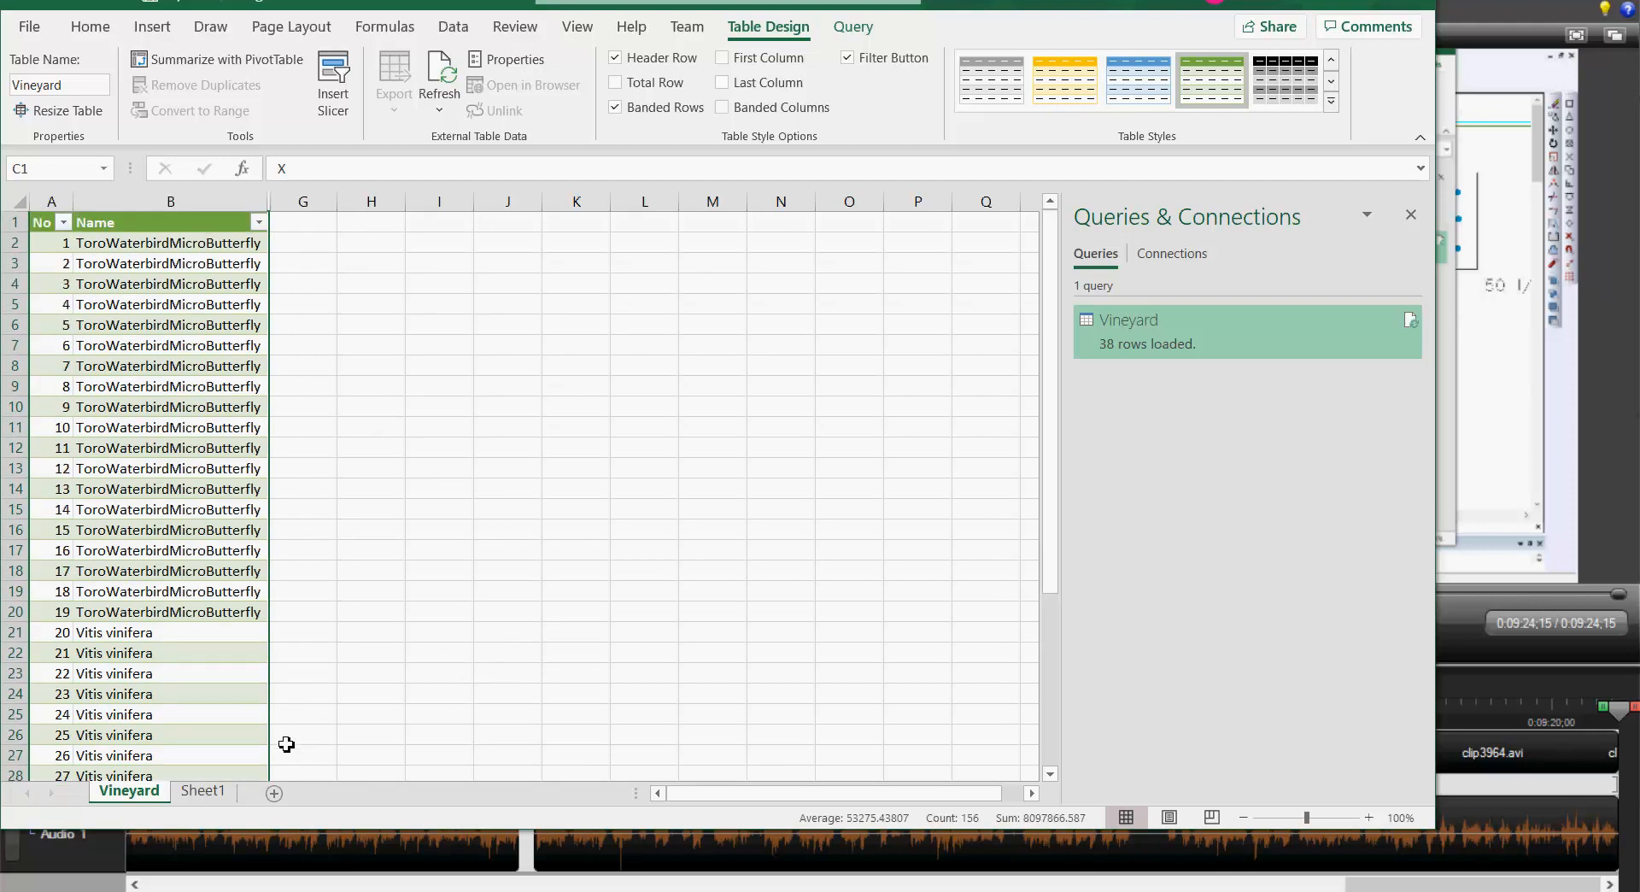
{"action": "left_click", "coordinate": [50, 631]}
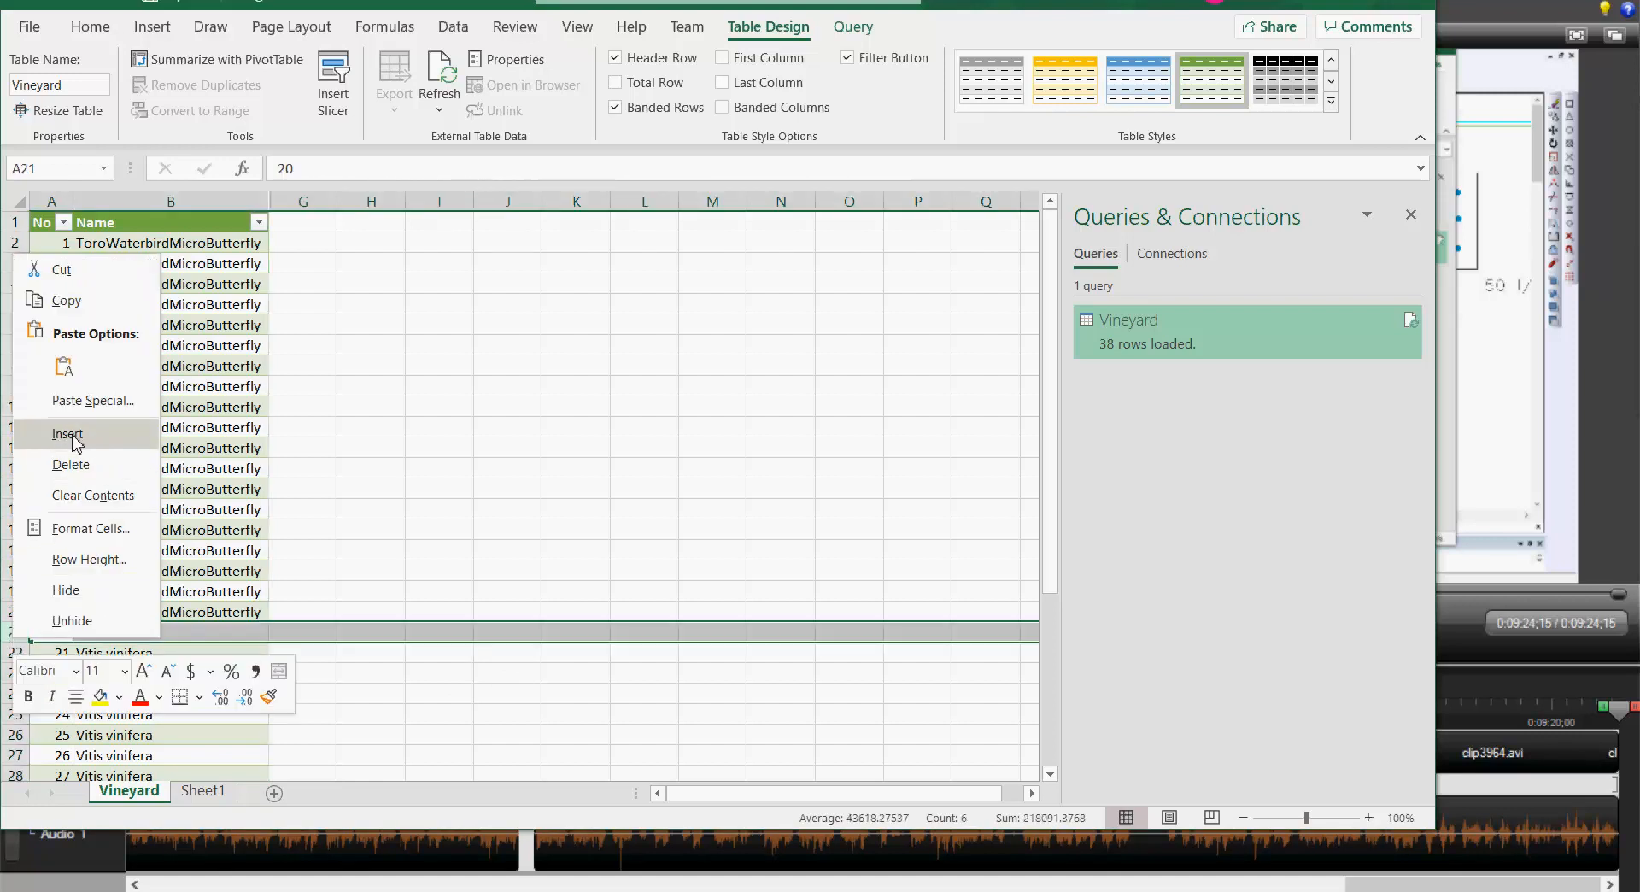
Insert a Total MicroButterfly row with =COUNTIF(C2:C20,"*") giving 19
{"action": "left_click", "coordinate": [67, 434]}
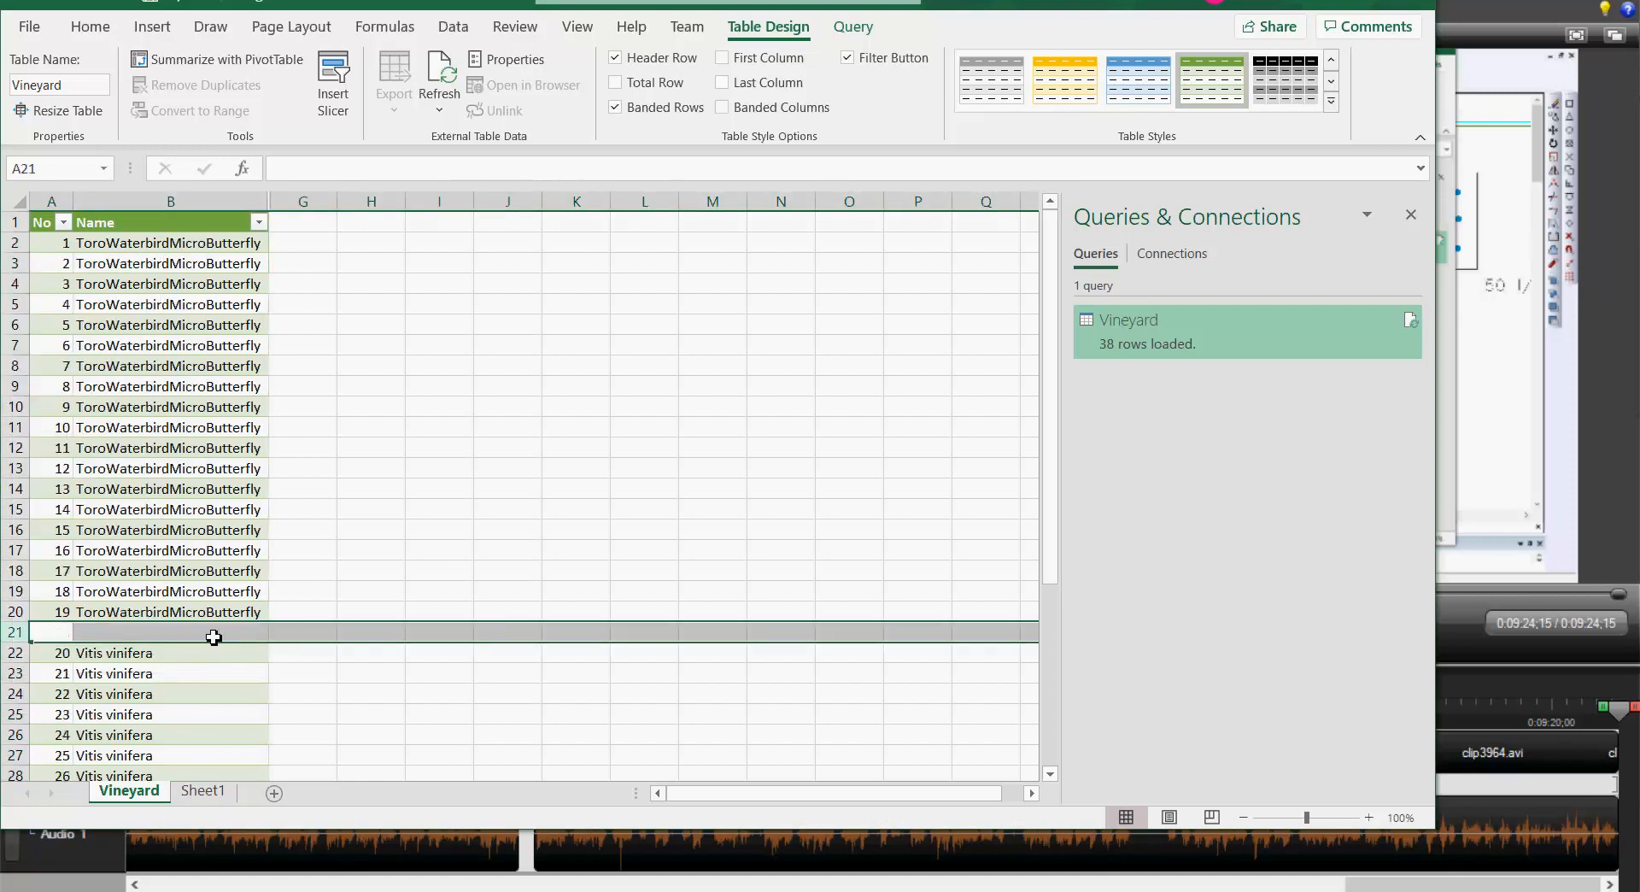
{"action": "left_click", "coordinate": [171, 632]}
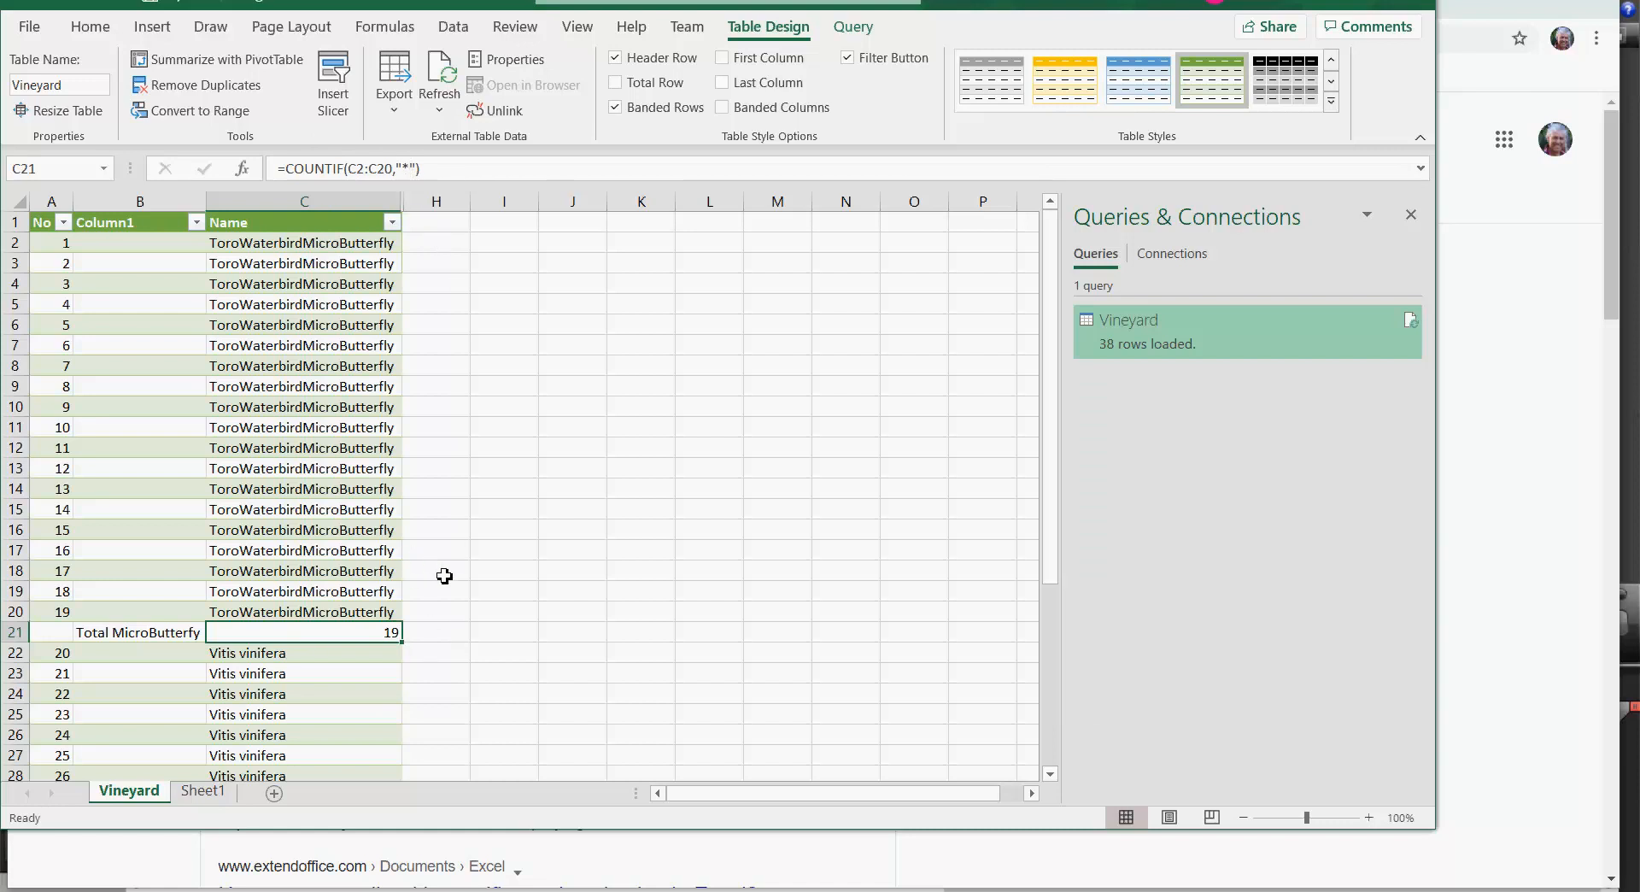
{"action": "mouse_move", "coordinate": [112, 266]}
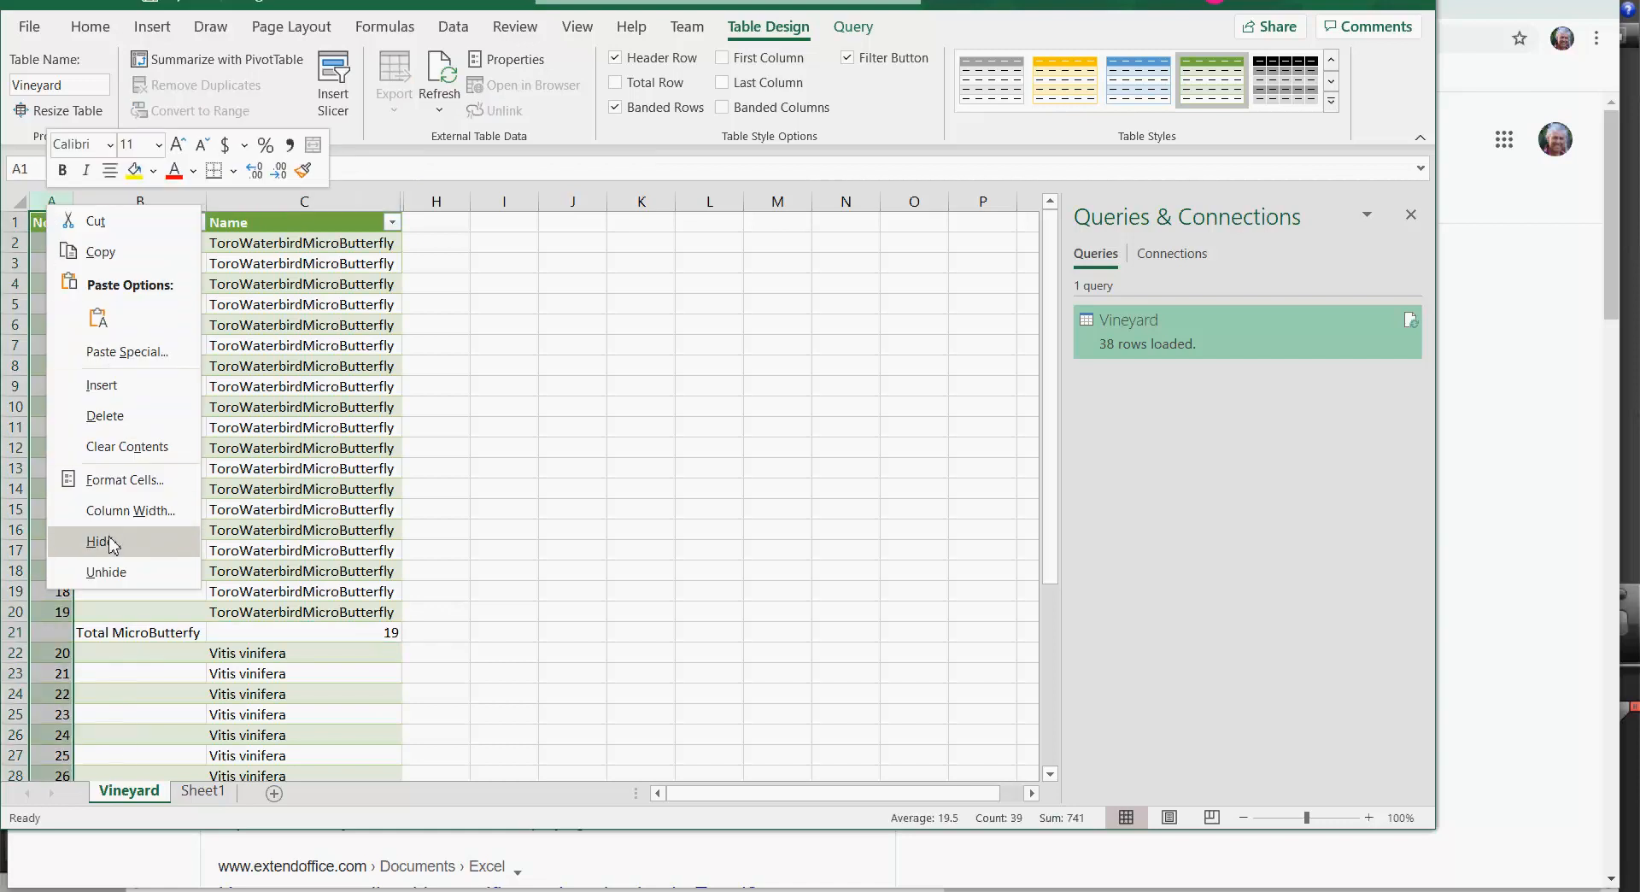
Hide the No column and emitter rows 2–20 so the total sits above the vines
{"action": "left_click", "coordinate": [99, 541]}
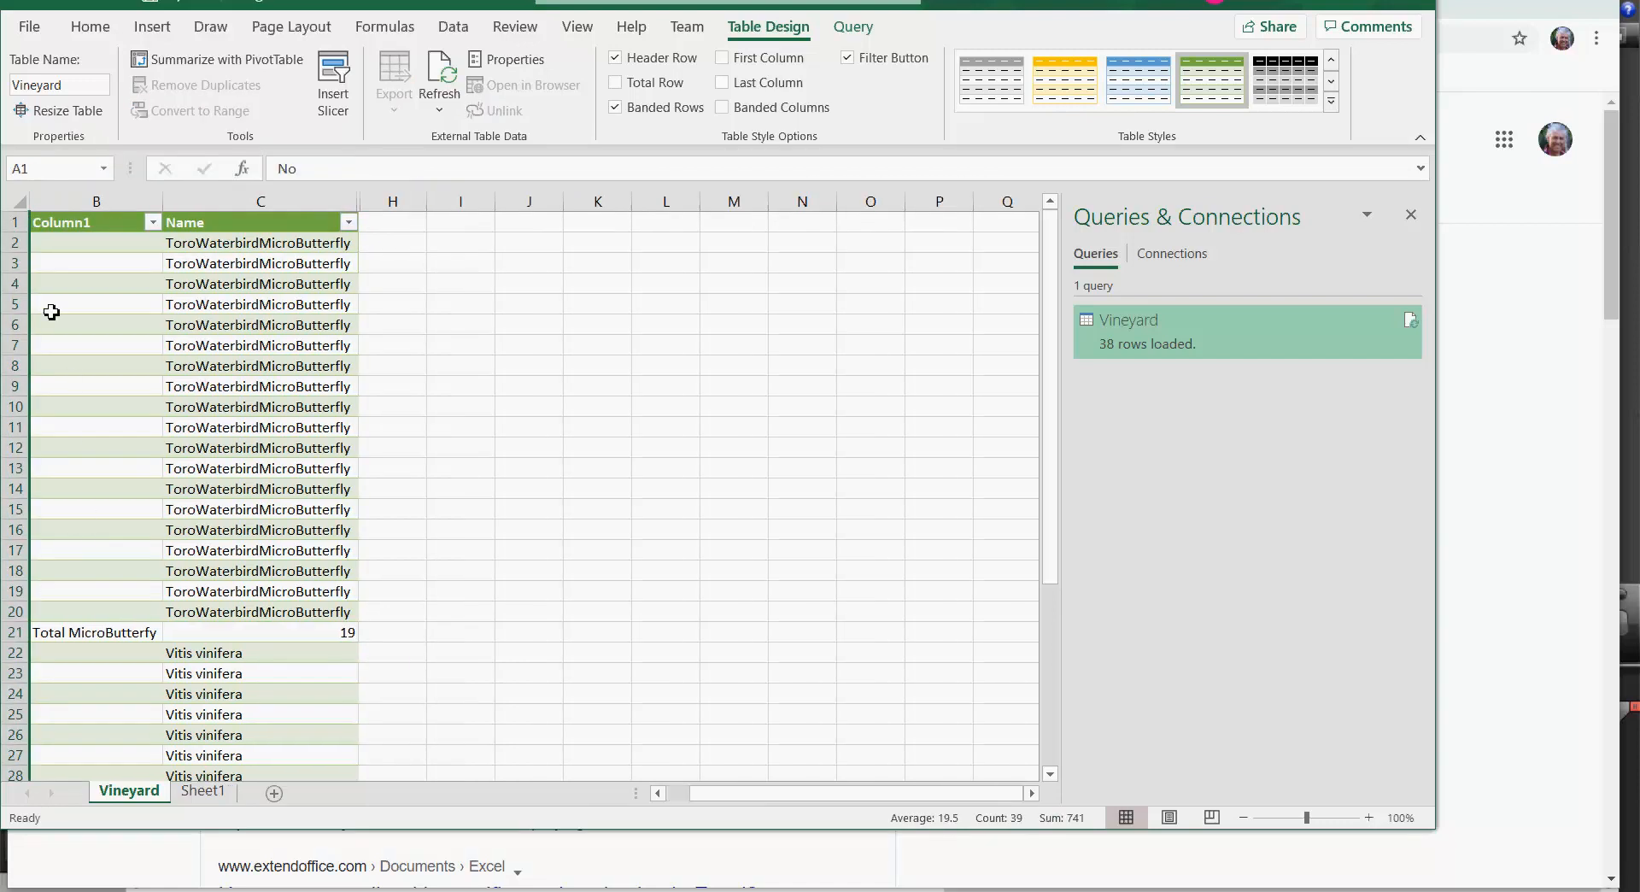
{"action": "mouse_move", "coordinate": [101, 631]}
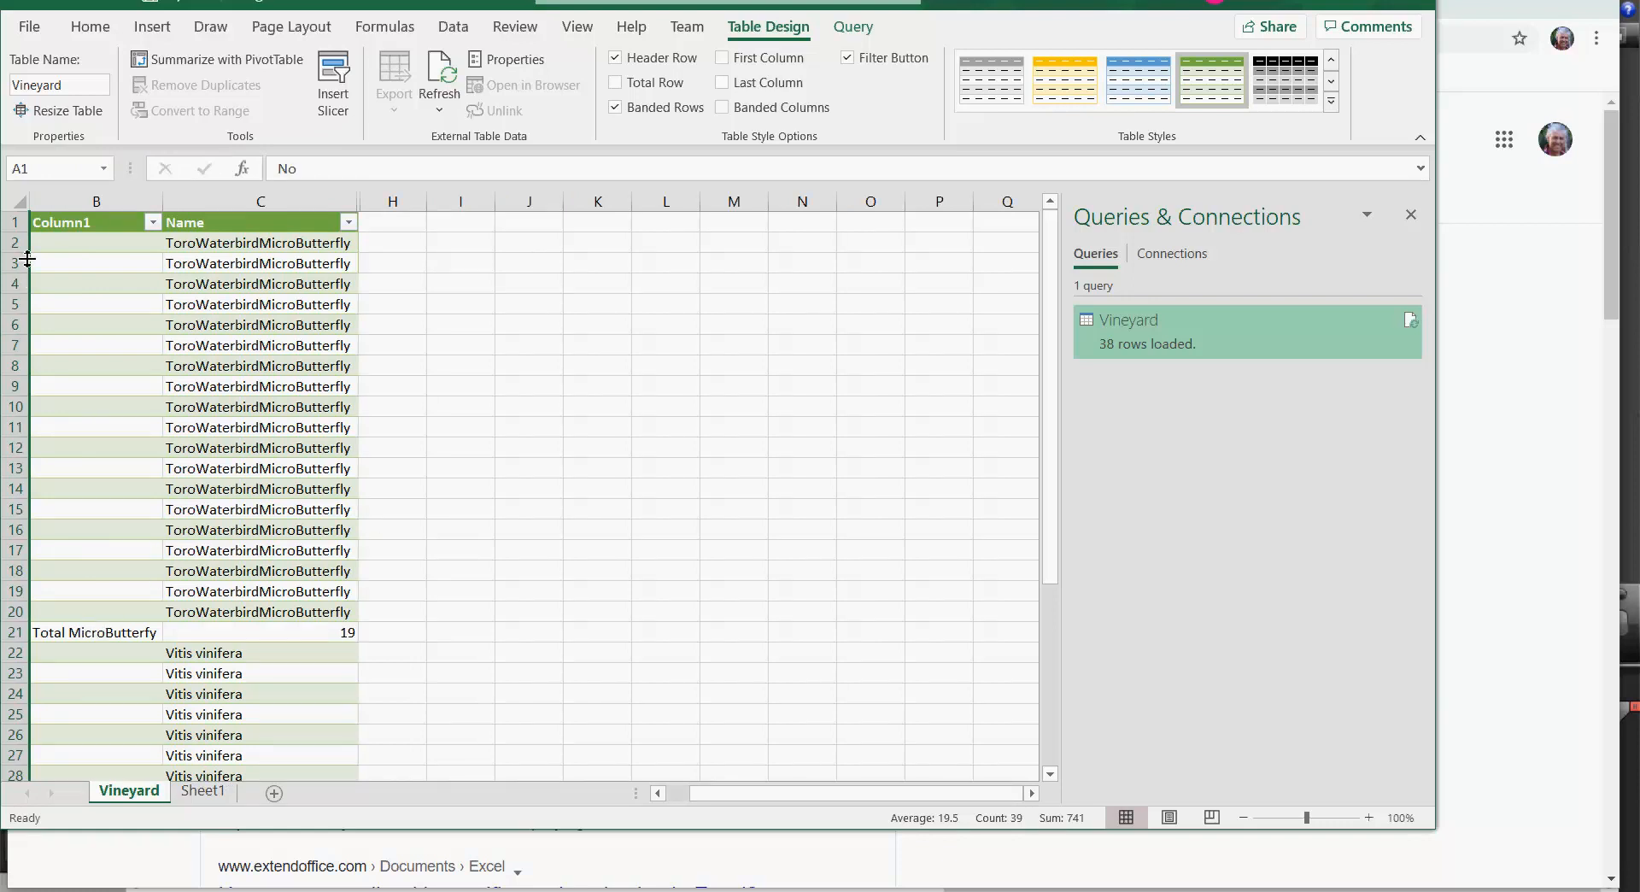
{"action": "left_click", "coordinate": [96, 242]}
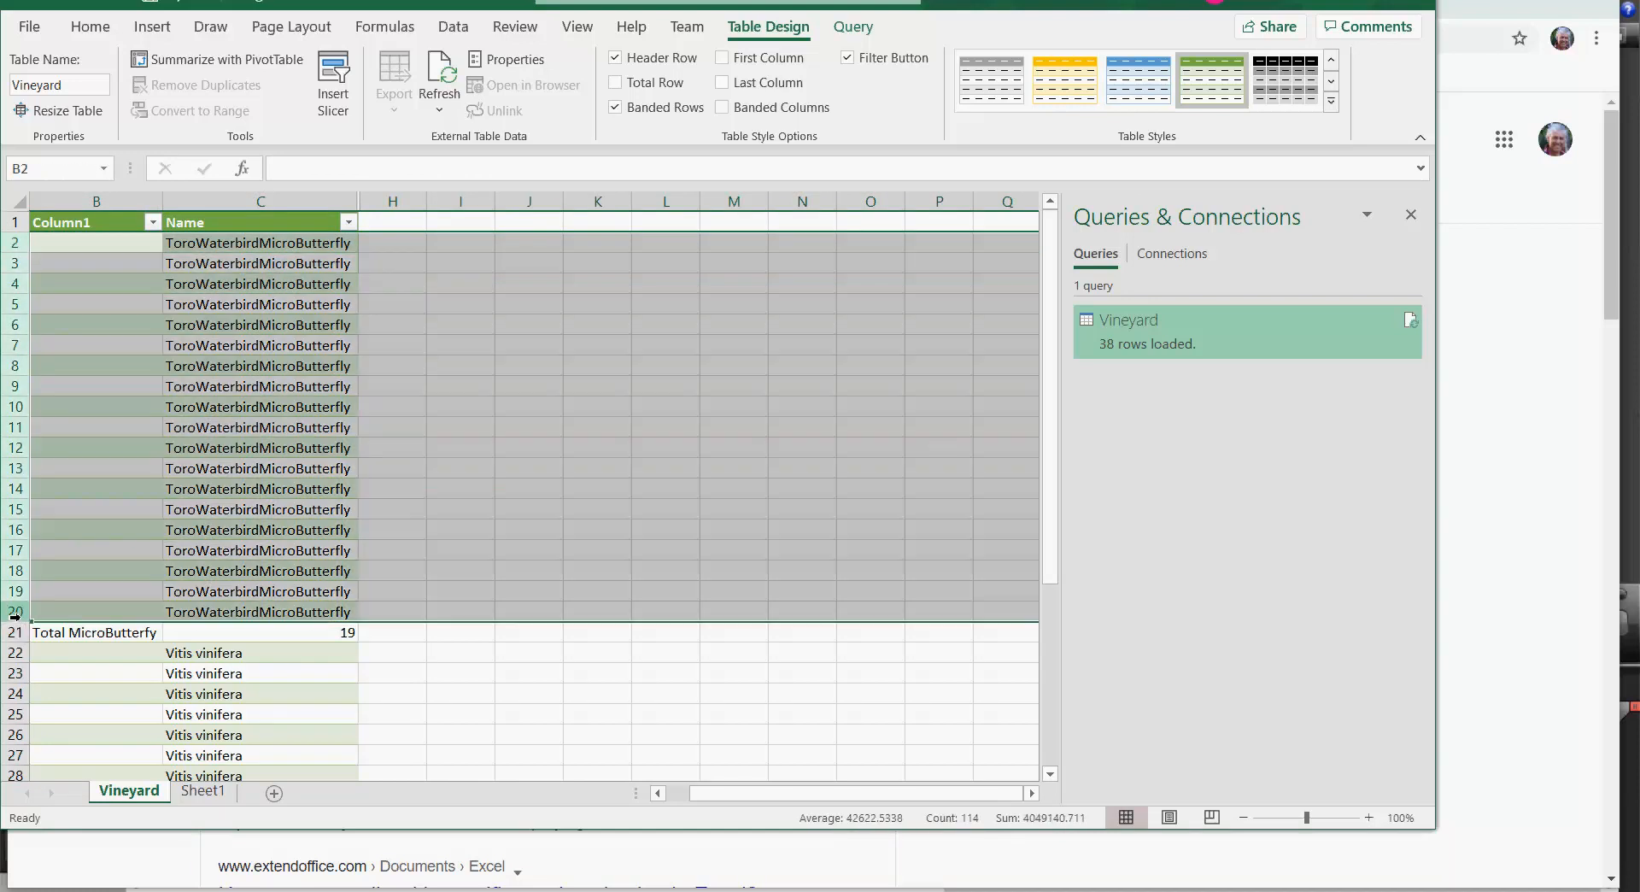
{"action": "scroll", "scroll_direction": "down", "scroll_amount": 3}
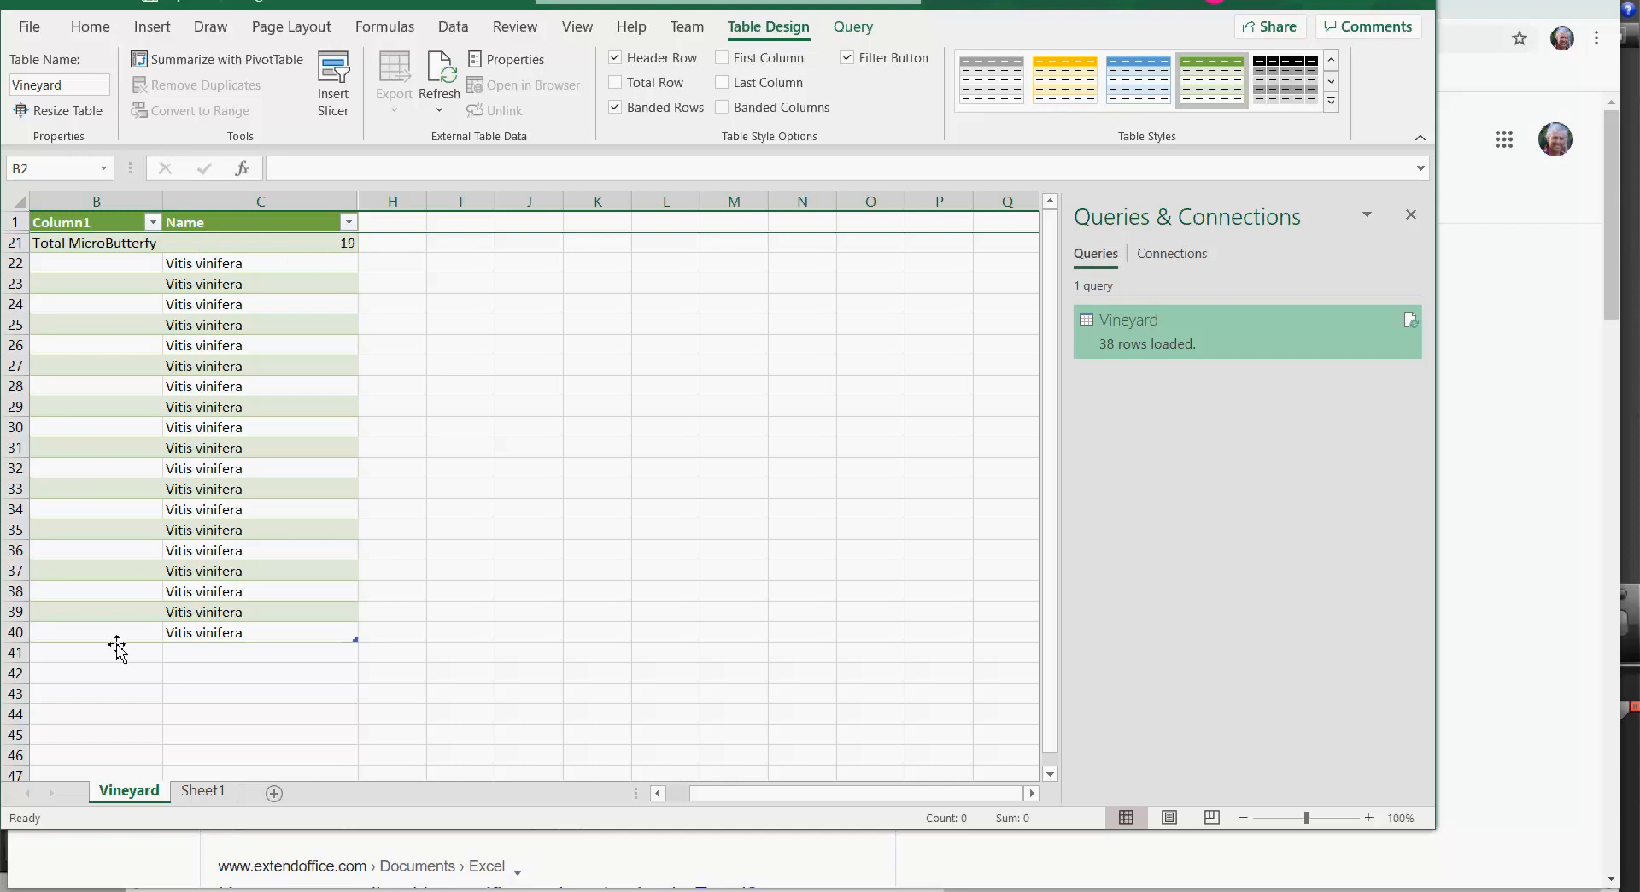
{"action": "mouse_move", "coordinate": [462, 572]}
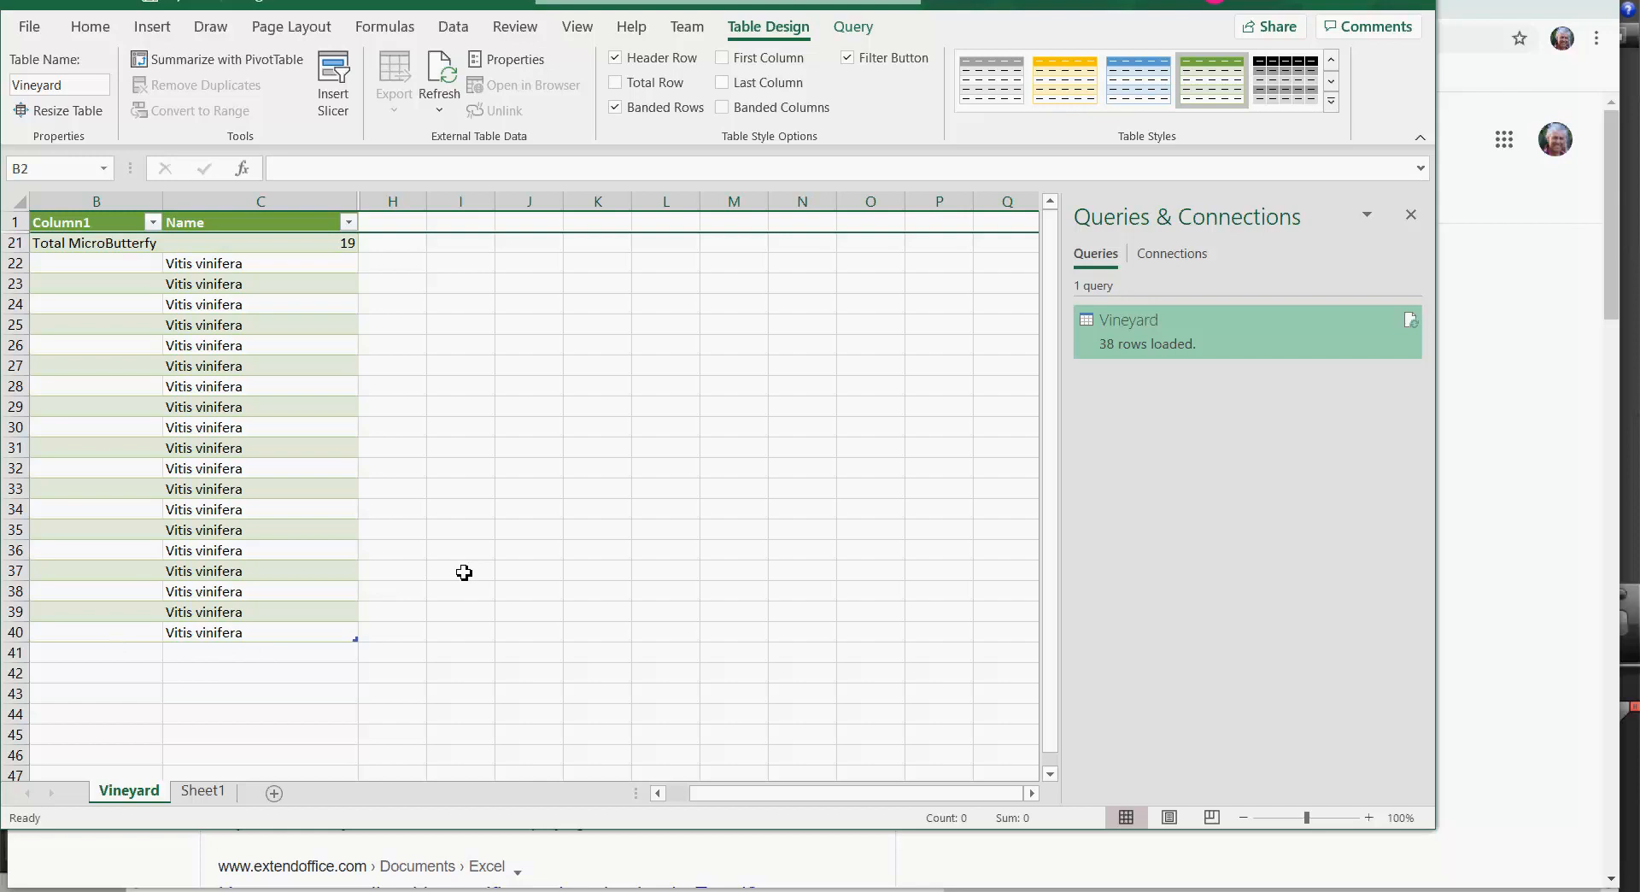